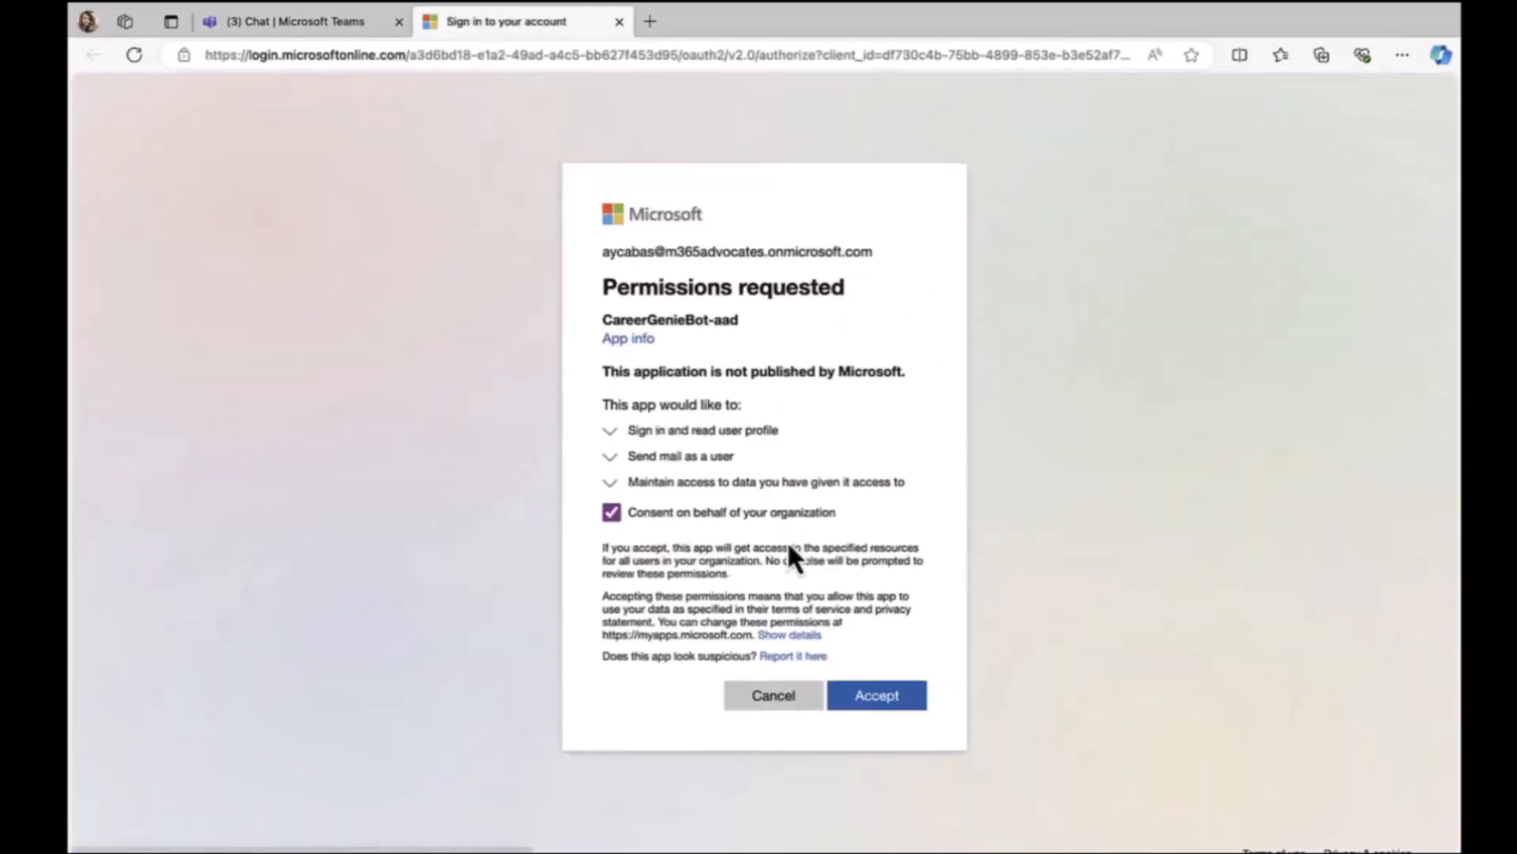
Accept CareerGenieBot-aad's requested permissions on behalf of the whole organization
click(878, 694)
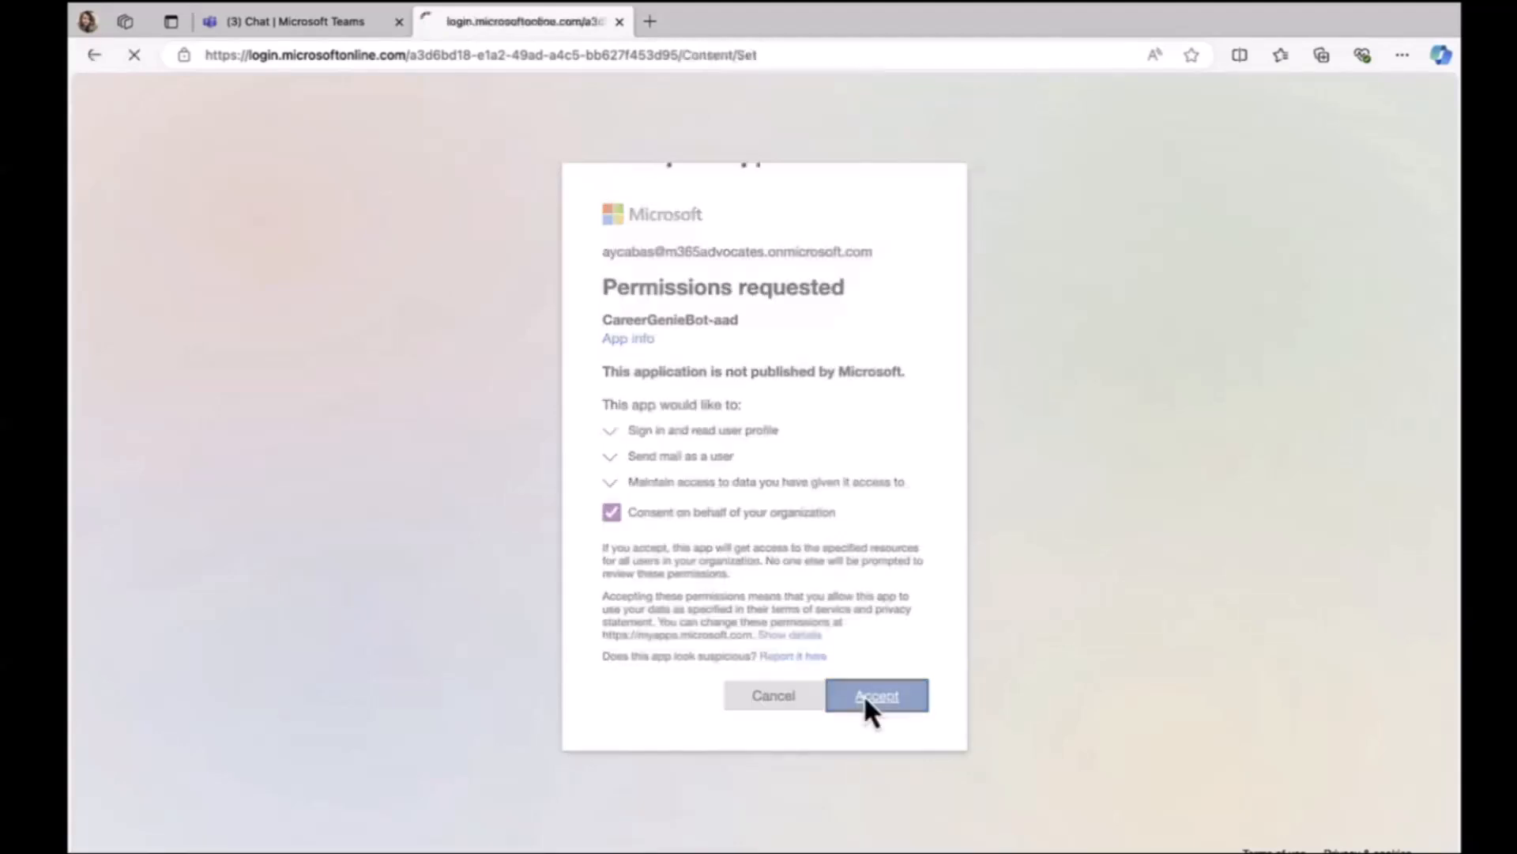
click(876, 696)
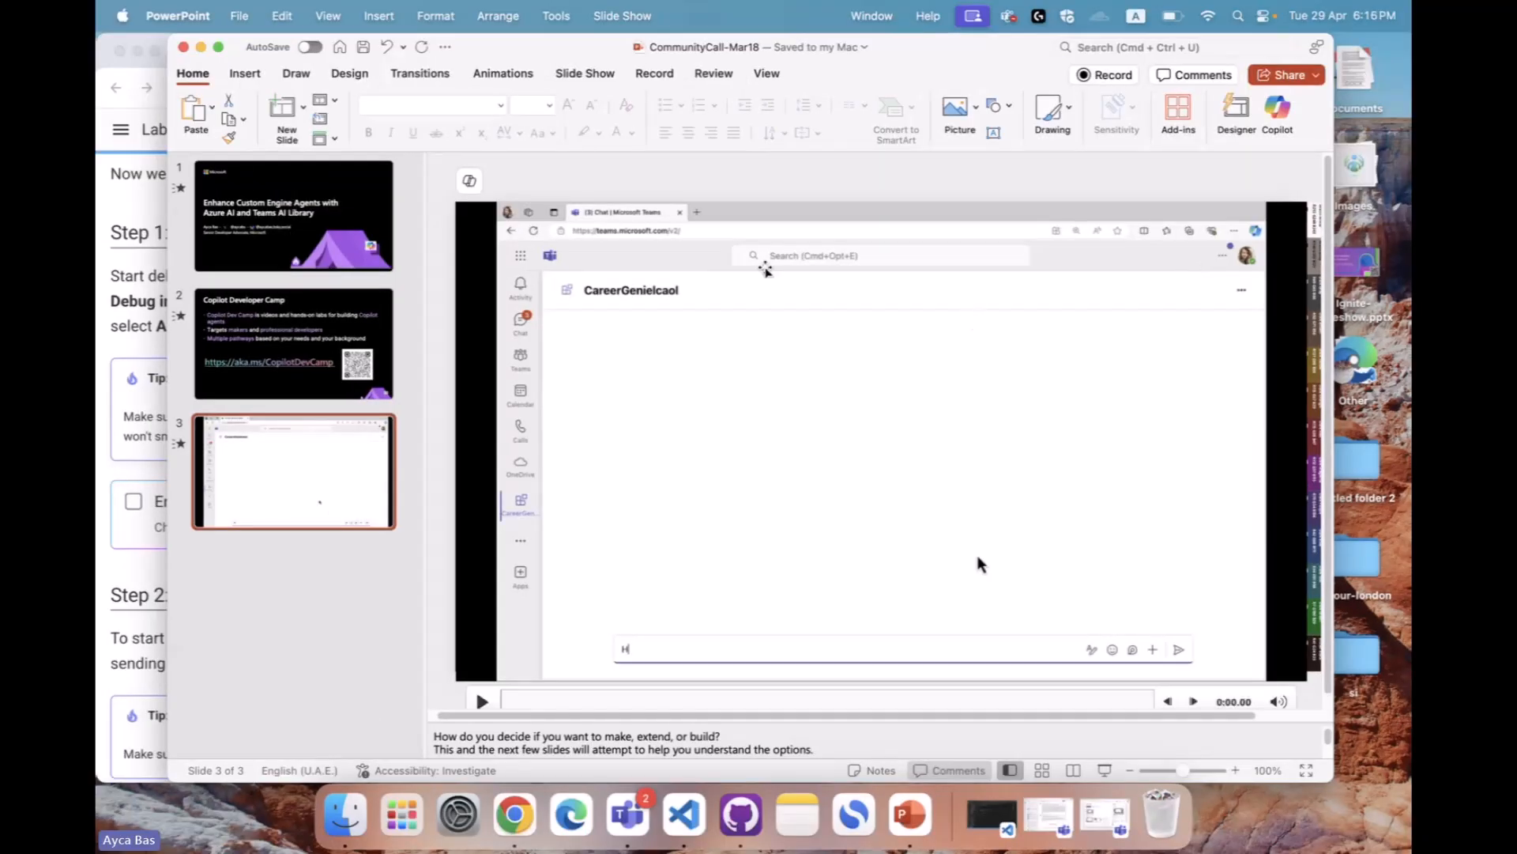
Switch from the PowerPoint demo slide to the Copilot Developer Camp site in Chrome
click(514, 815)
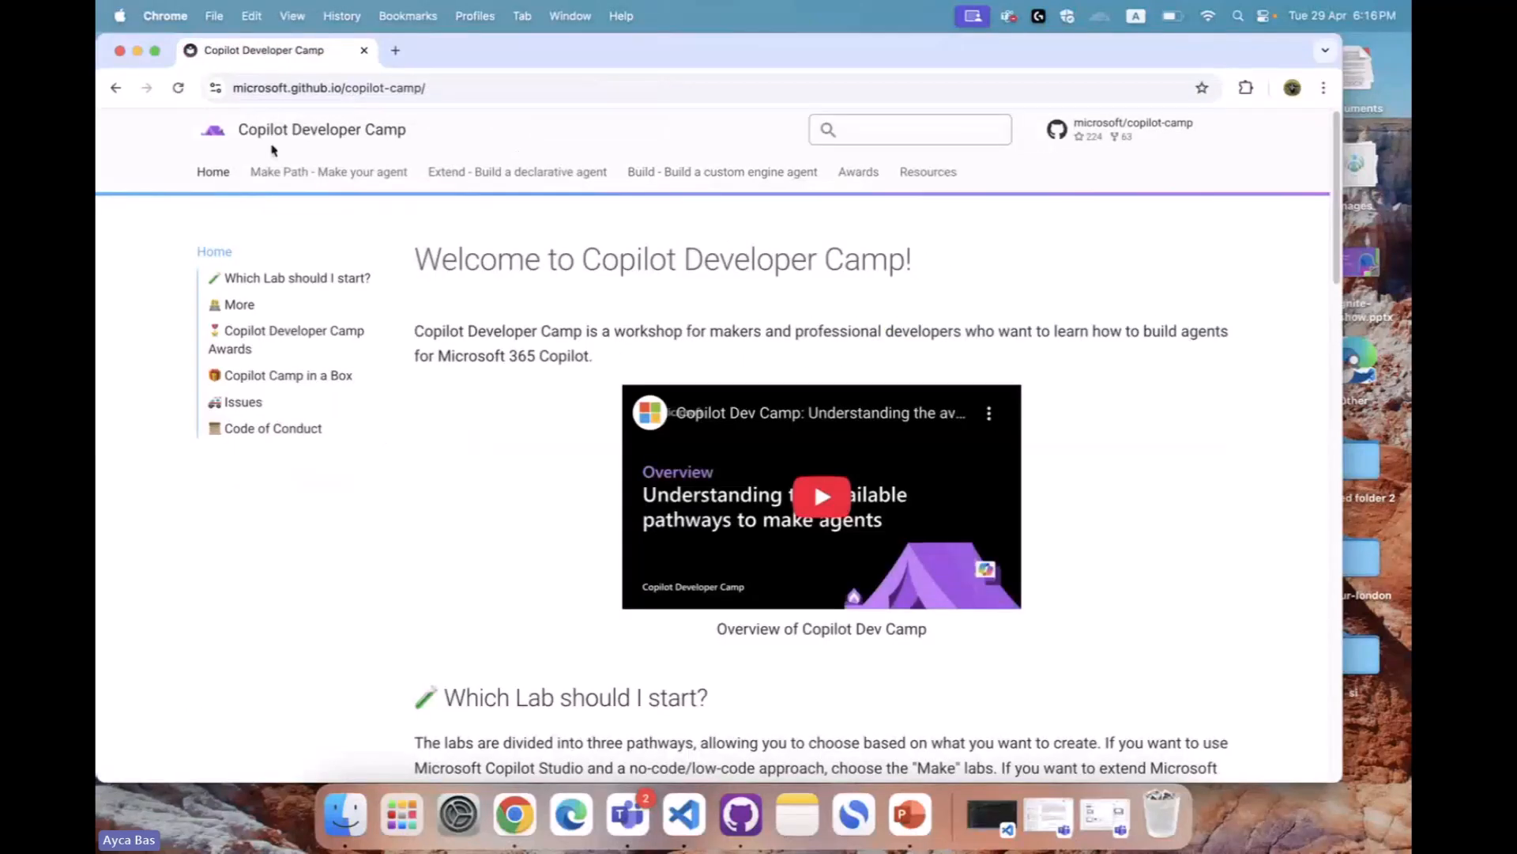
mouse_move(1058, 63)
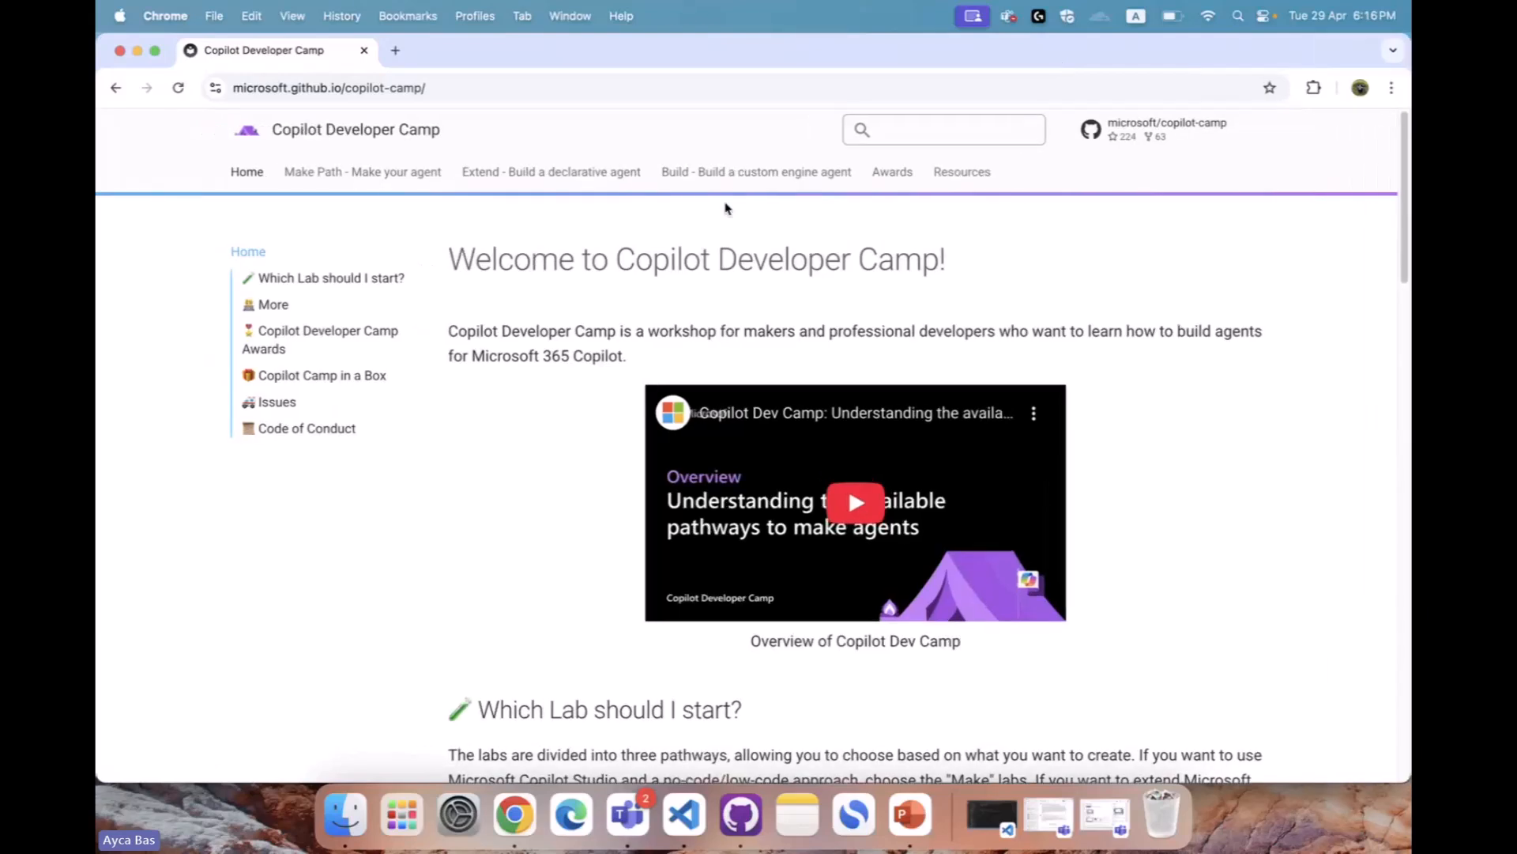
mouse_move(434, 479)
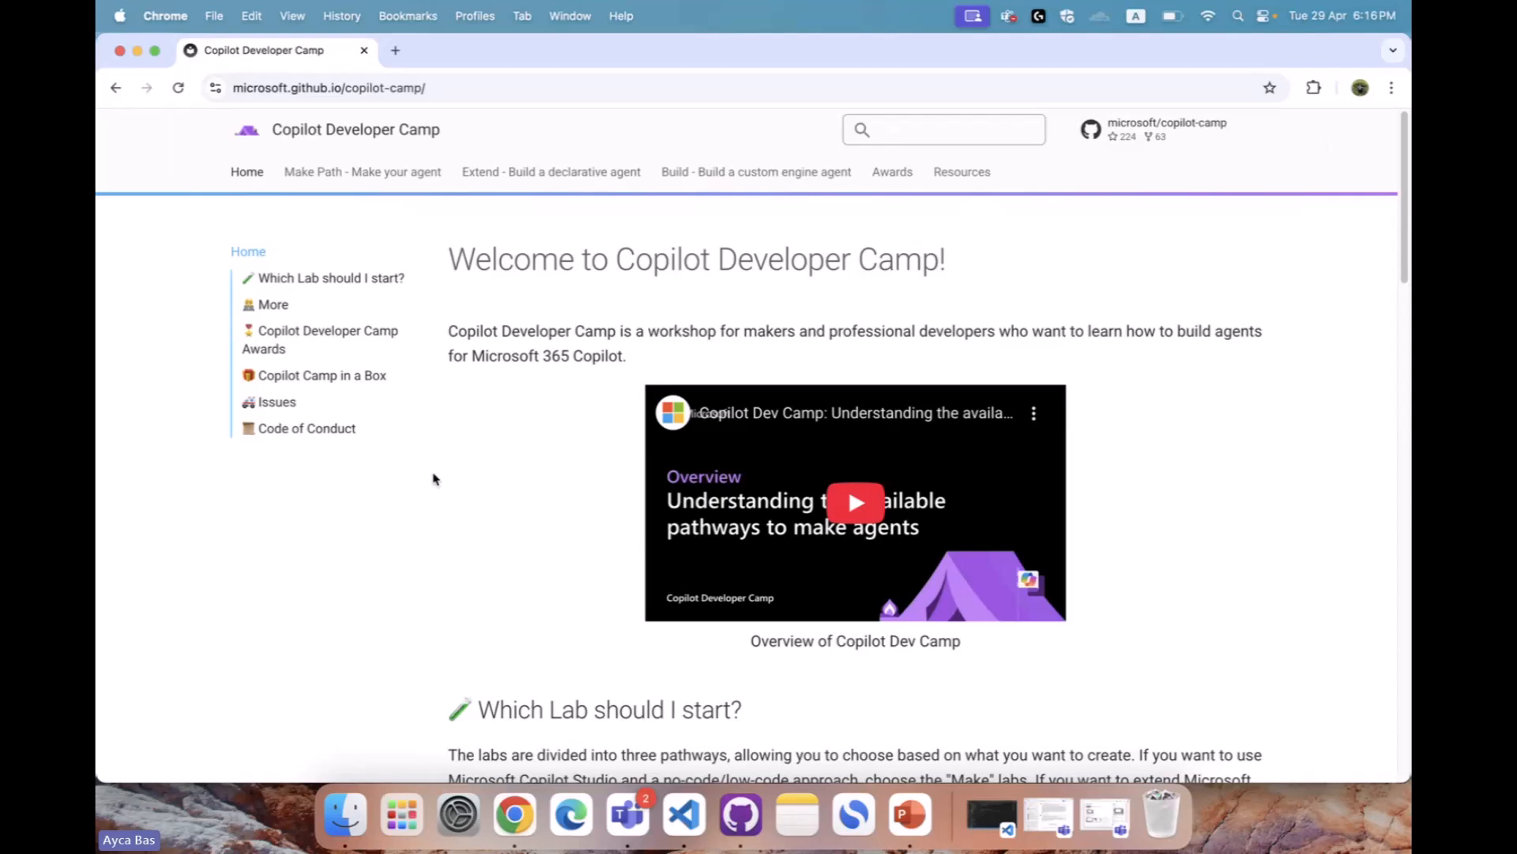
Open the custom engine agent Build path and page through Labs B1, B2 and B3
click(725, 172)
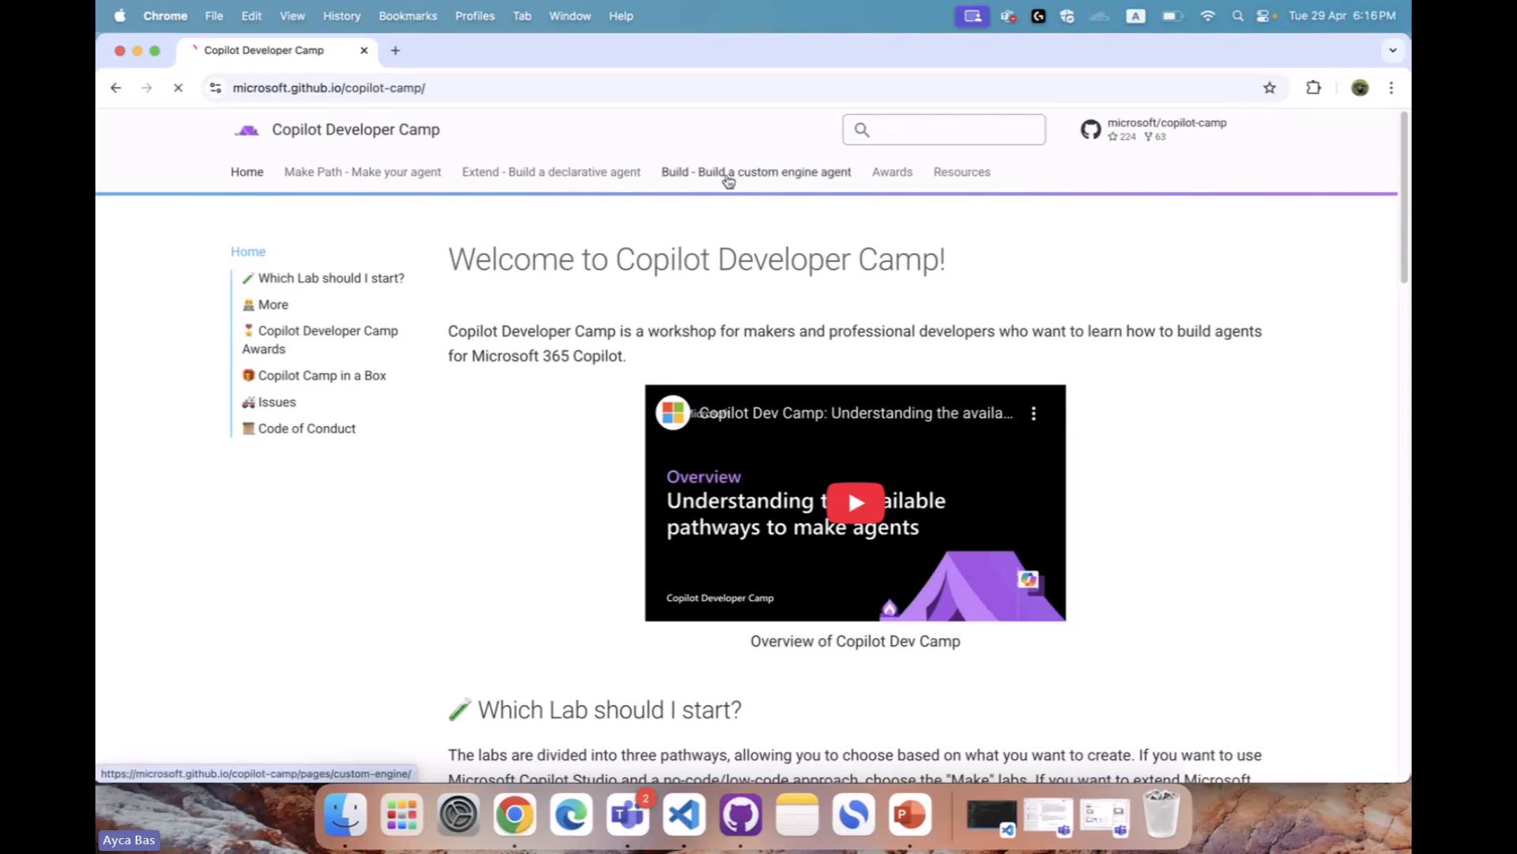
click(728, 172)
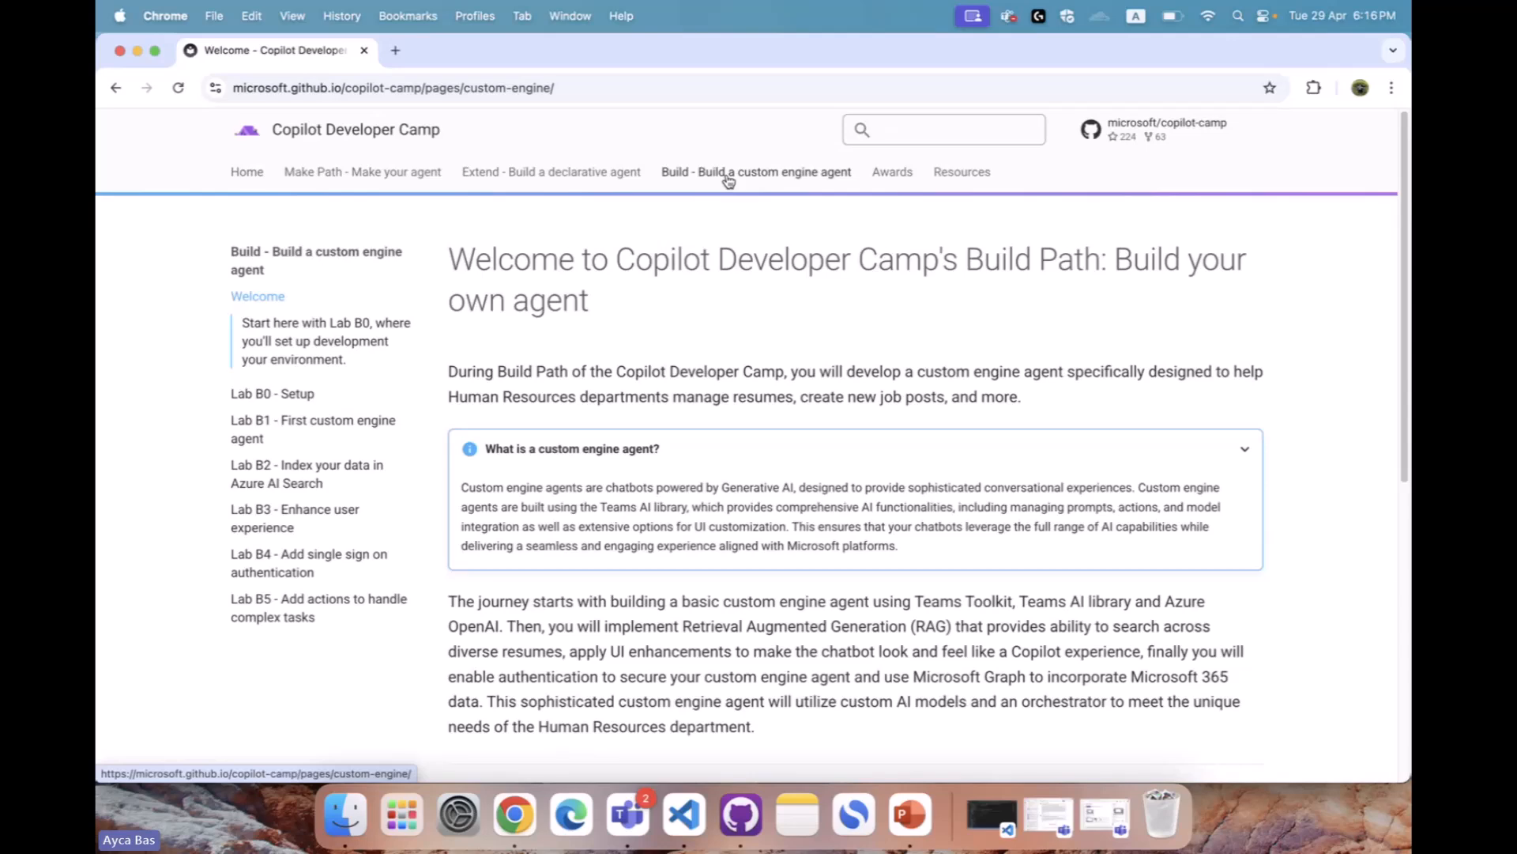
mouse_move(681, 575)
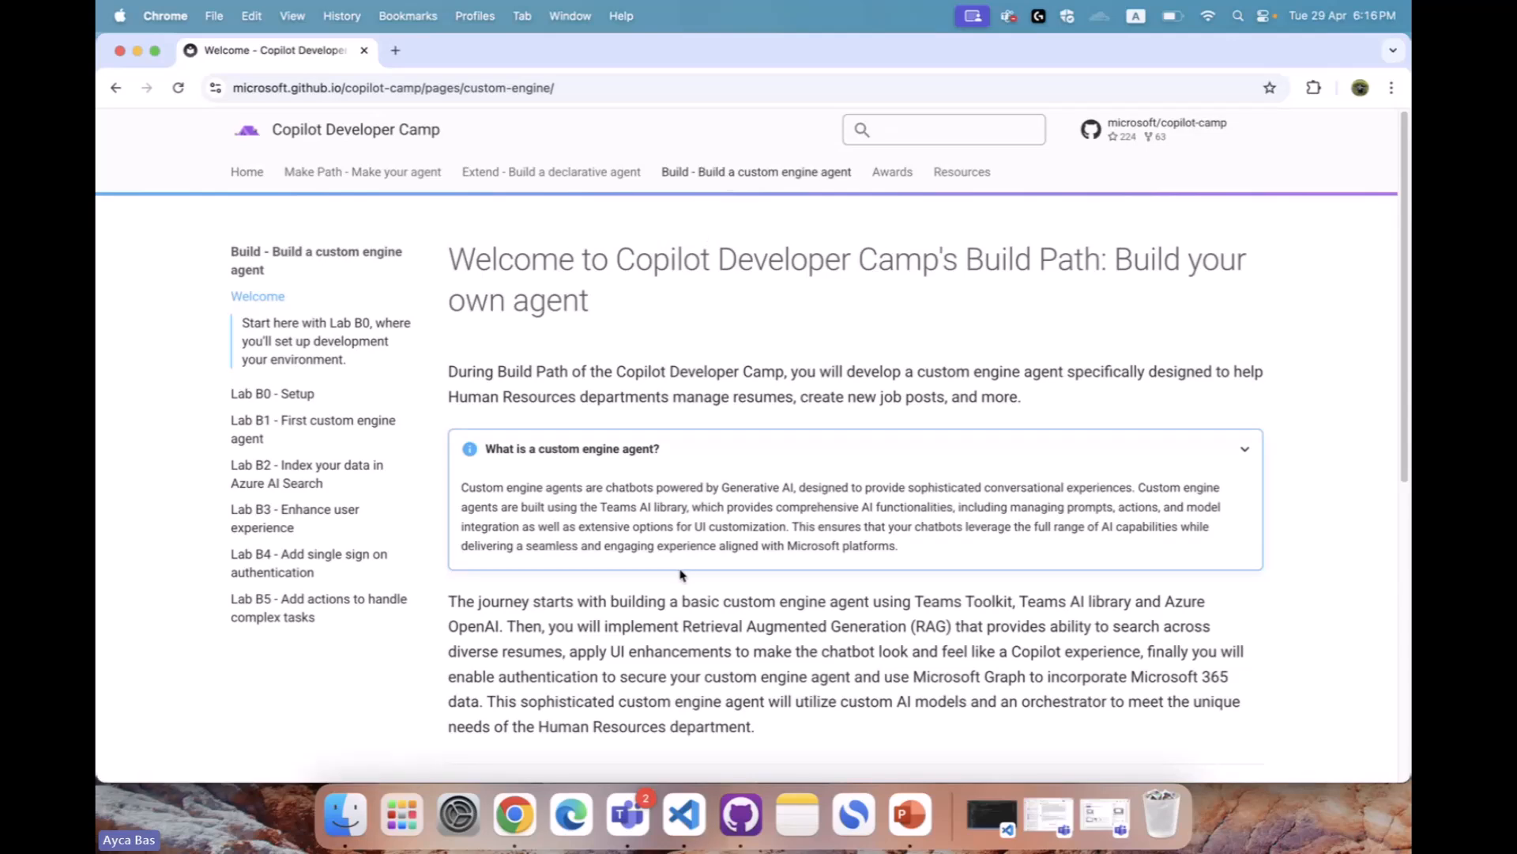
scroll(down, 3)
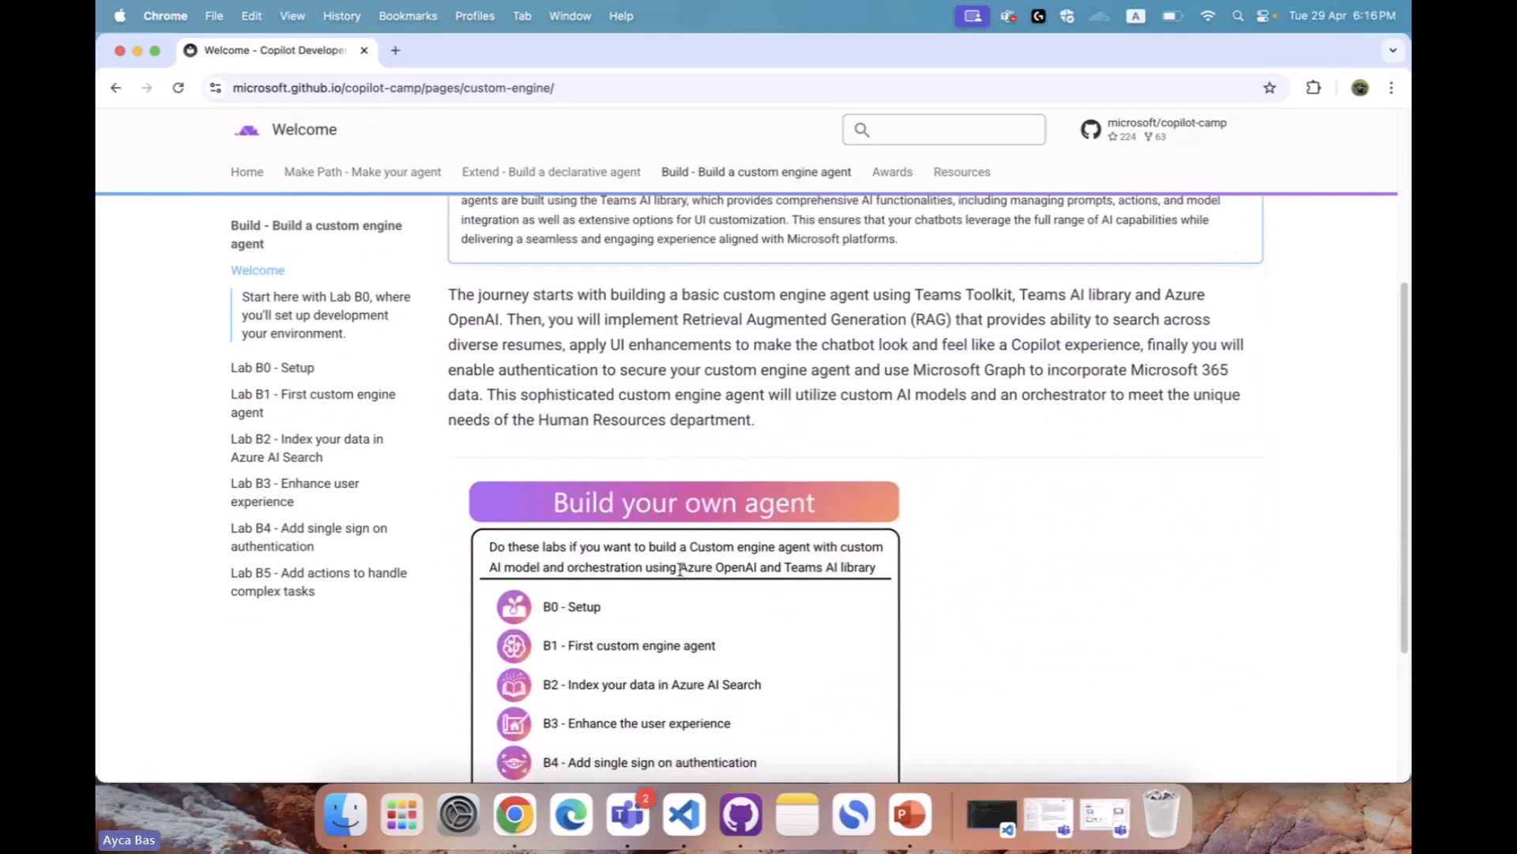
scroll(down, 3)
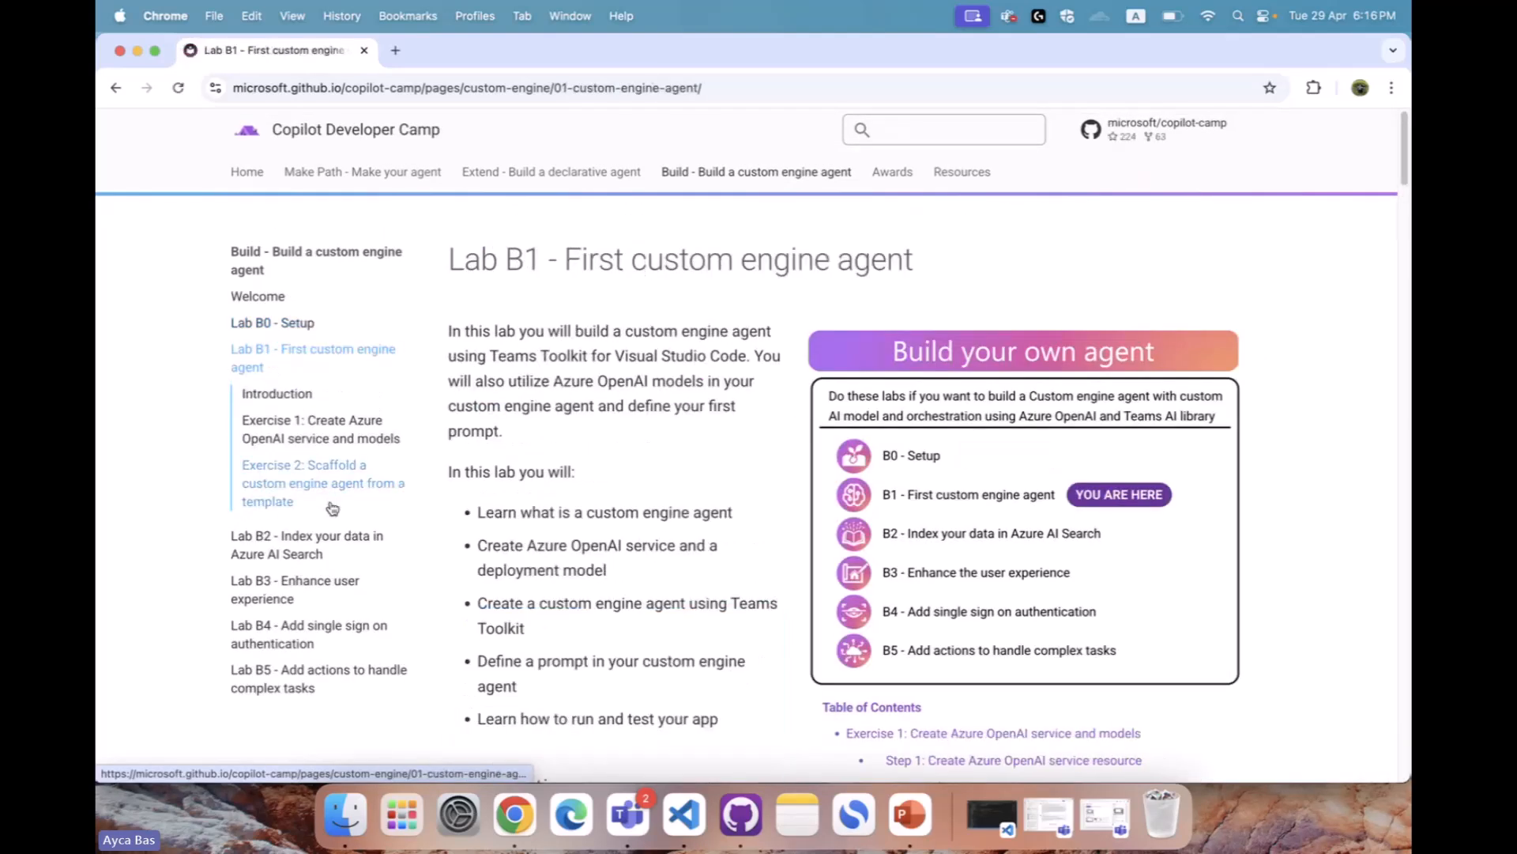
click(299, 544)
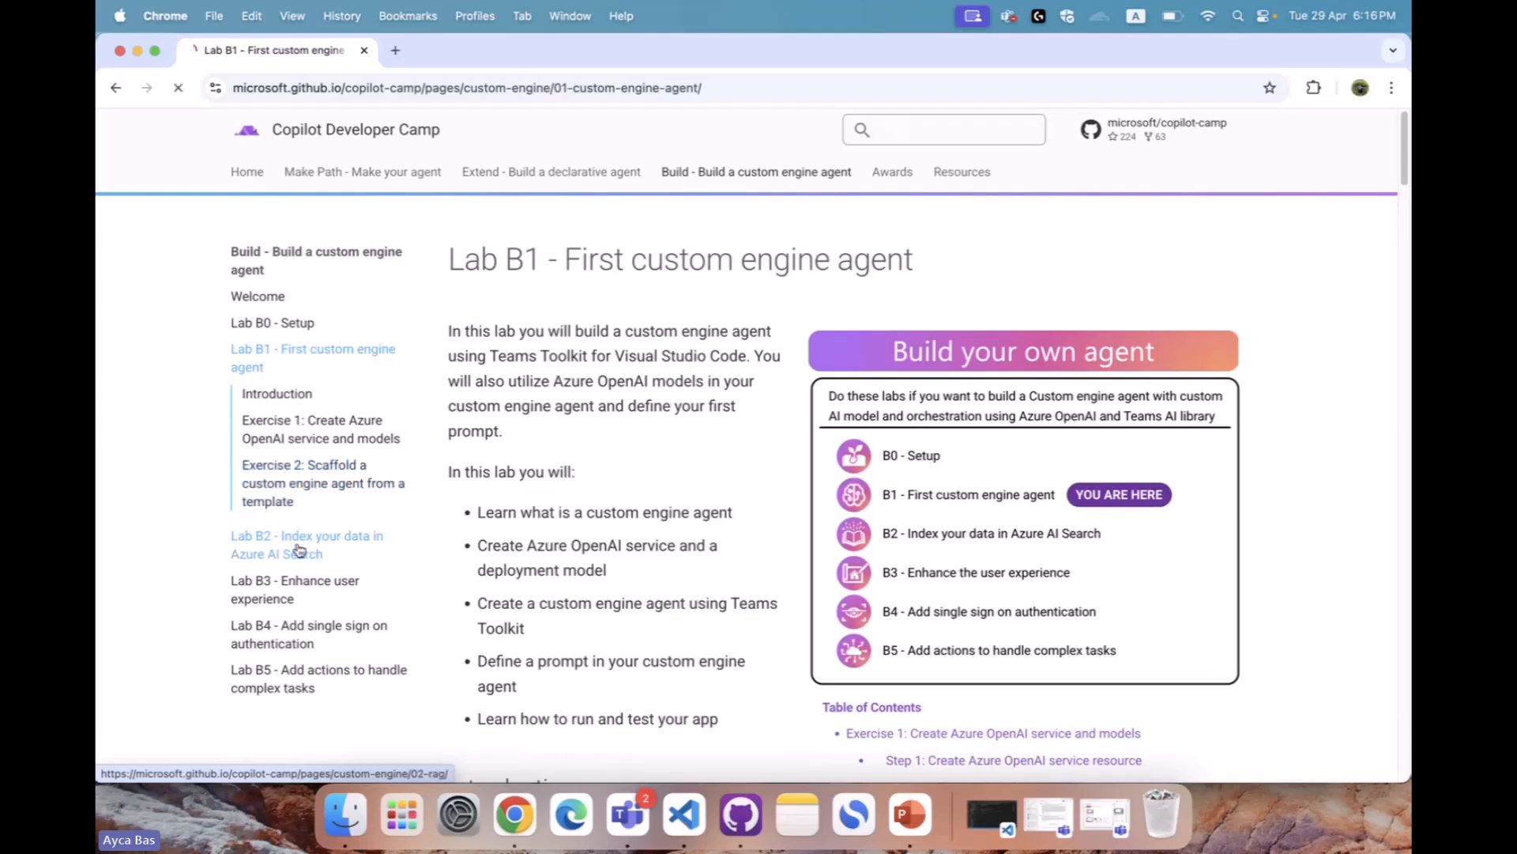
click(298, 544)
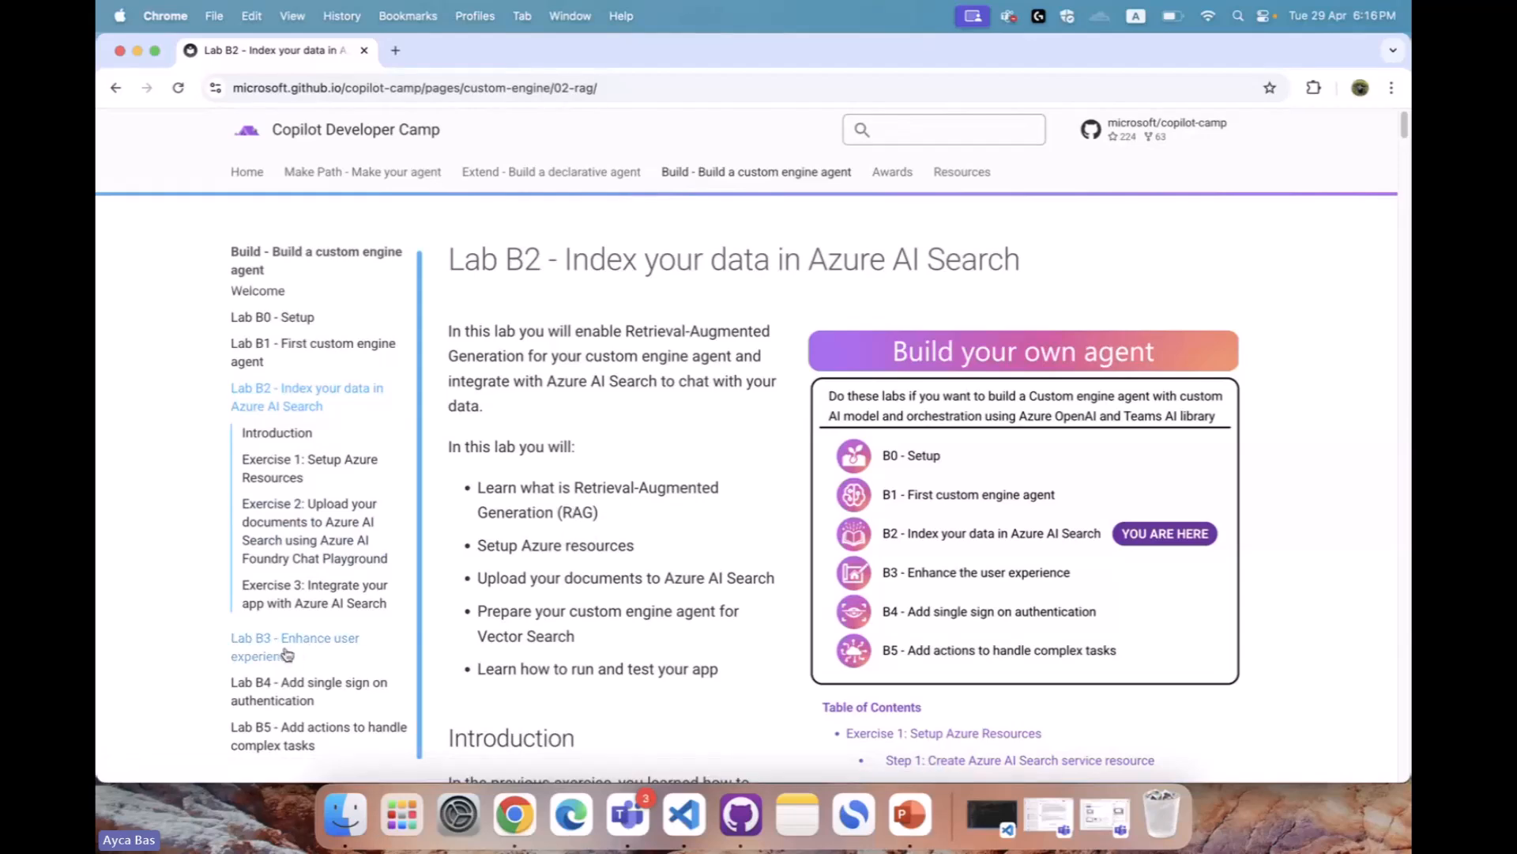
click(271, 637)
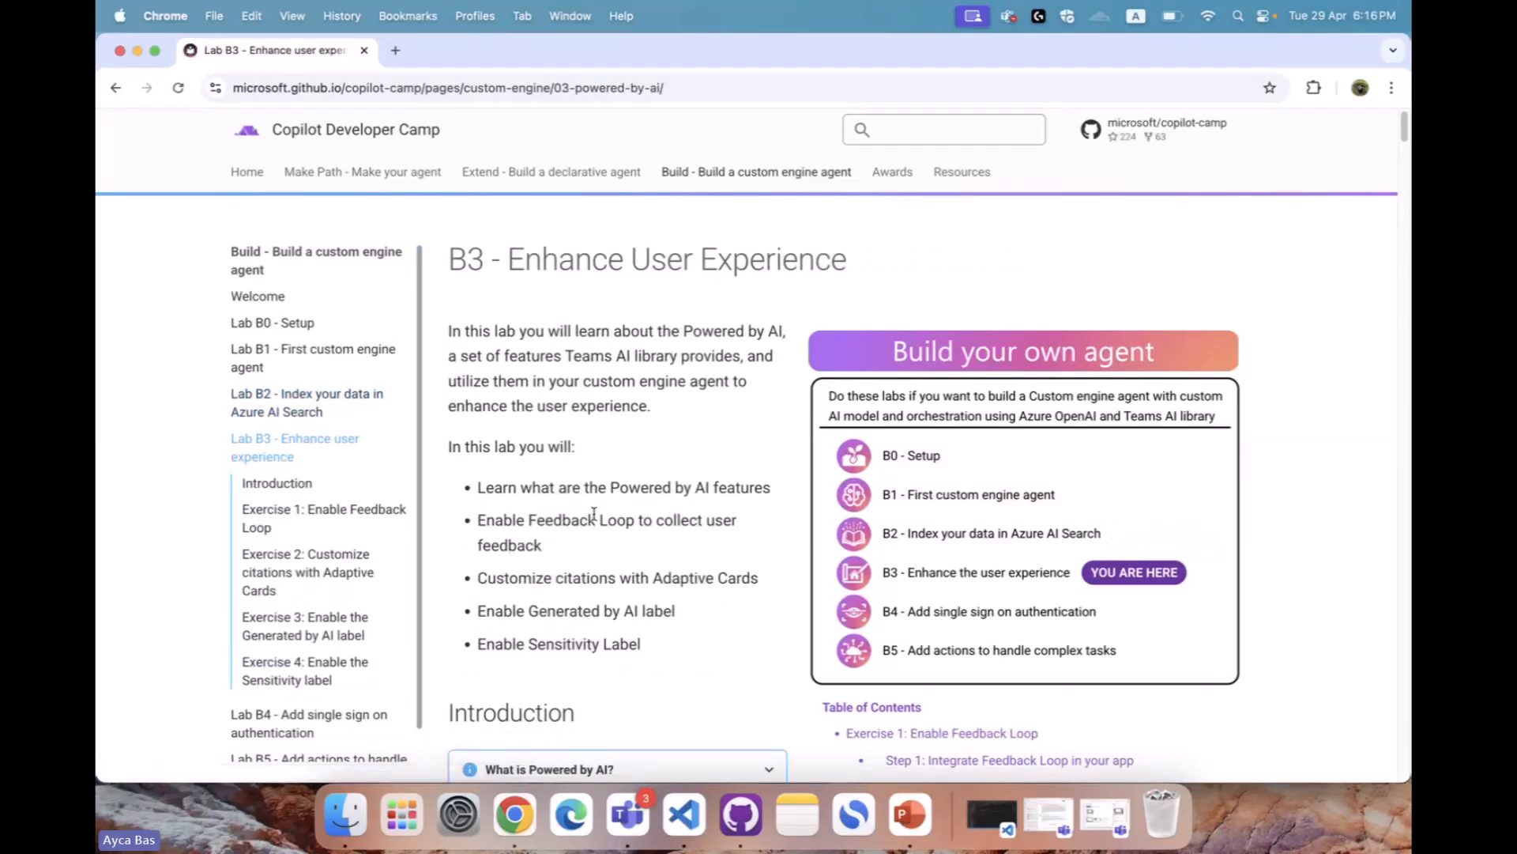
scroll(down, 3)
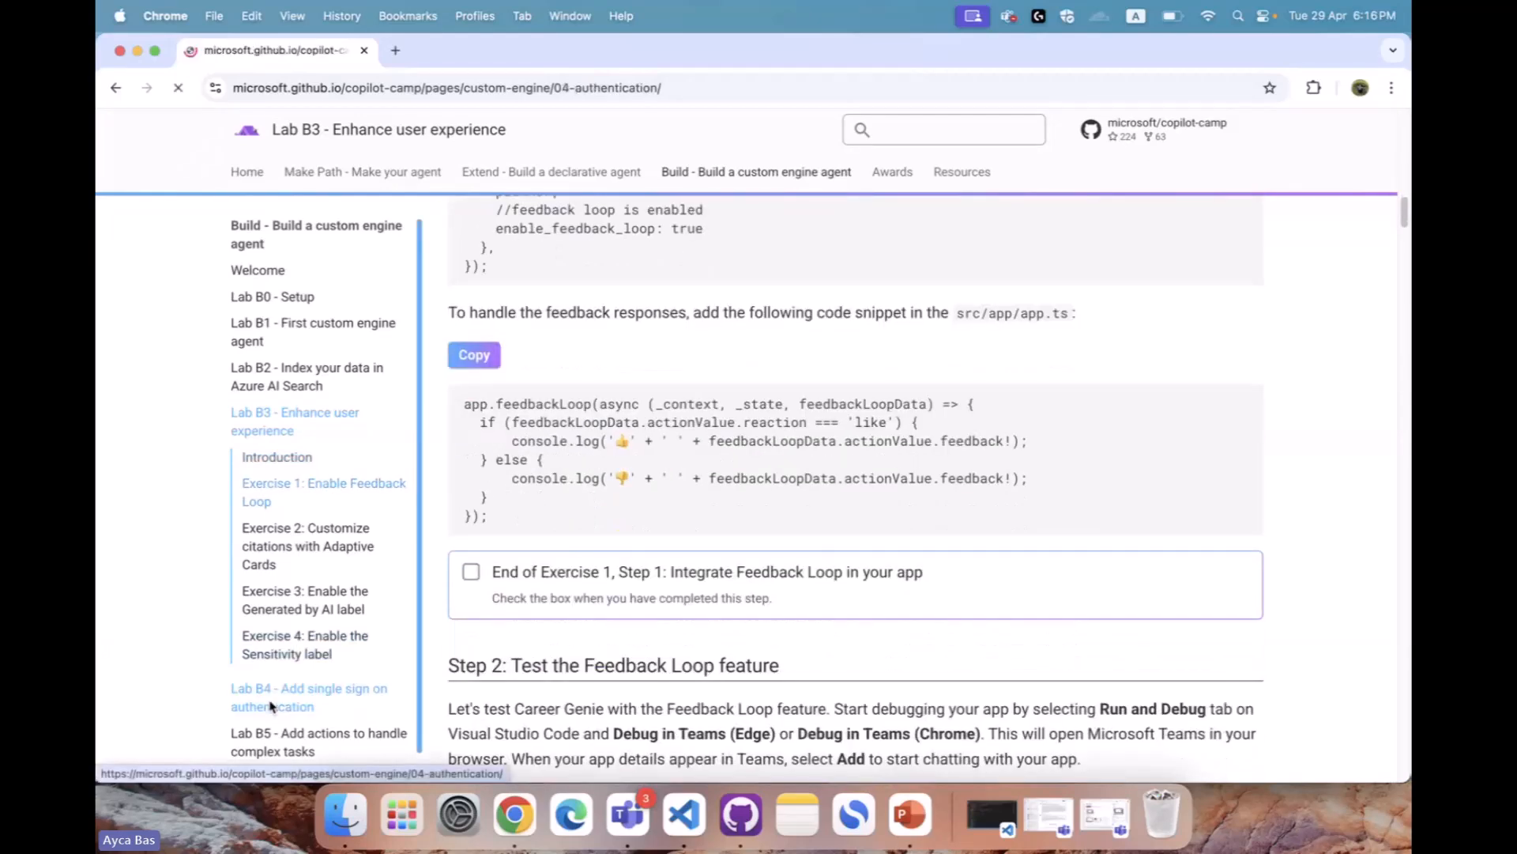
Open Lab B4 on single sign-on and scroll to Exercise 1's Entra ID manifest step
click(272, 697)
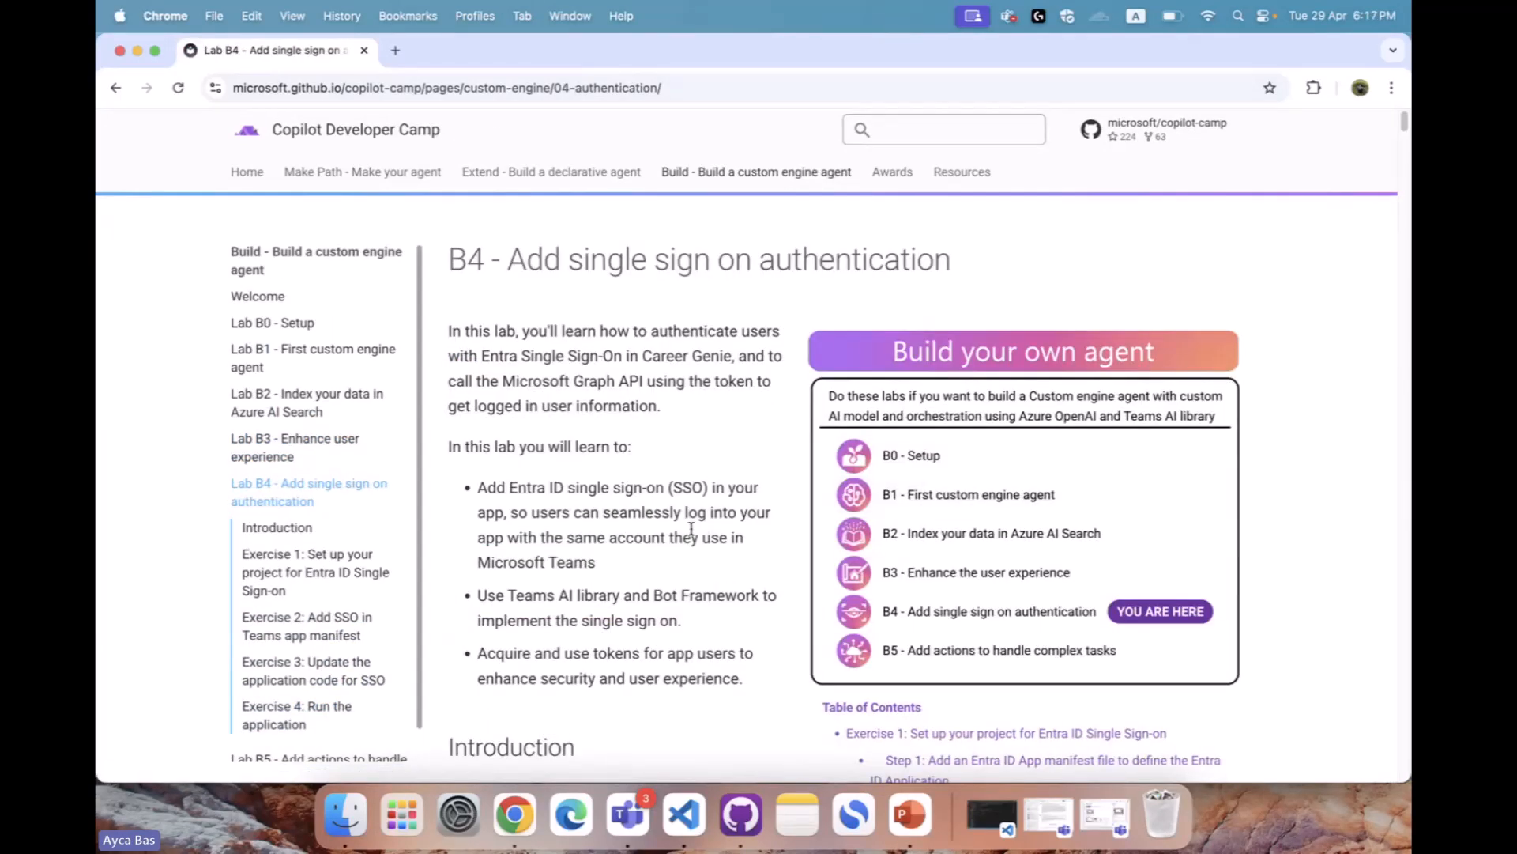
scroll(down, 3)
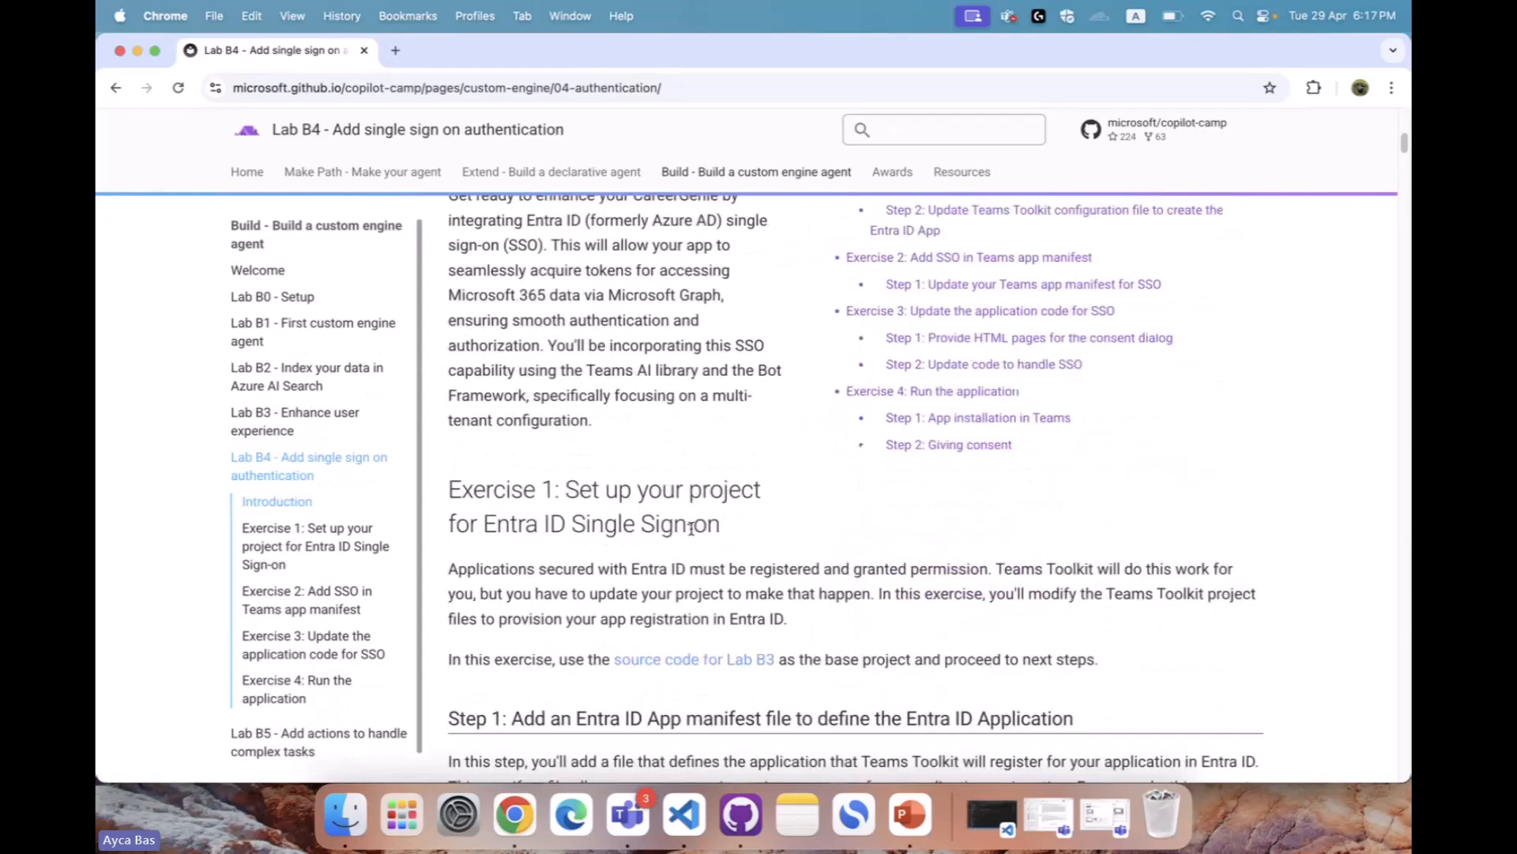
scroll(down, 3)
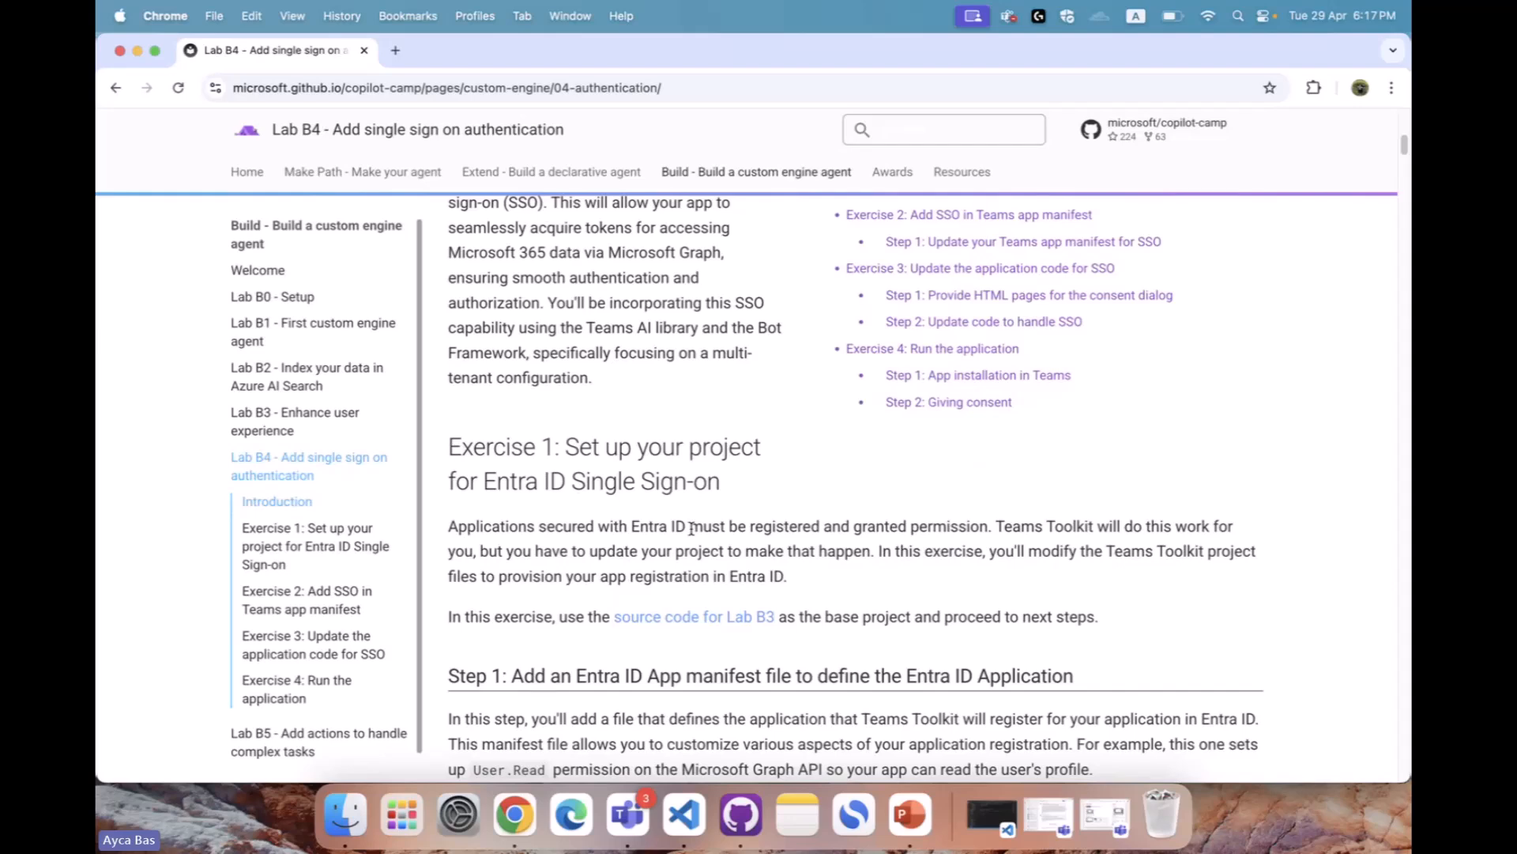
scroll(down, 3)
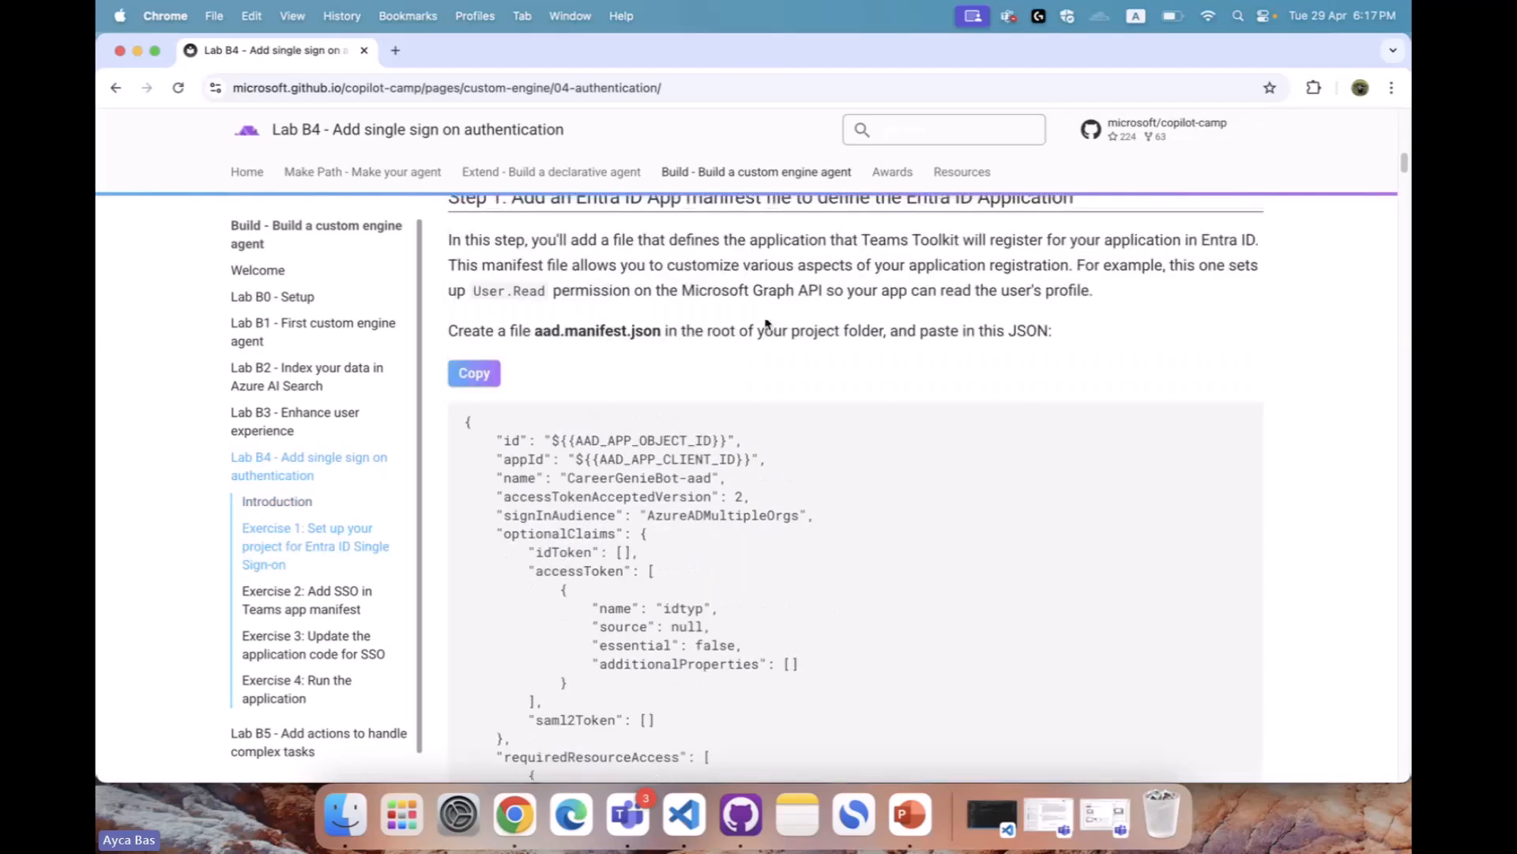
scroll(up, 3)
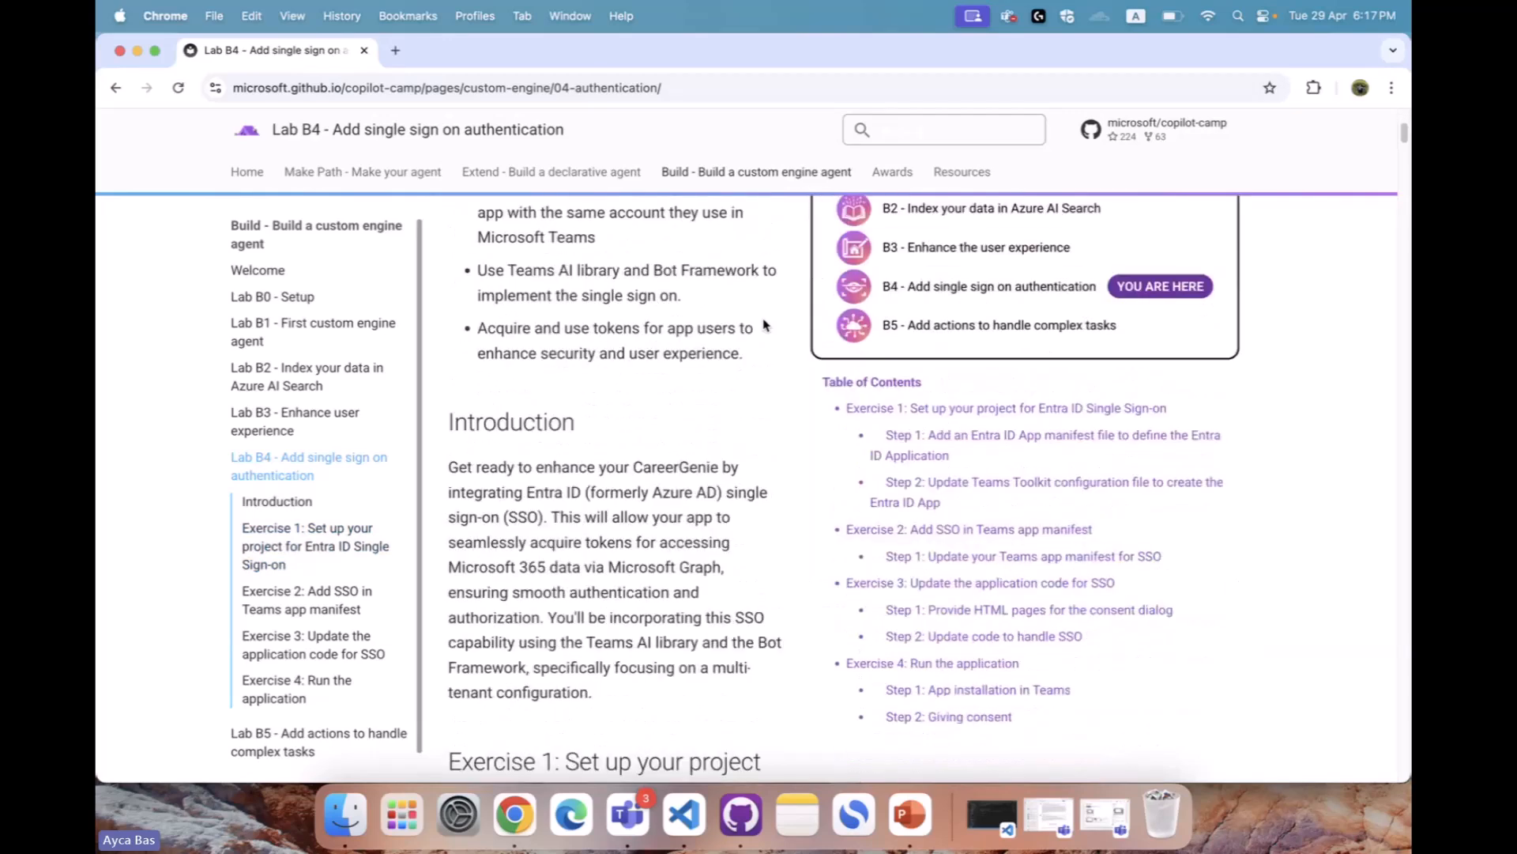
scroll(down, 3)
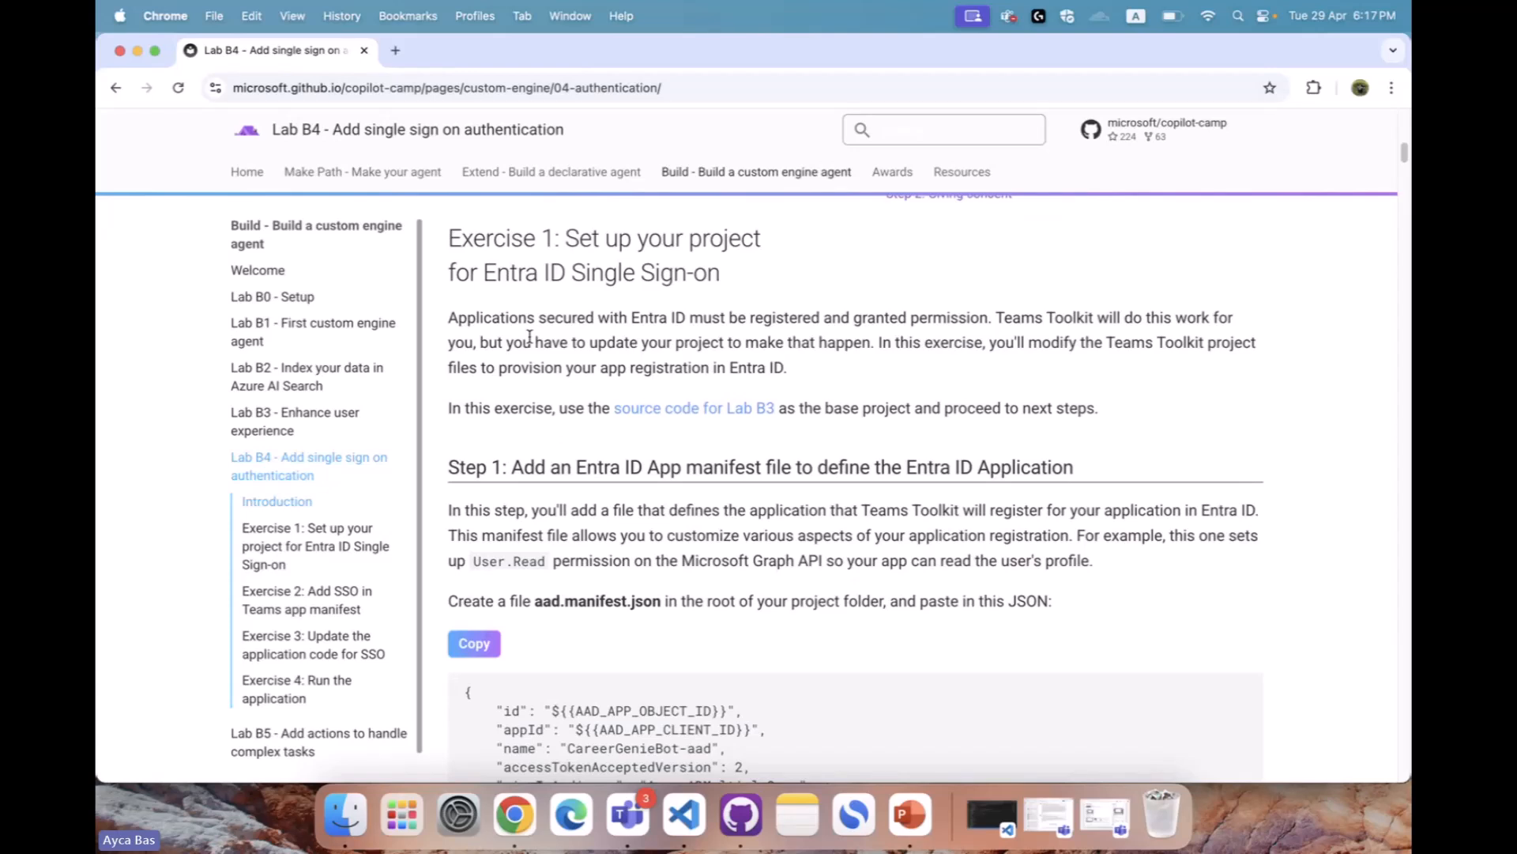
scroll(down, 3)
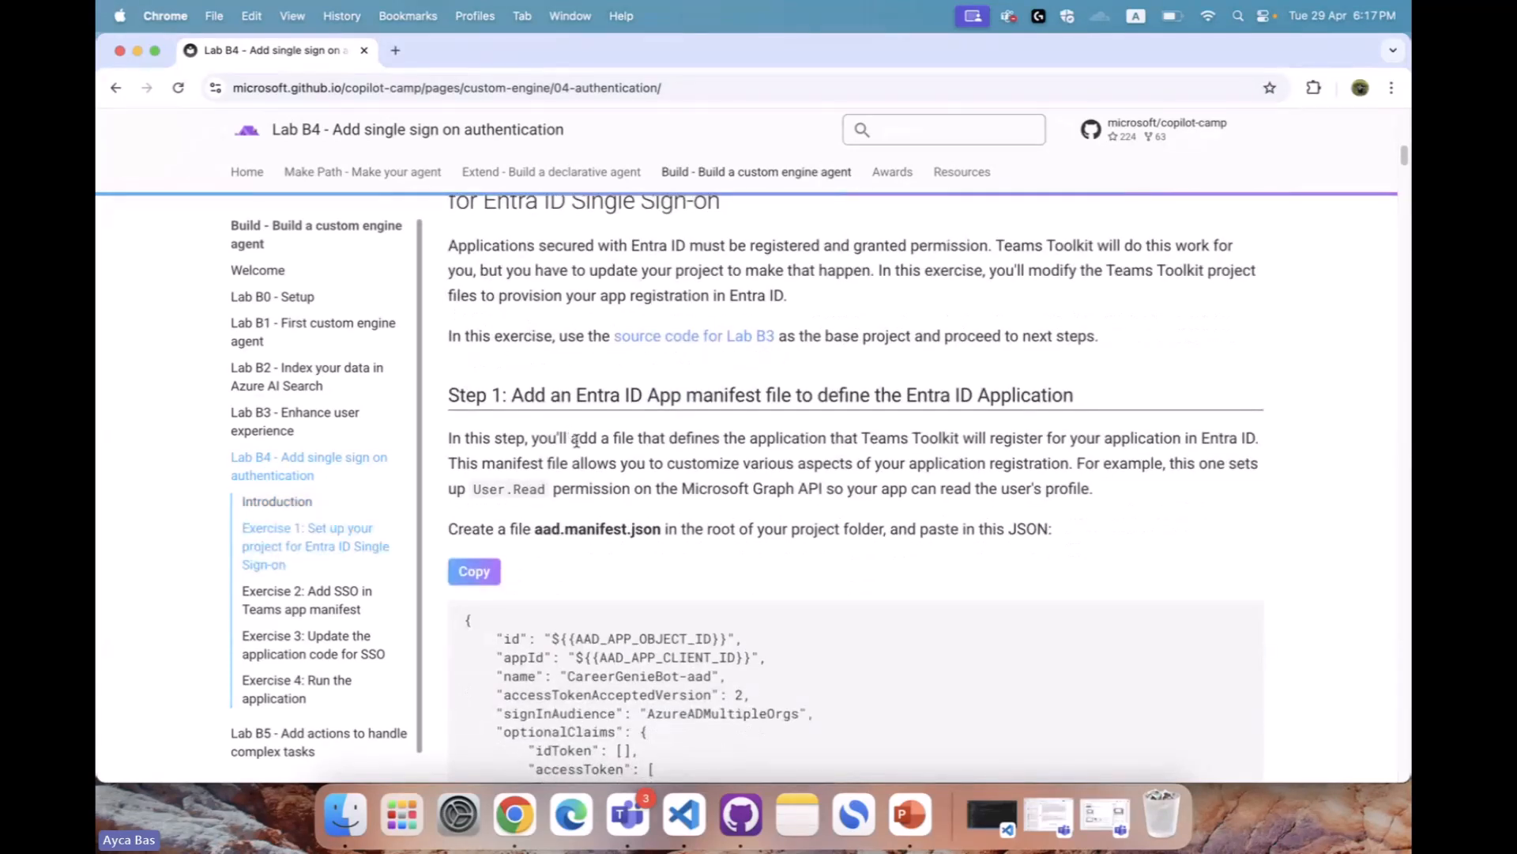
scroll(down, 3)
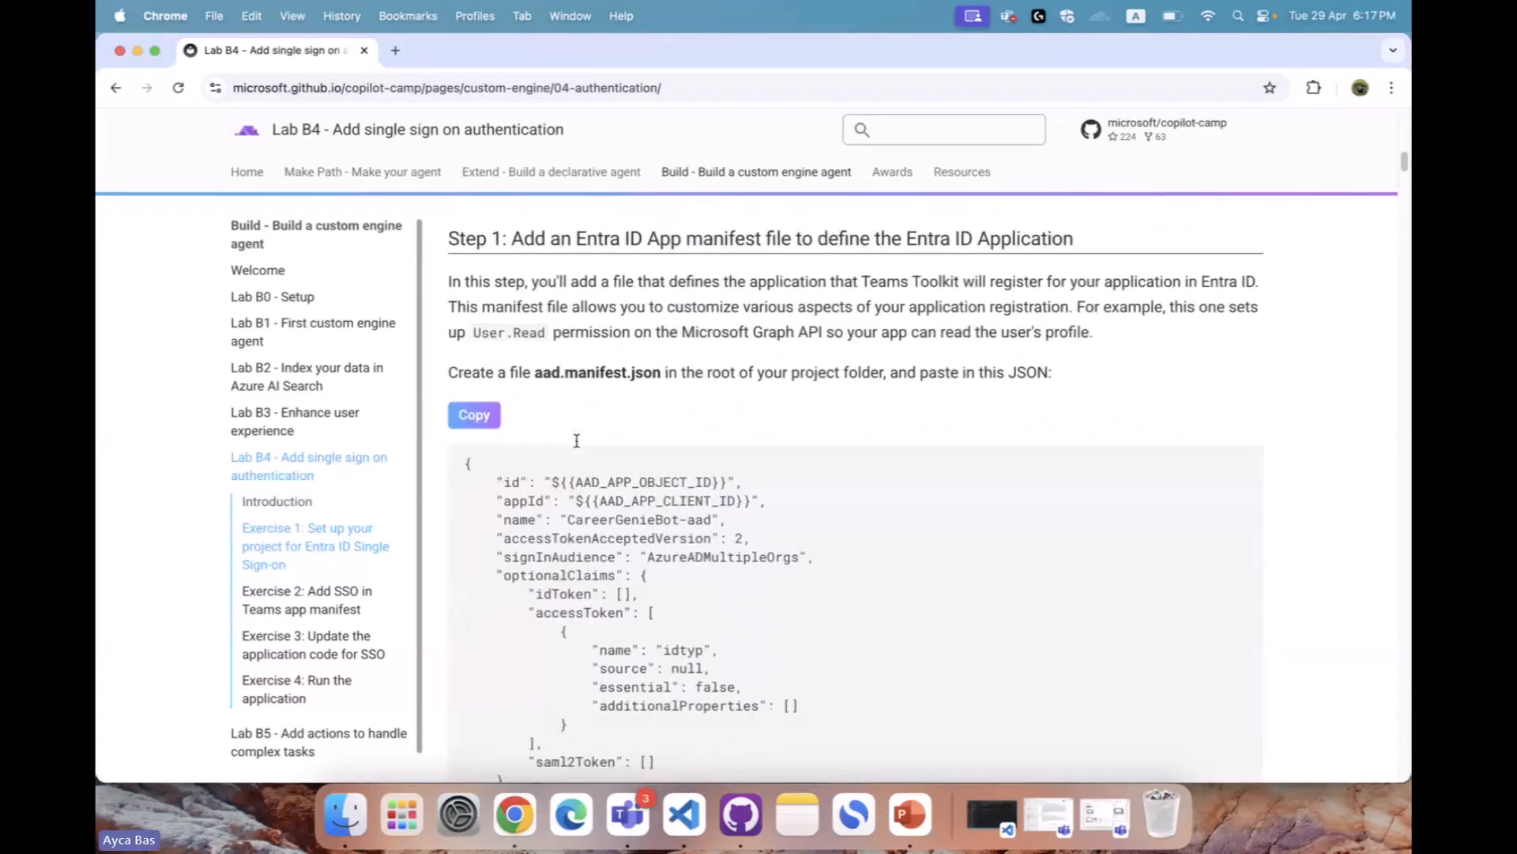
scroll(down, 3)
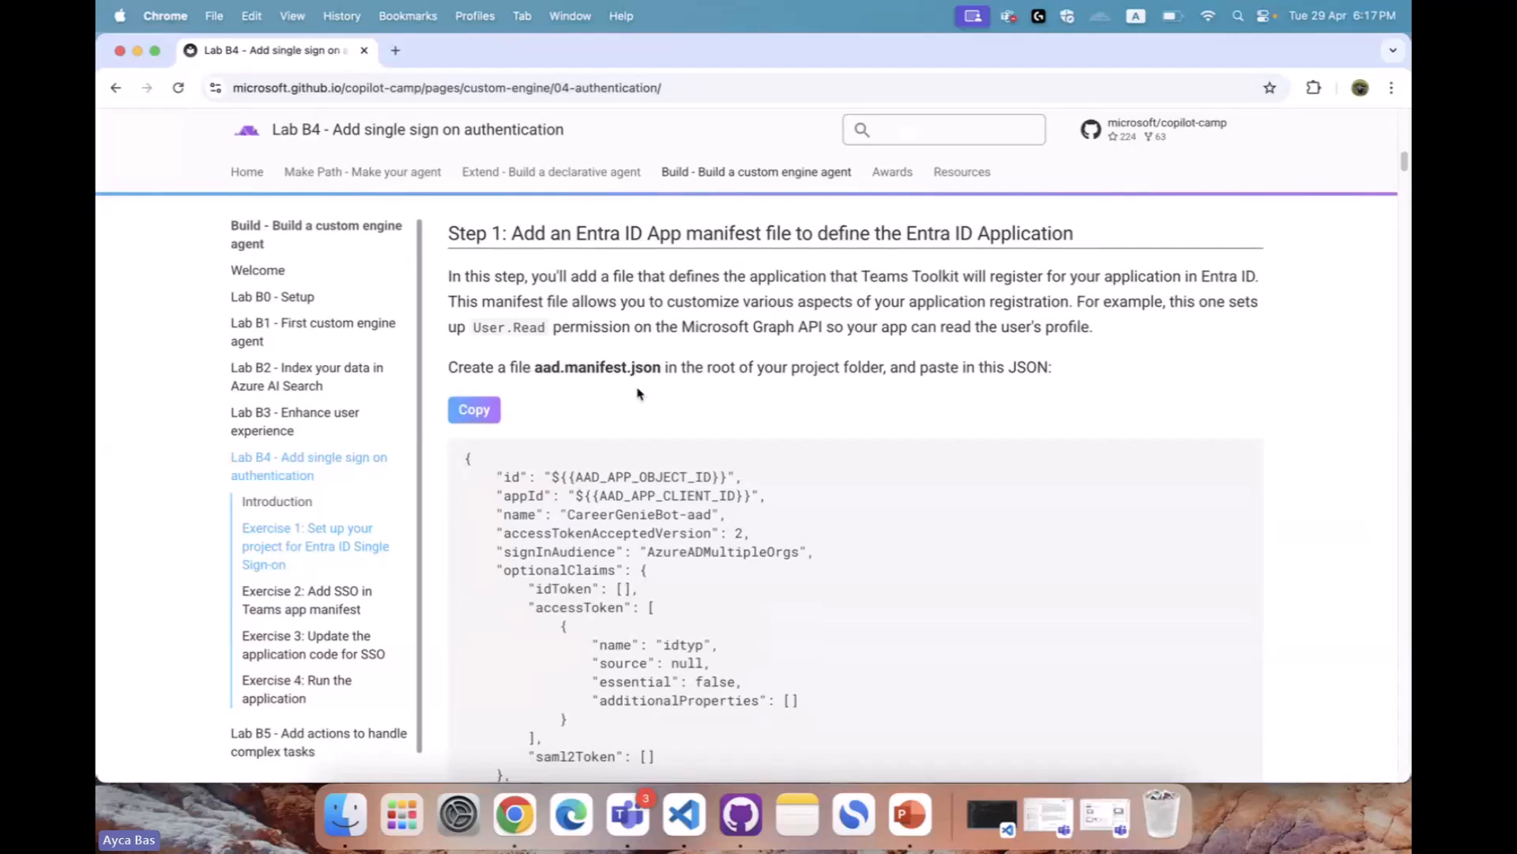
scroll(down, 3)
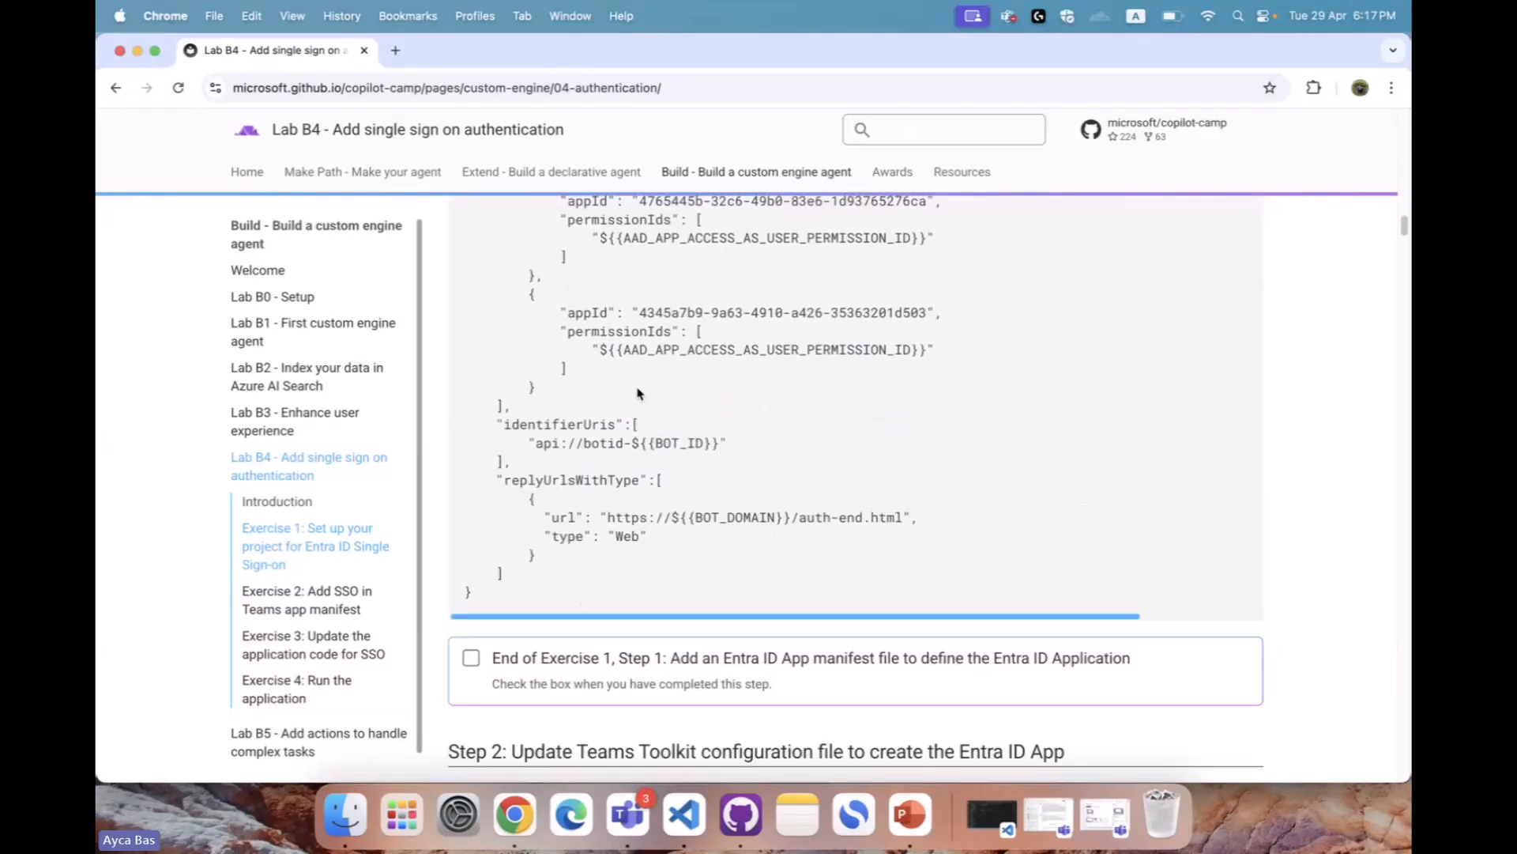
scroll(down, 3)
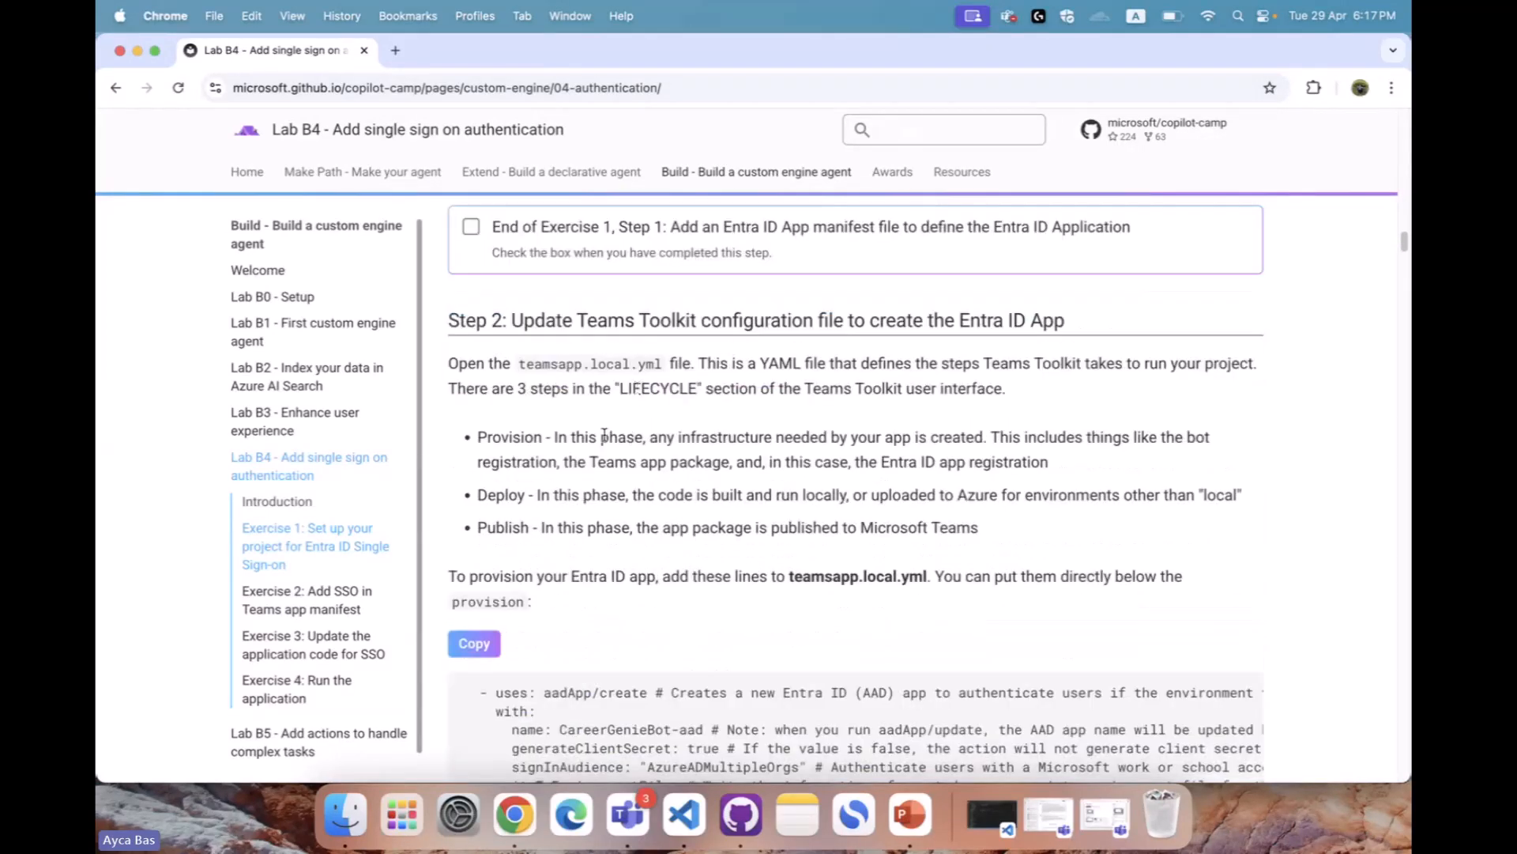
scroll(down, 3)
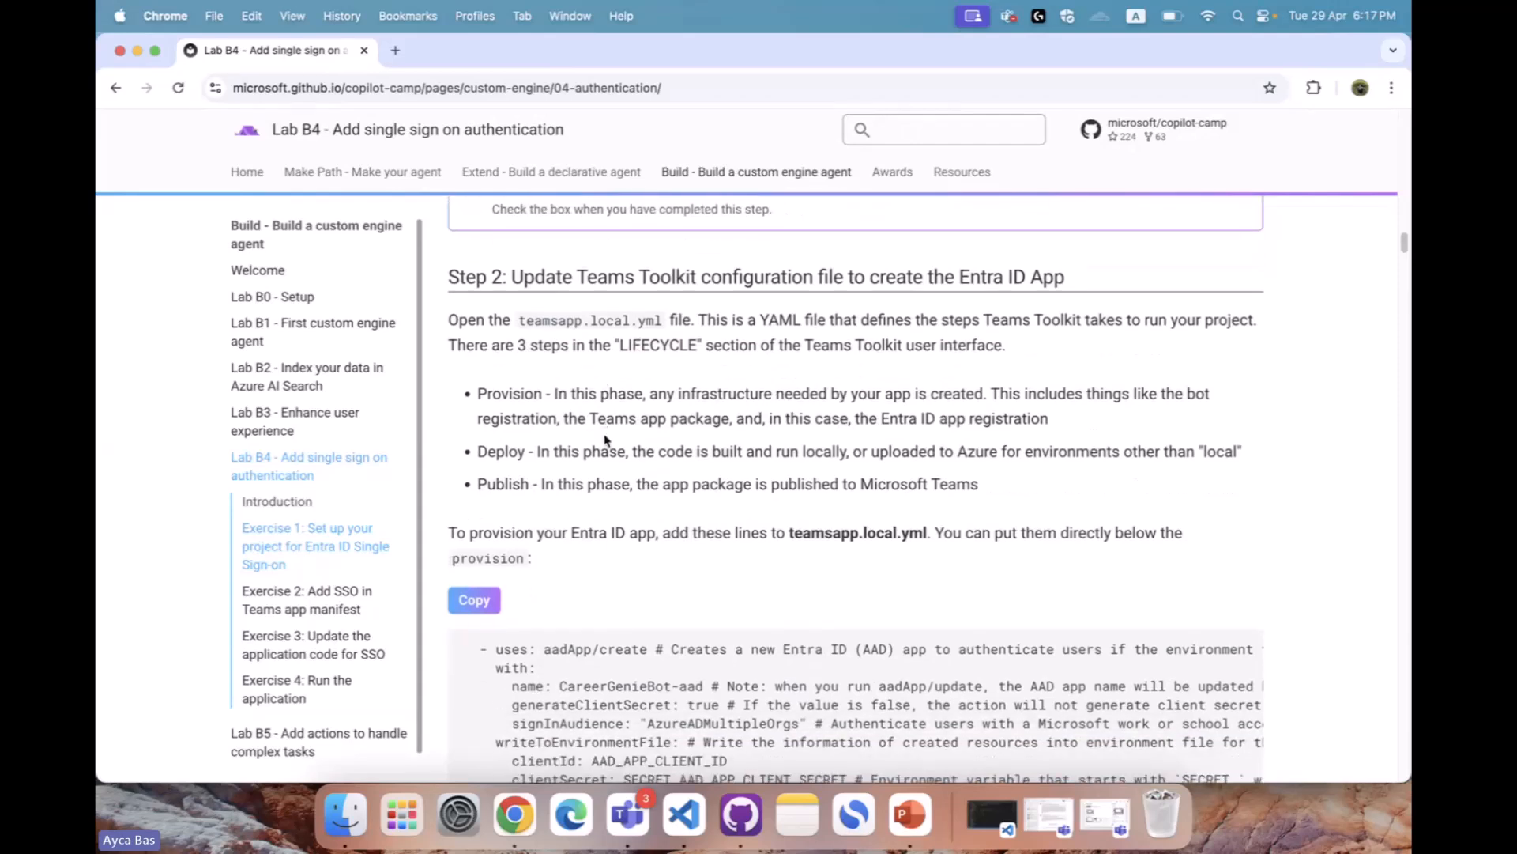
double_click(590, 320)
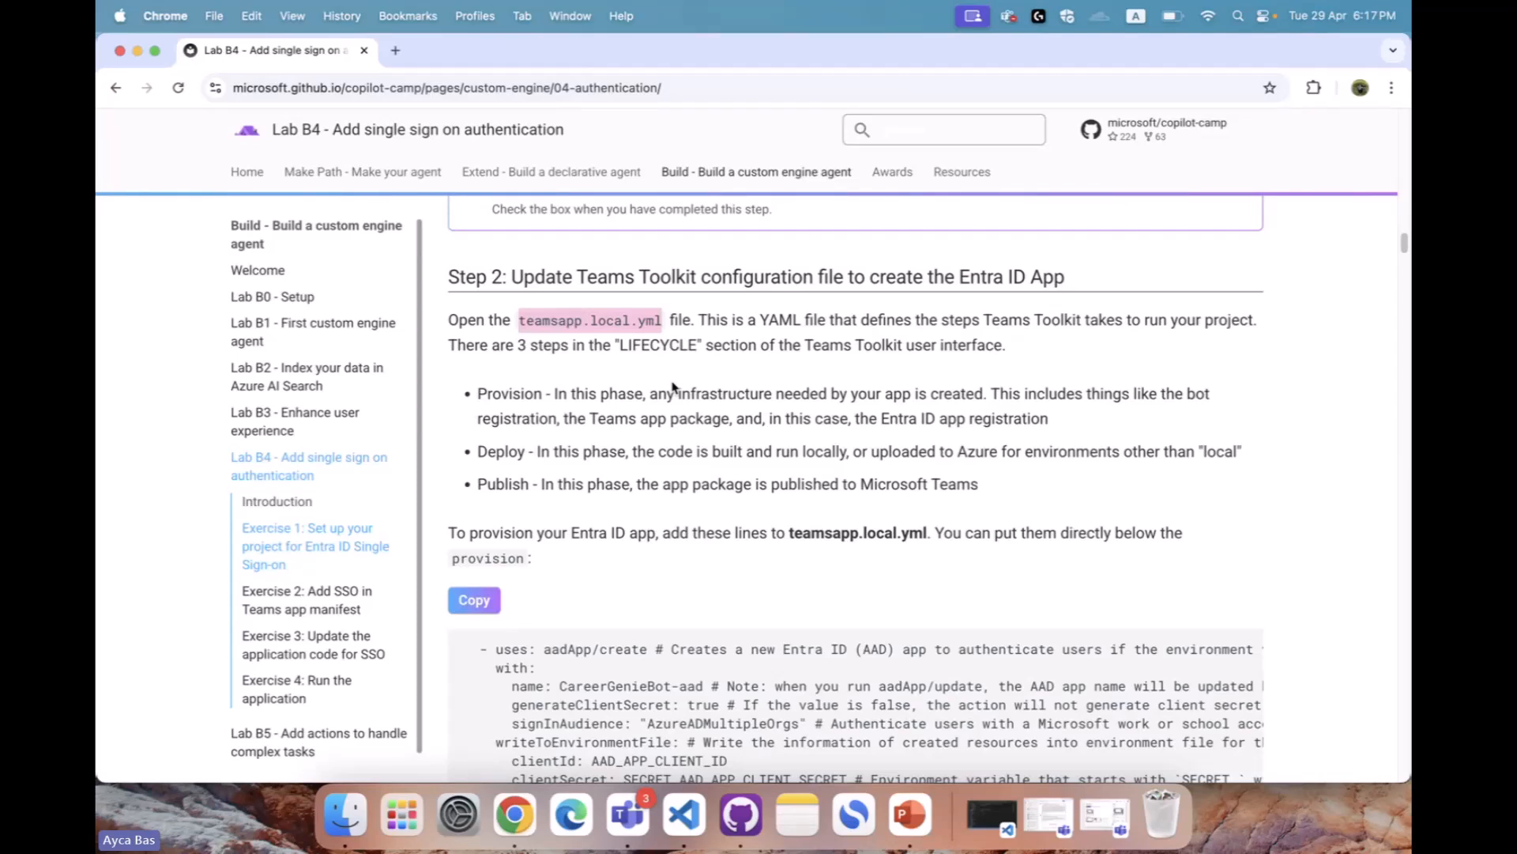
scroll(down, 3)
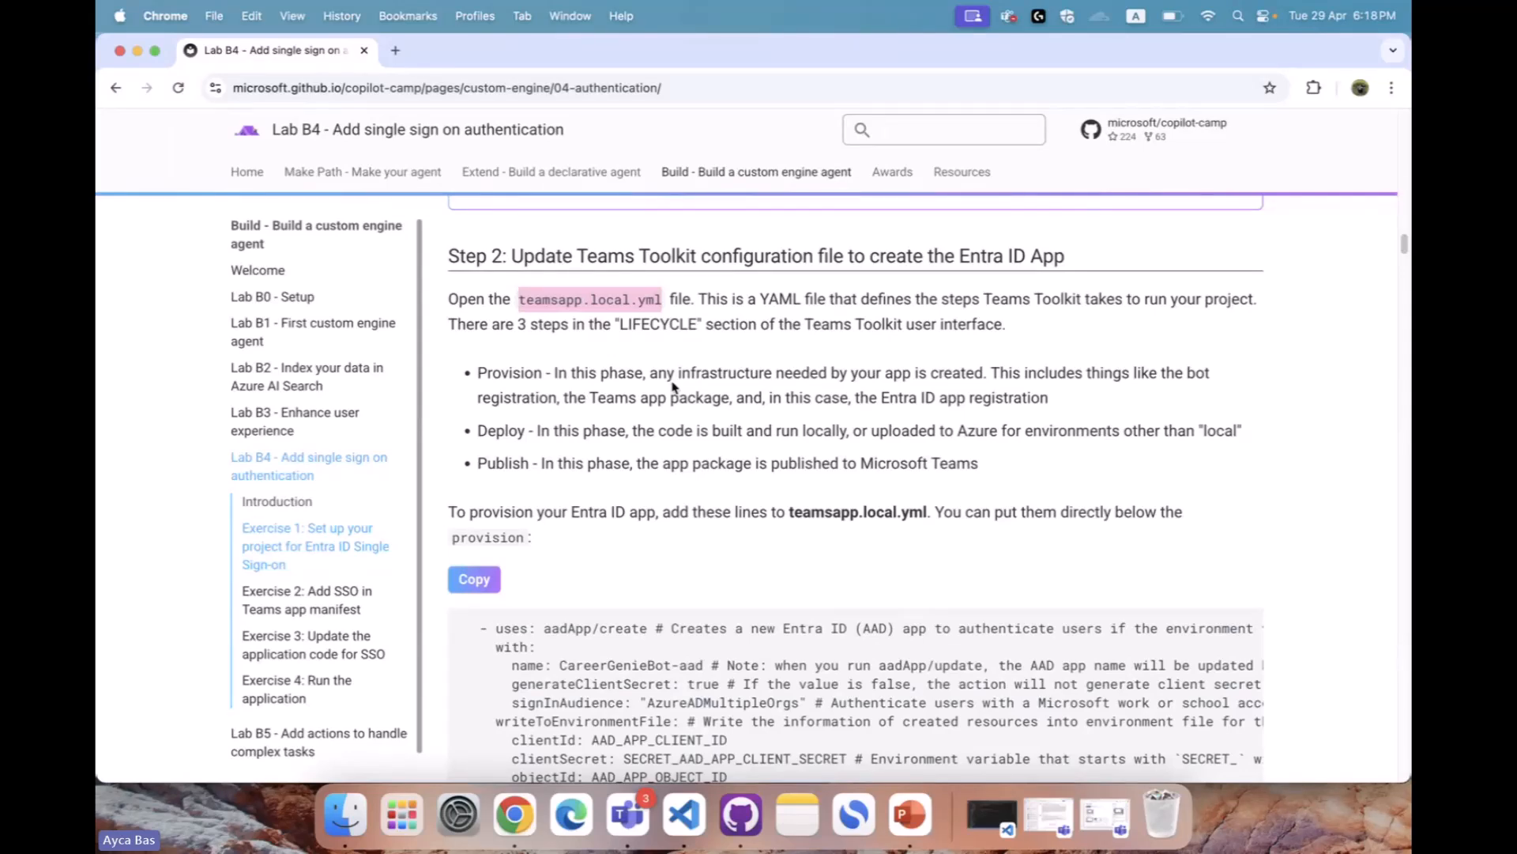
scroll(down, 3)
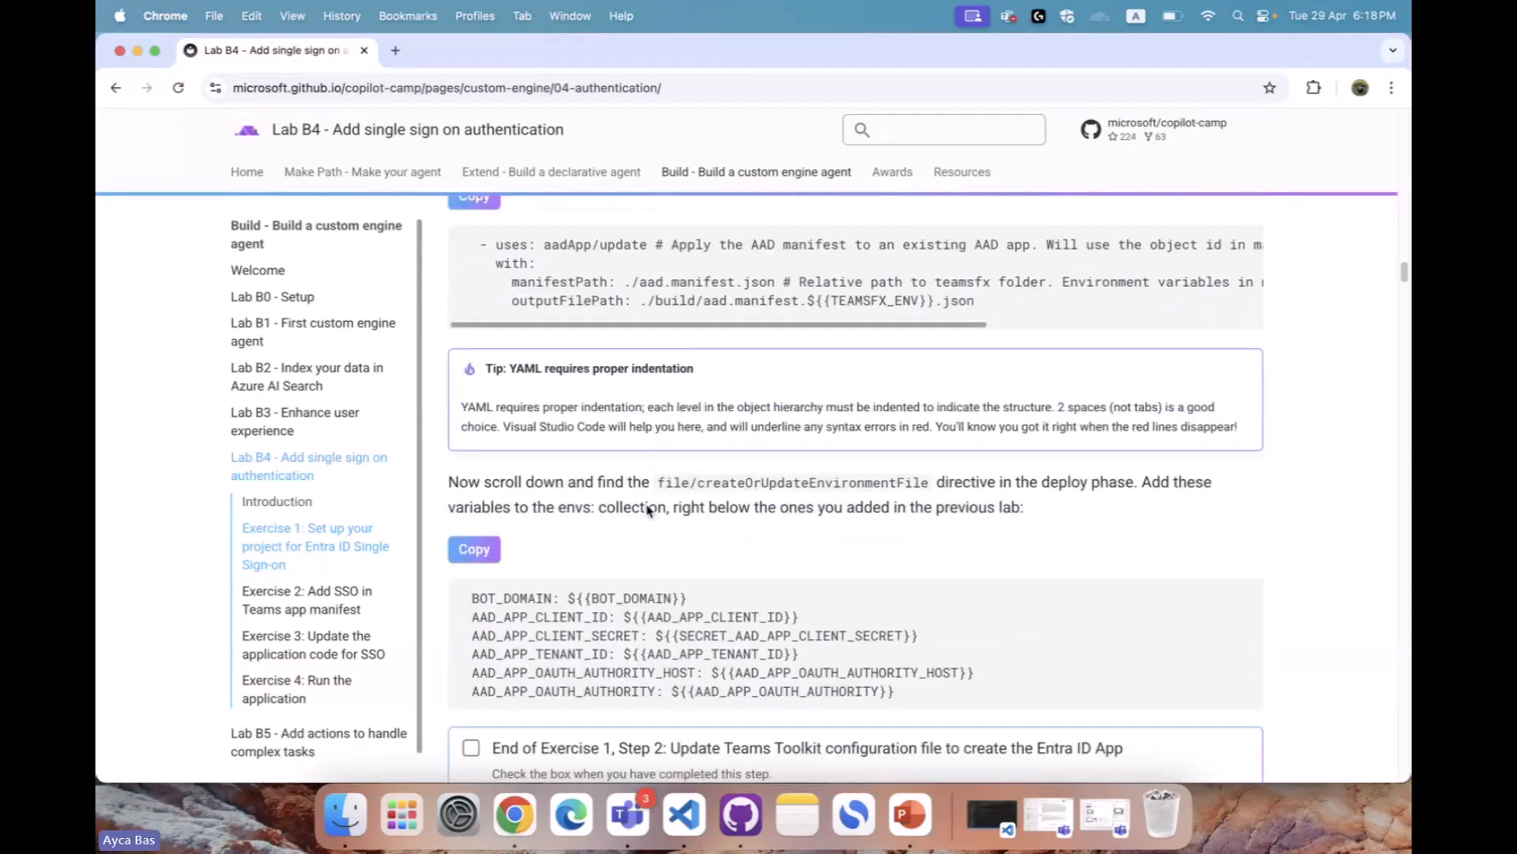
scroll(down, 3)
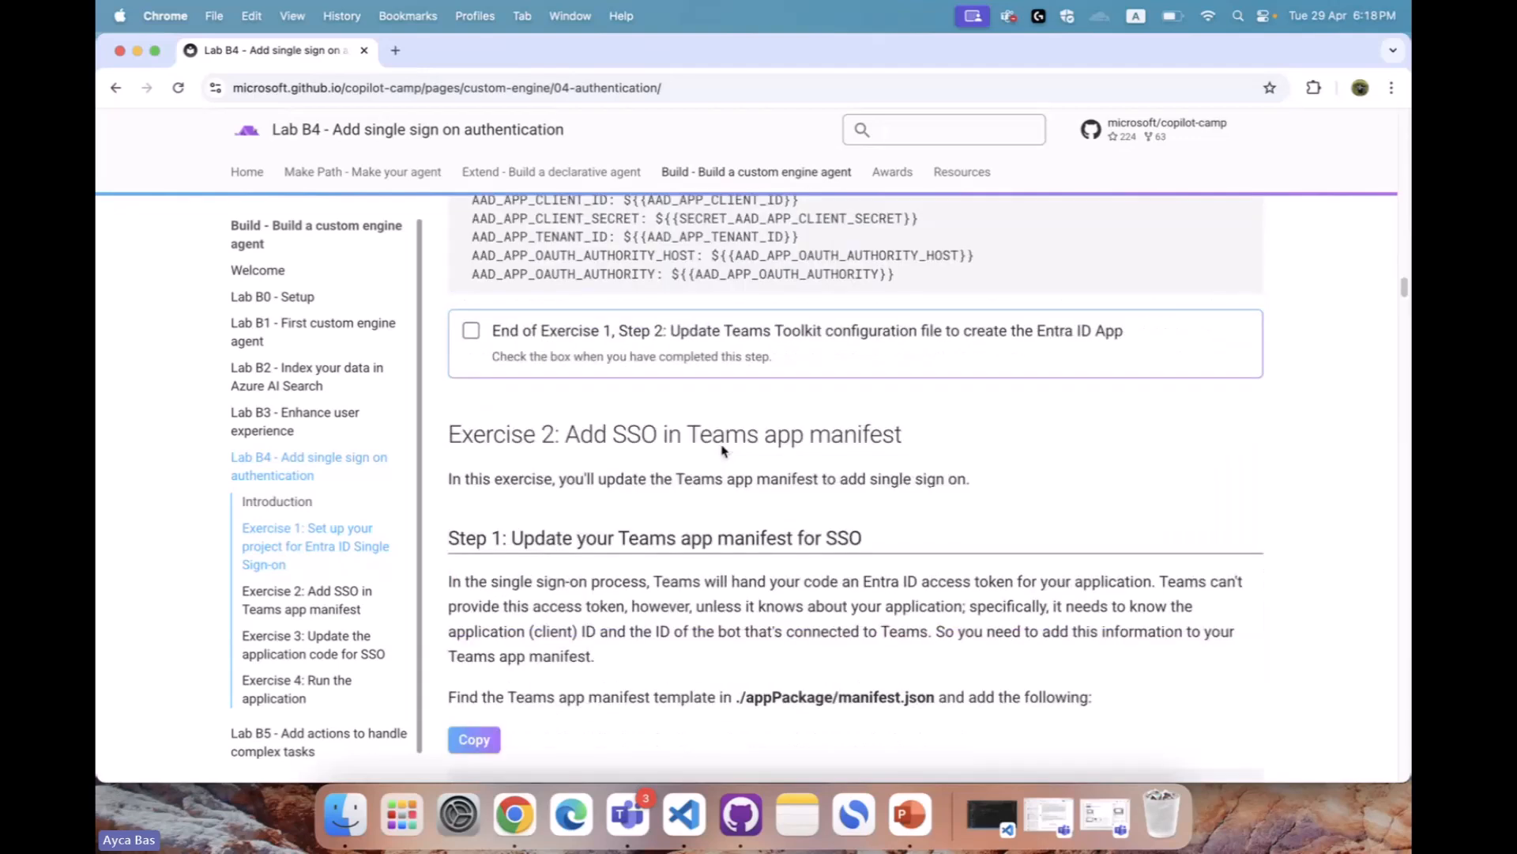
scroll(down, 3)
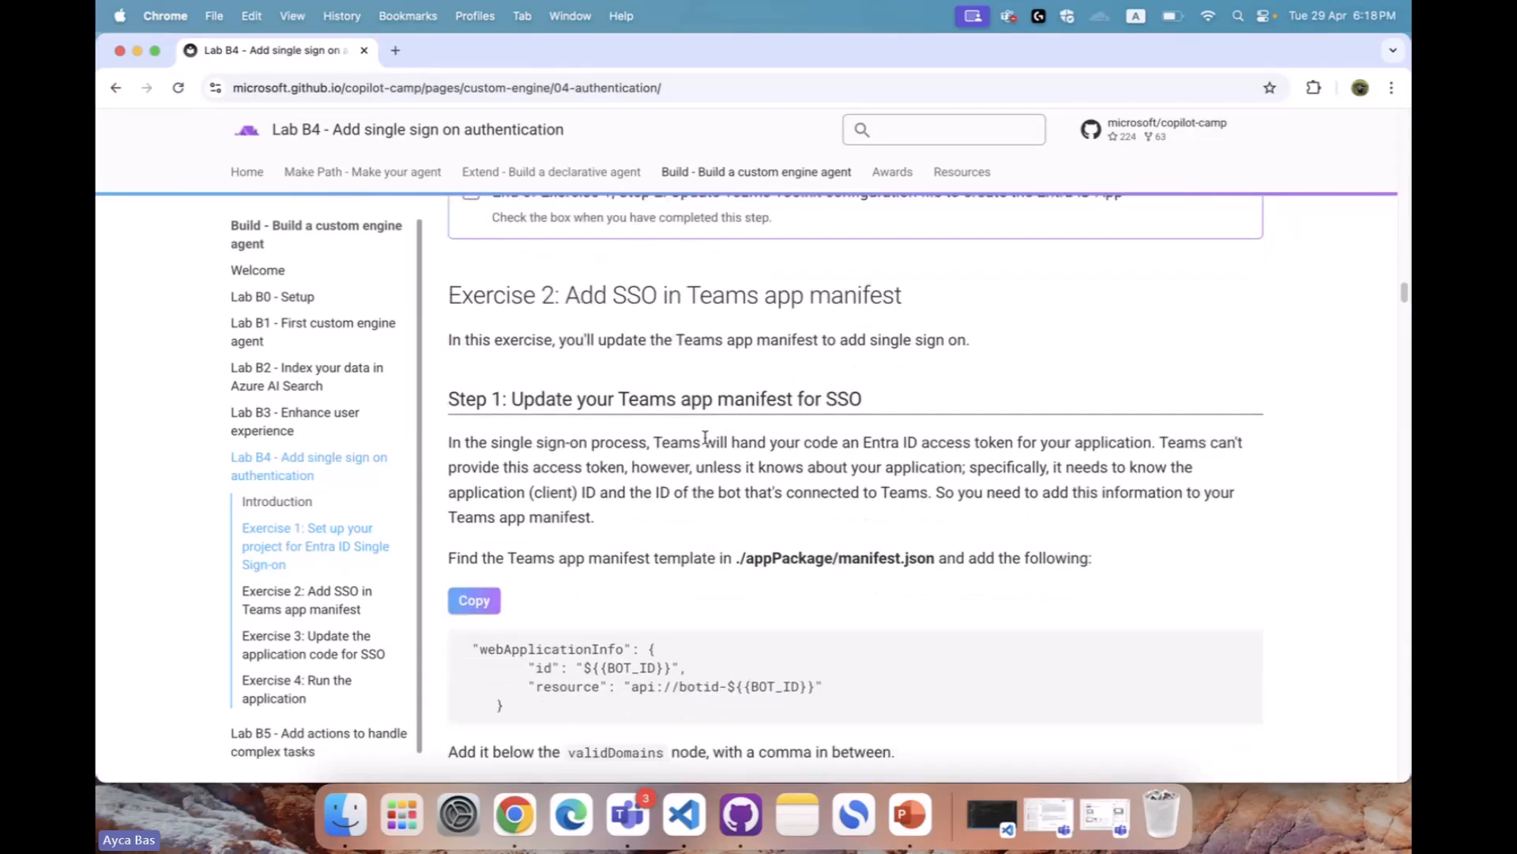
scroll(down, 3)
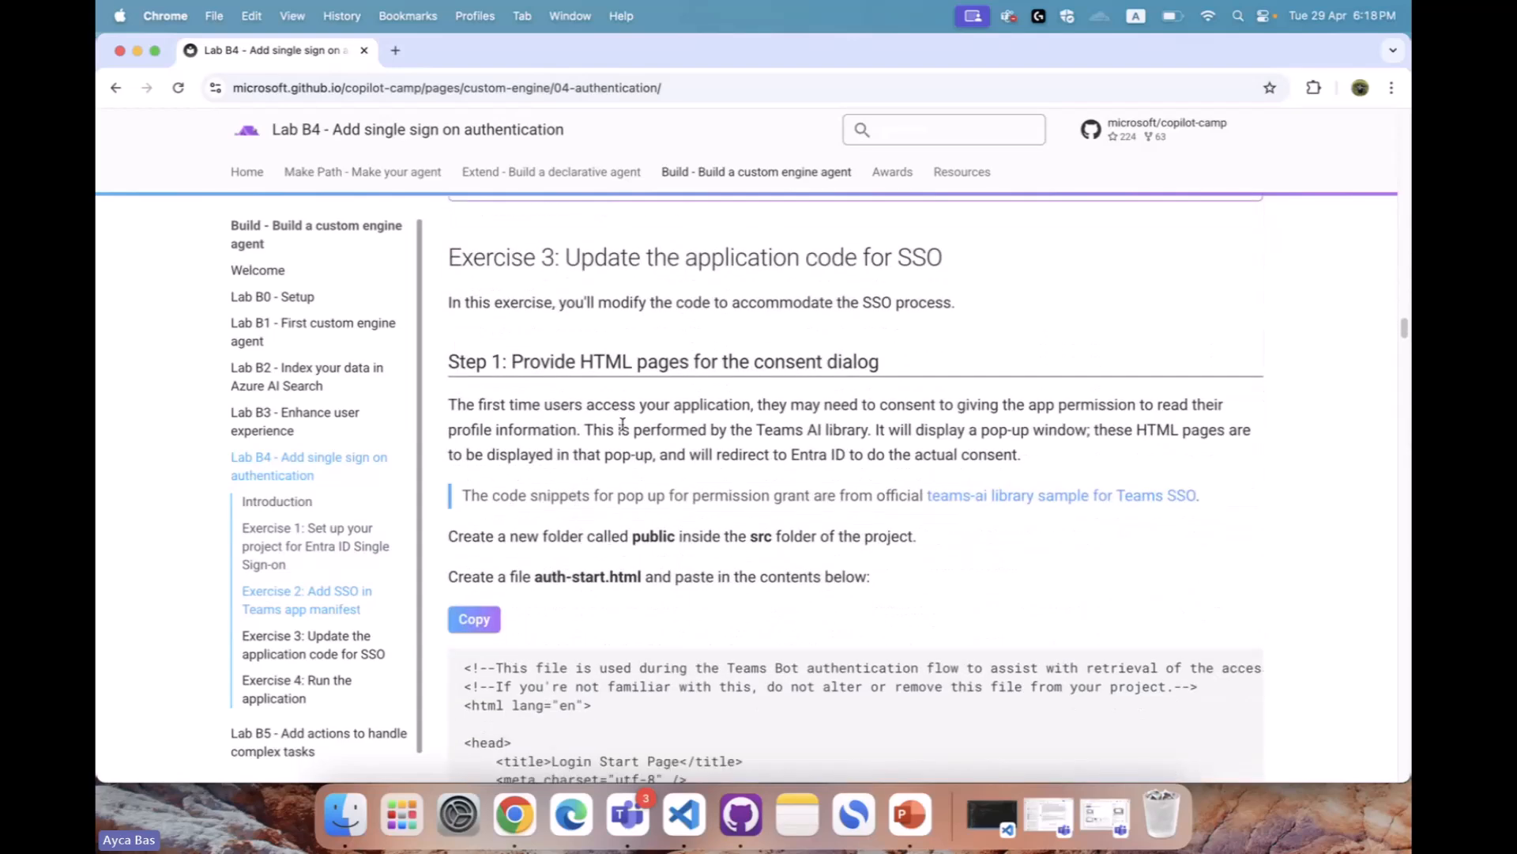
scroll(down, 3)
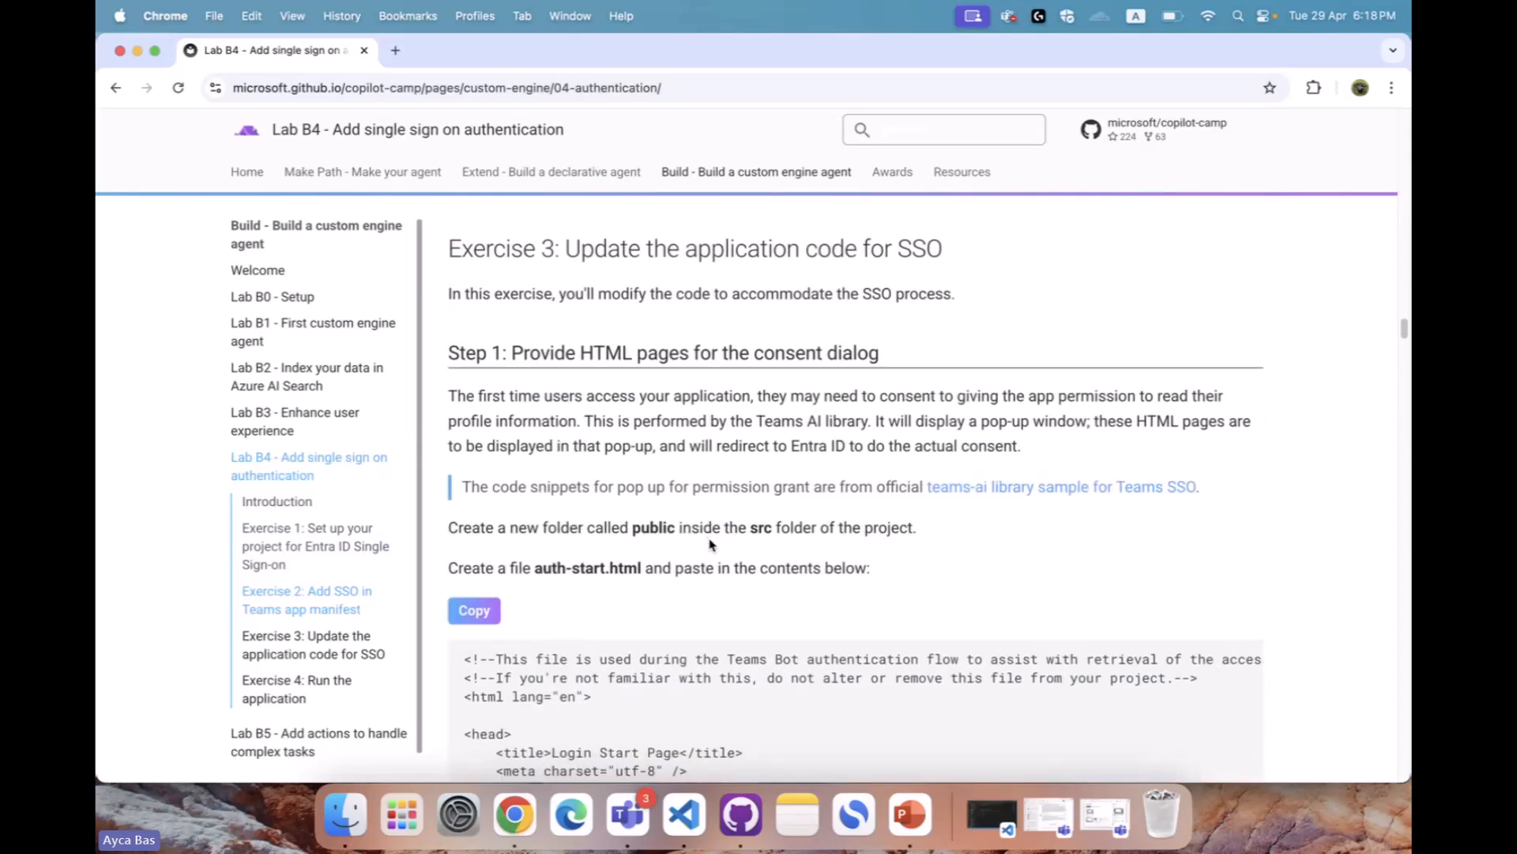
scroll(down, 3)
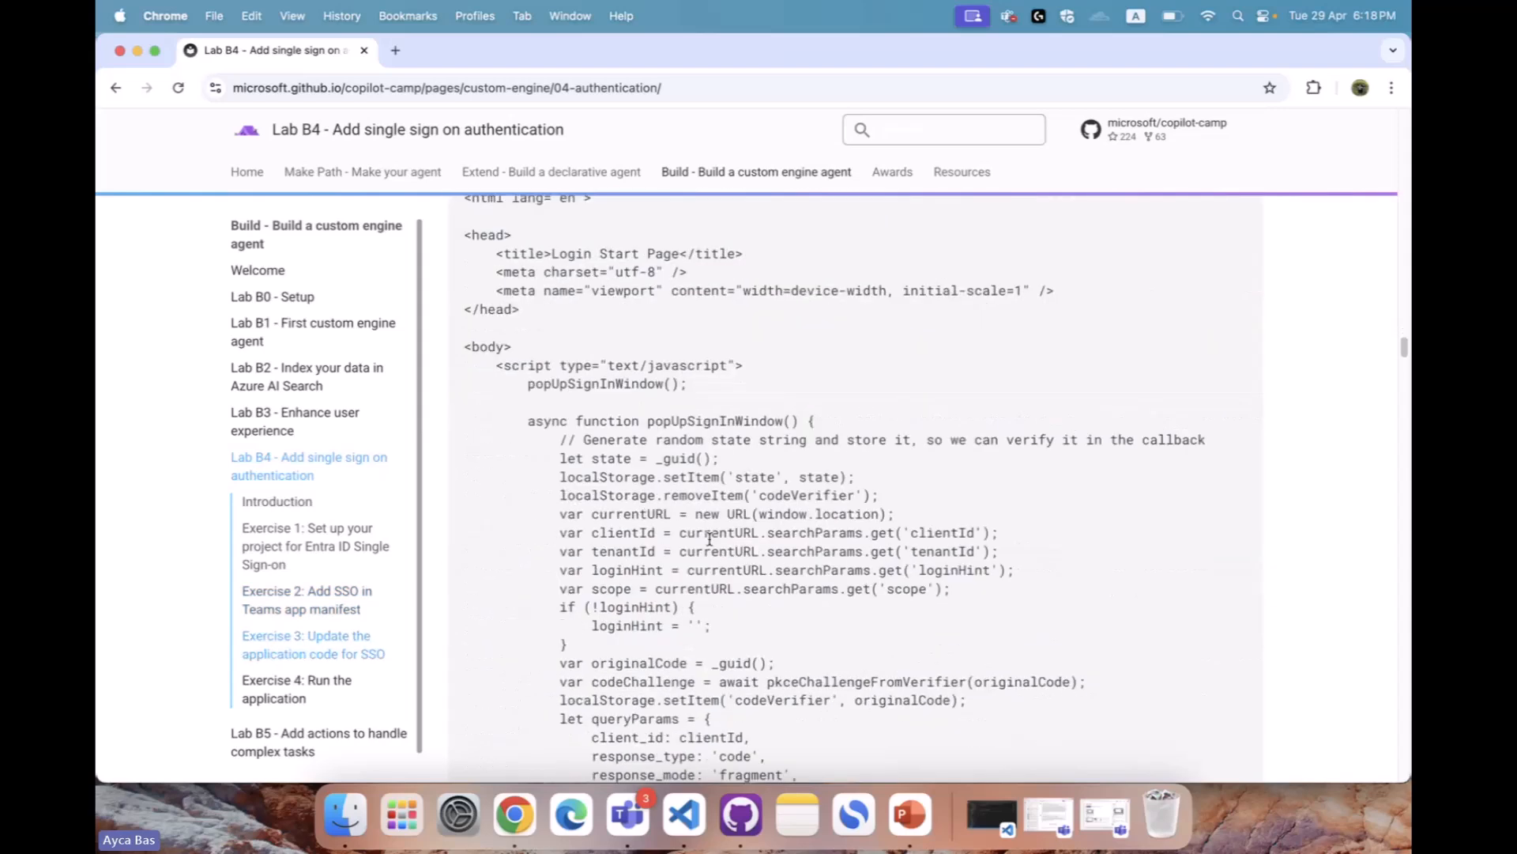
scroll(down, 3)
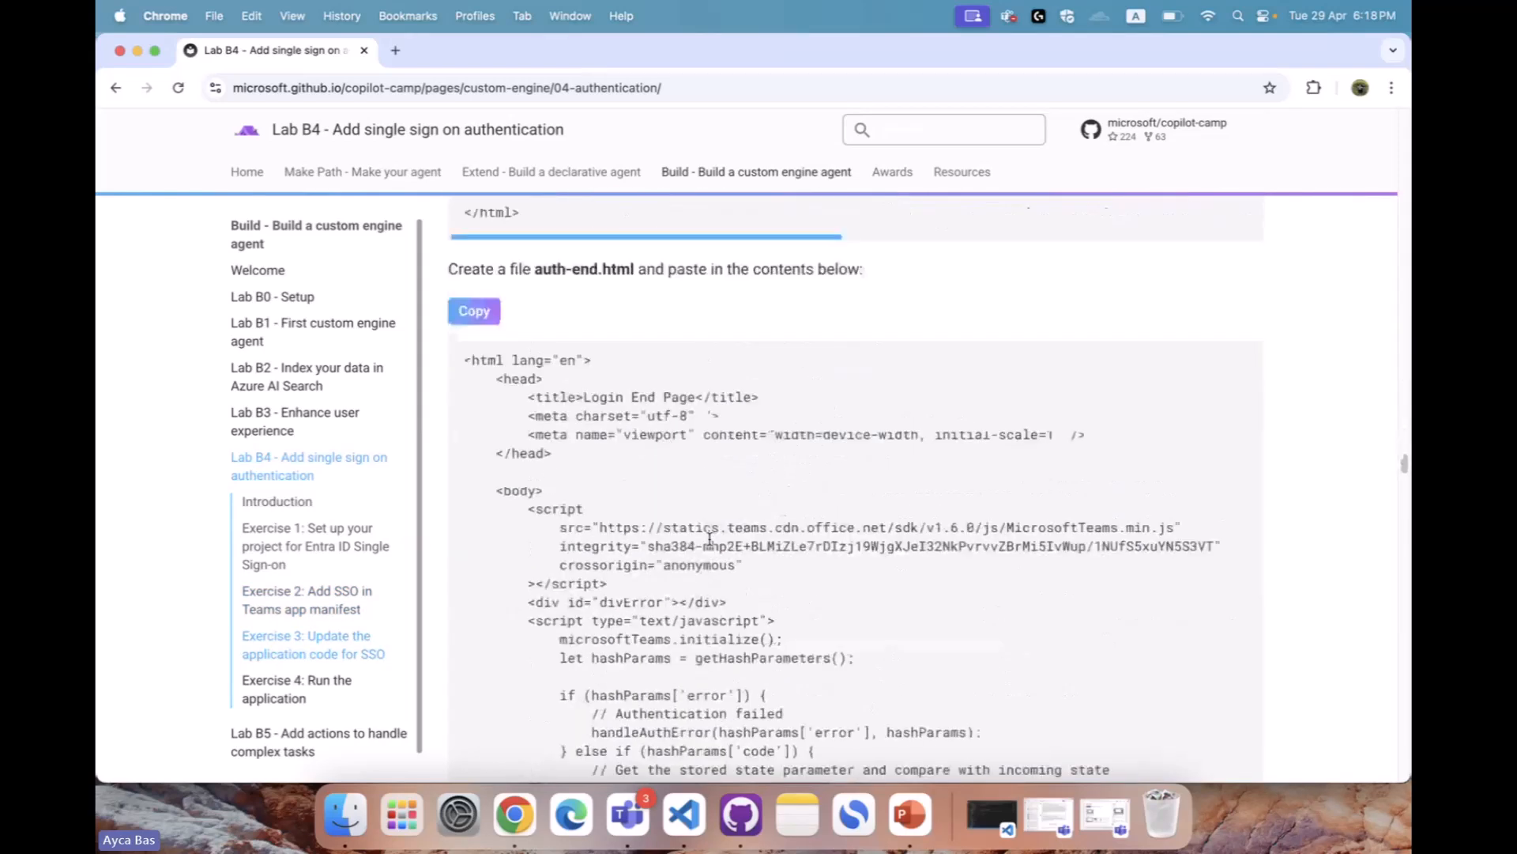
scroll(down, 3)
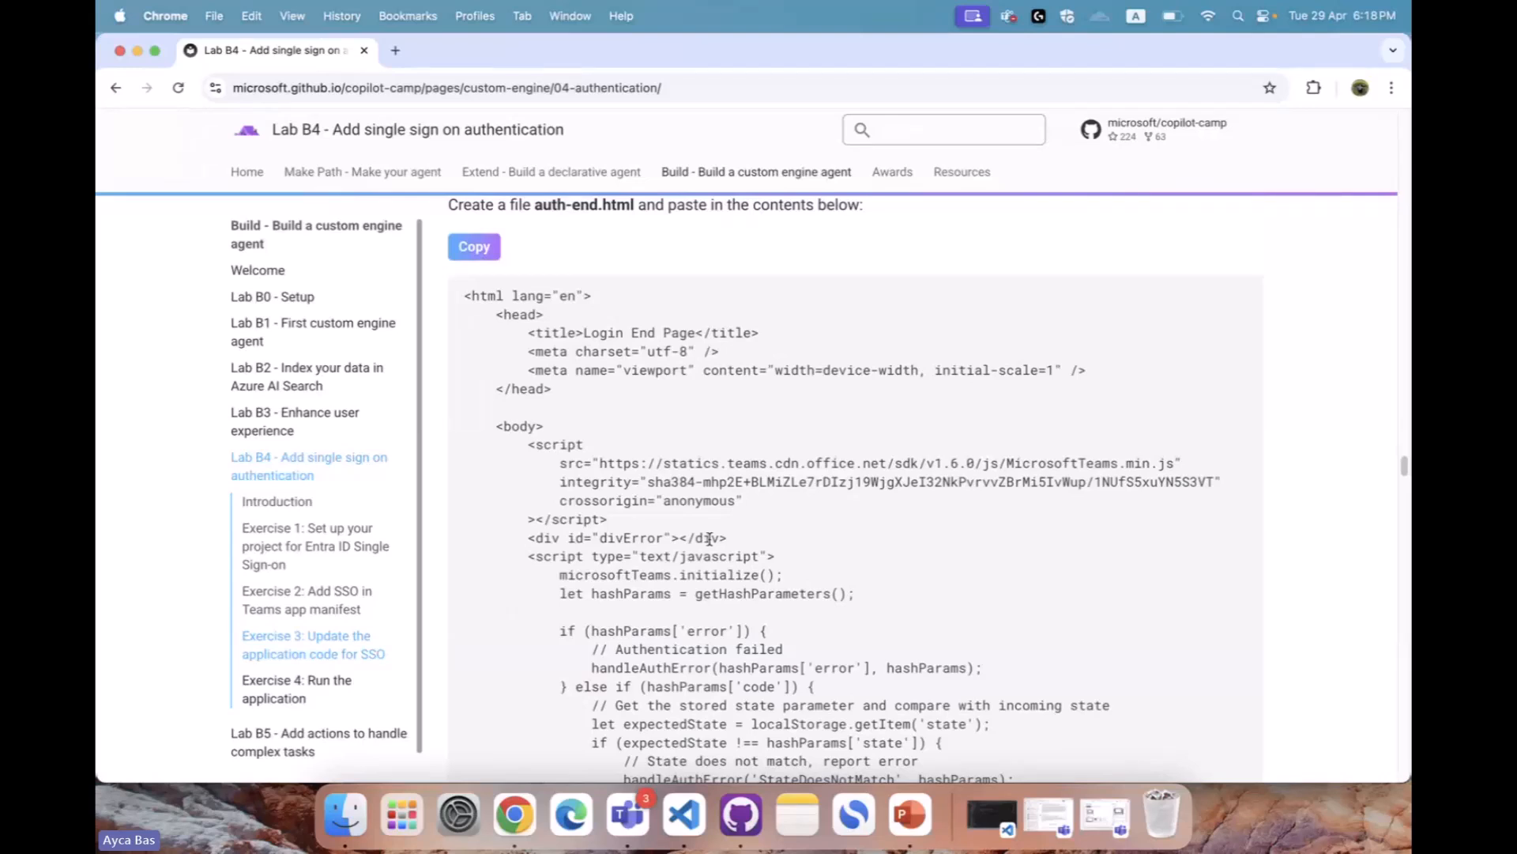
scroll(down, 3)
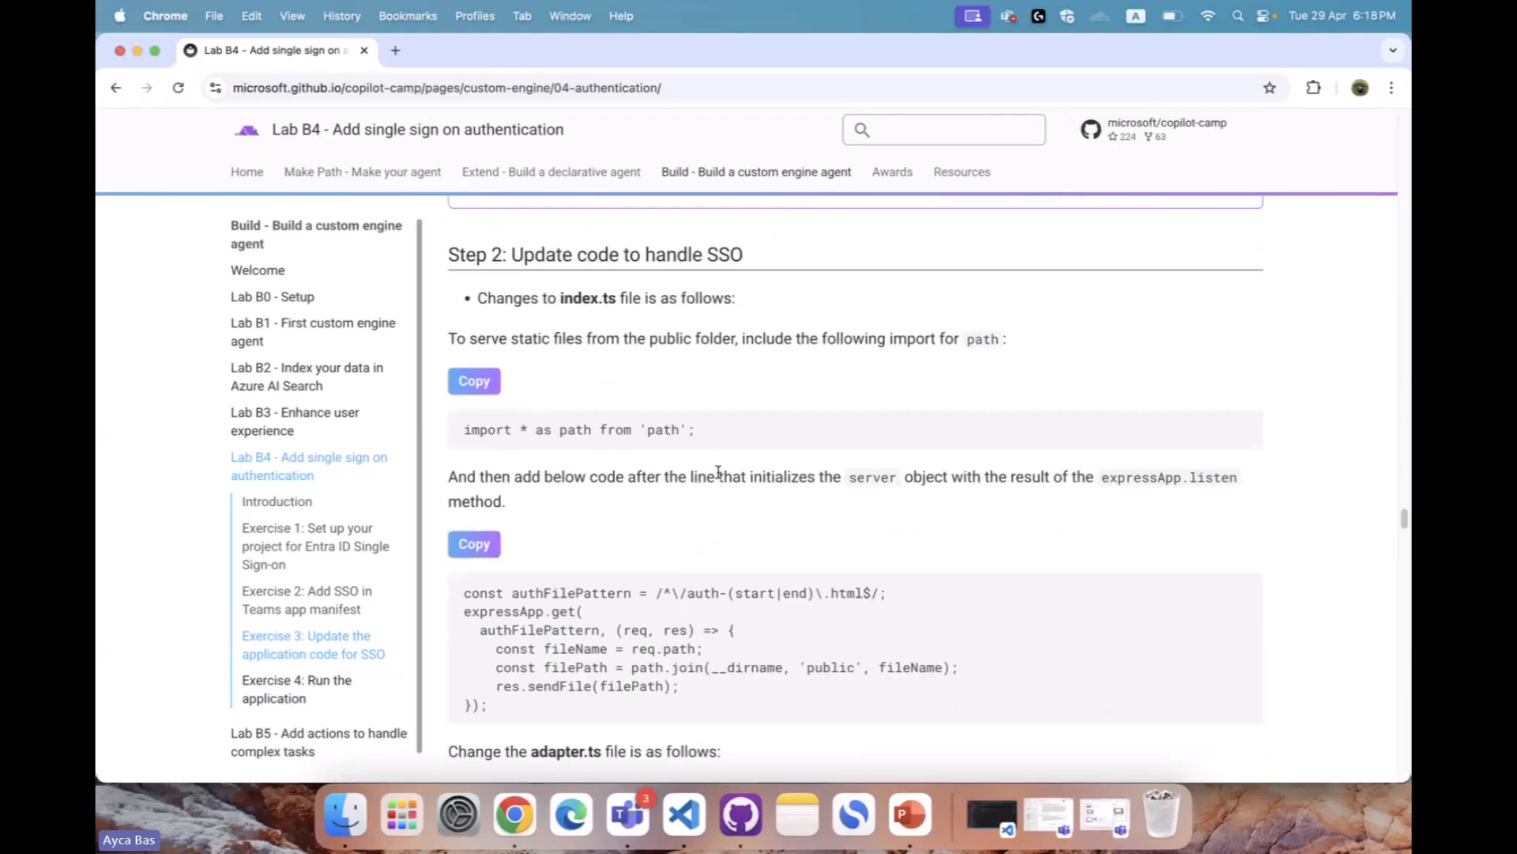
double_click(586, 298)
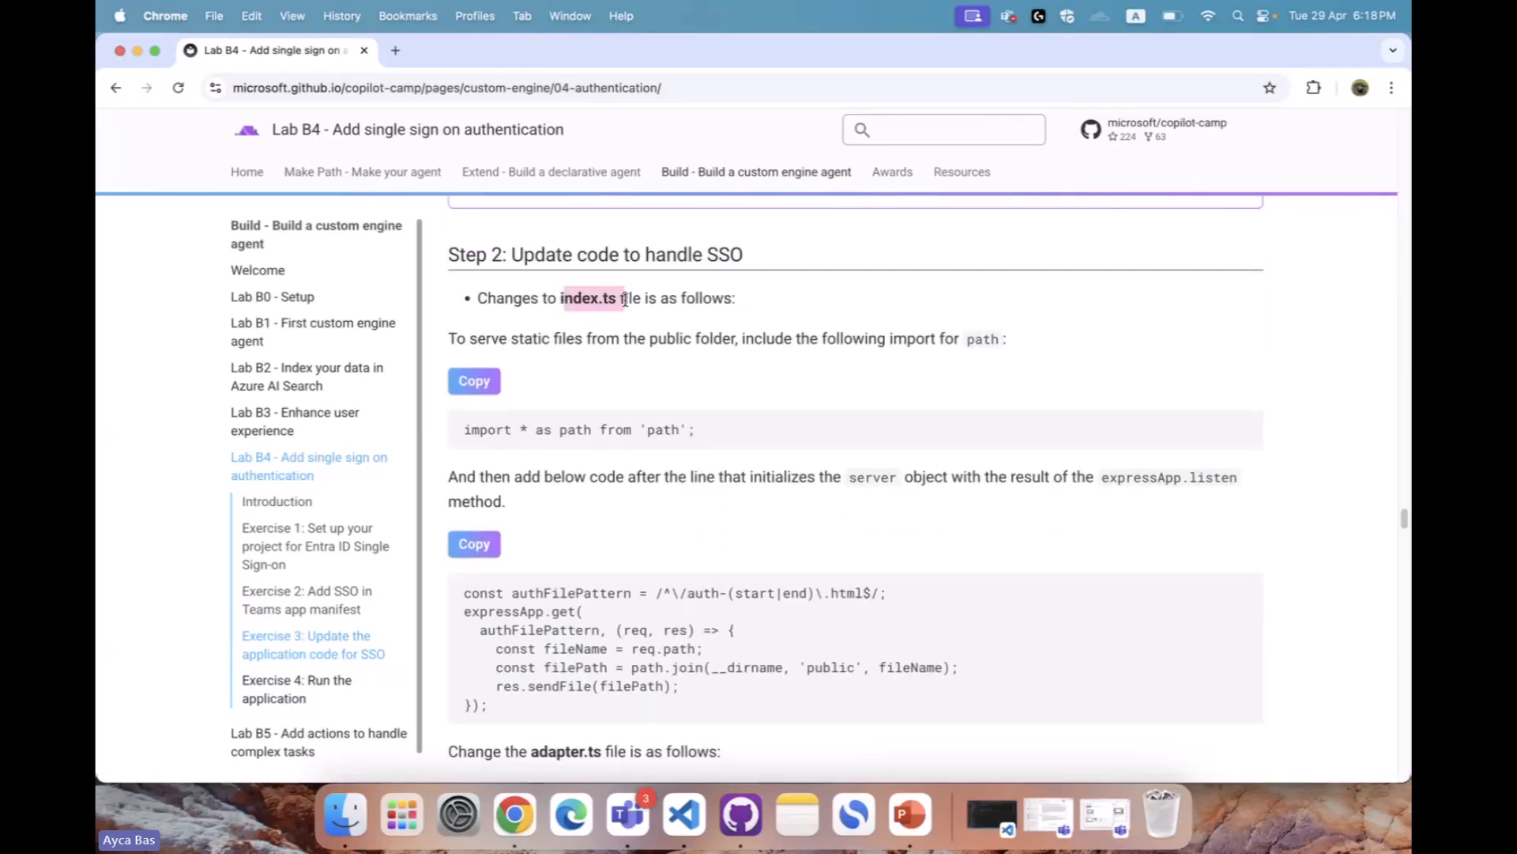
scroll(down, 3)
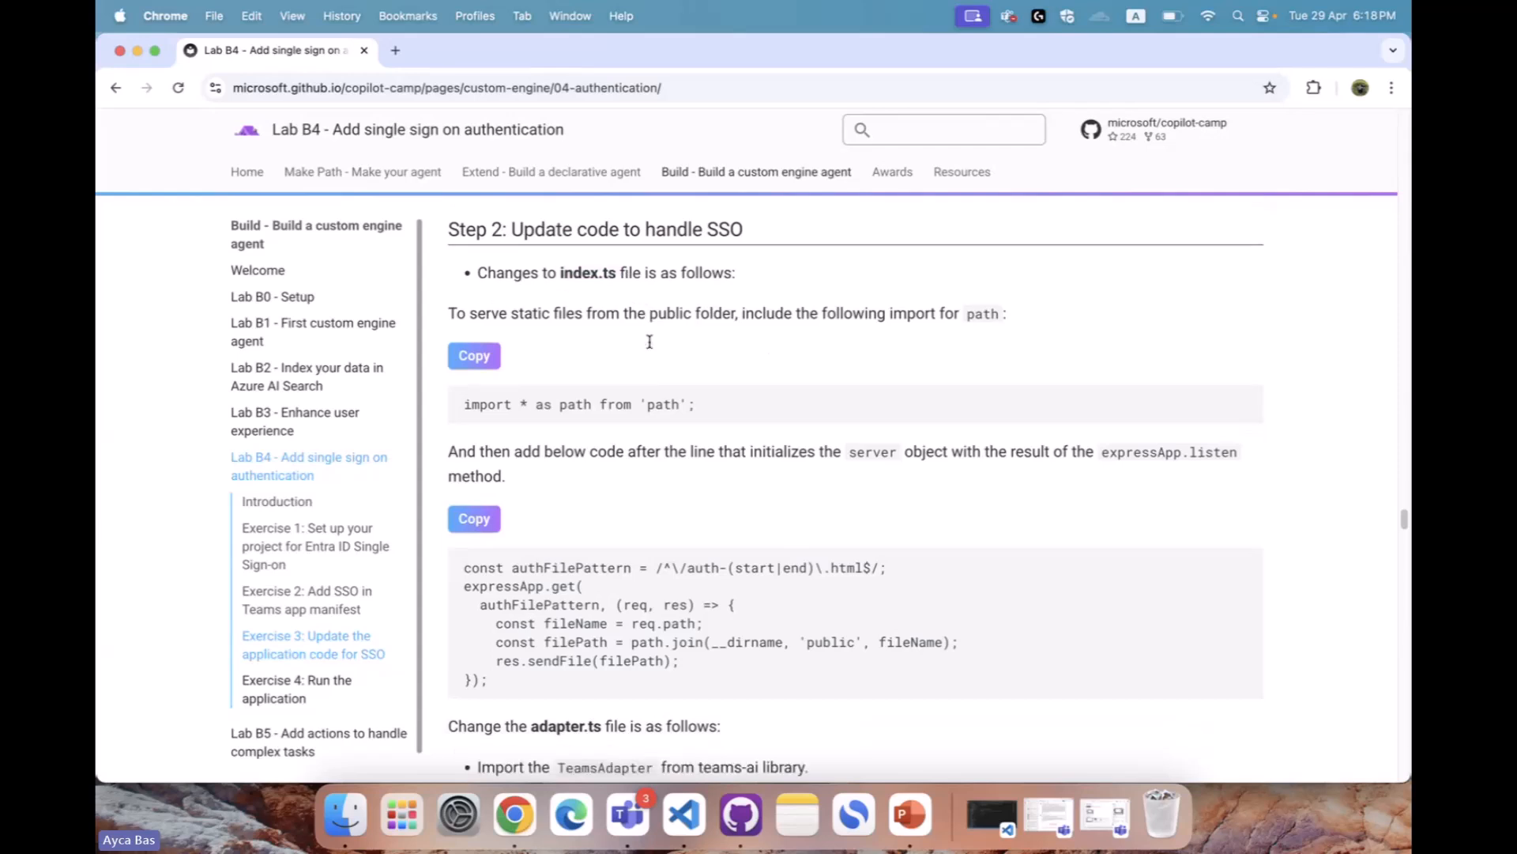
scroll(down, 3)
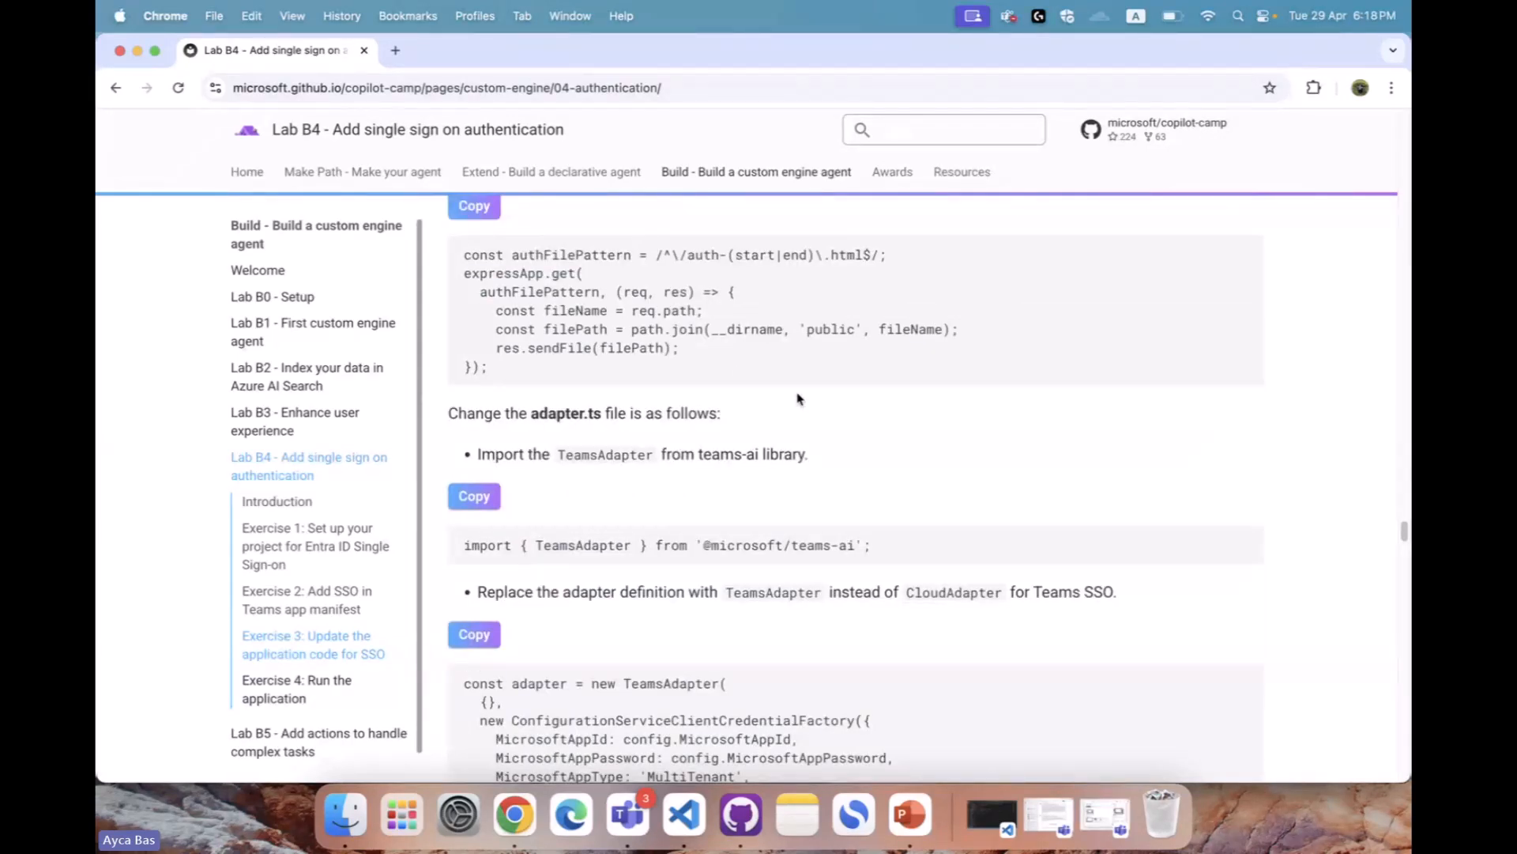
scroll(down, 3)
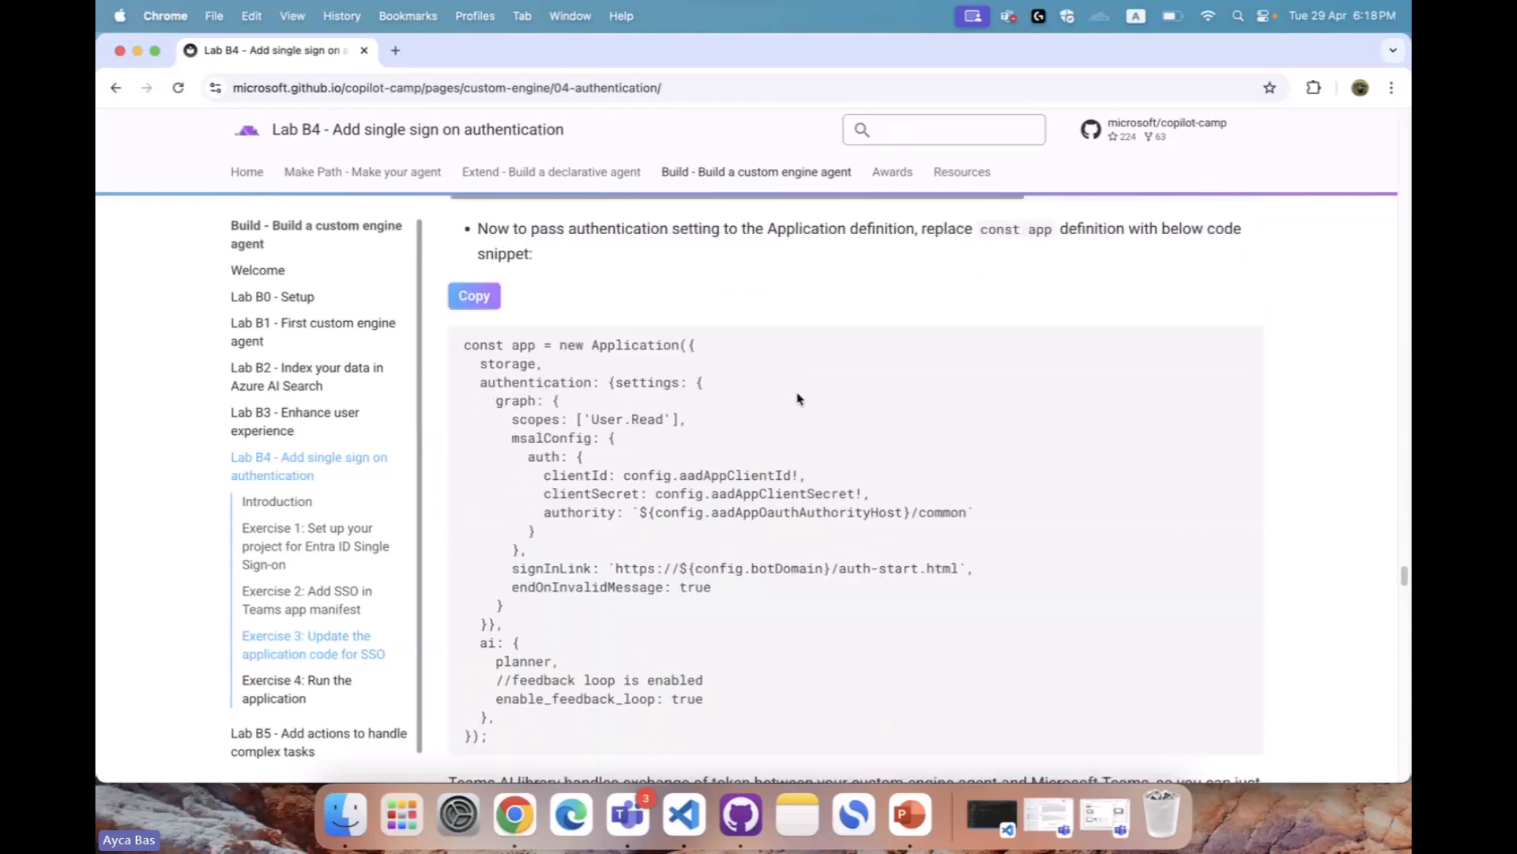
scroll(down, 3)
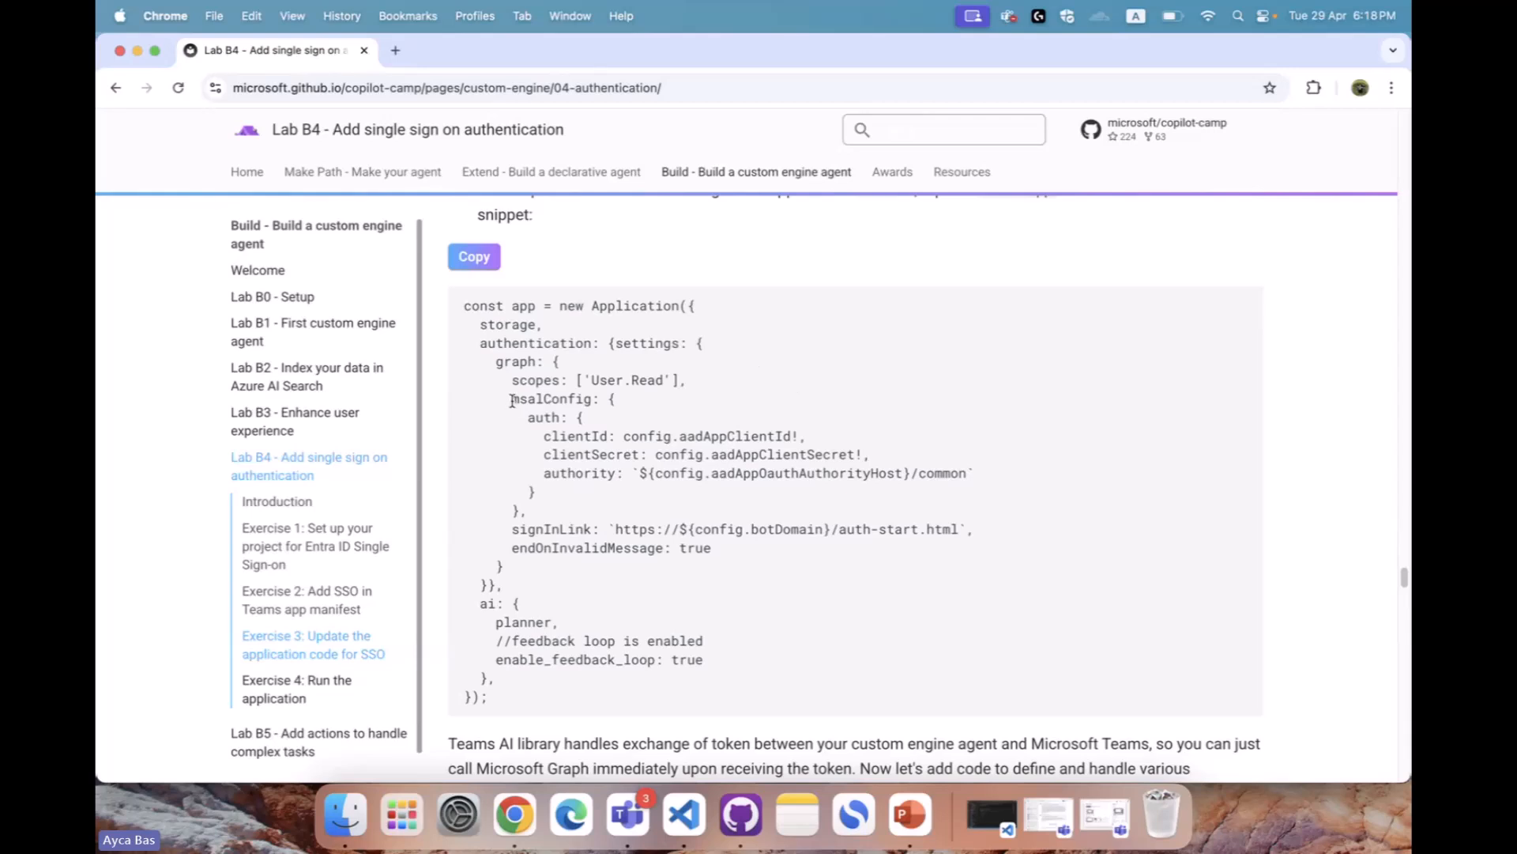
scroll(down, 3)
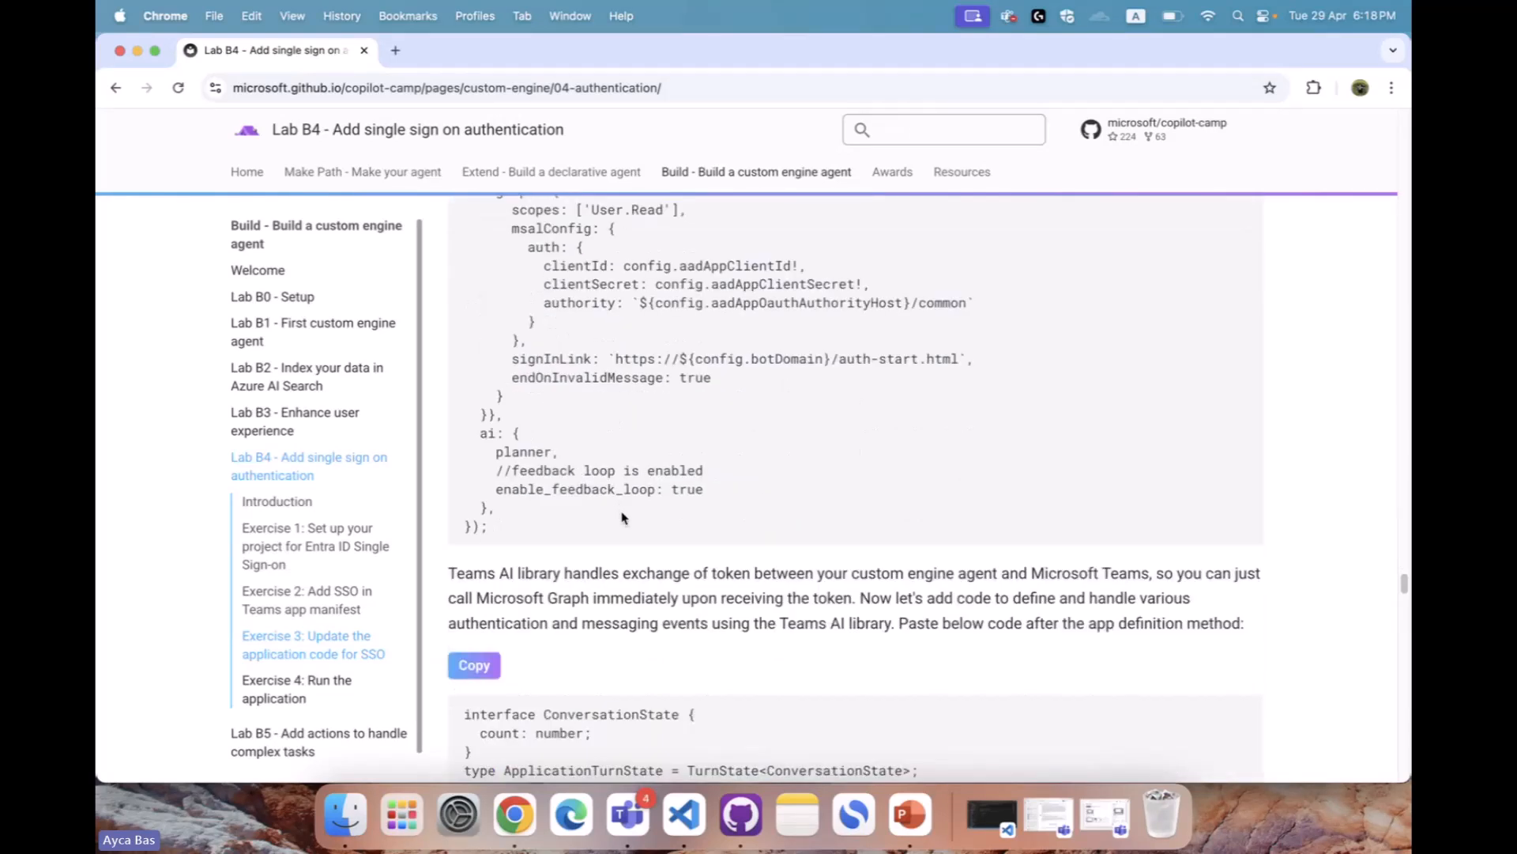
scroll(down, 3)
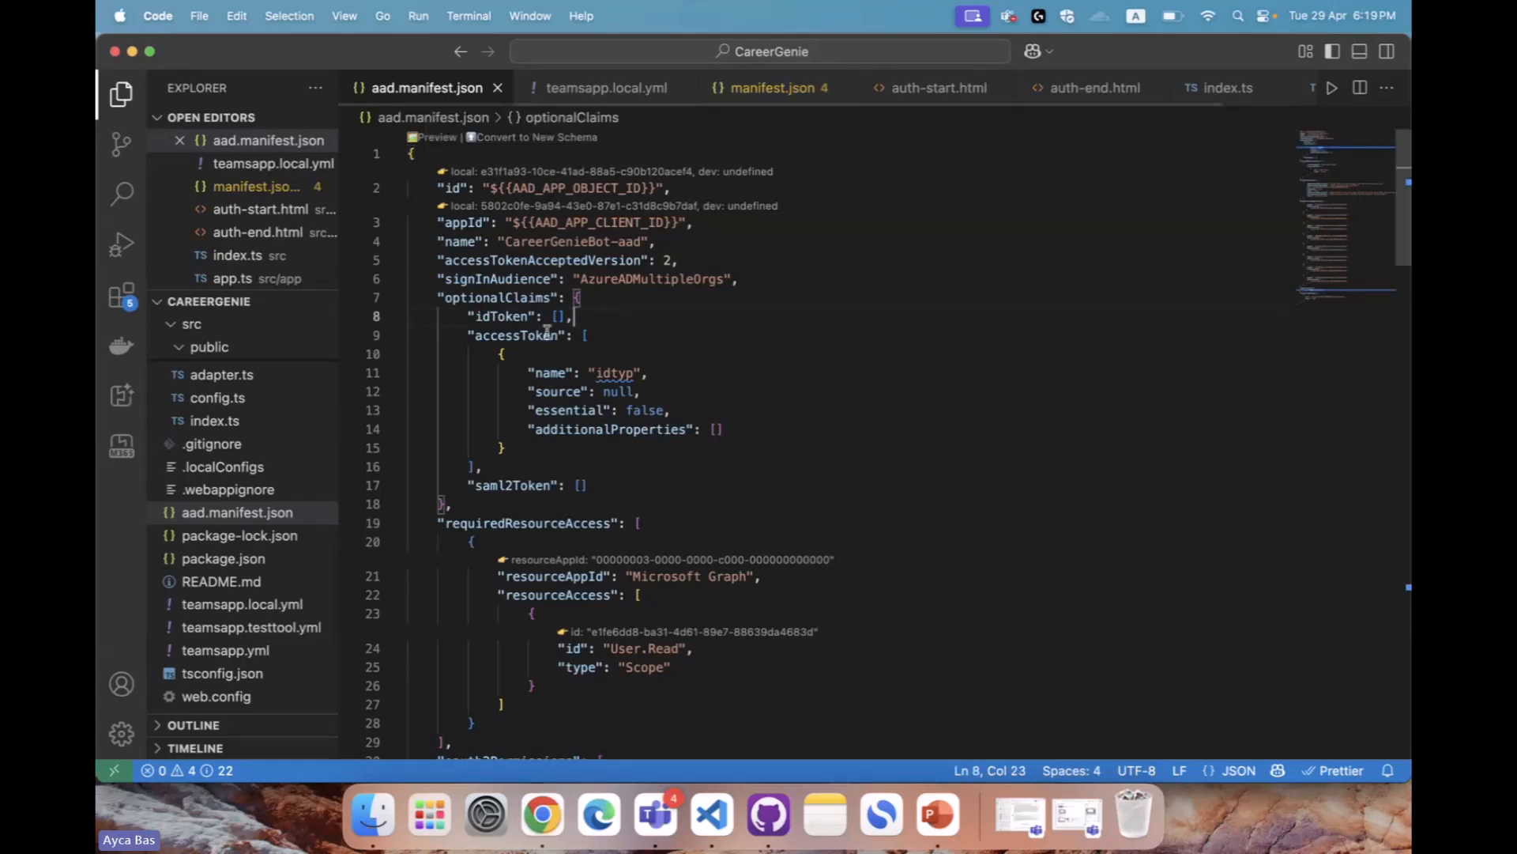
Scroll through aad.manifest.json down to its pre-authorized apps
scroll(down, 3)
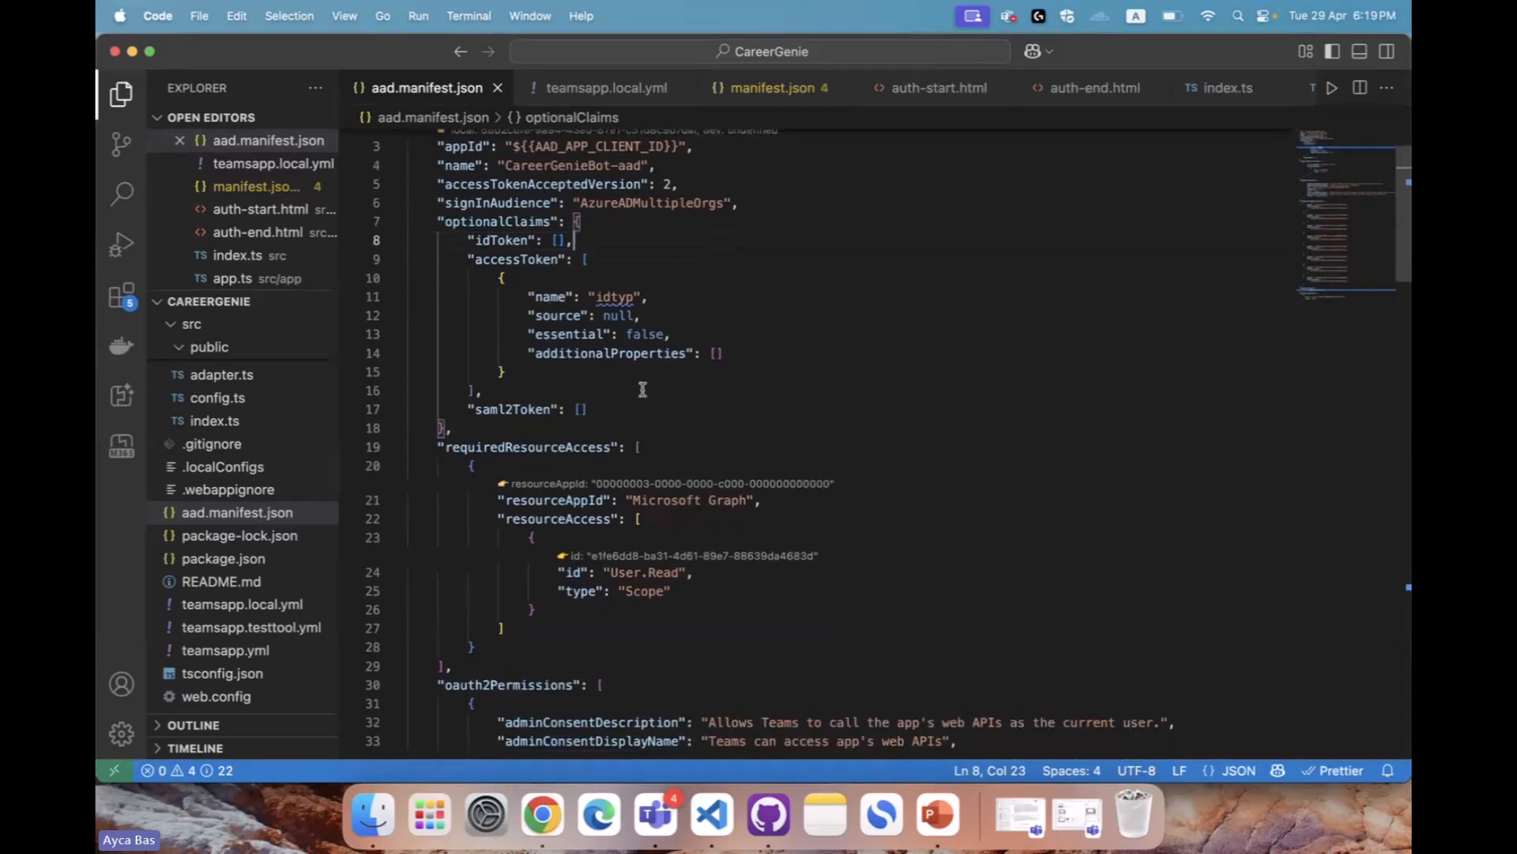
scroll(down, 3)
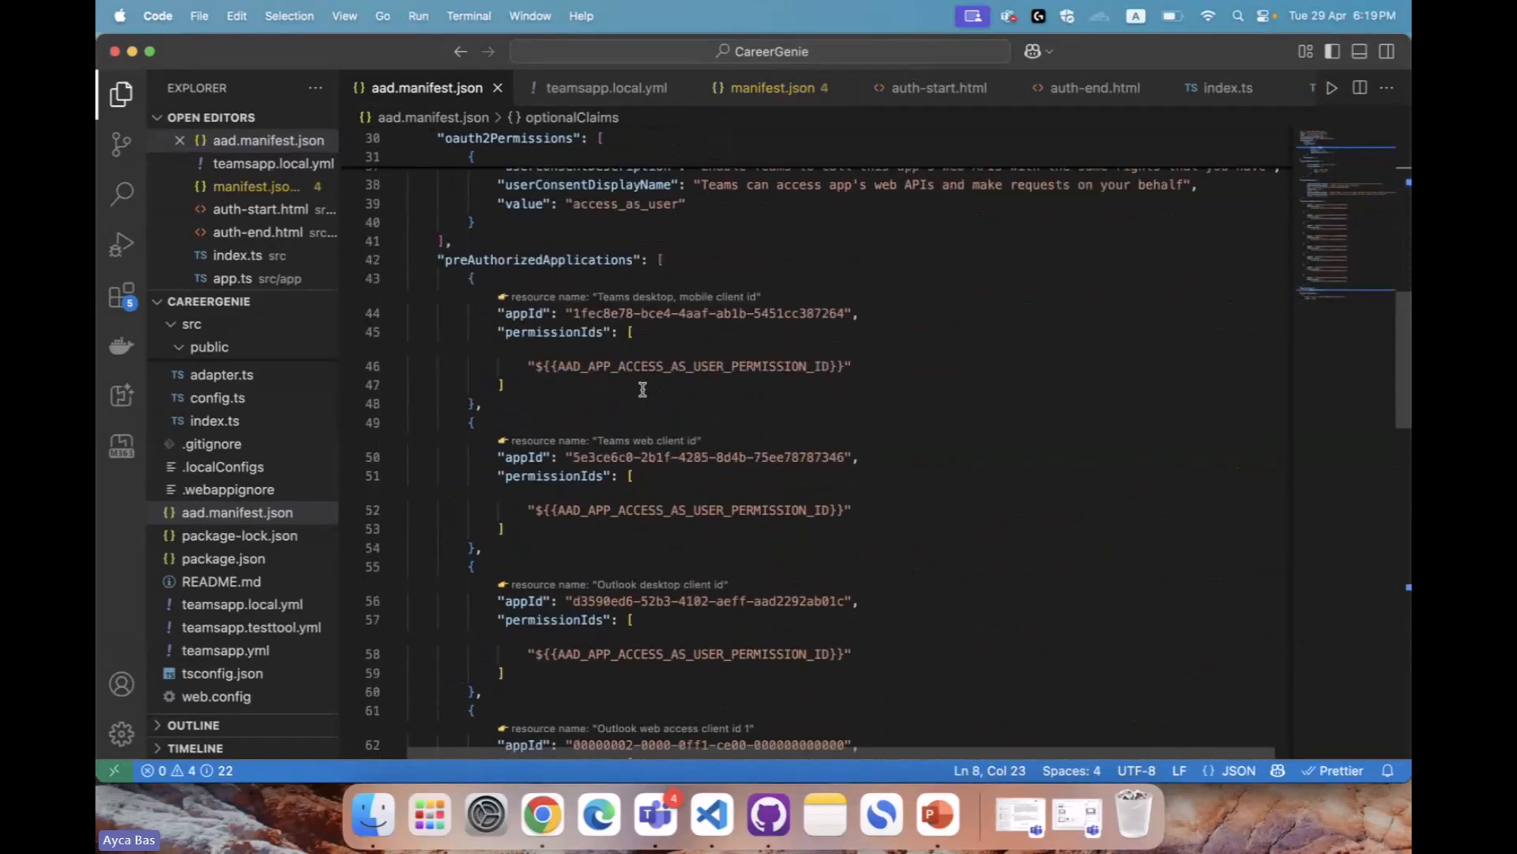
scroll(down, 3)
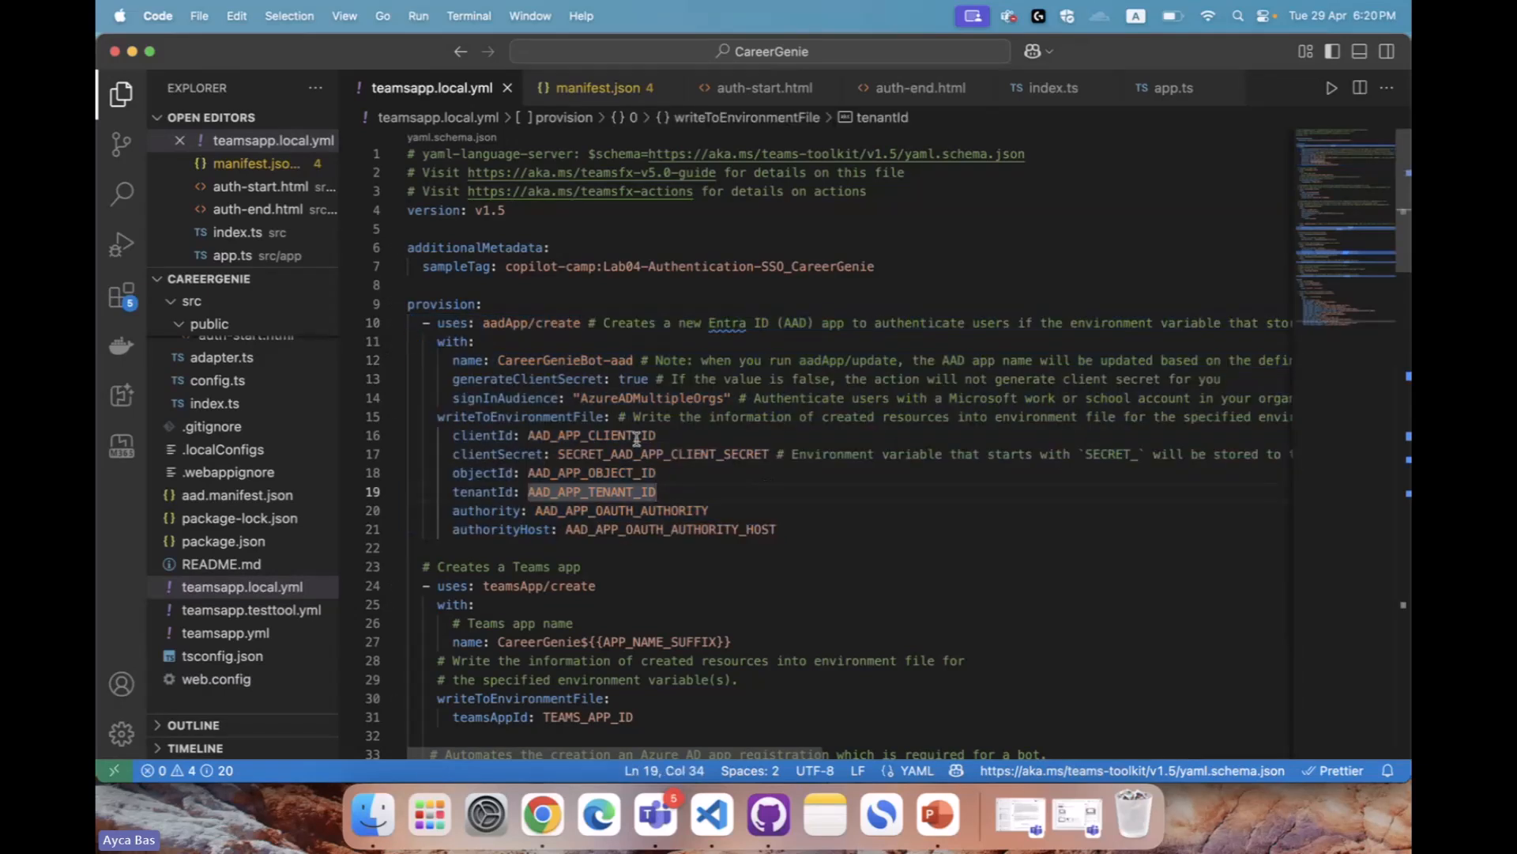
Scroll teamsapp.local.yml to the envs block and highlight the five AAD_APP variables
scroll(down, 3)
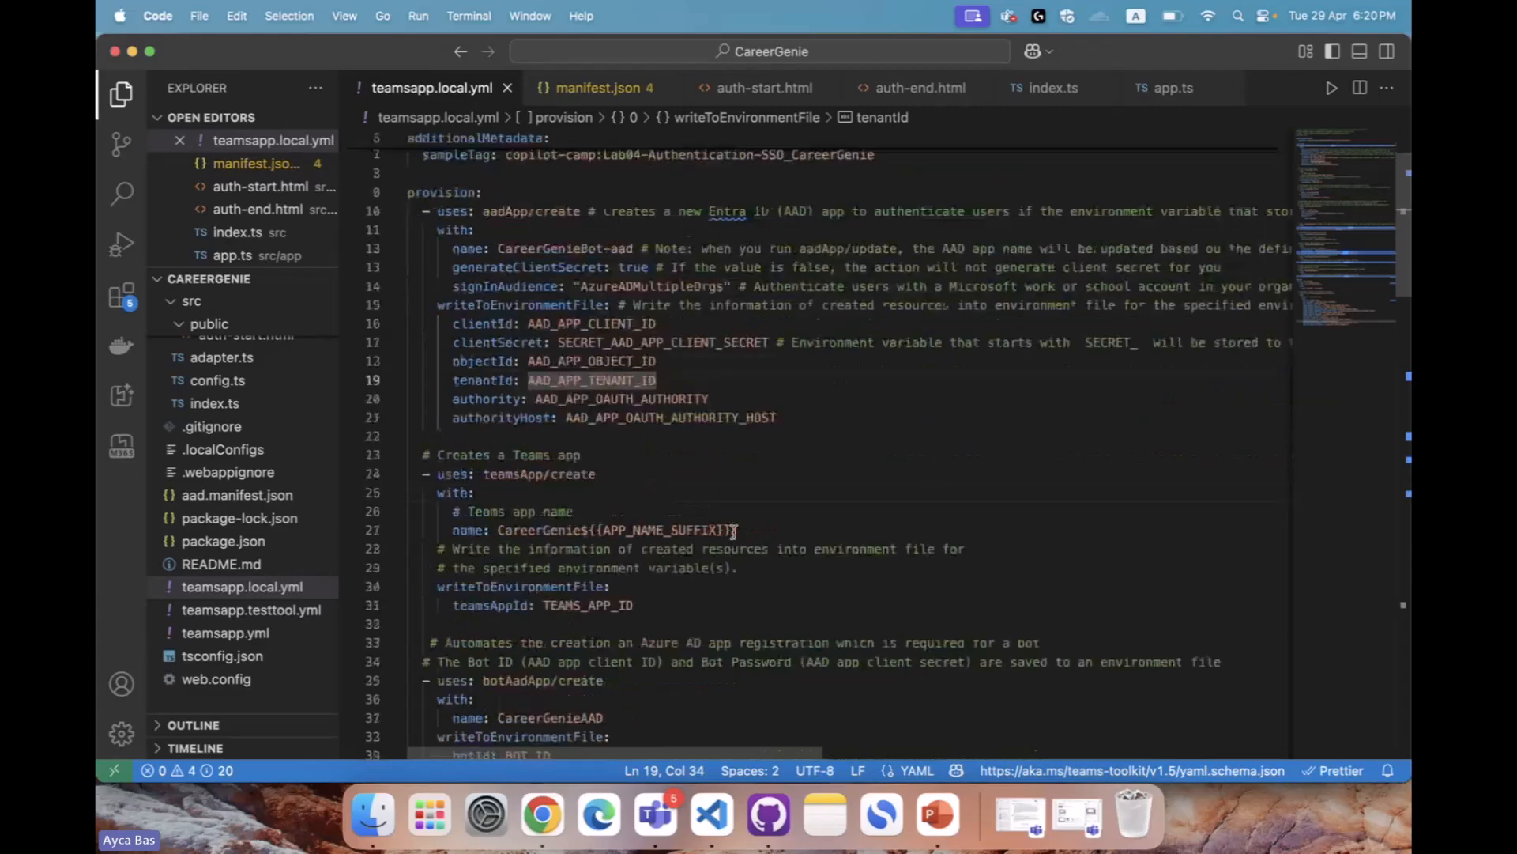
scroll(down, 3)
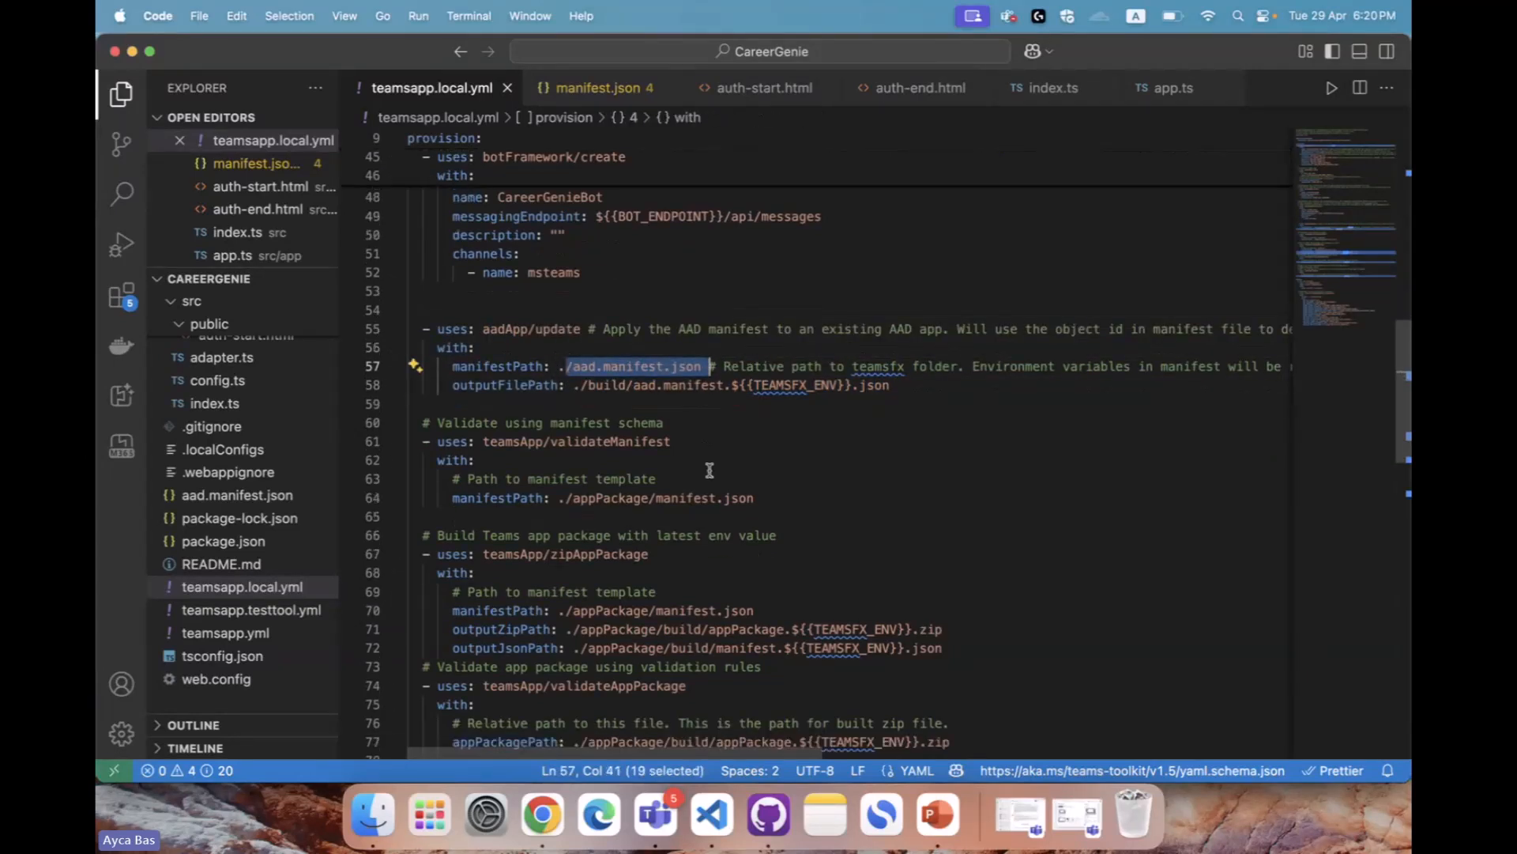
scroll(down, 3)
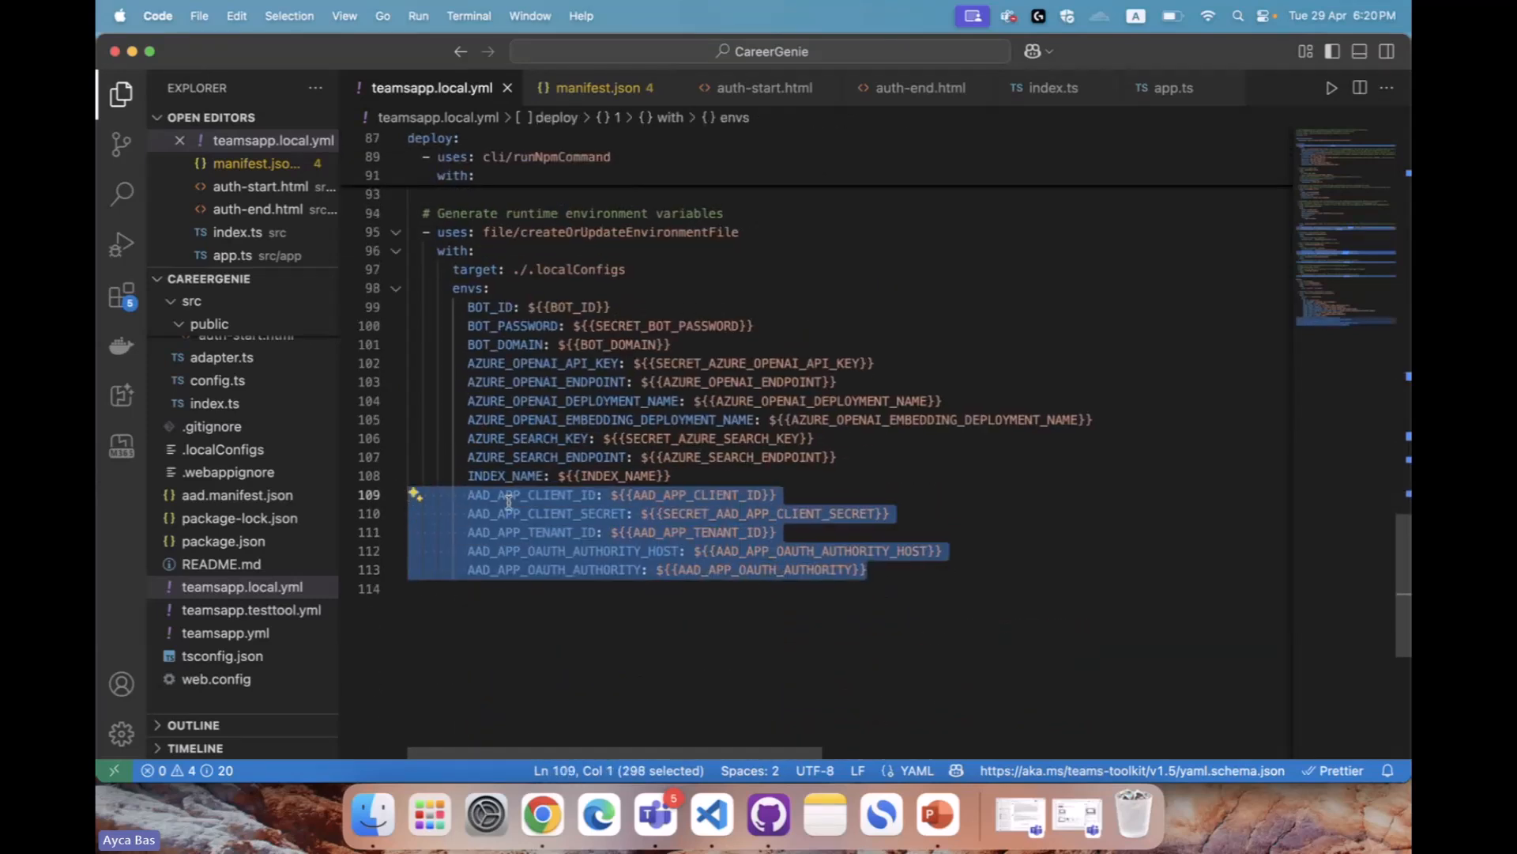
click(626, 512)
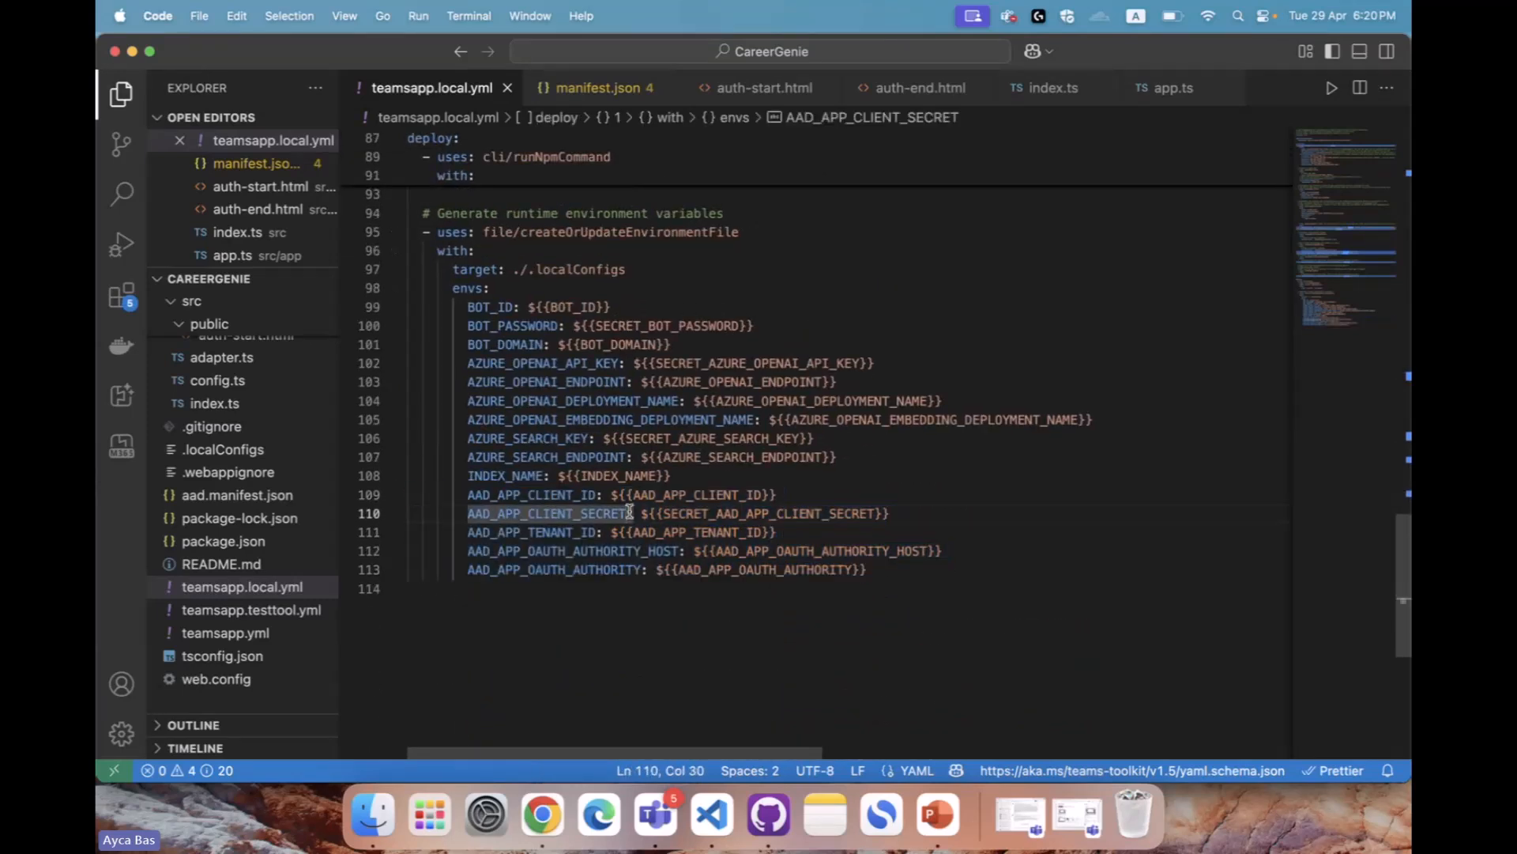
drag(630, 513, 867, 569)
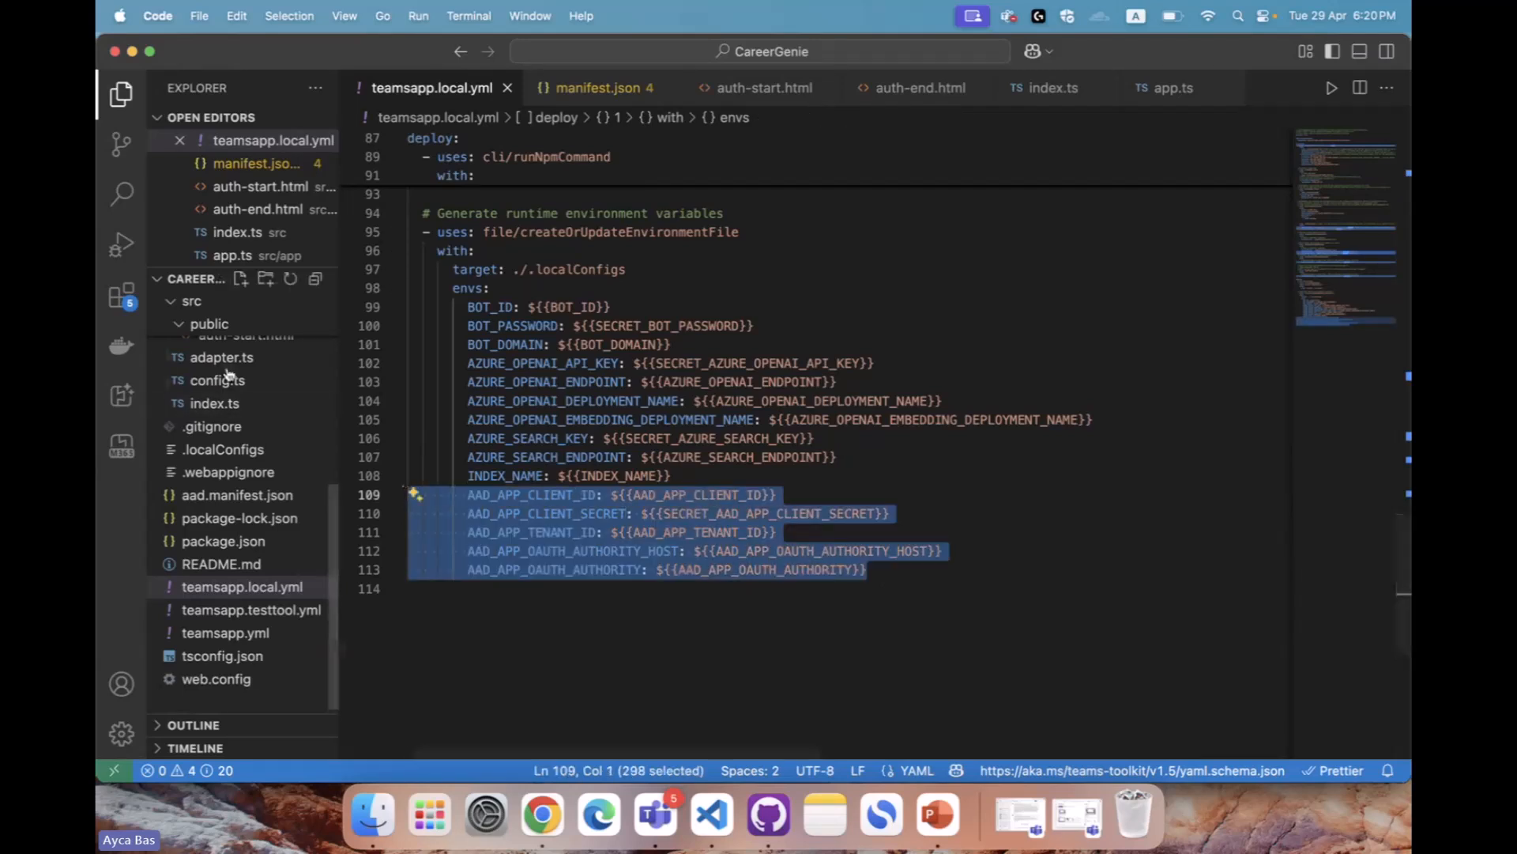
Open config.ts and highlight its Entra app settings read from the environment
click(222, 357)
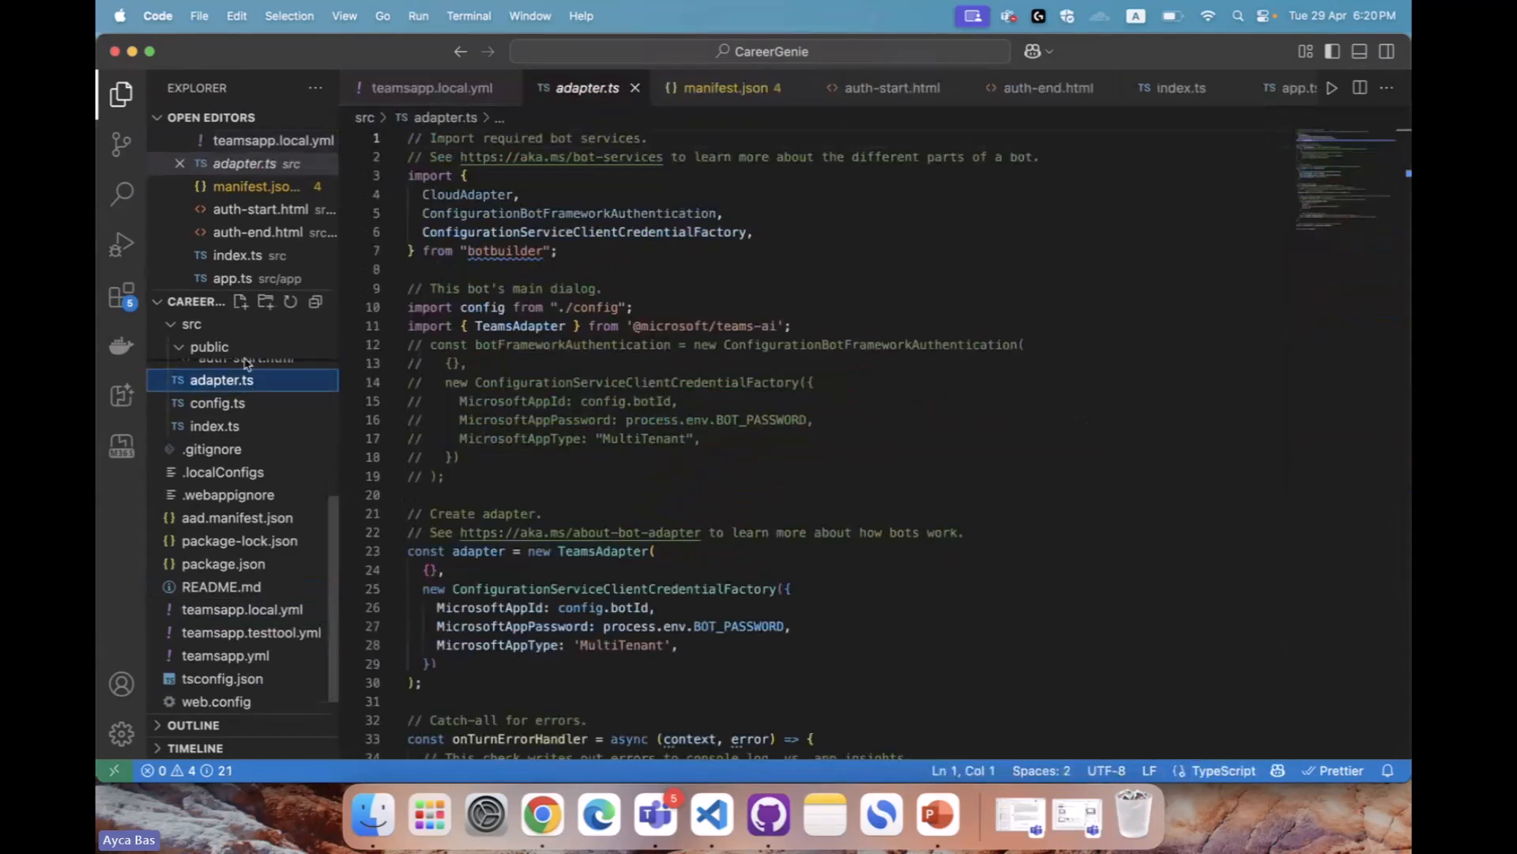
click(218, 403)
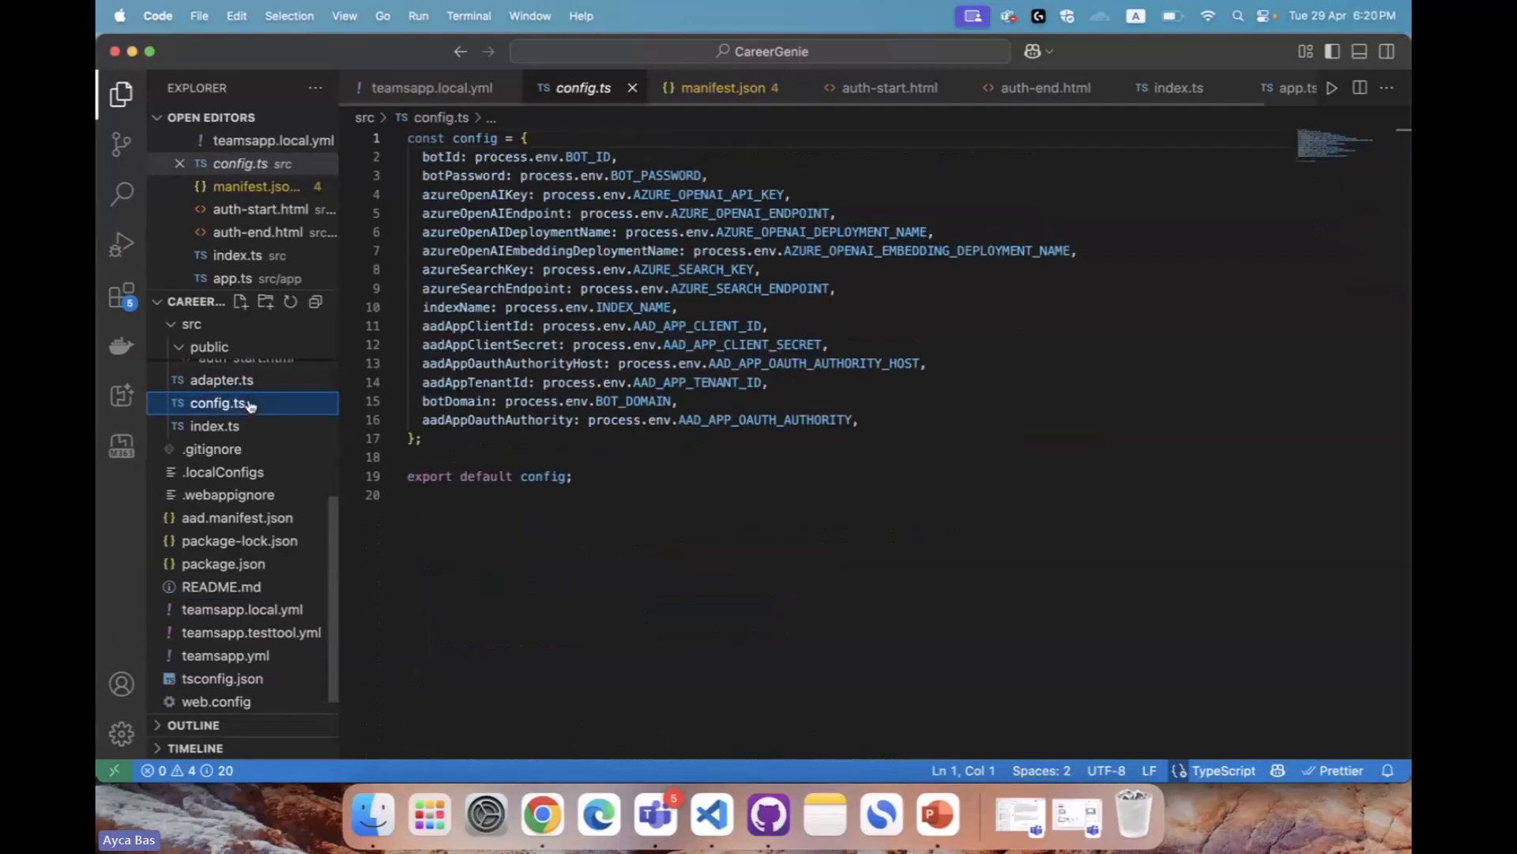
drag(422, 344, 857, 419)
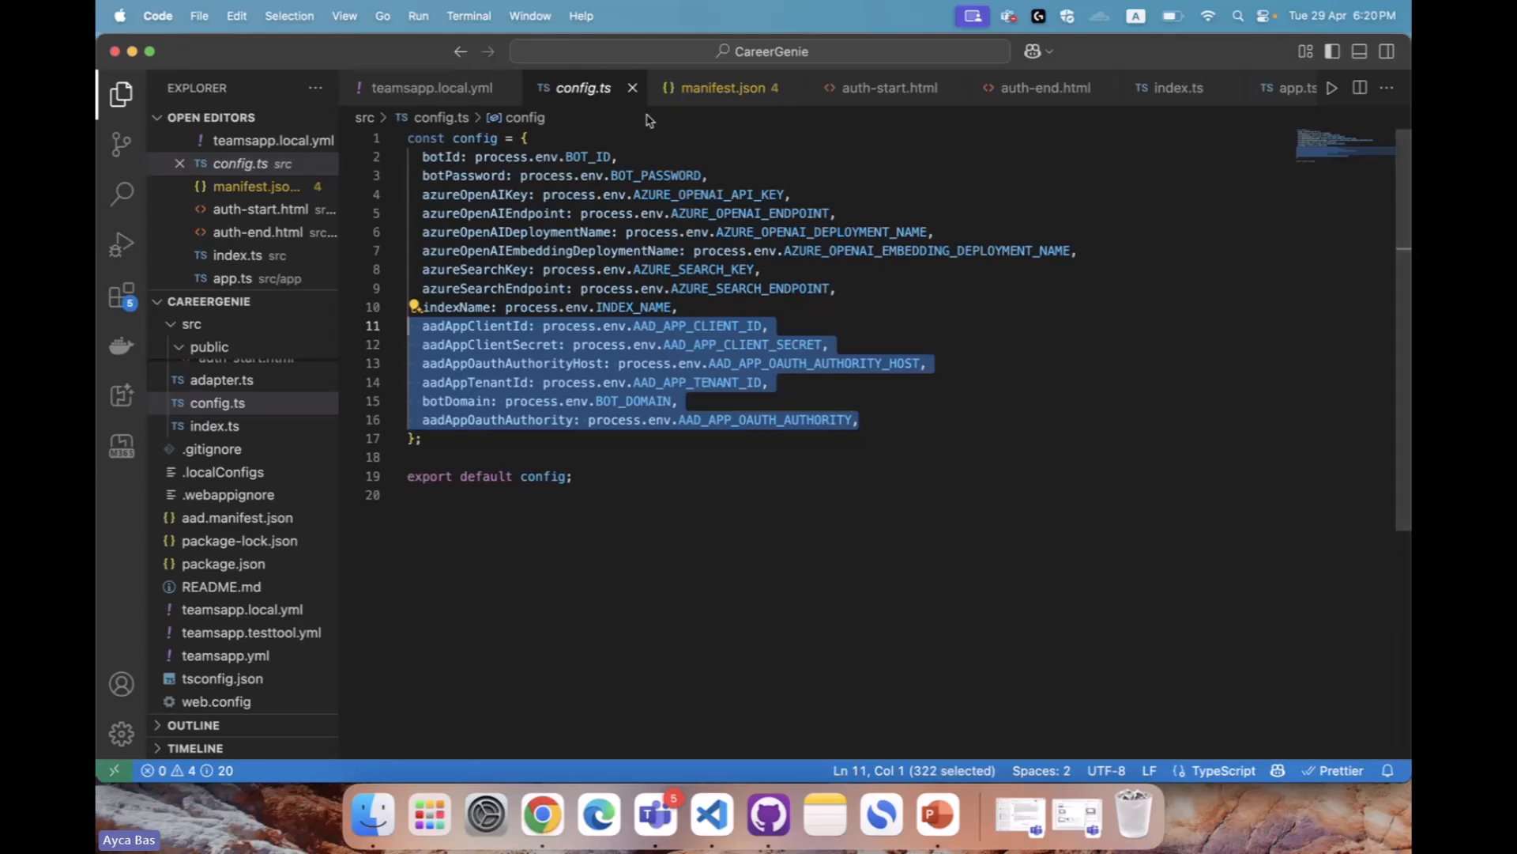
click(439, 88)
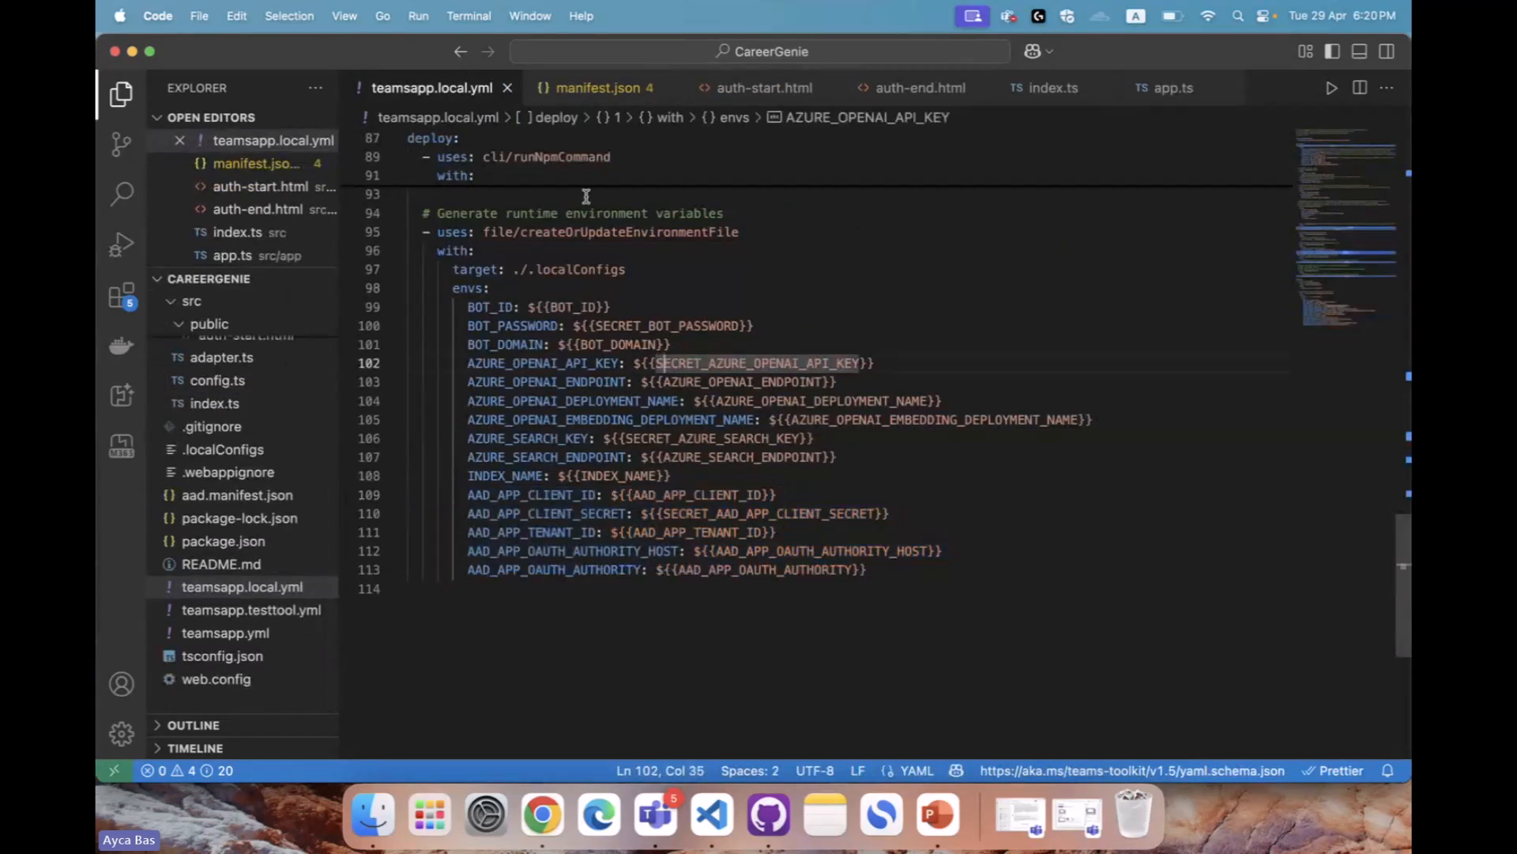
Open manifest.json and review its webApplicationInfo id and resource block
click(599, 87)
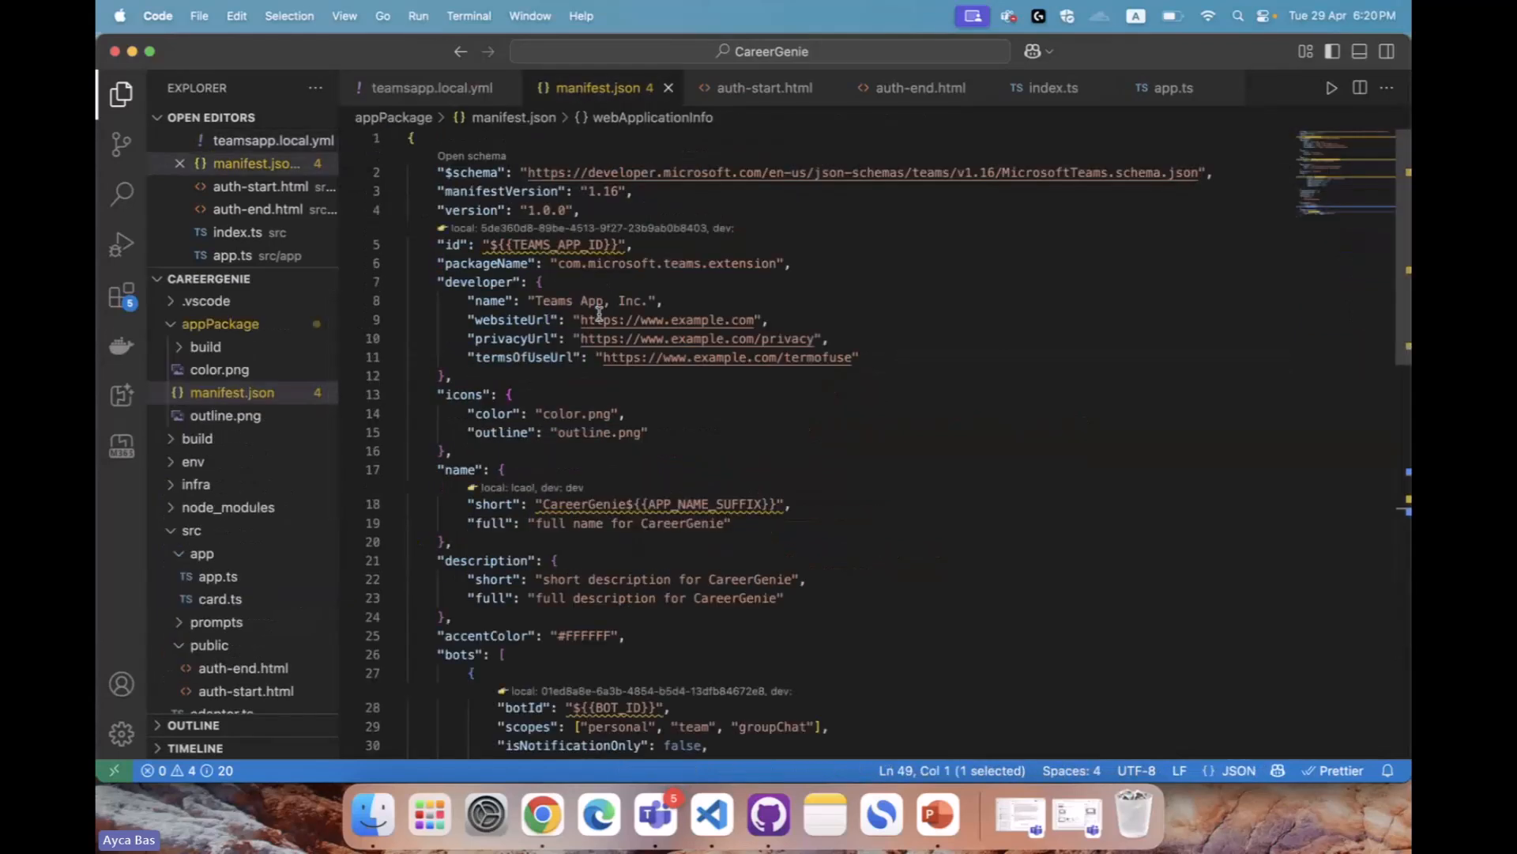
scroll(down, 3)
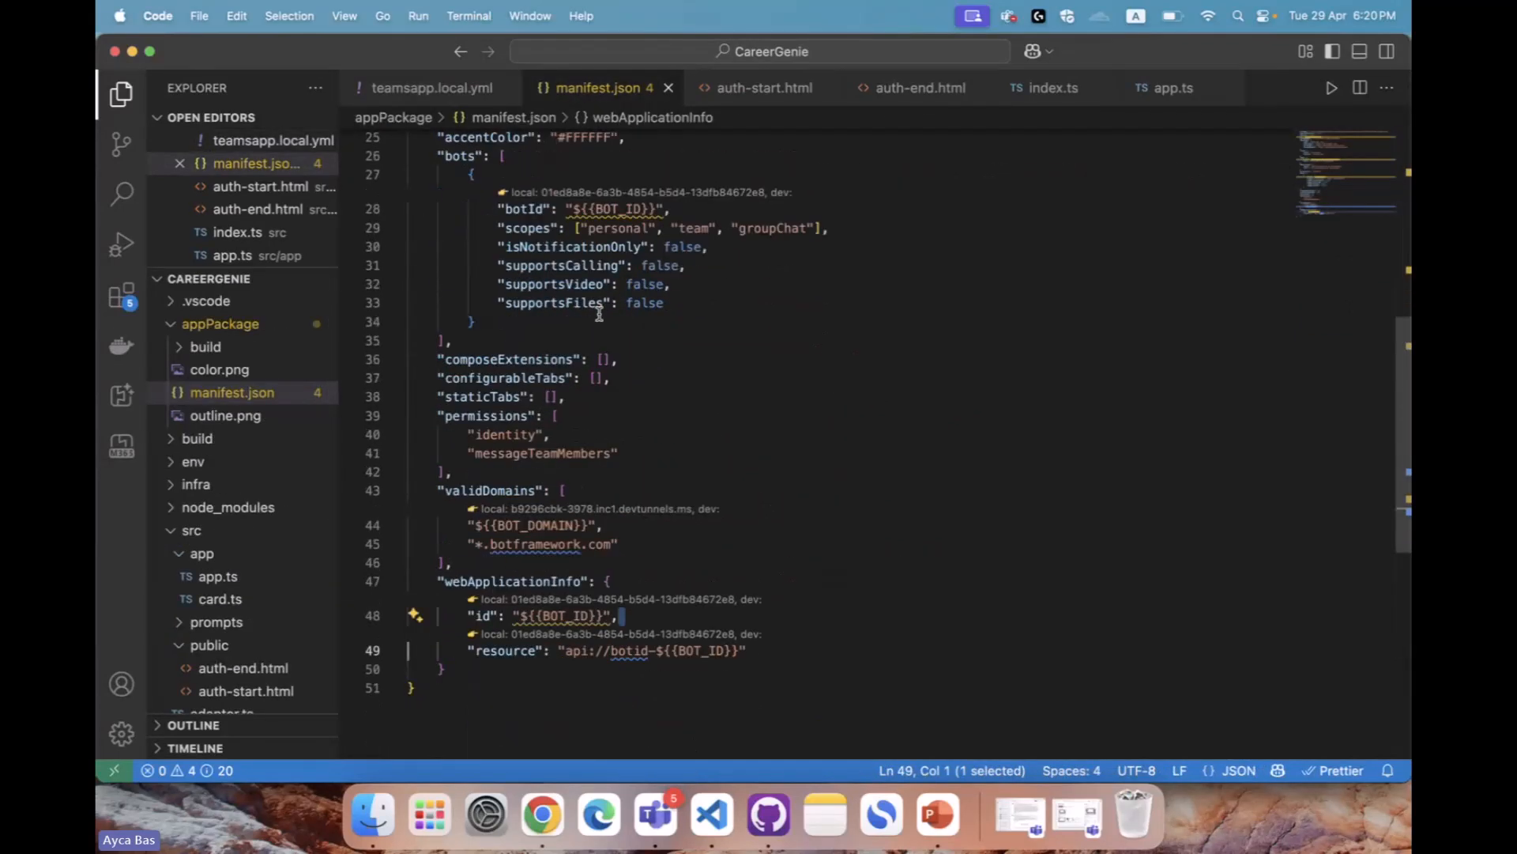
scroll(down, 3)
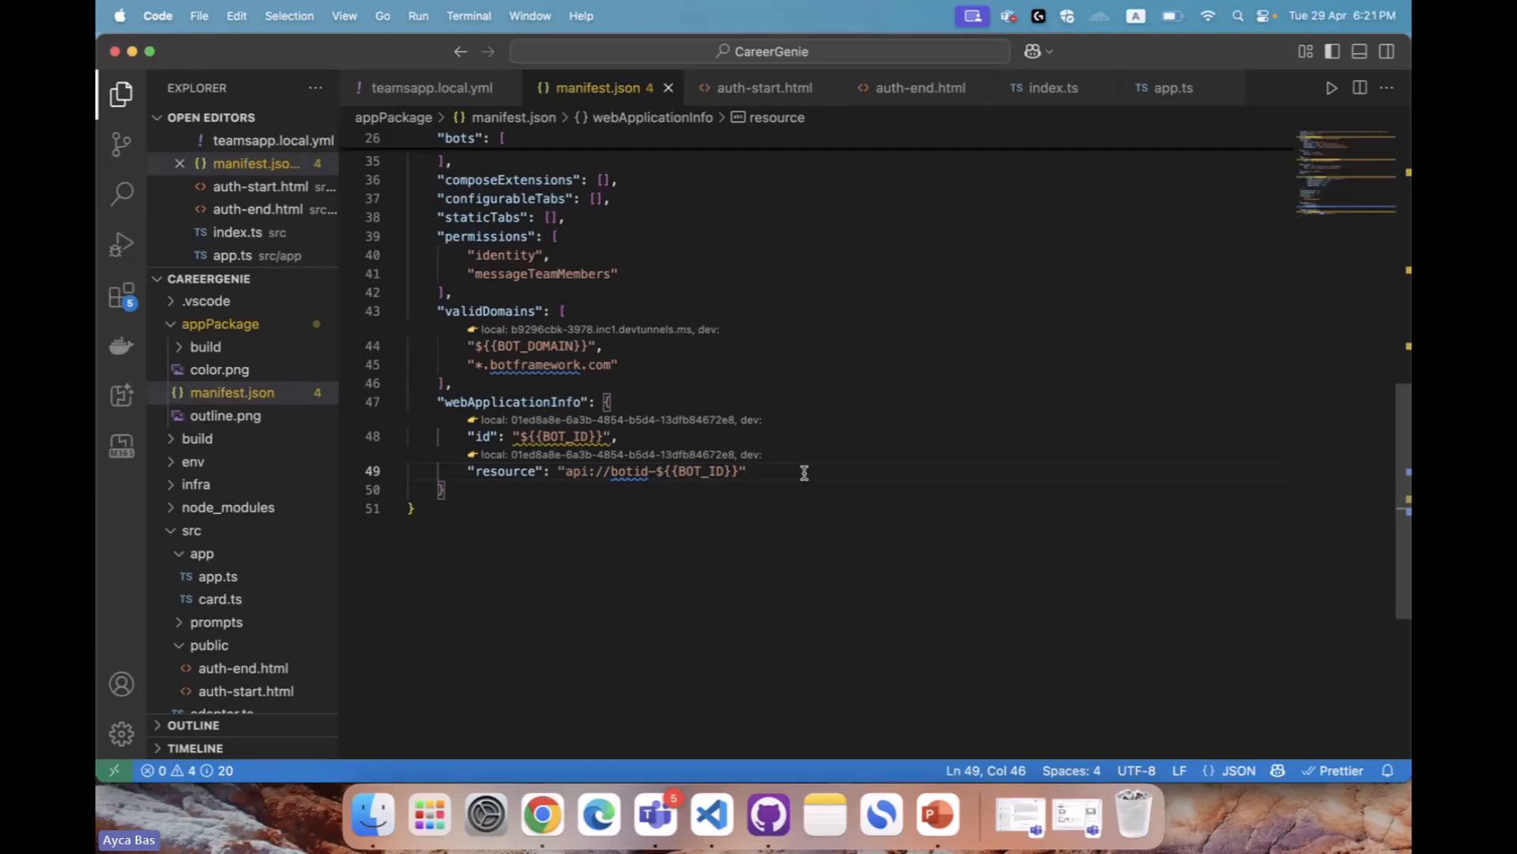
click(804, 471)
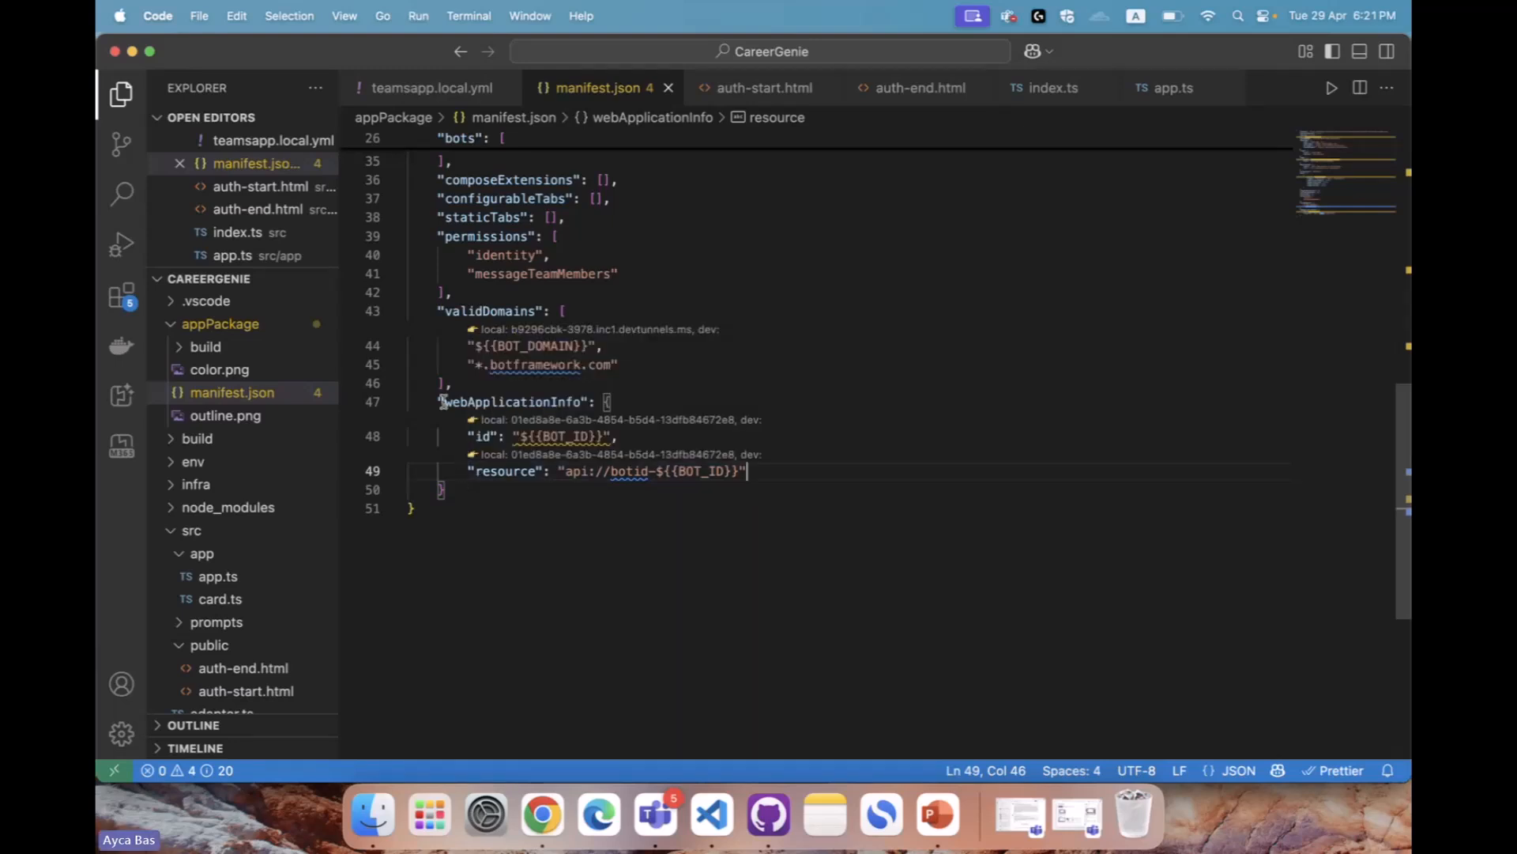
click(514, 490)
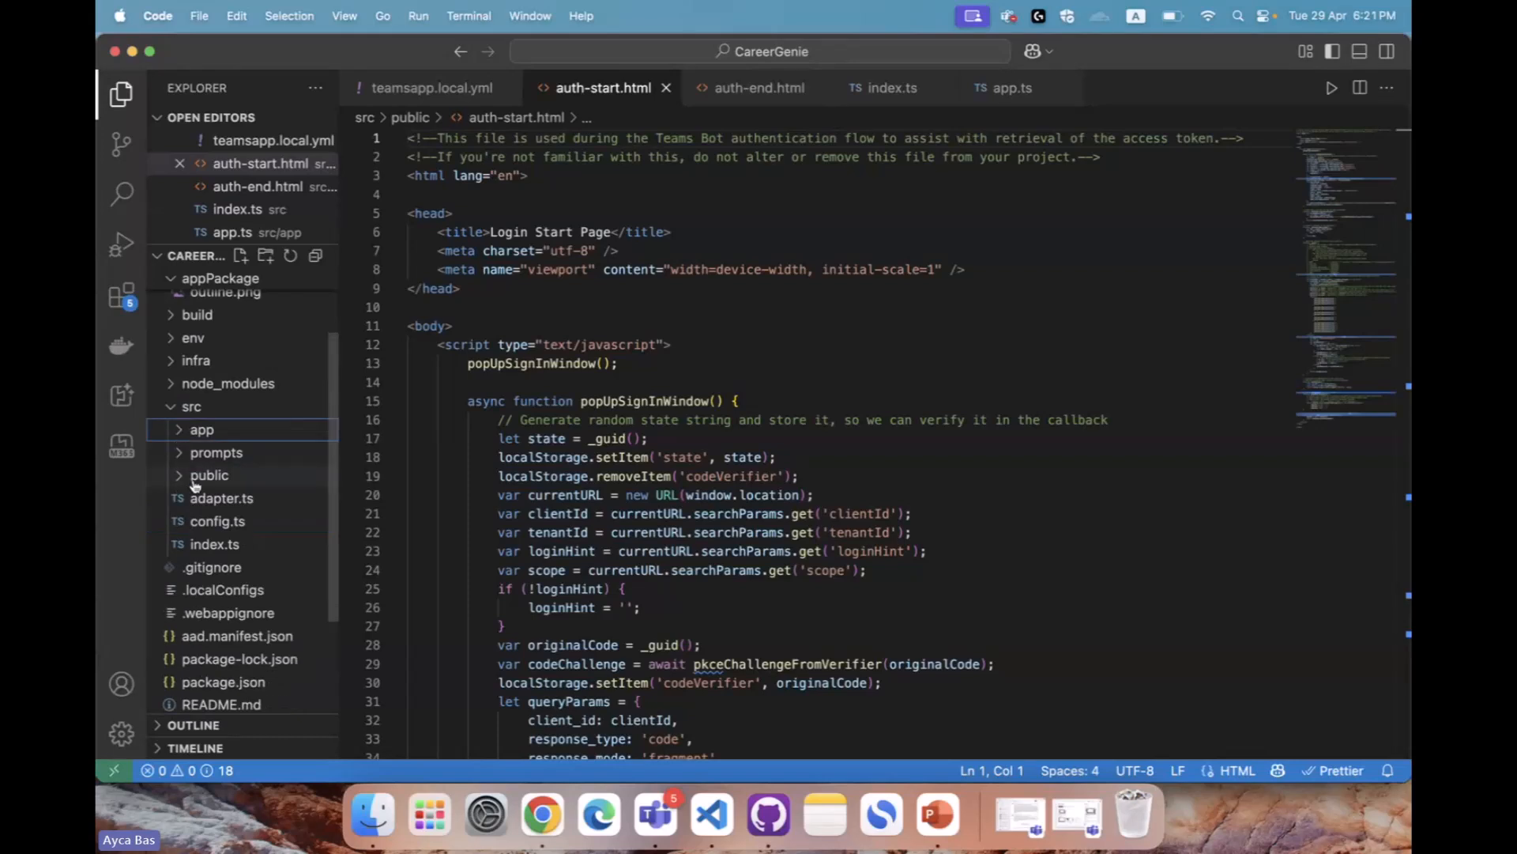
Expand src/public, review auth-end.html and auth-start.html, then close both
click(209, 475)
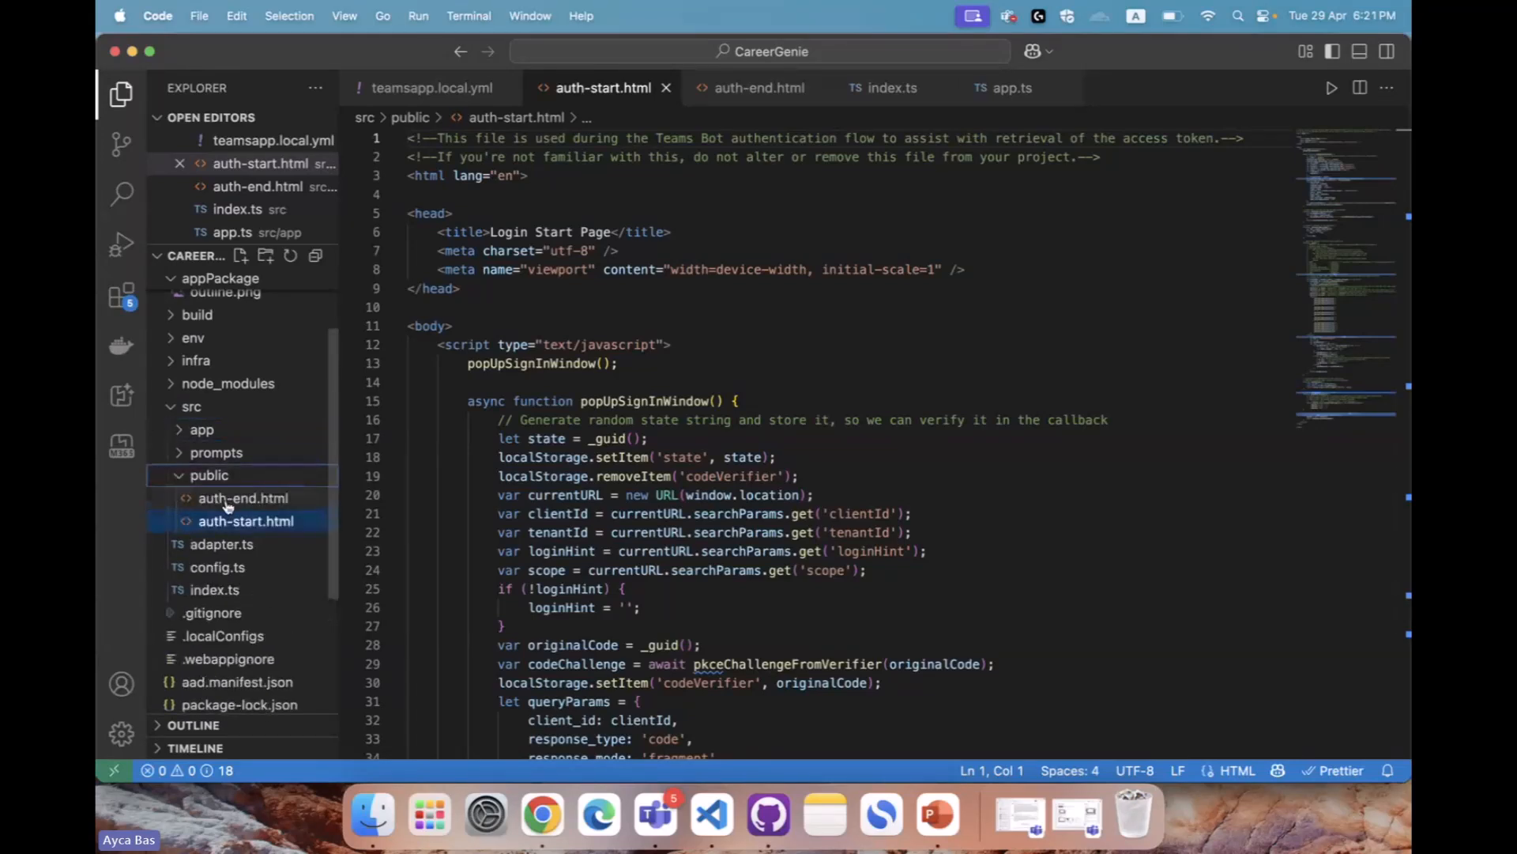
mouse_move(246, 520)
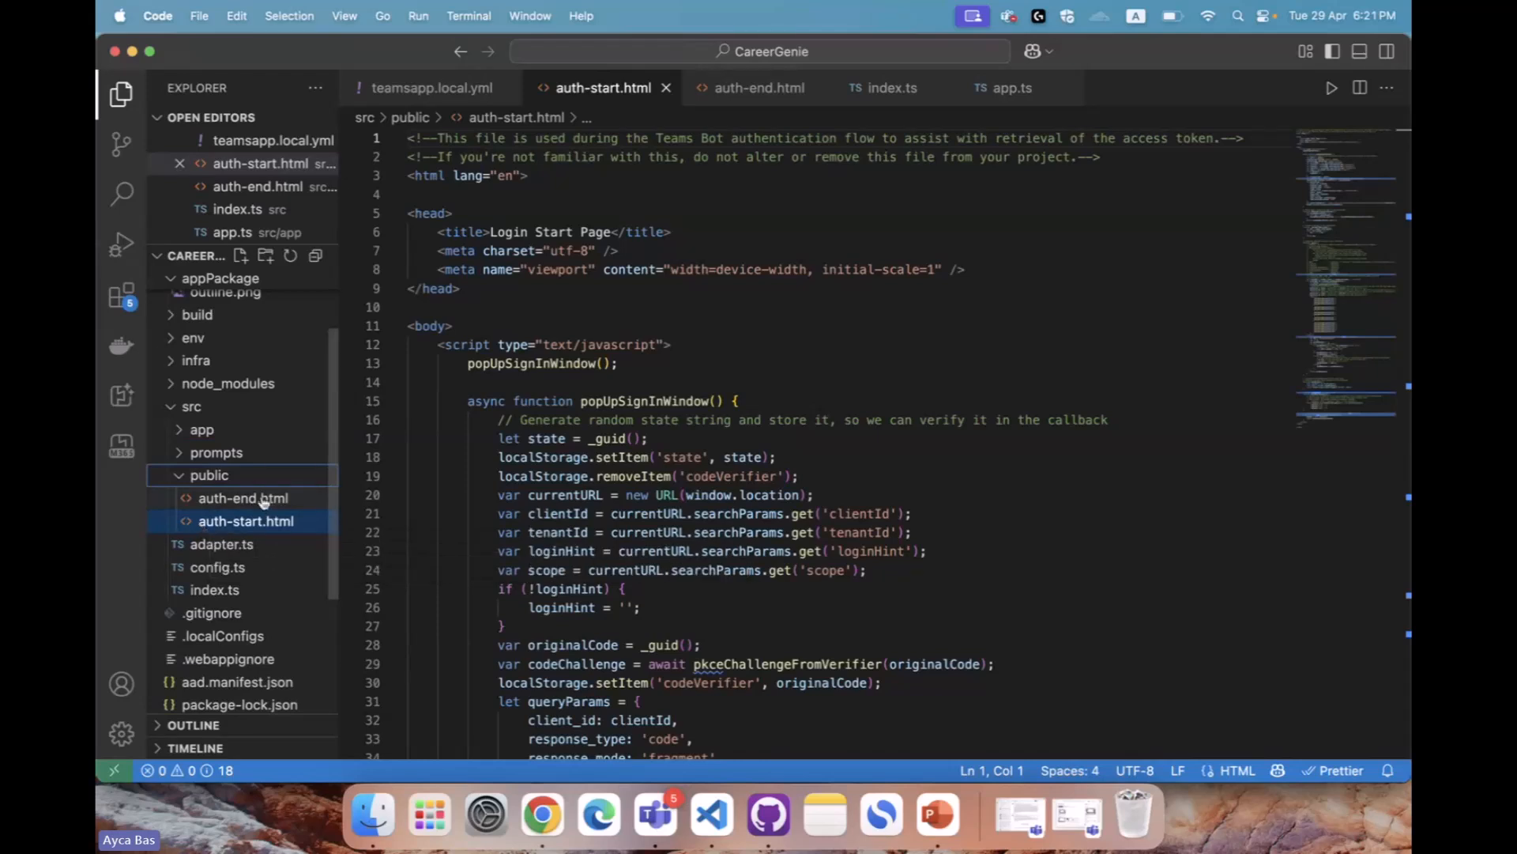
click(243, 497)
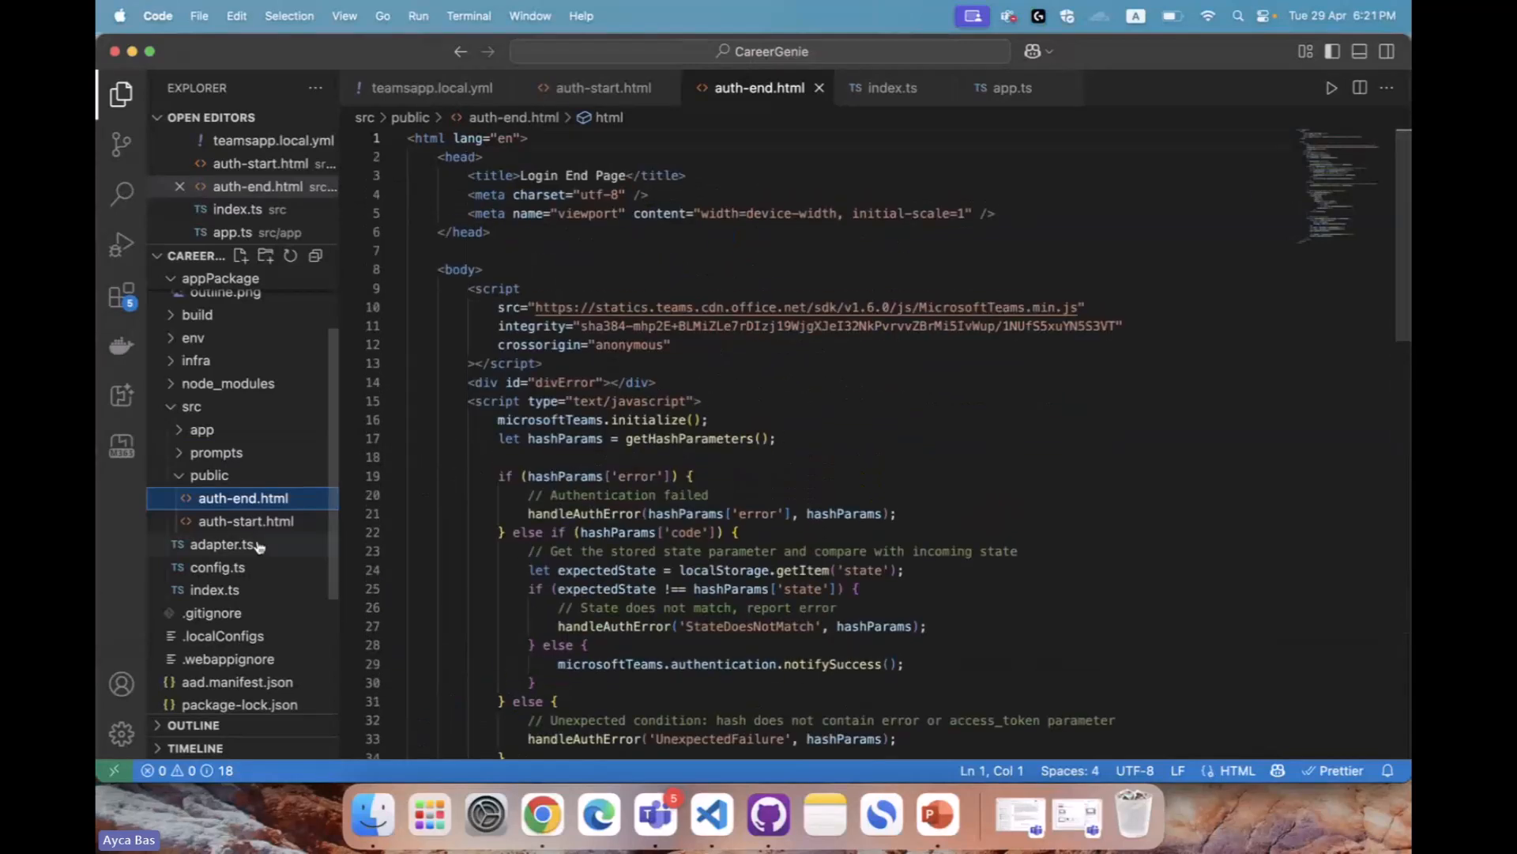
click(245, 521)
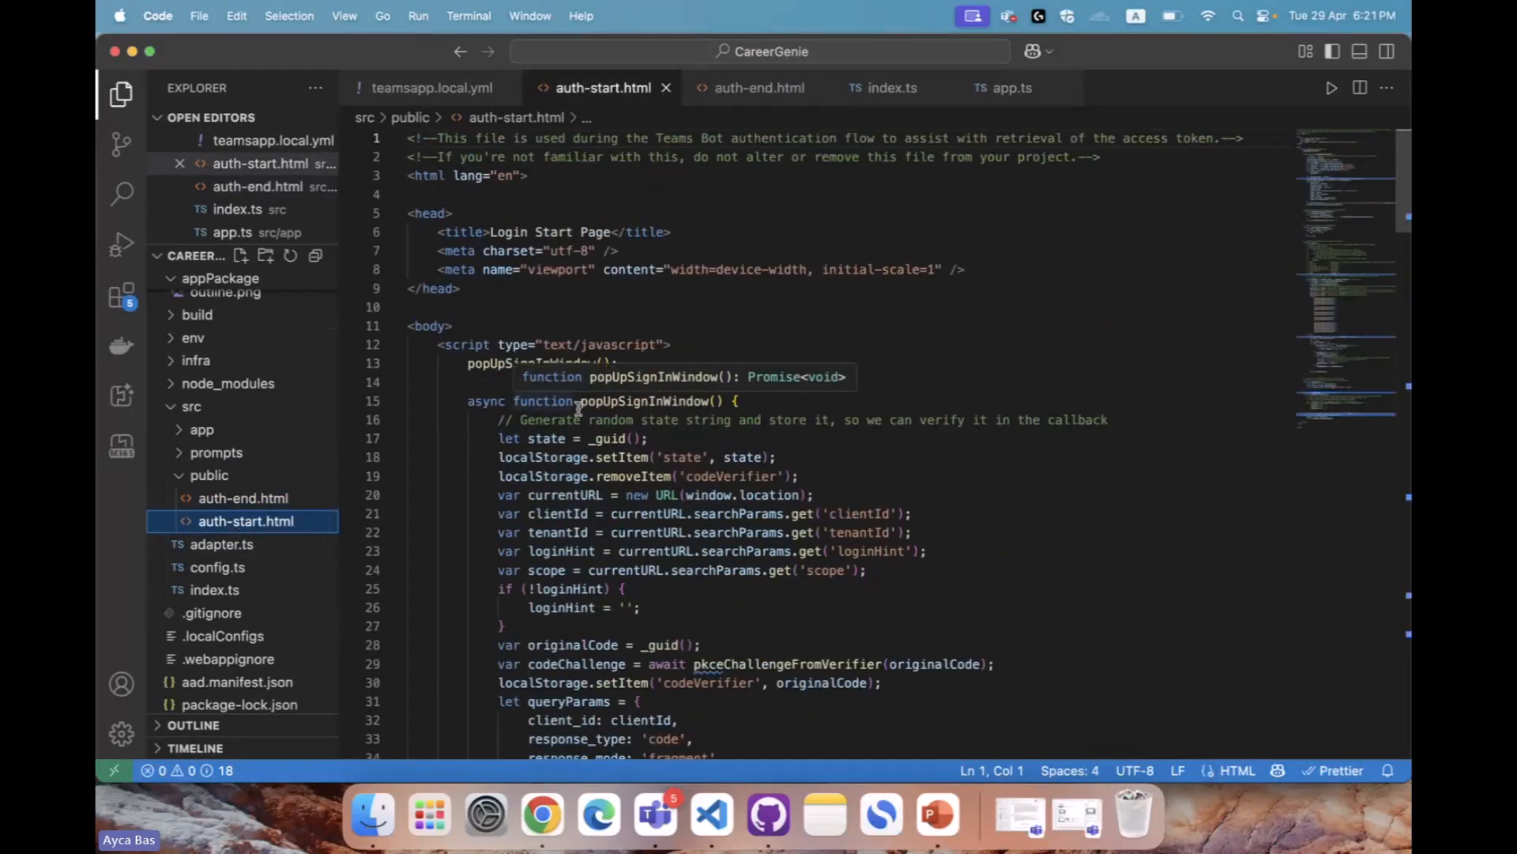
mouse_move(667, 87)
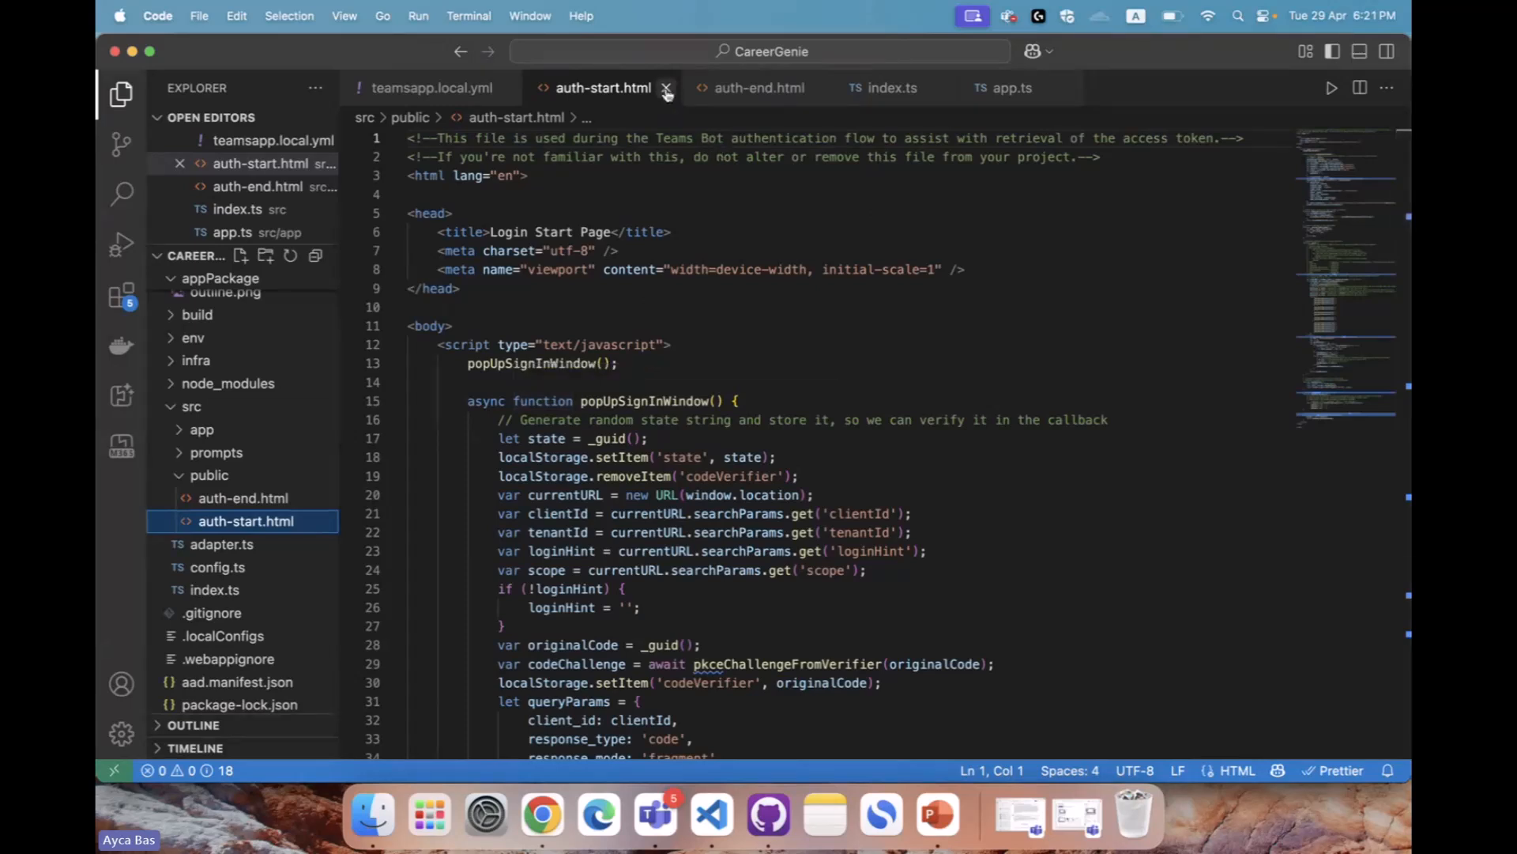
click(665, 88)
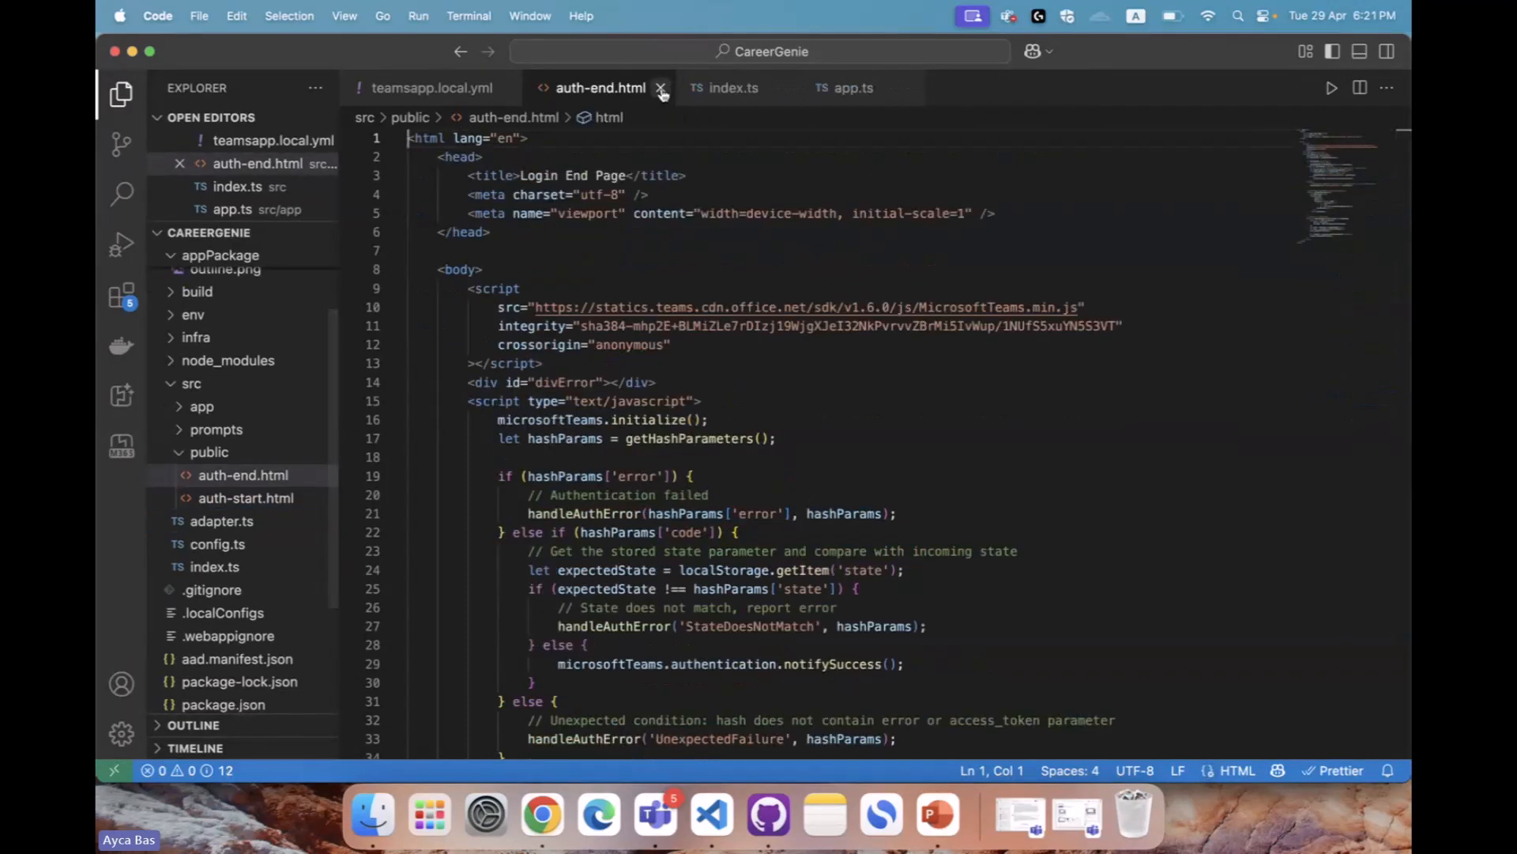
click(661, 87)
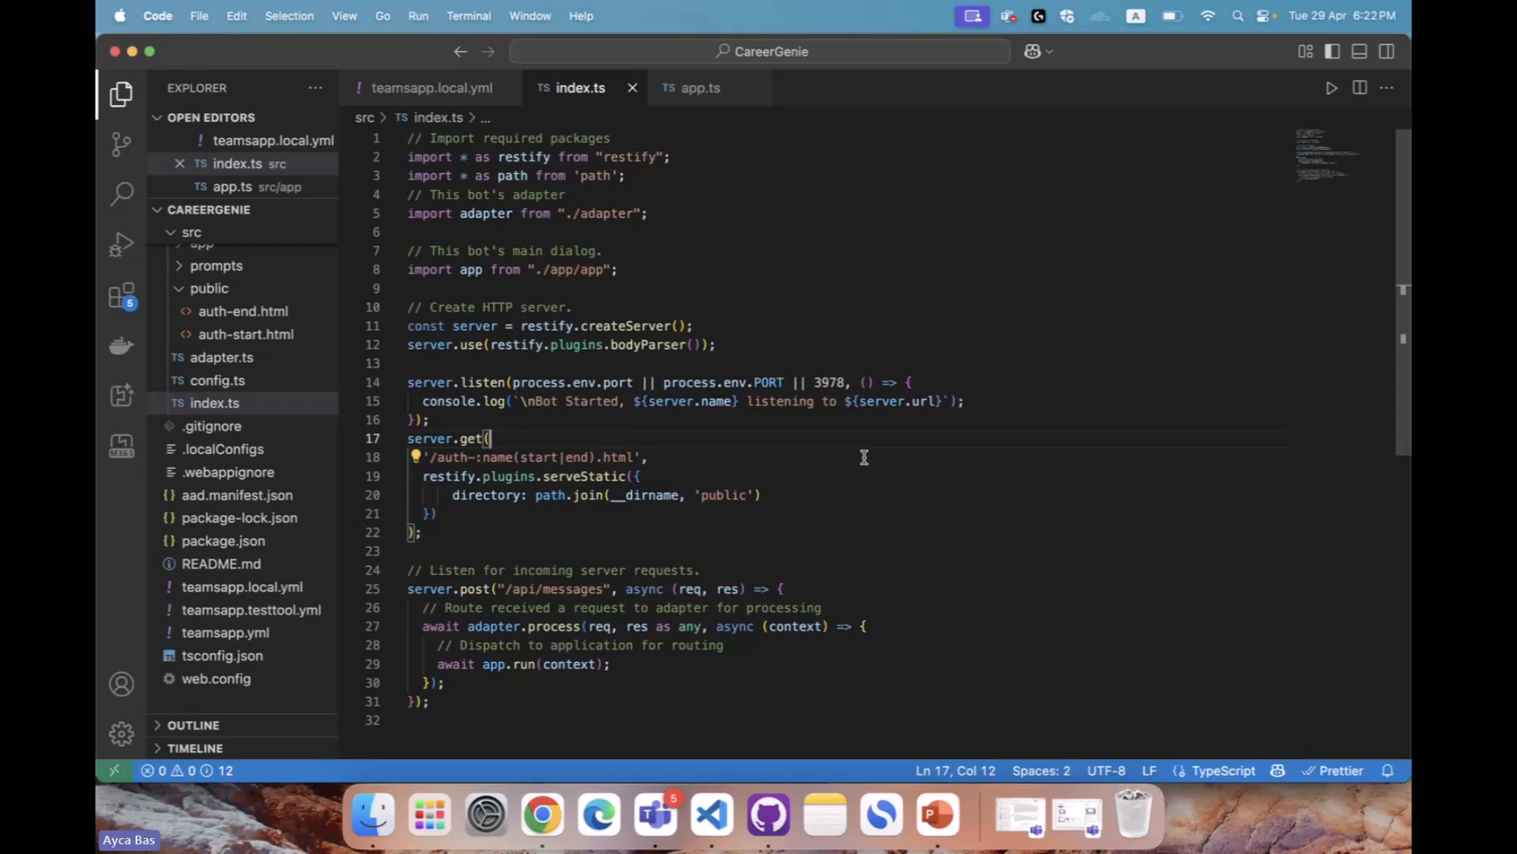
mouse_move(545, 406)
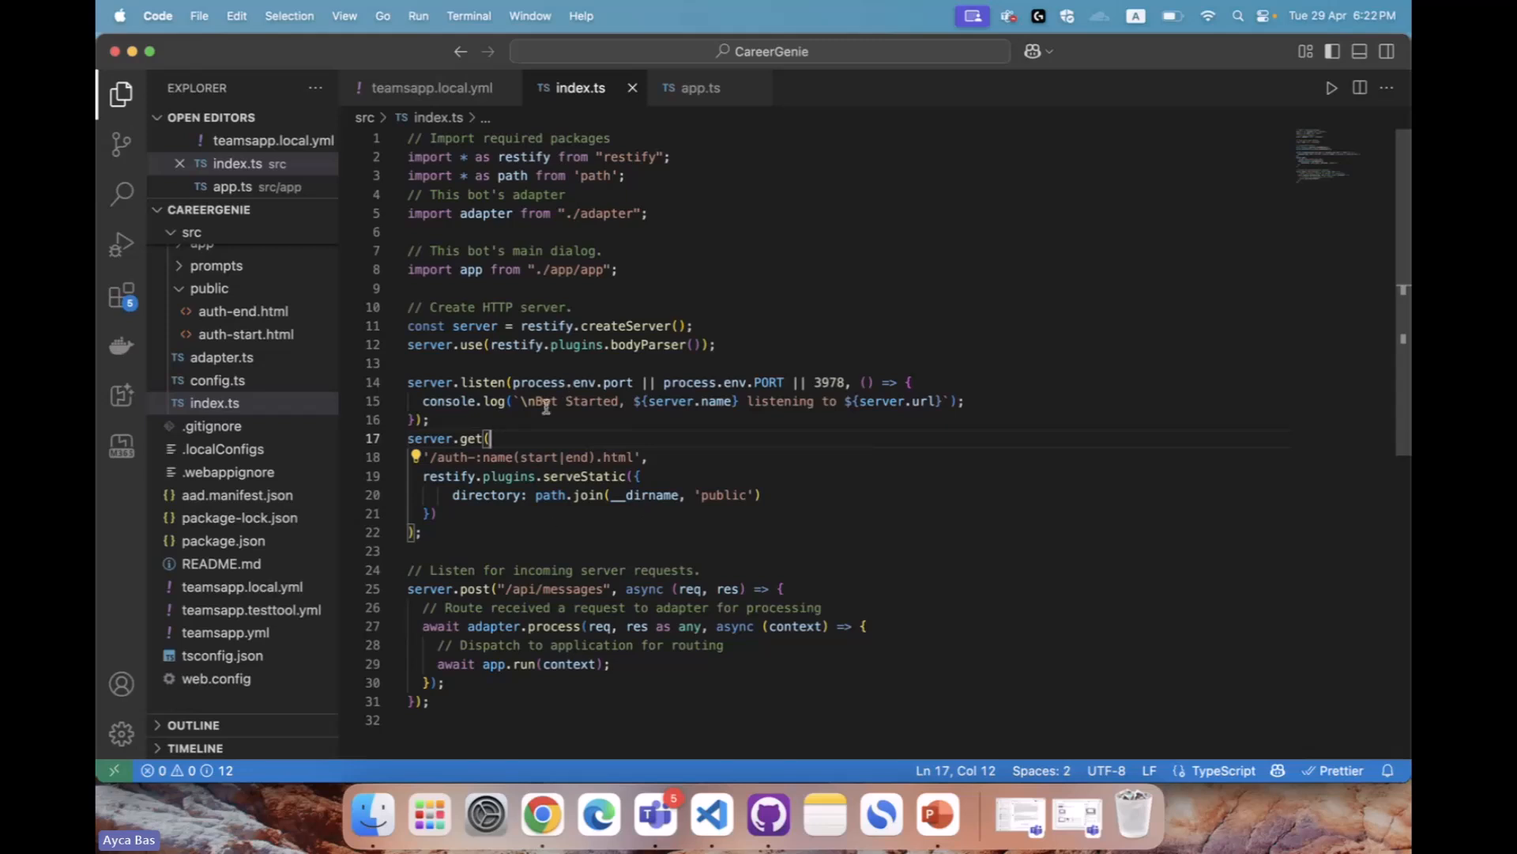
drag(409, 381, 422, 419)
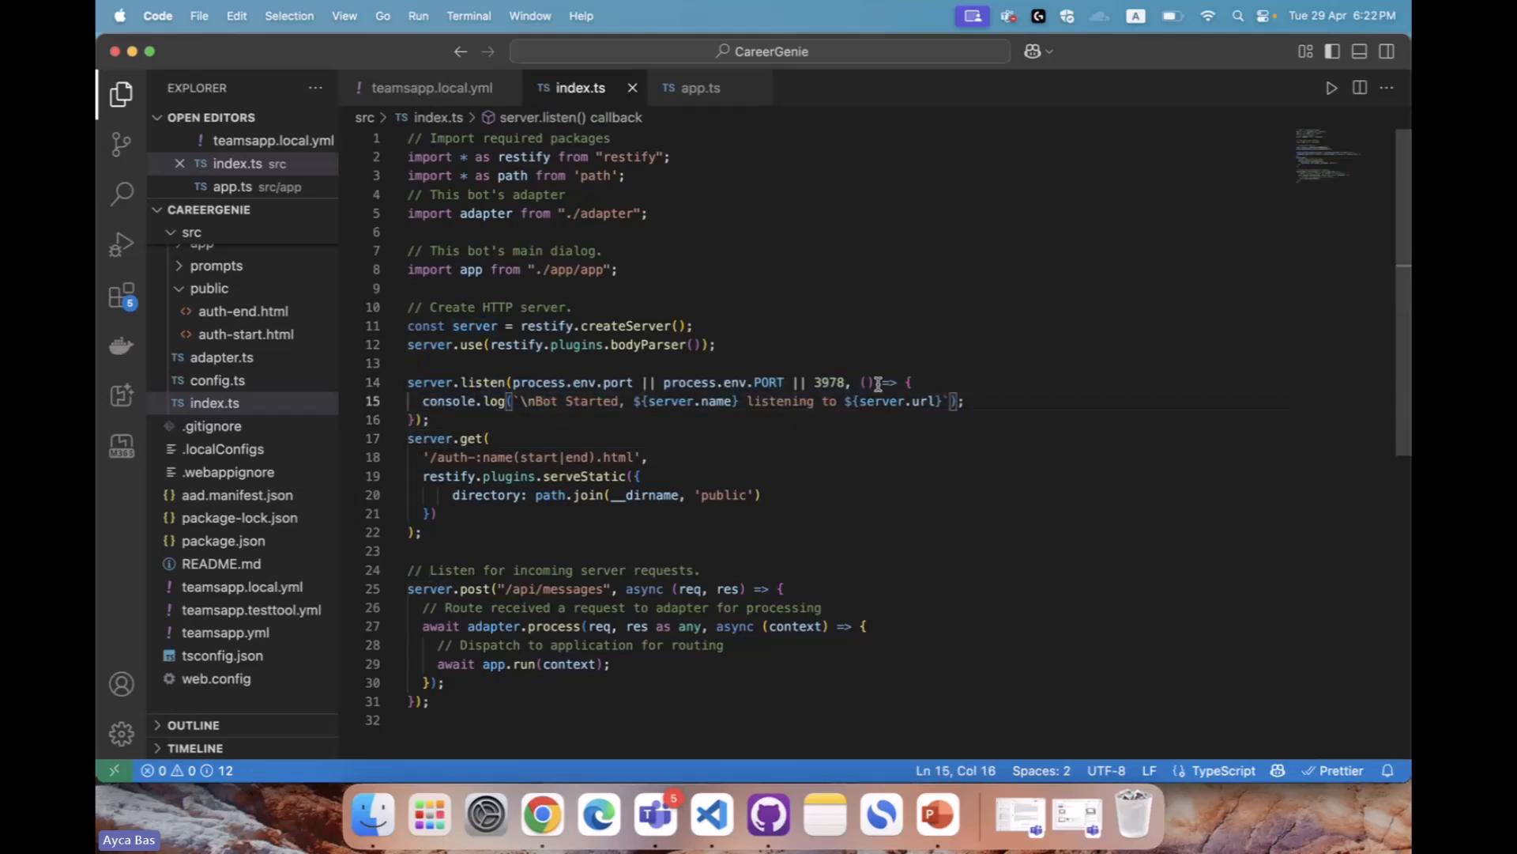
drag(664, 381, 846, 381)
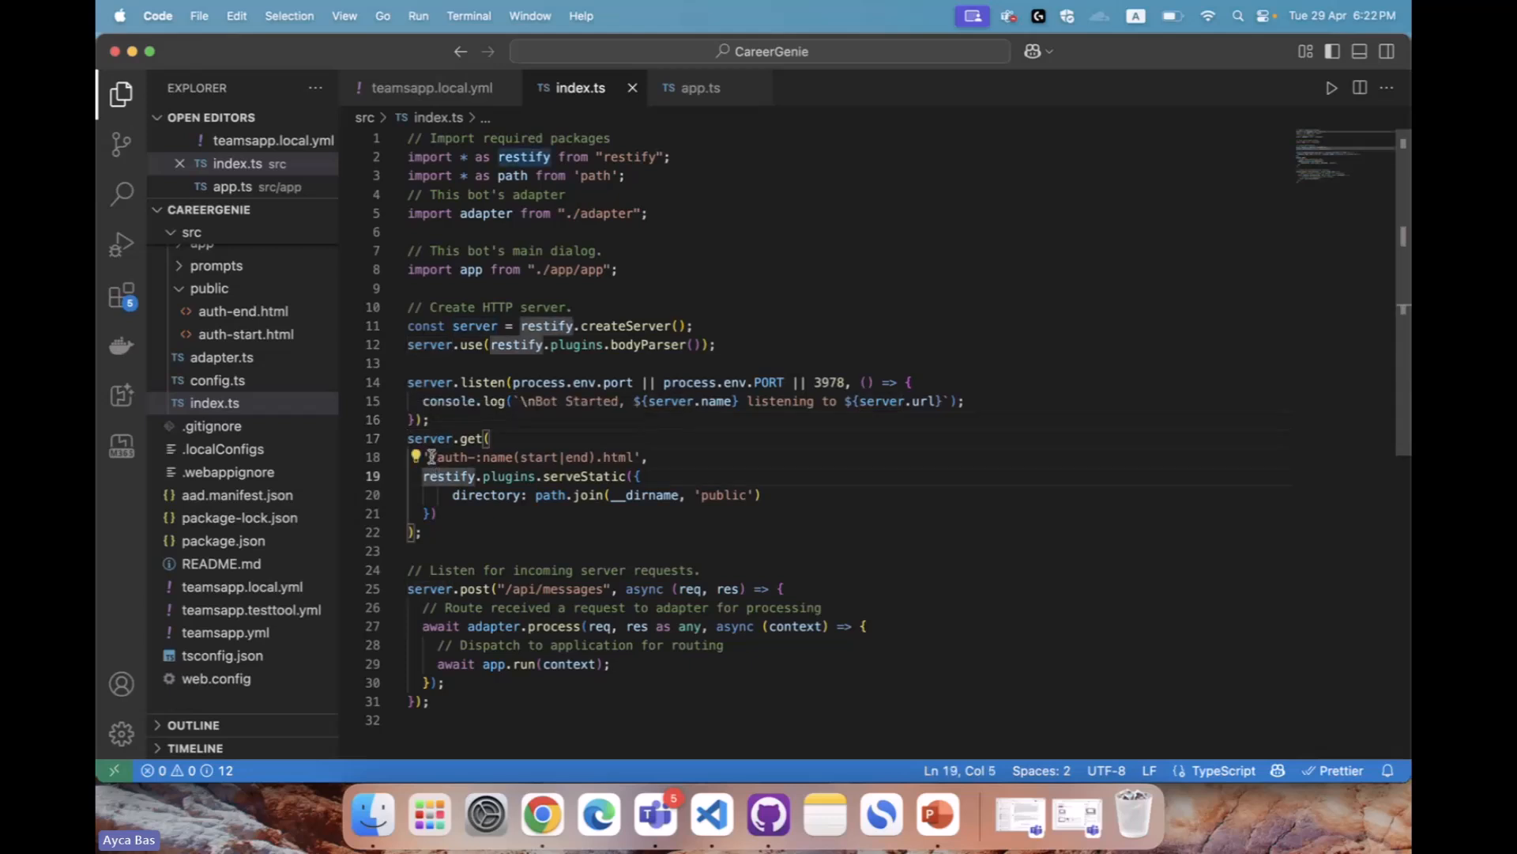
click(652, 456)
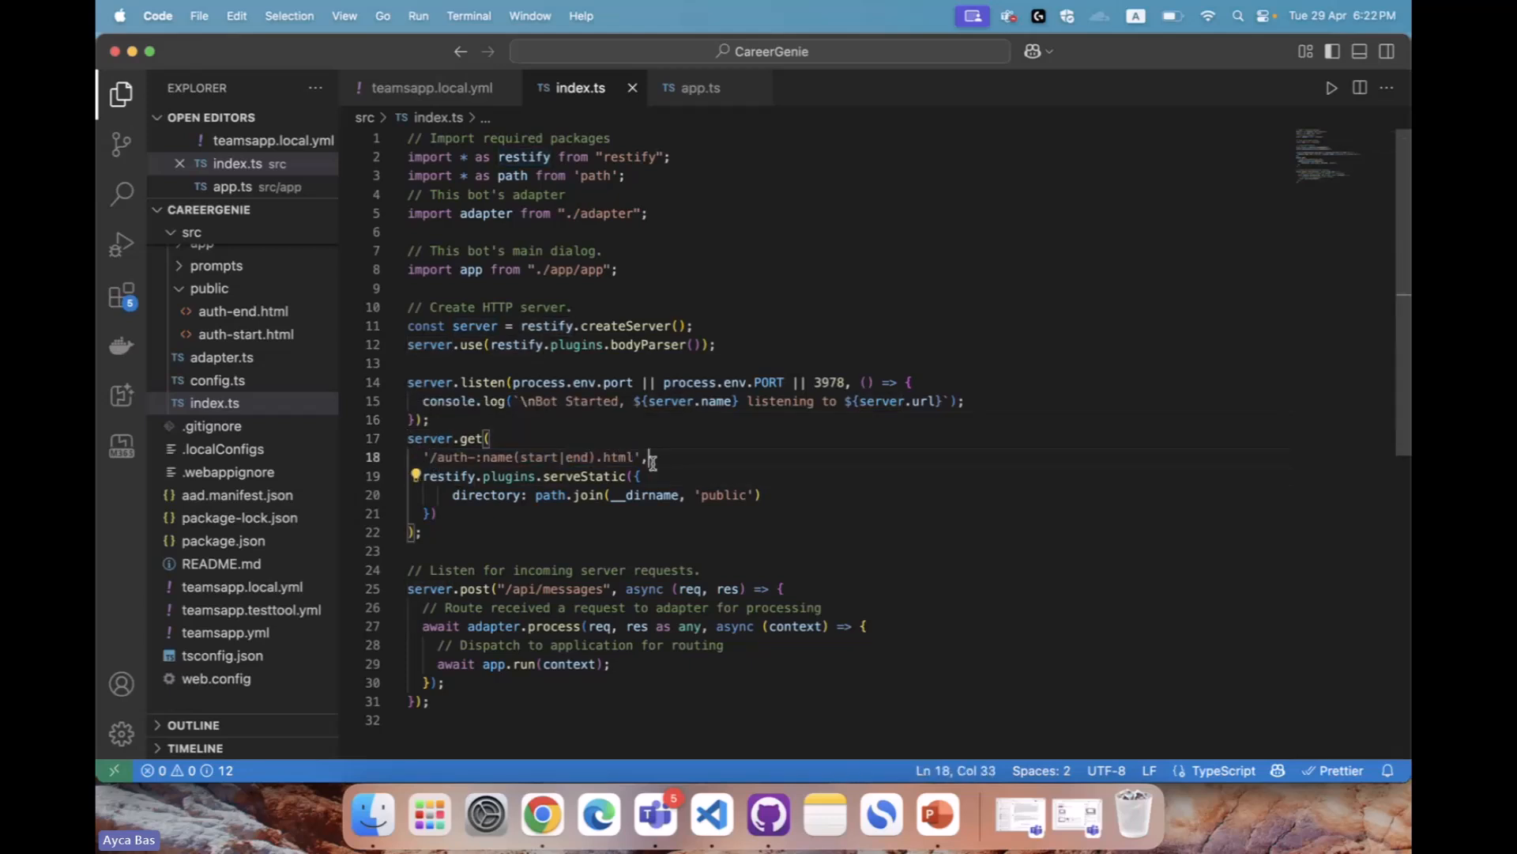
drag(653, 456, 409, 437)
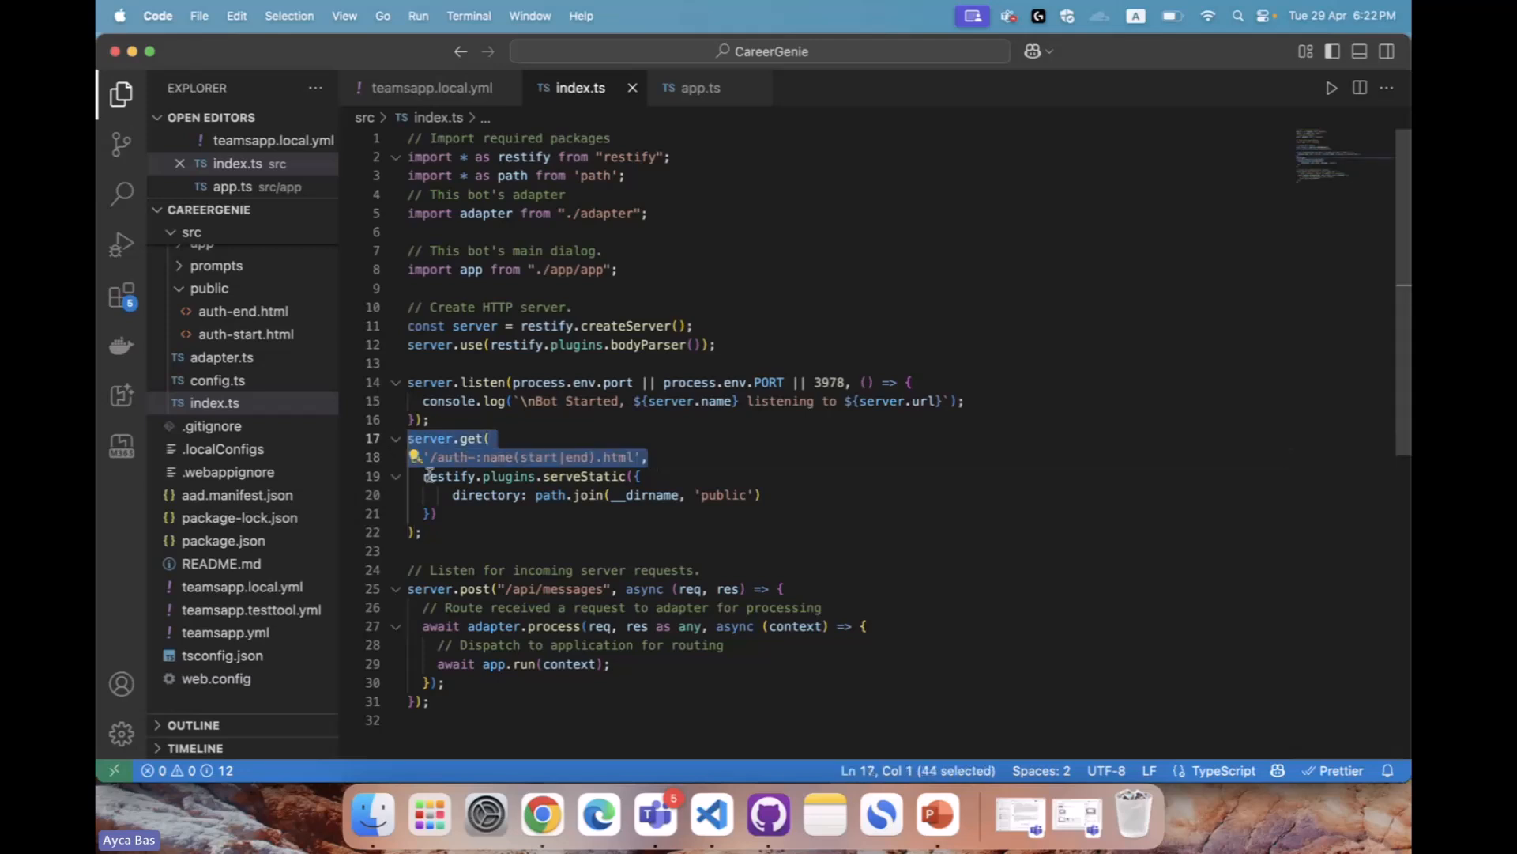
click(466, 494)
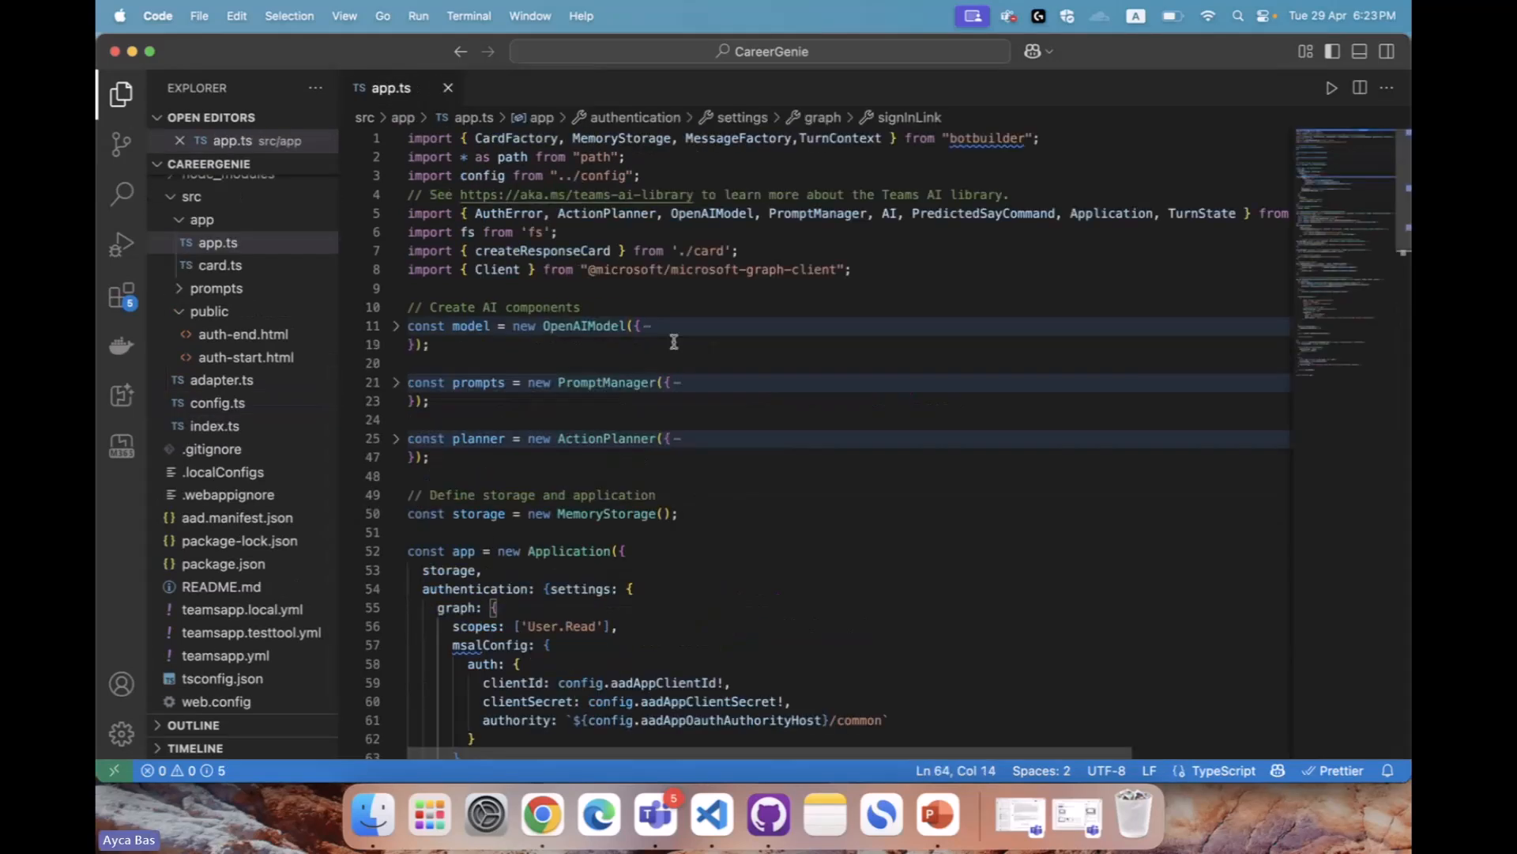
mouse_move(471, 325)
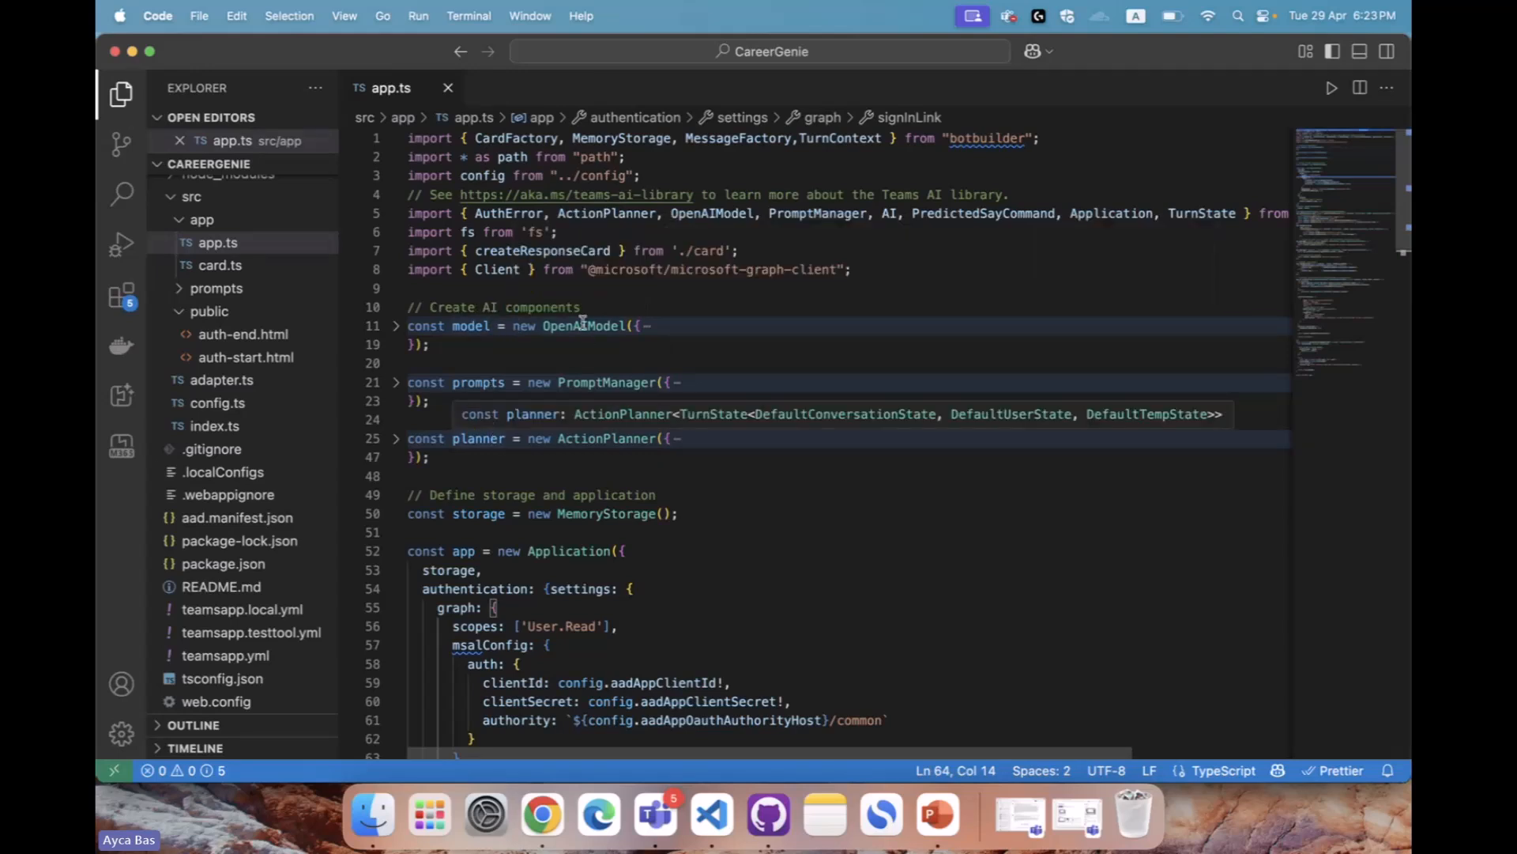
mouse_move(531, 466)
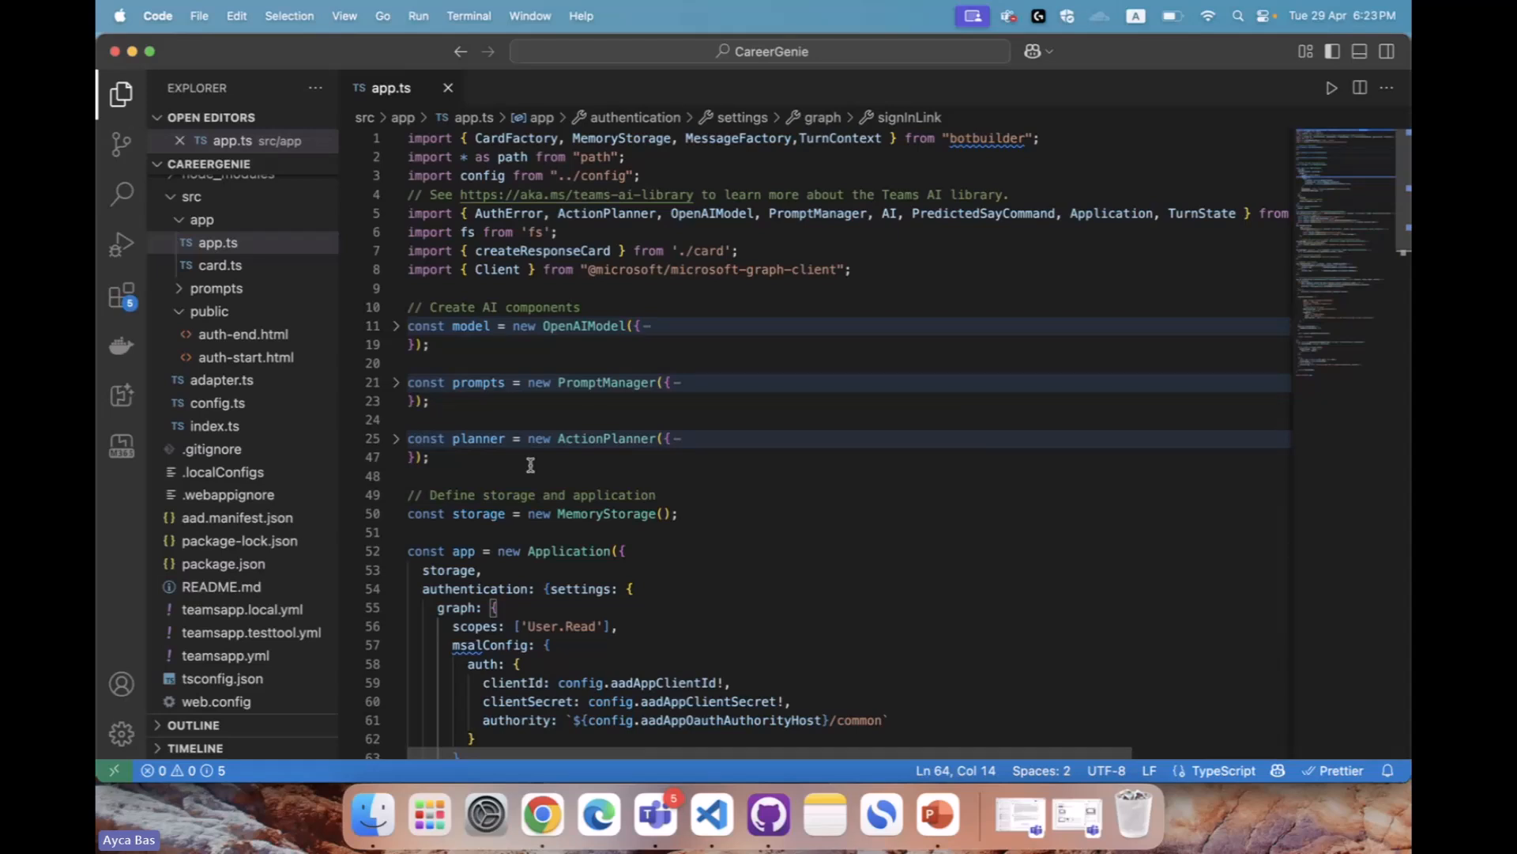
Scroll app.ts to the authentication settings block and fold it
scroll(down, 3)
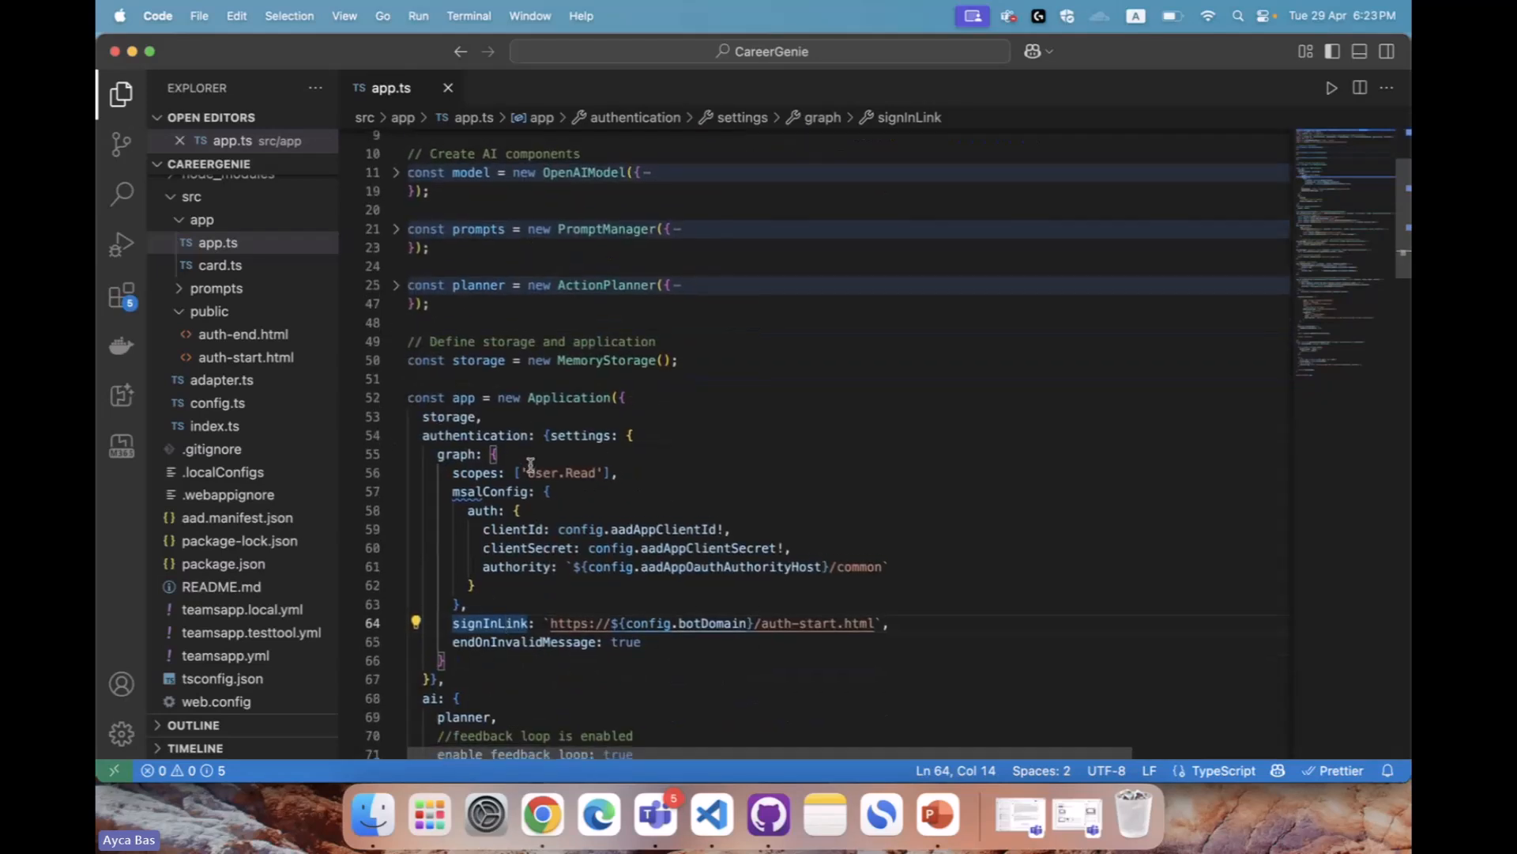
scroll(down, 3)
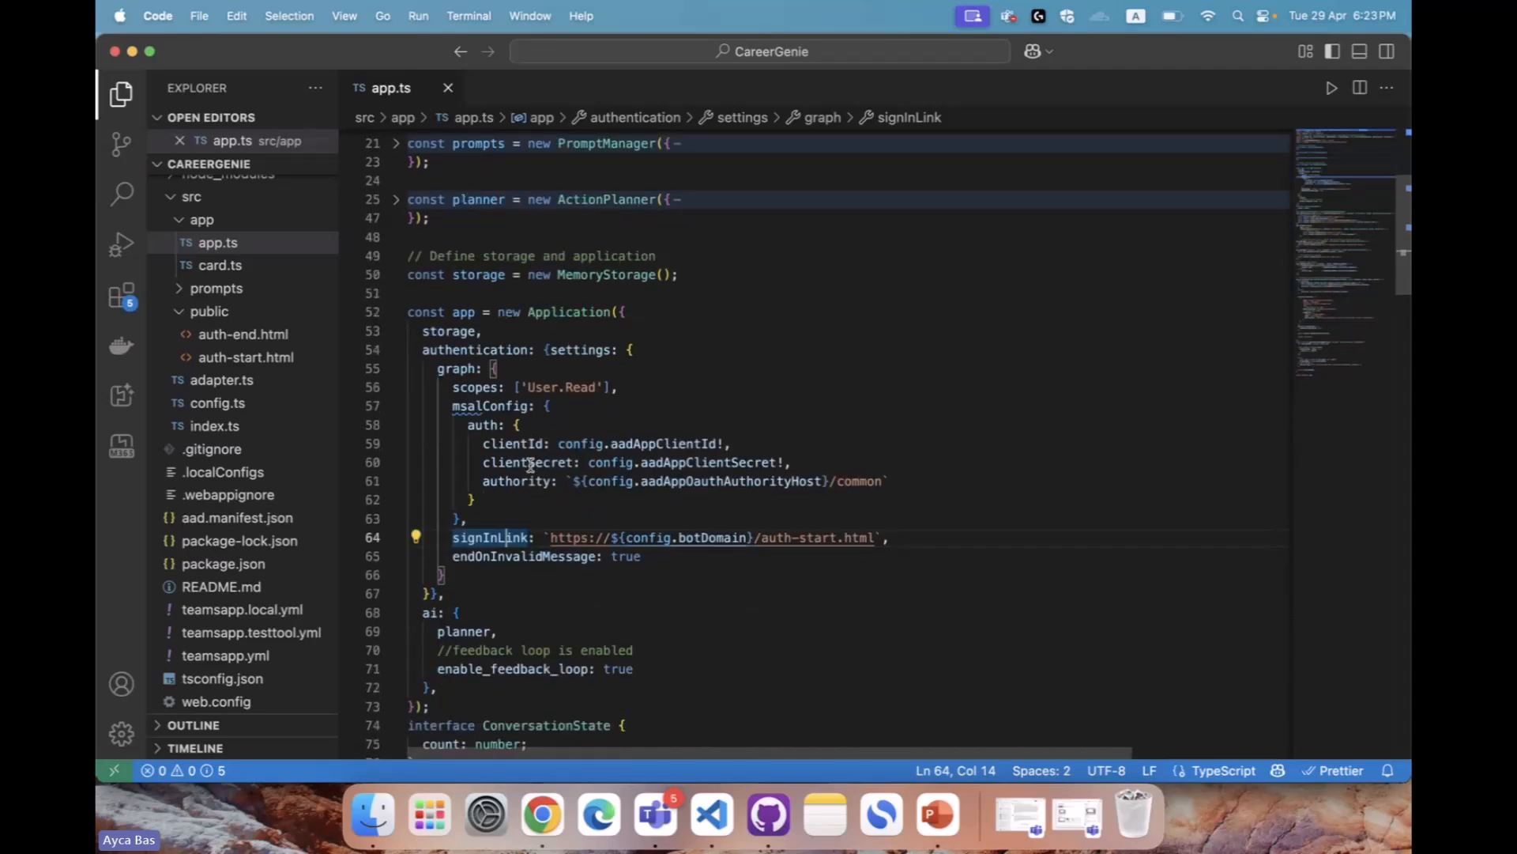
mouse_move(517, 482)
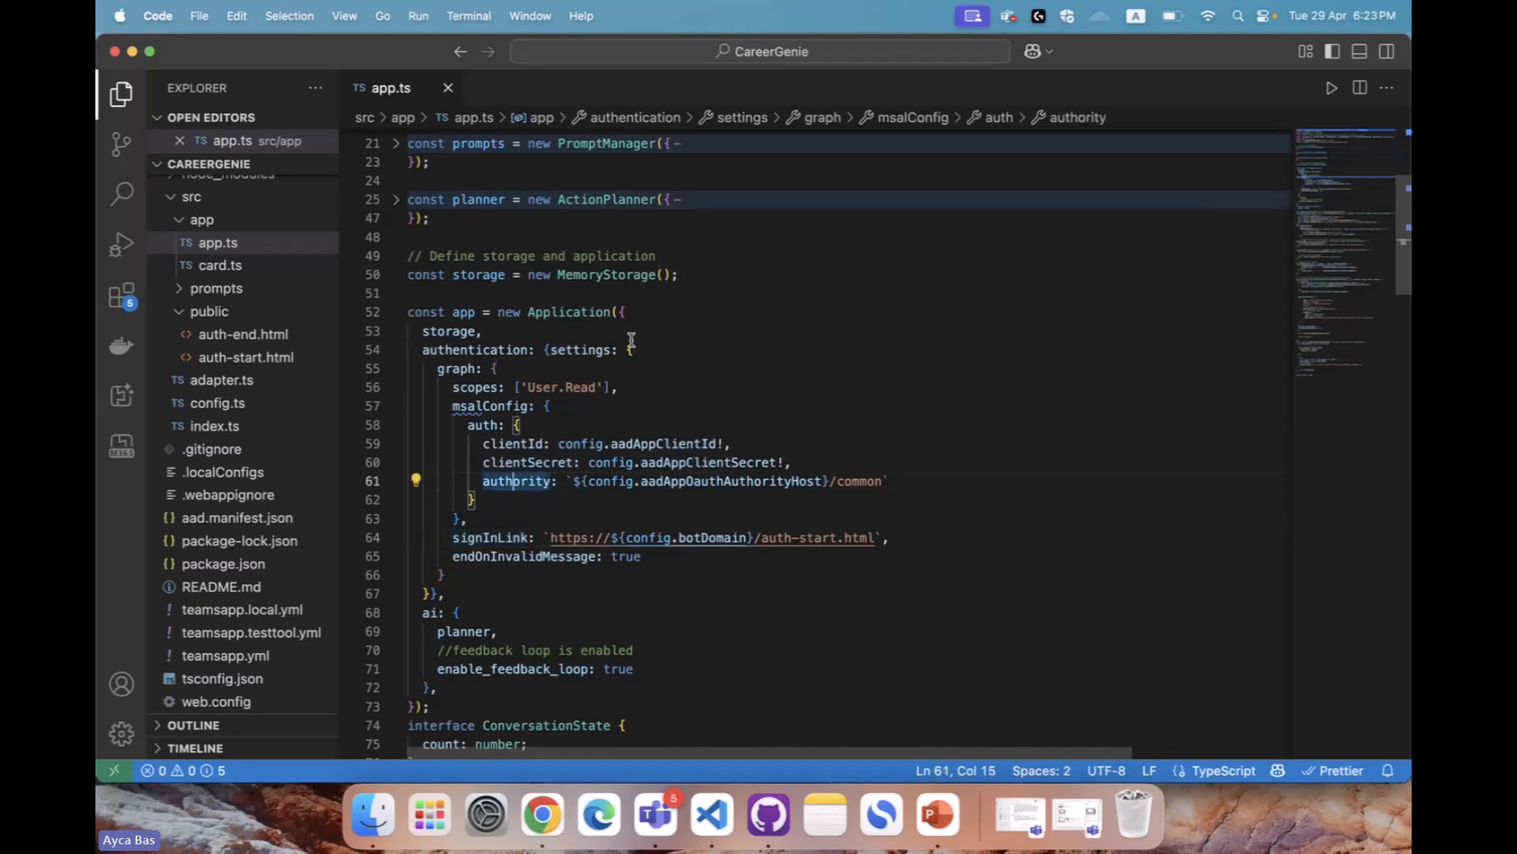
scroll(down, 3)
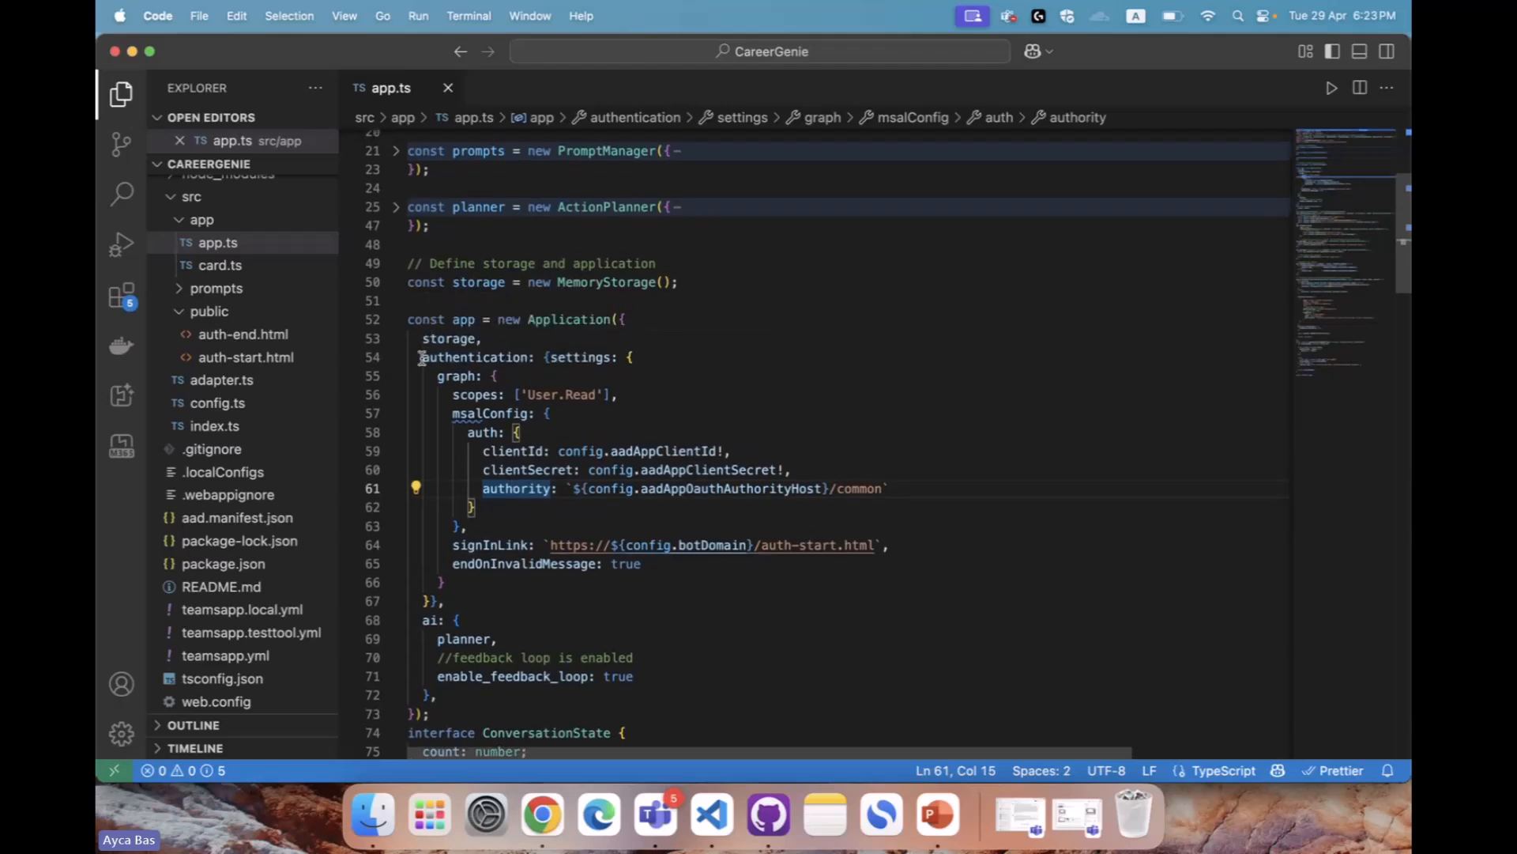
click(396, 358)
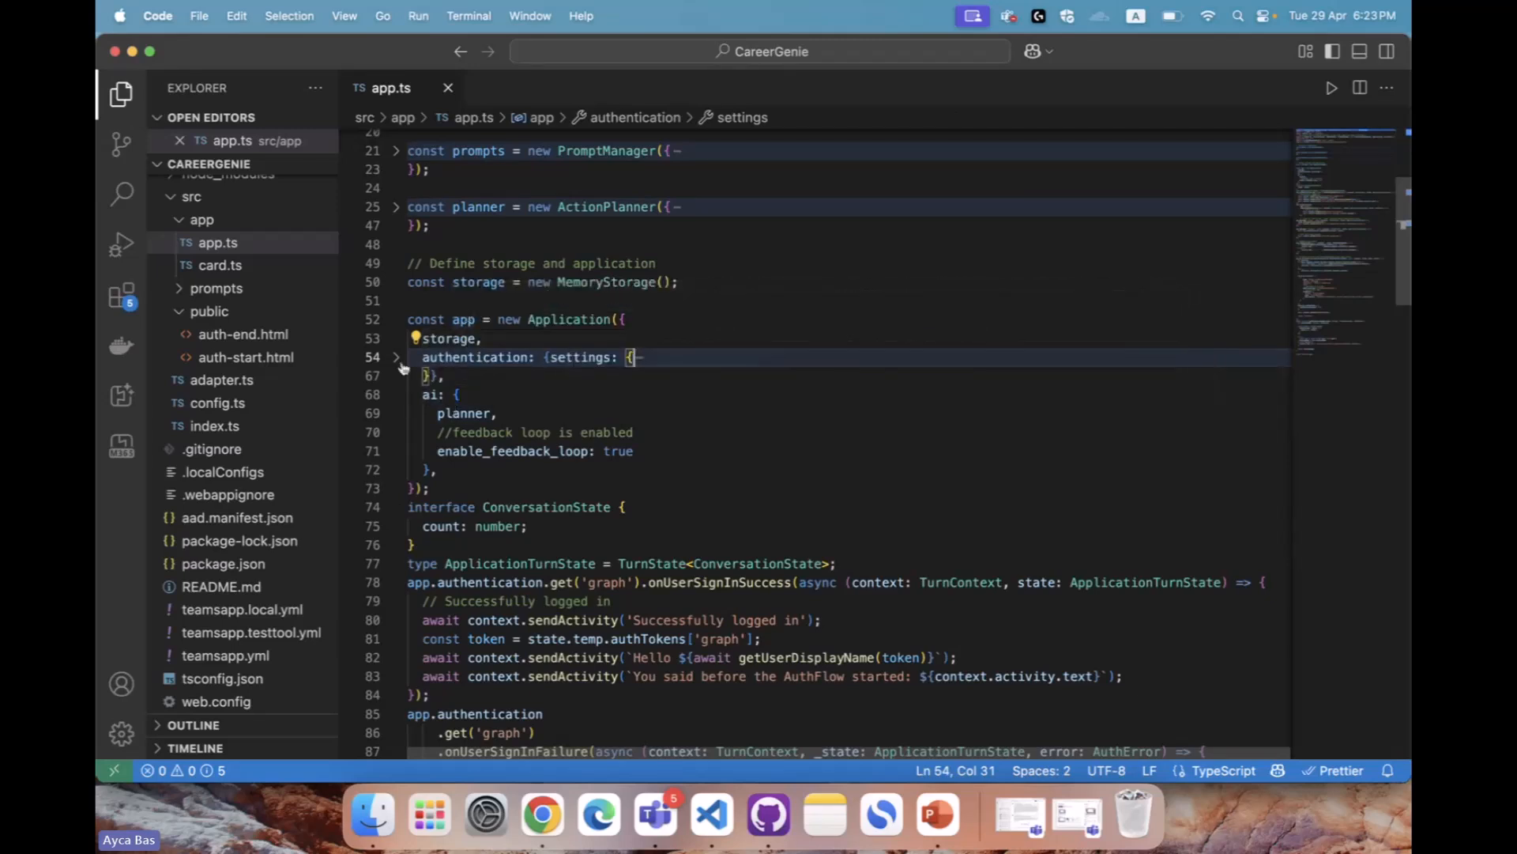
Re-expand app.ts authentication settings, highlight settings, scopes and msalConfig, then fold it
click(397, 357)
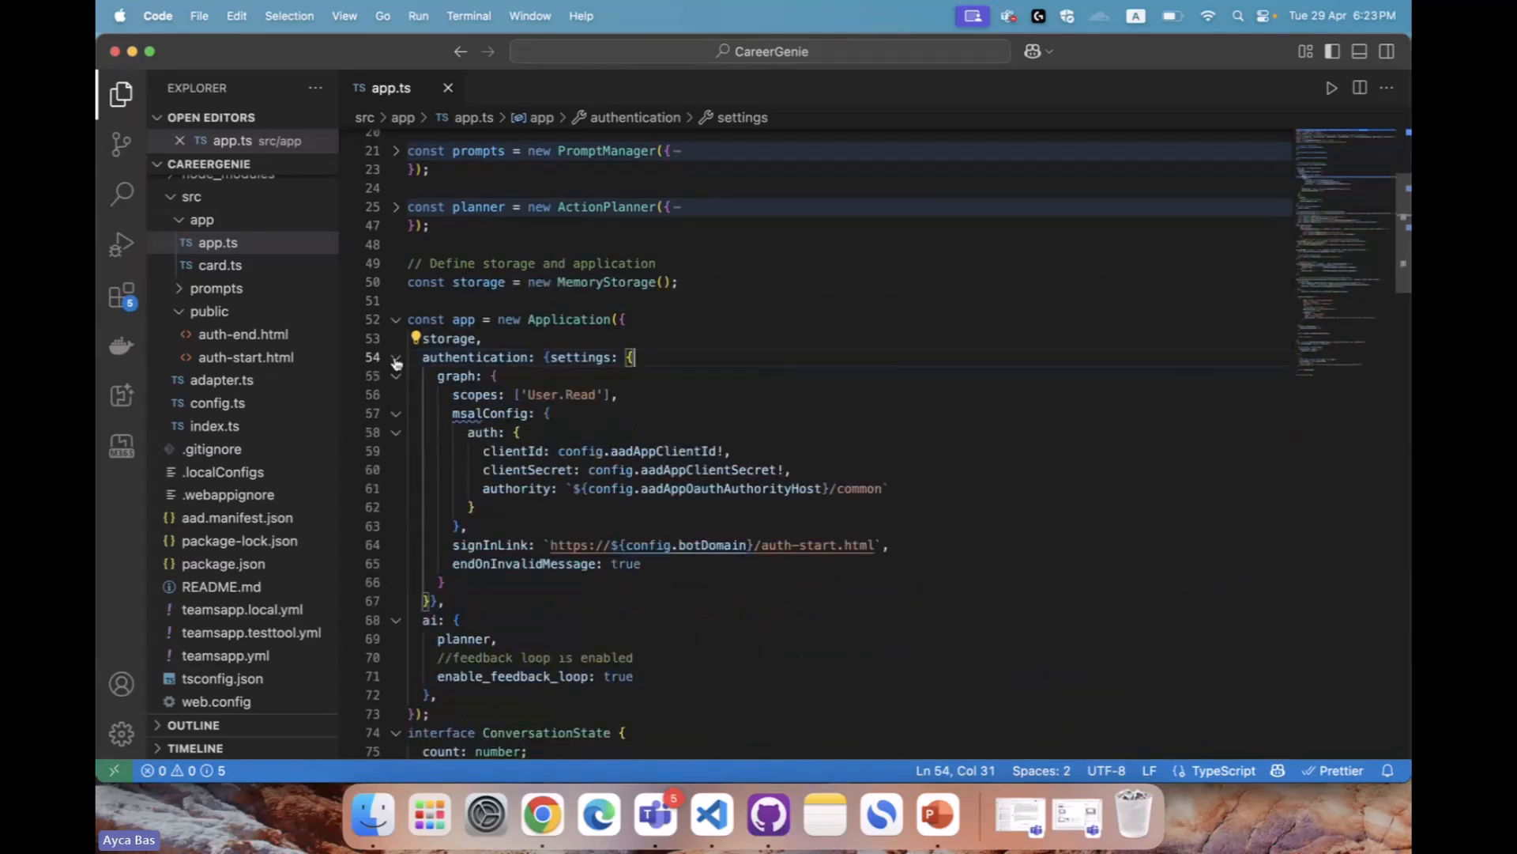
double_click(476, 357)
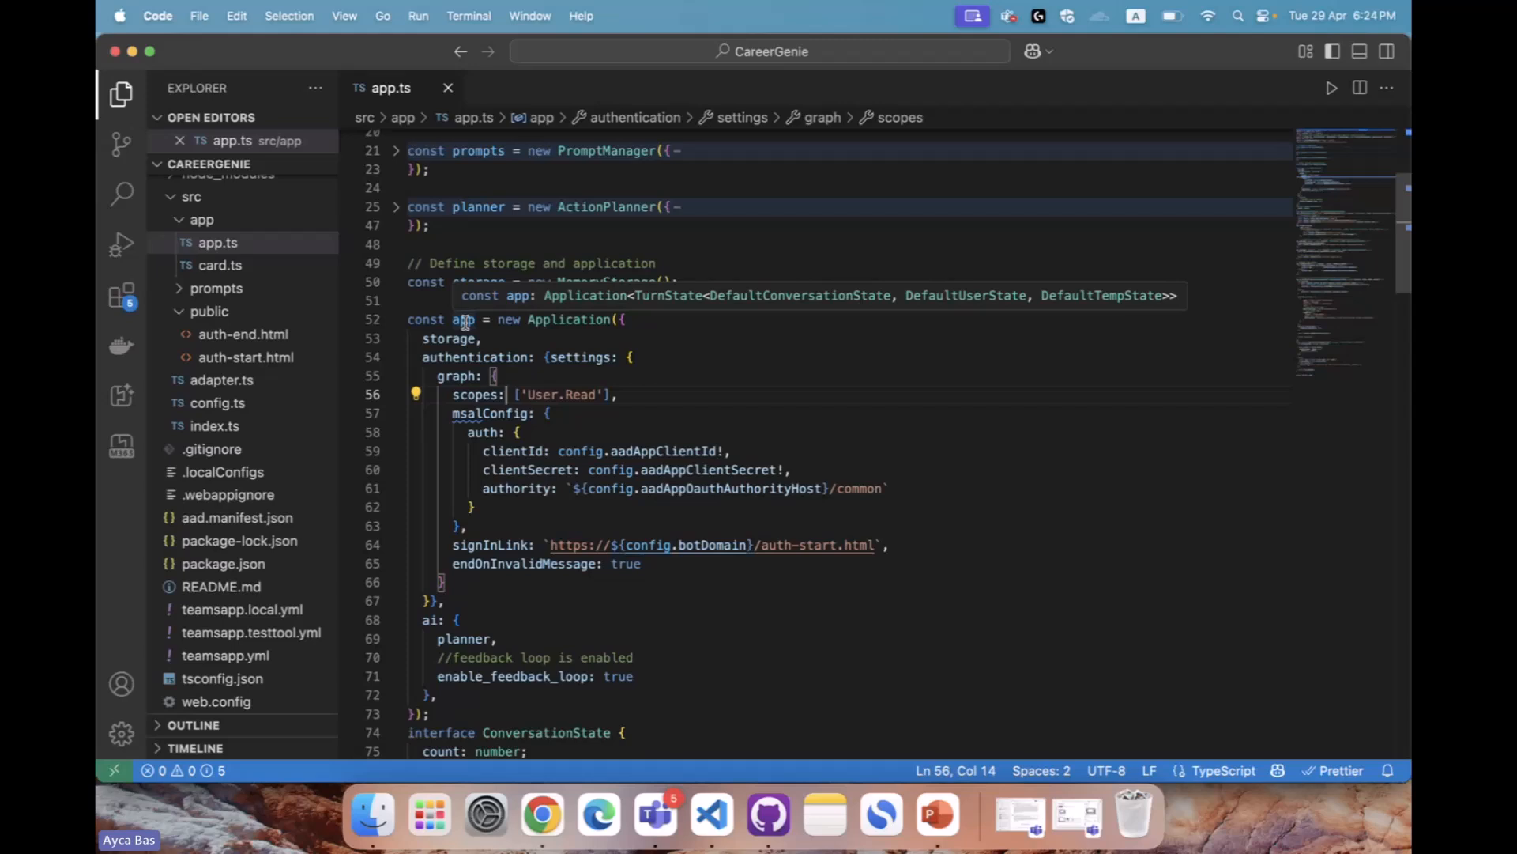
double_click(474, 358)
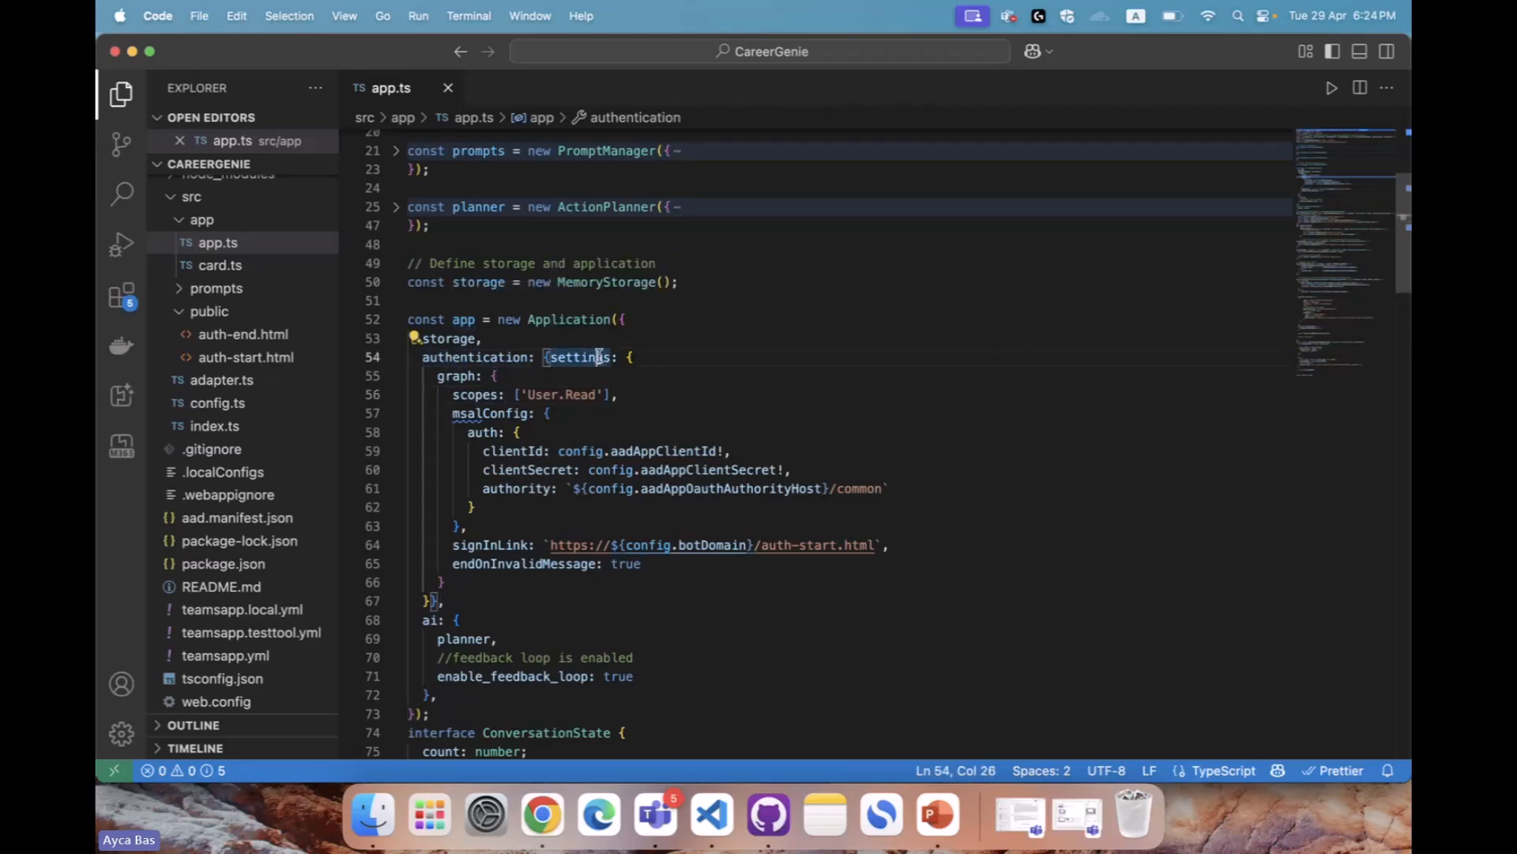
double_click(577, 357)
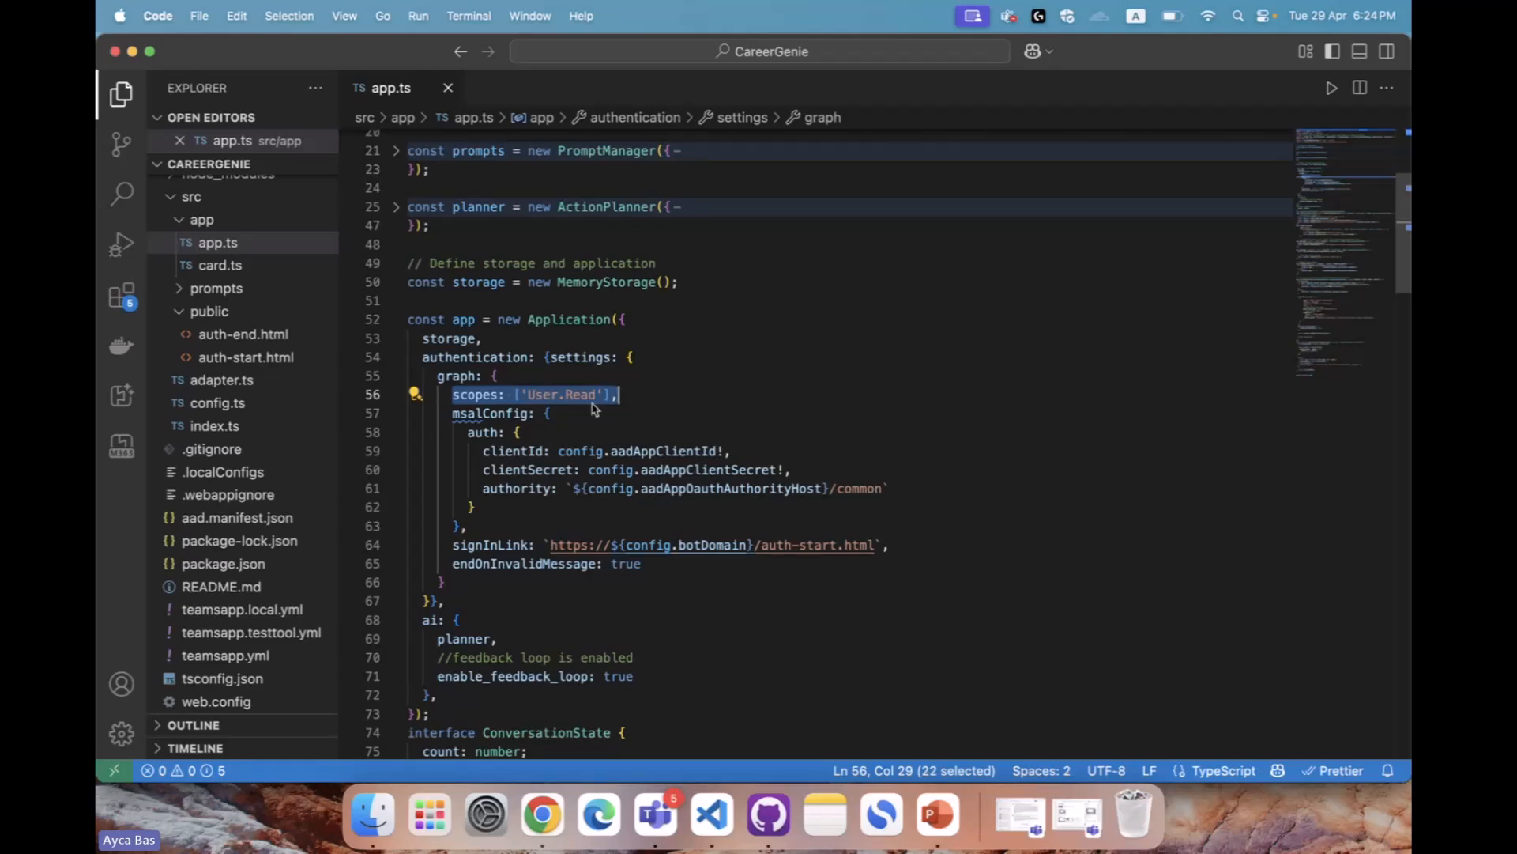
mouse_move(592, 395)
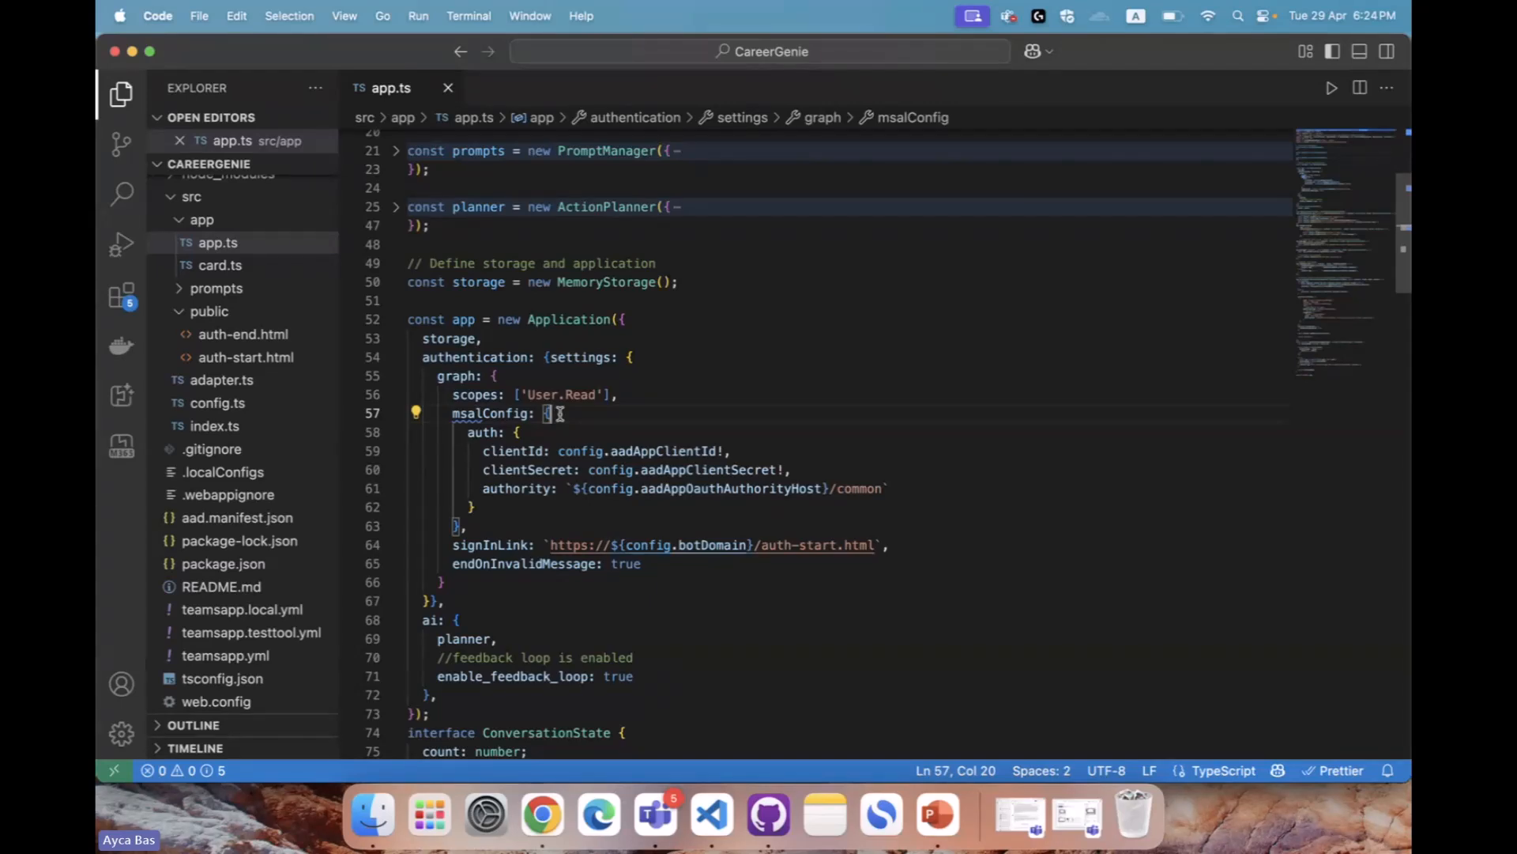
double_click(489, 414)
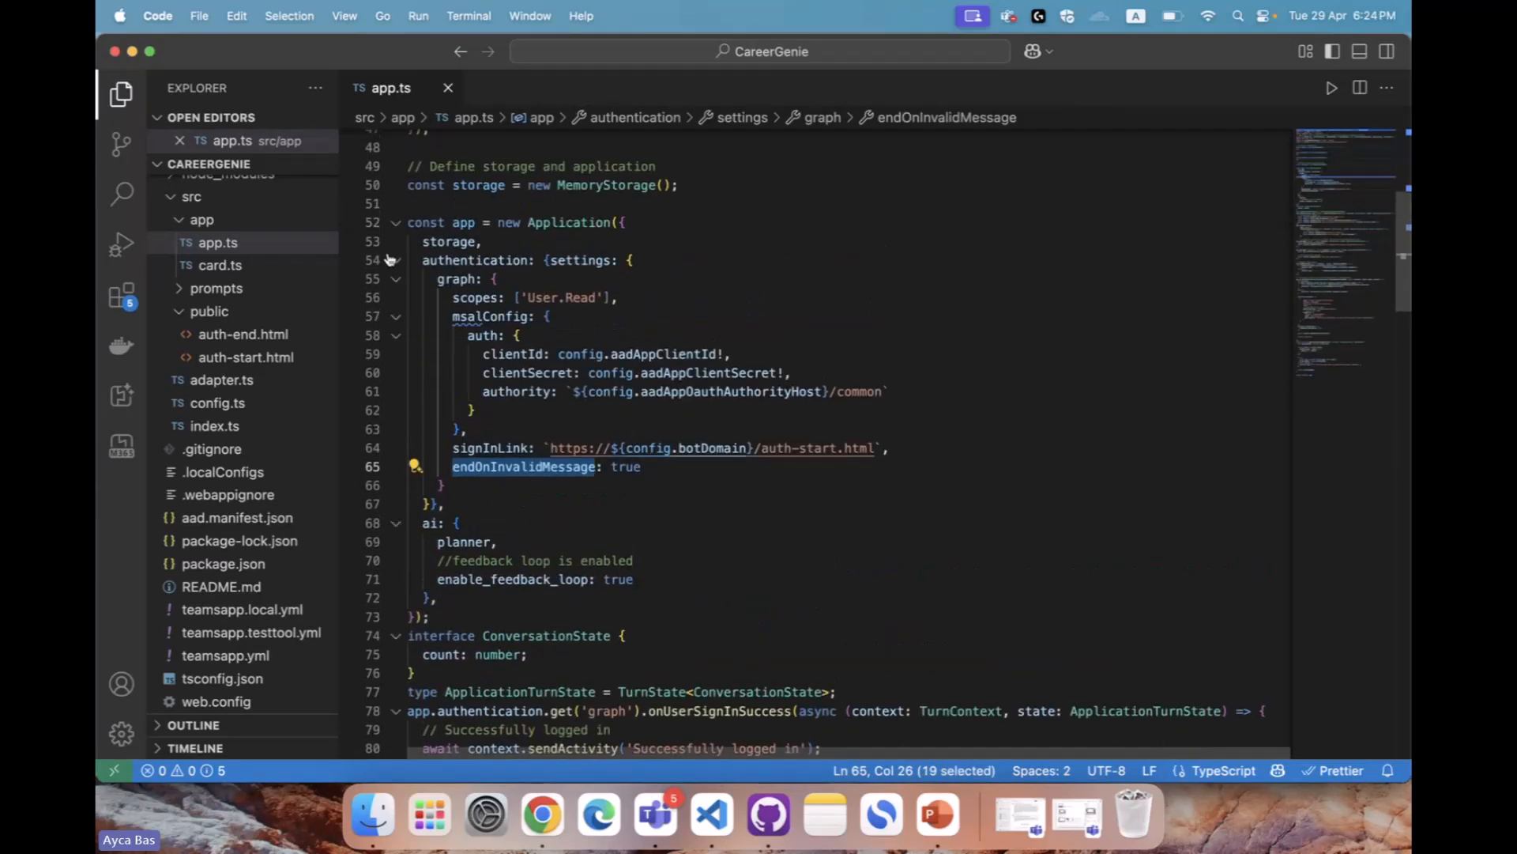
click(397, 261)
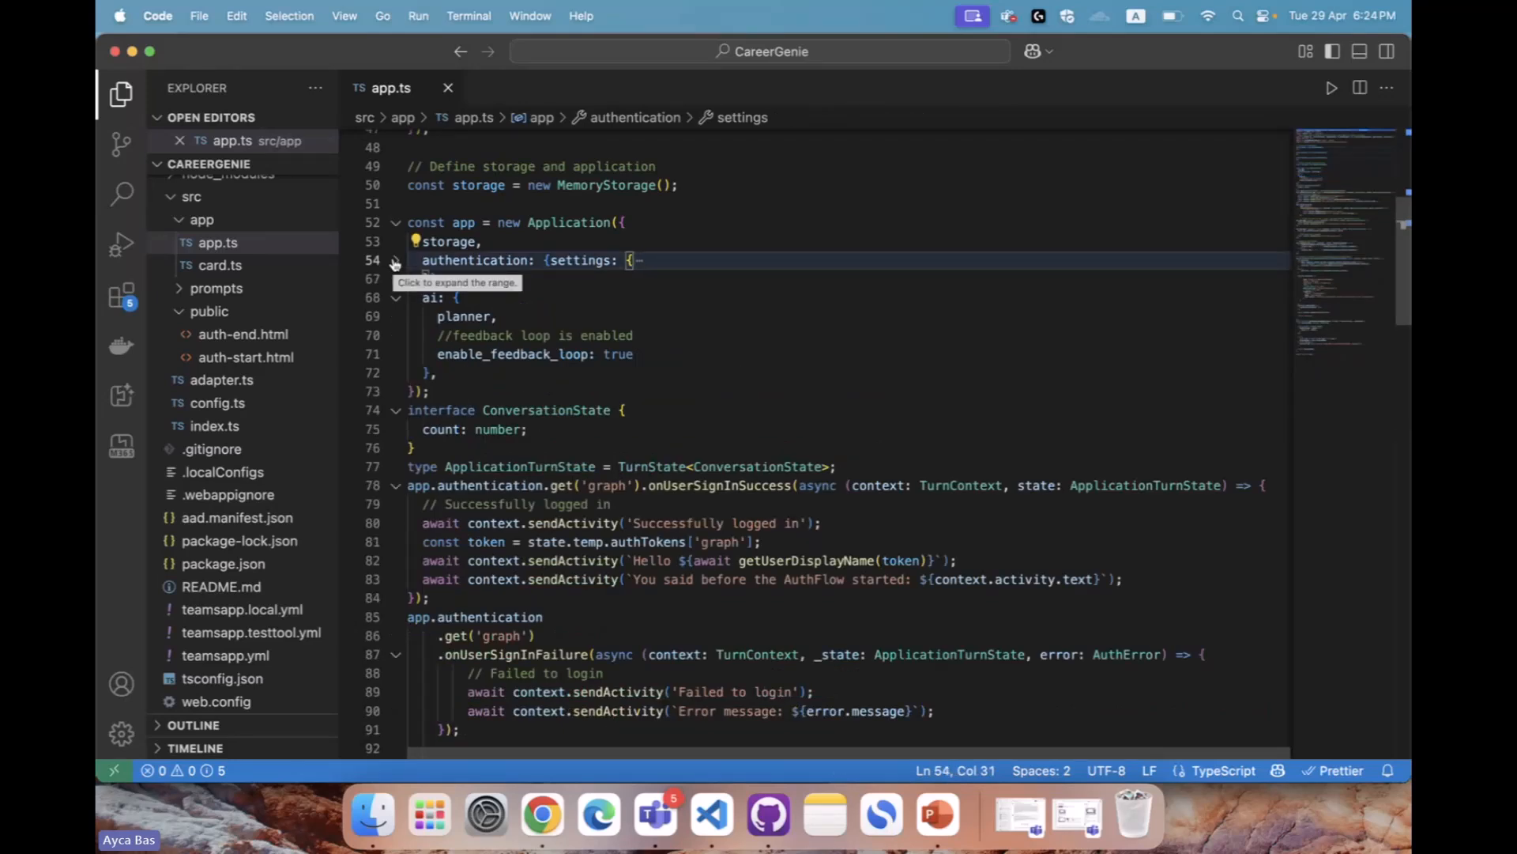
click(396, 261)
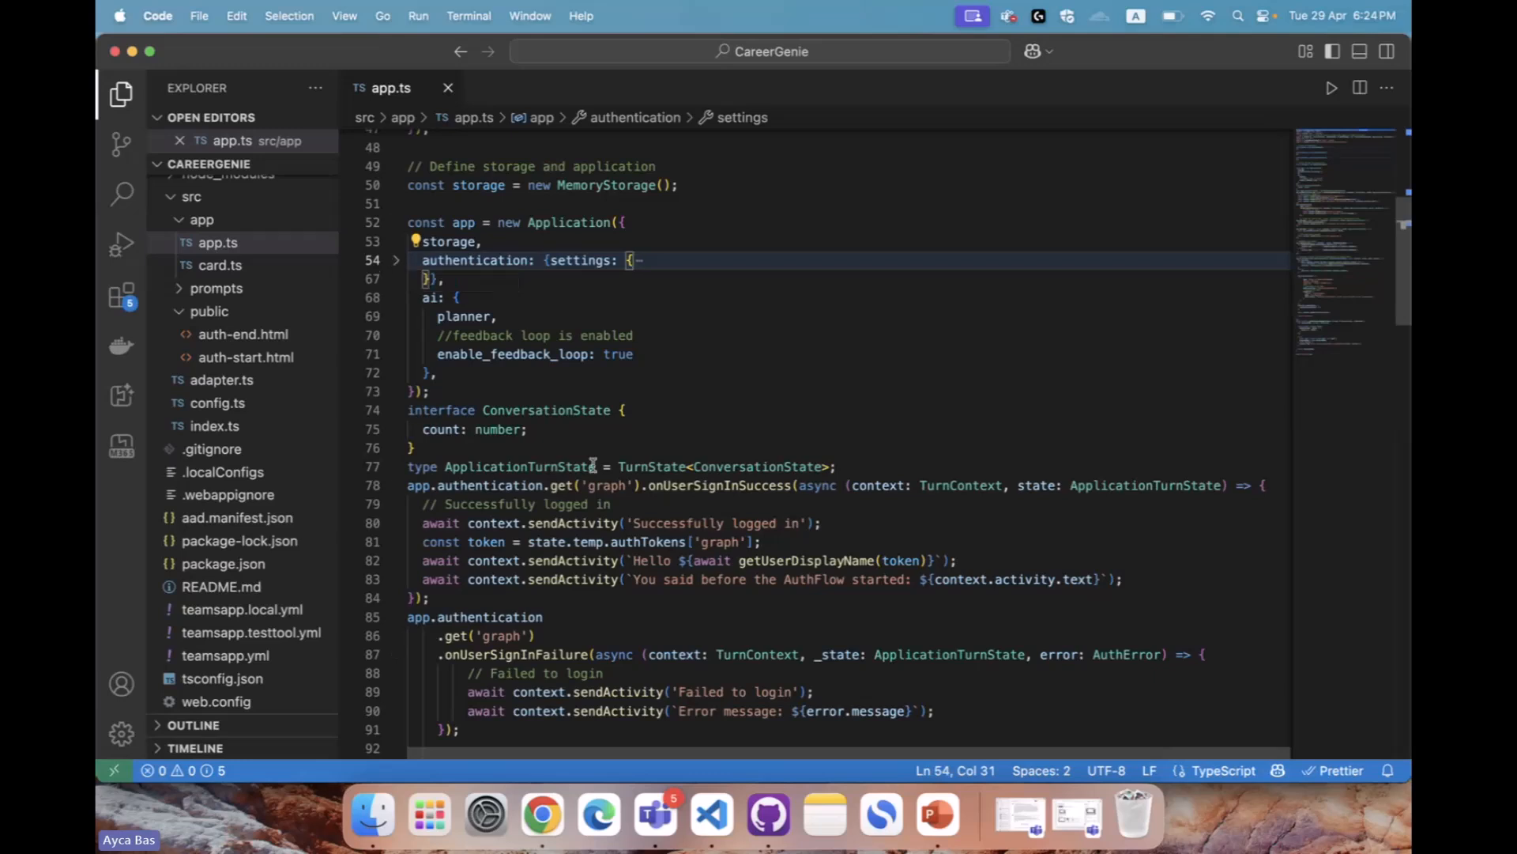
scroll(down, 3)
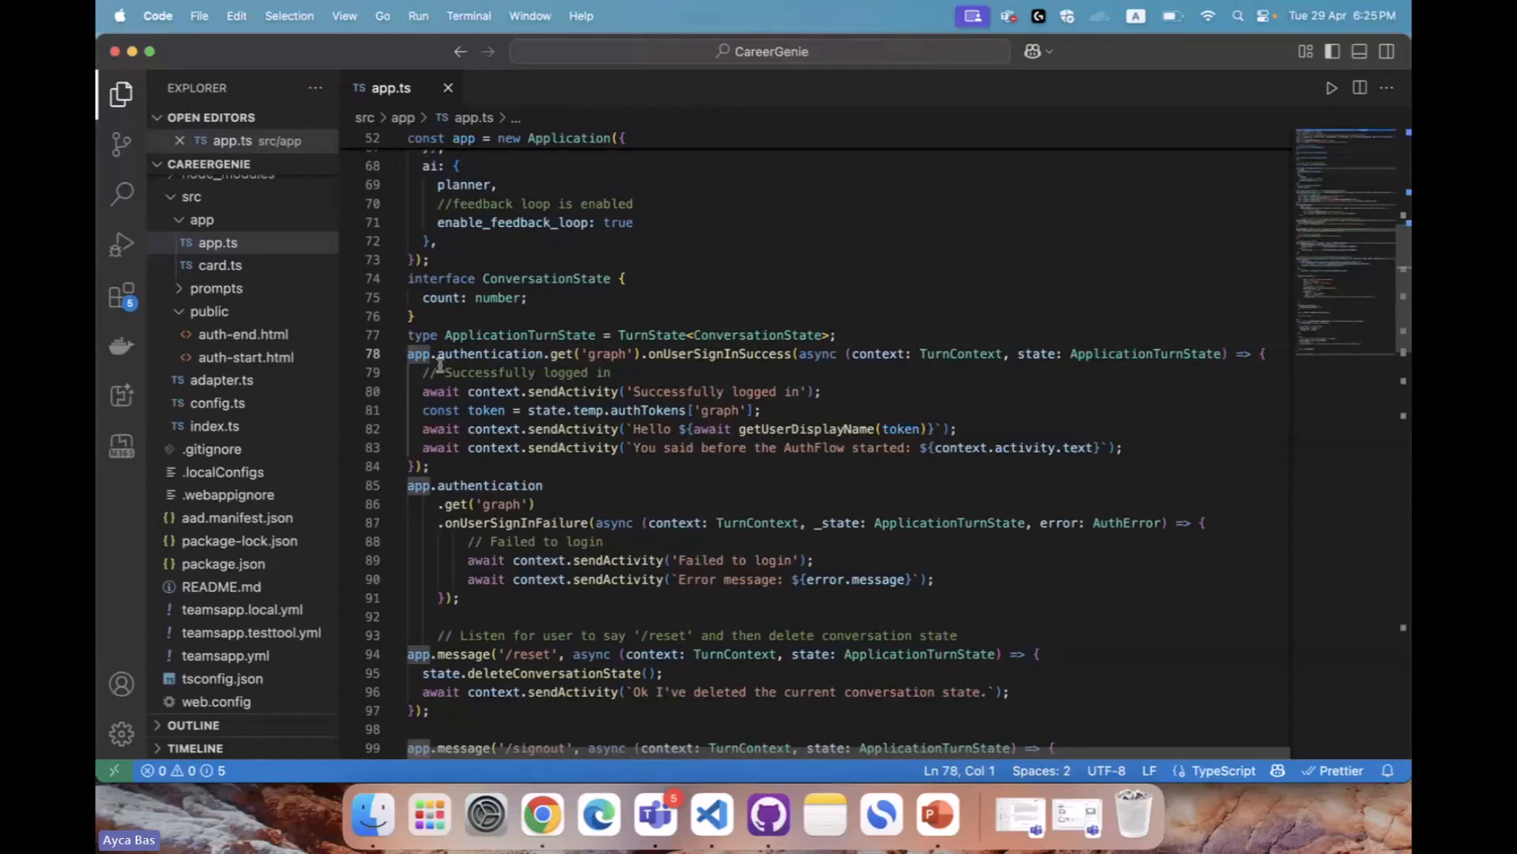
double_click(490, 353)
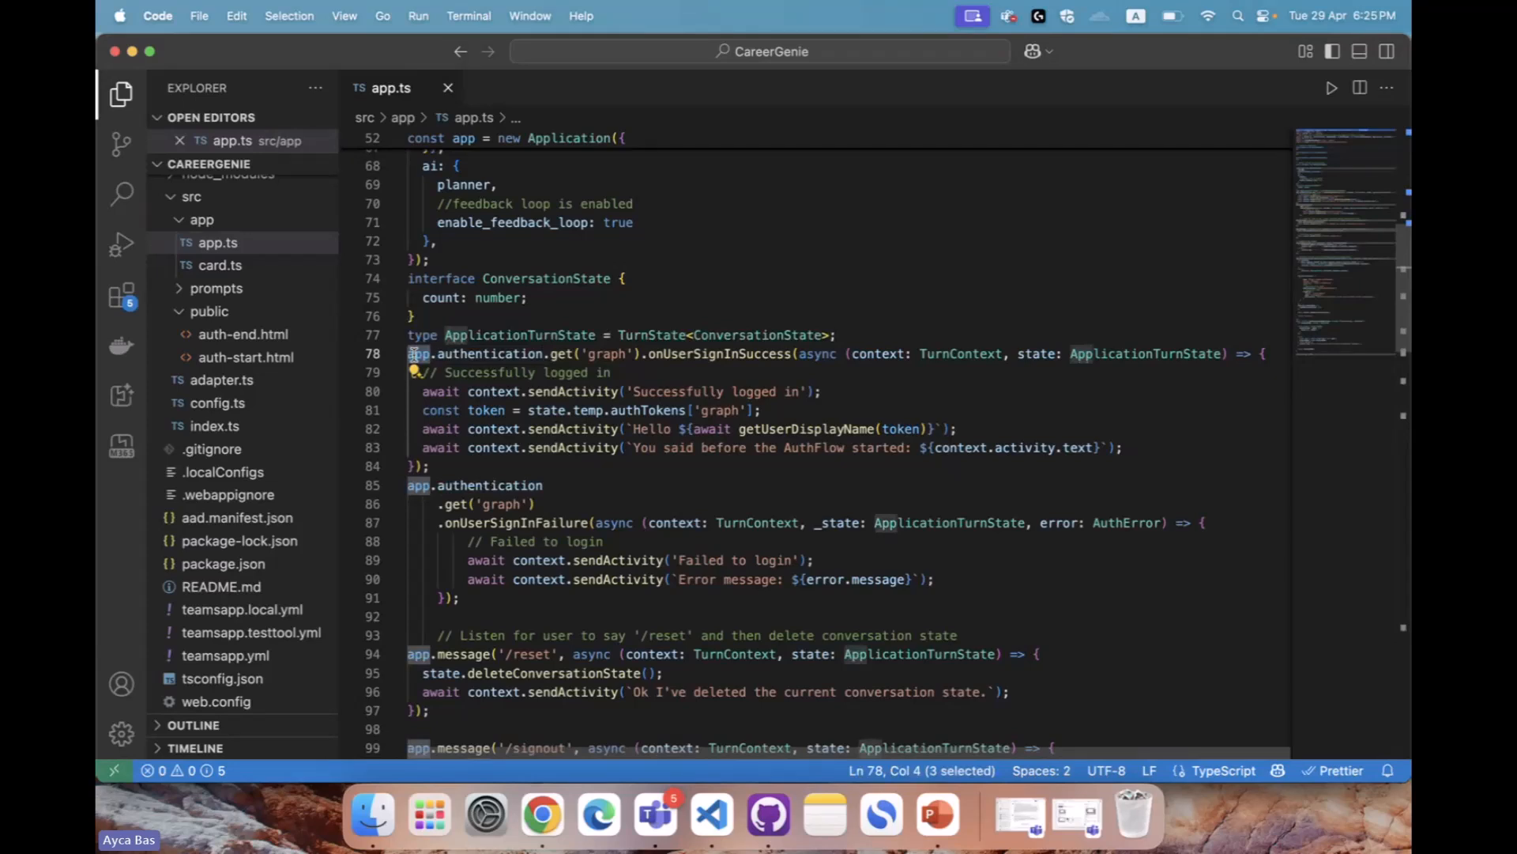
mouse_move(560, 353)
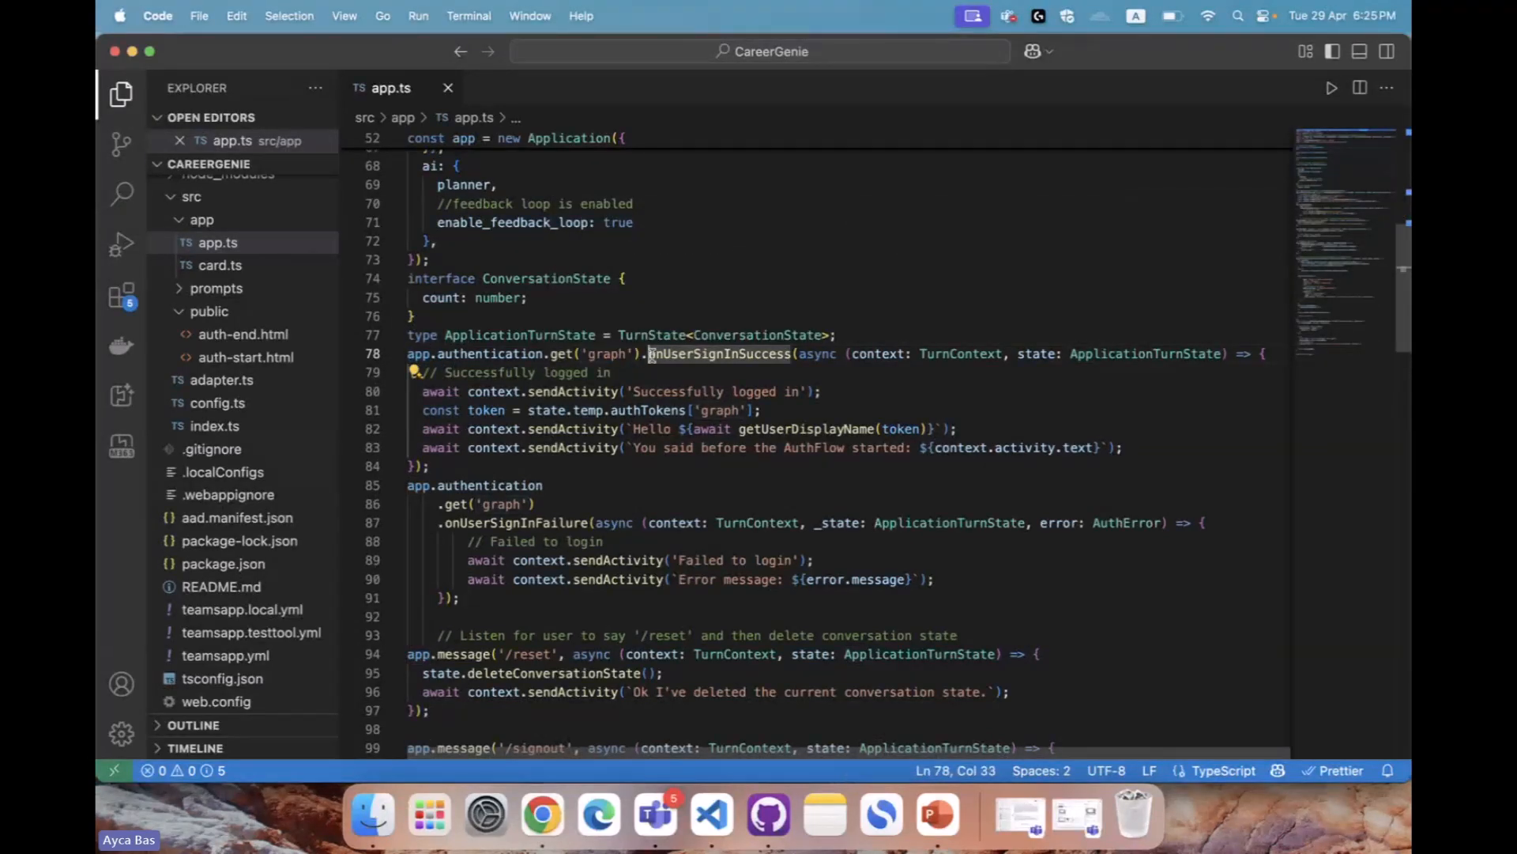
double_click(719, 354)
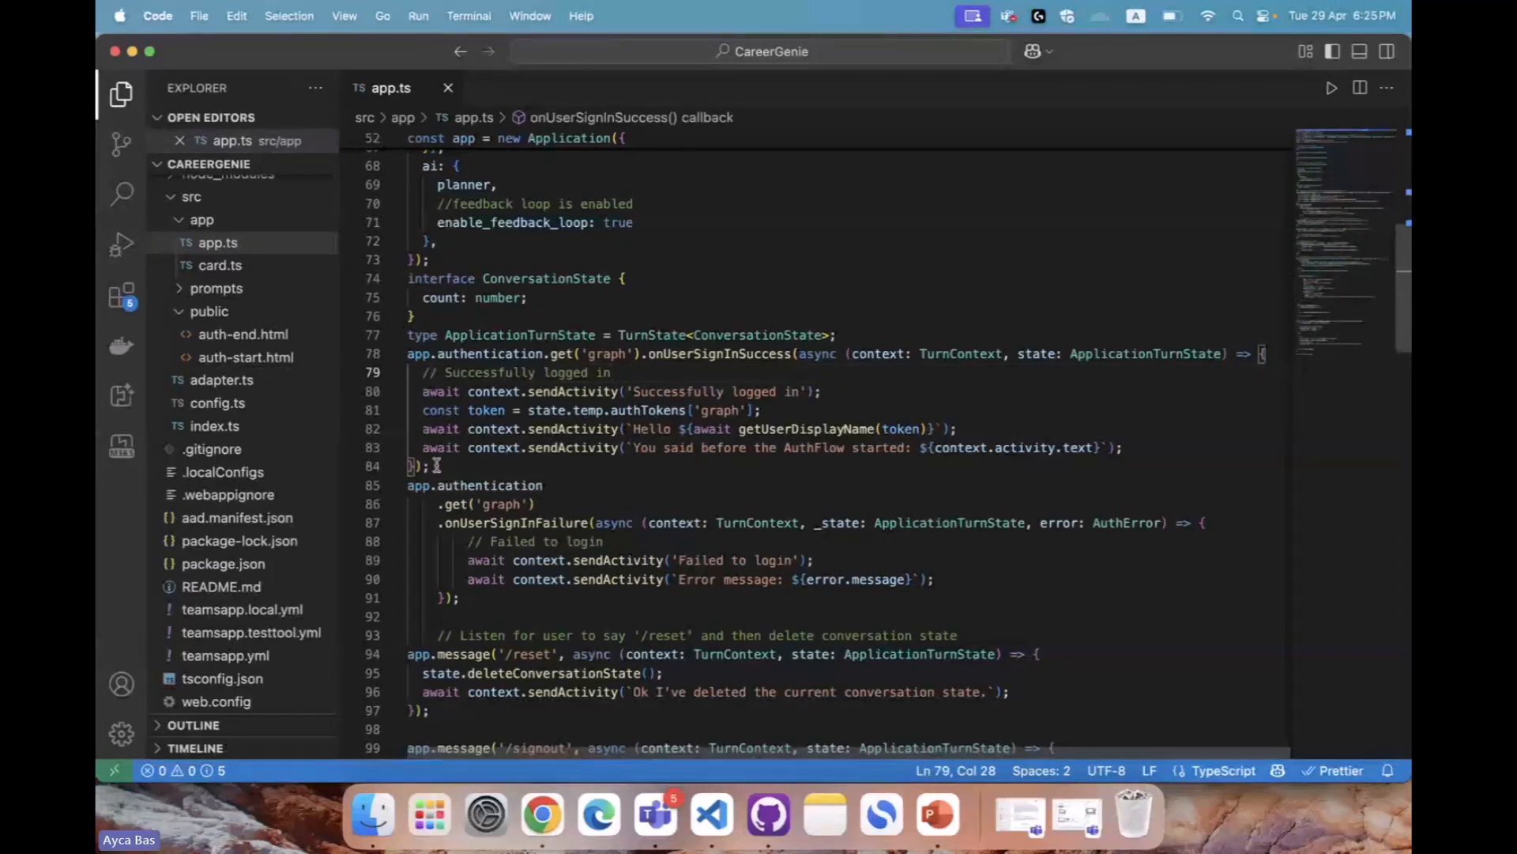
drag(421, 391, 474, 447)
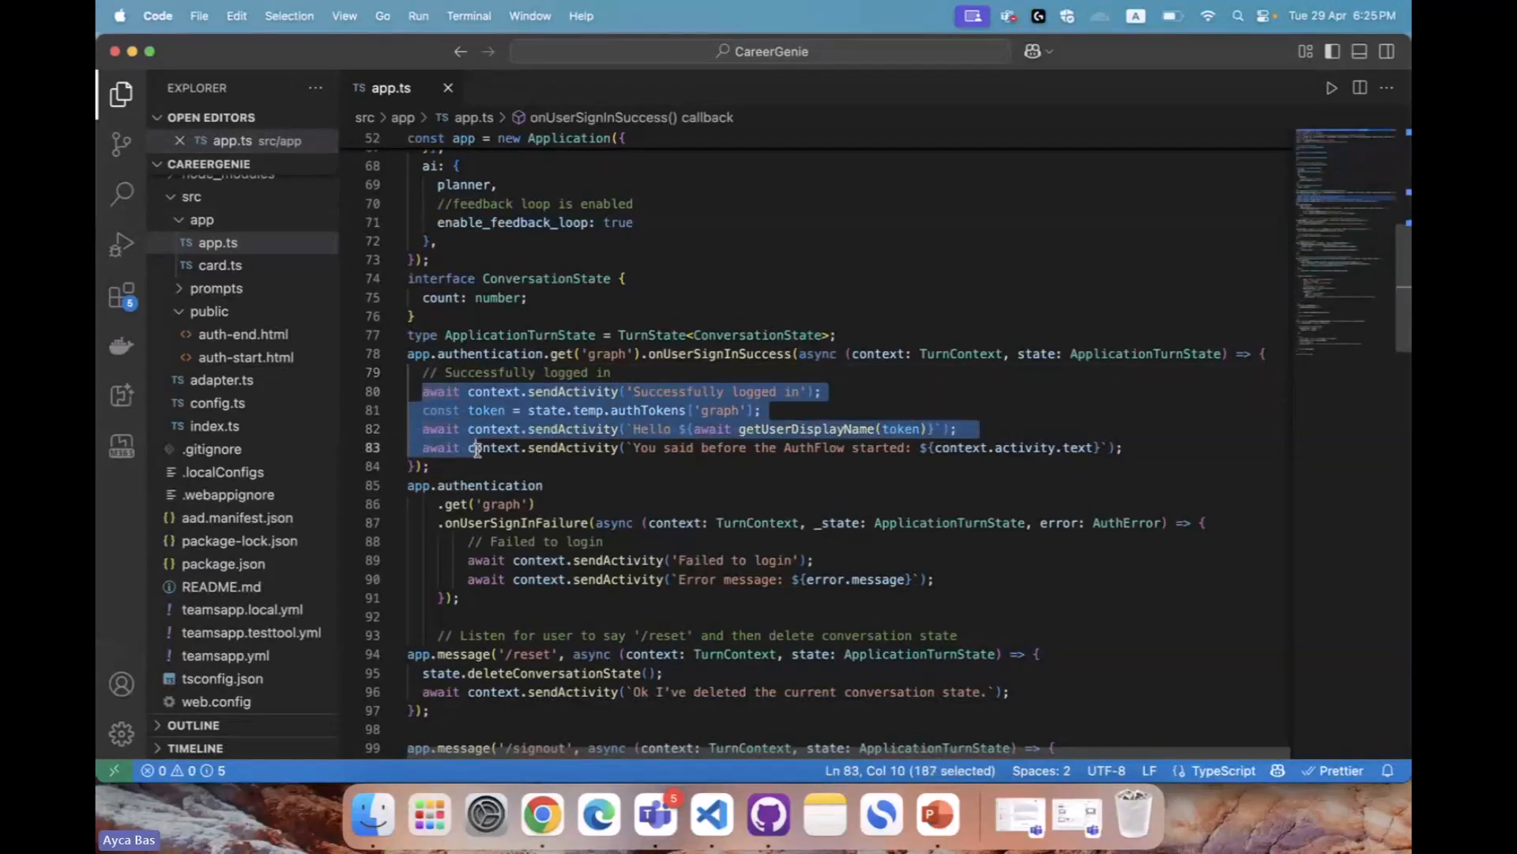
drag(477, 447, 1103, 447)
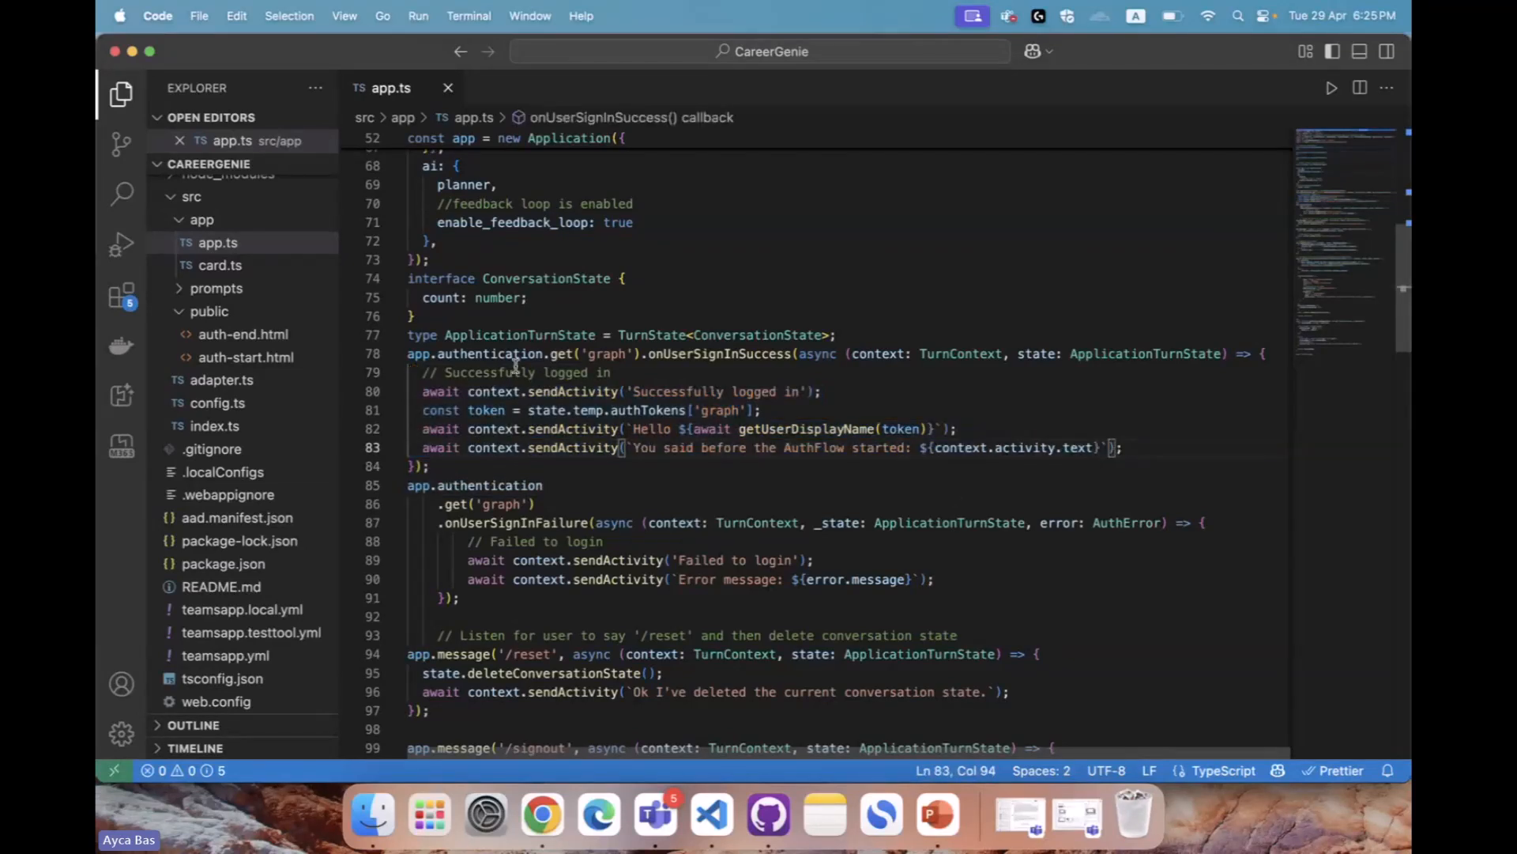
click(575, 410)
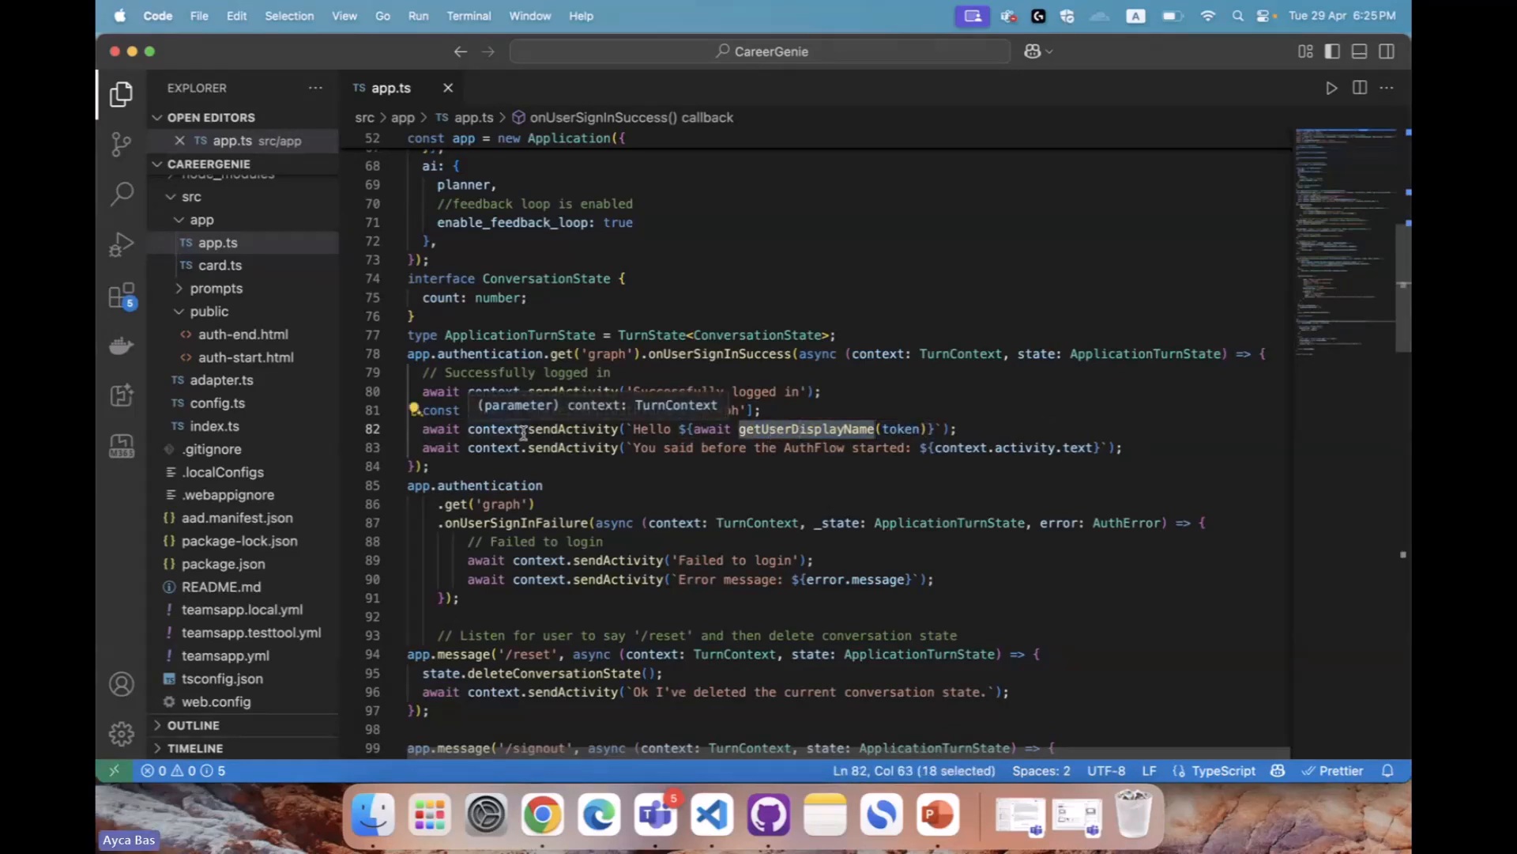
scroll(down, 3)
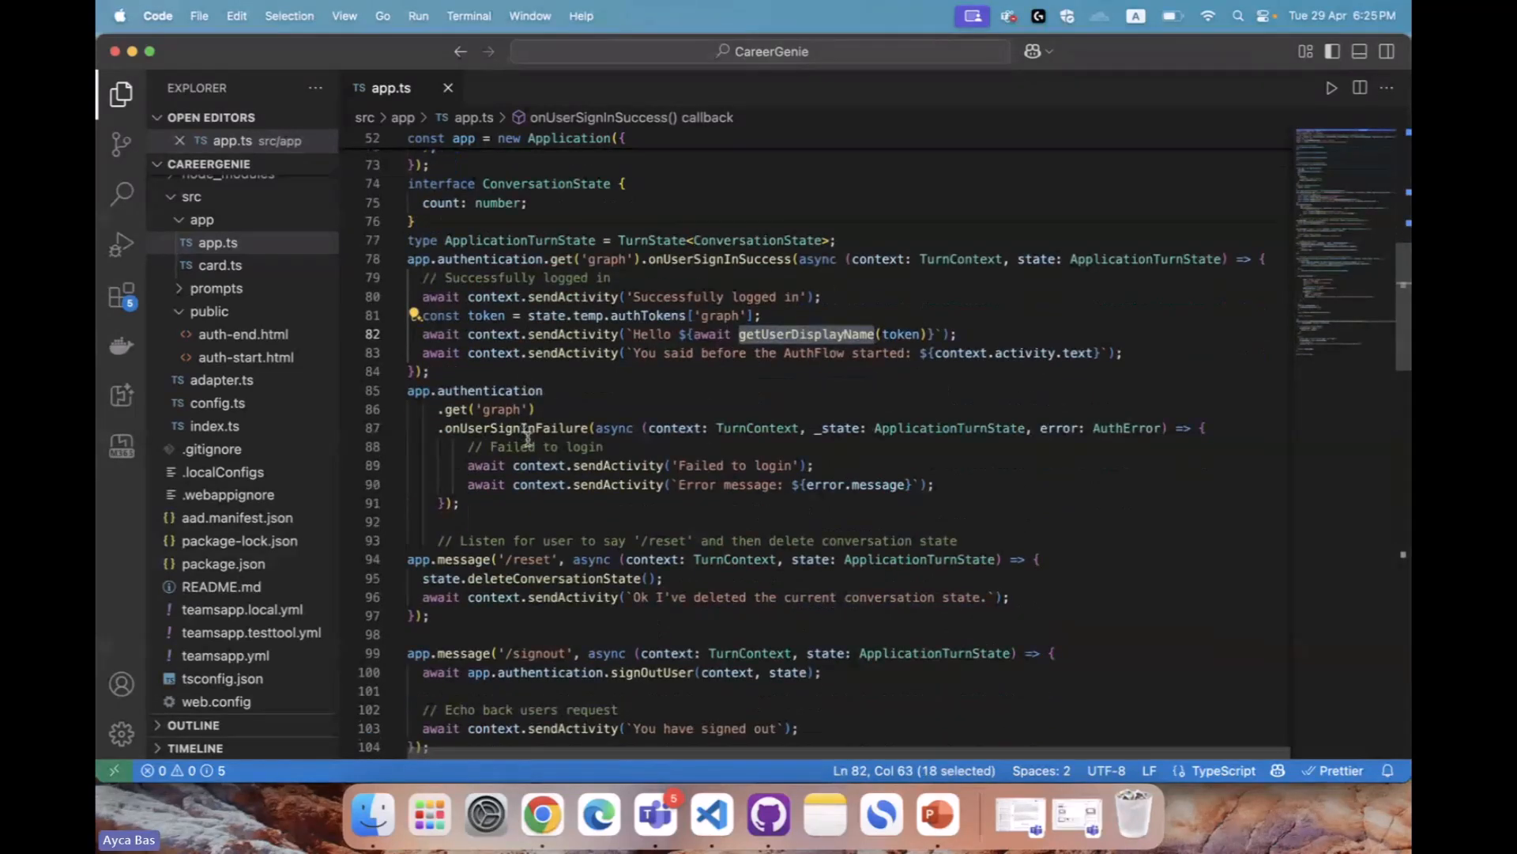
double_click(512, 446)
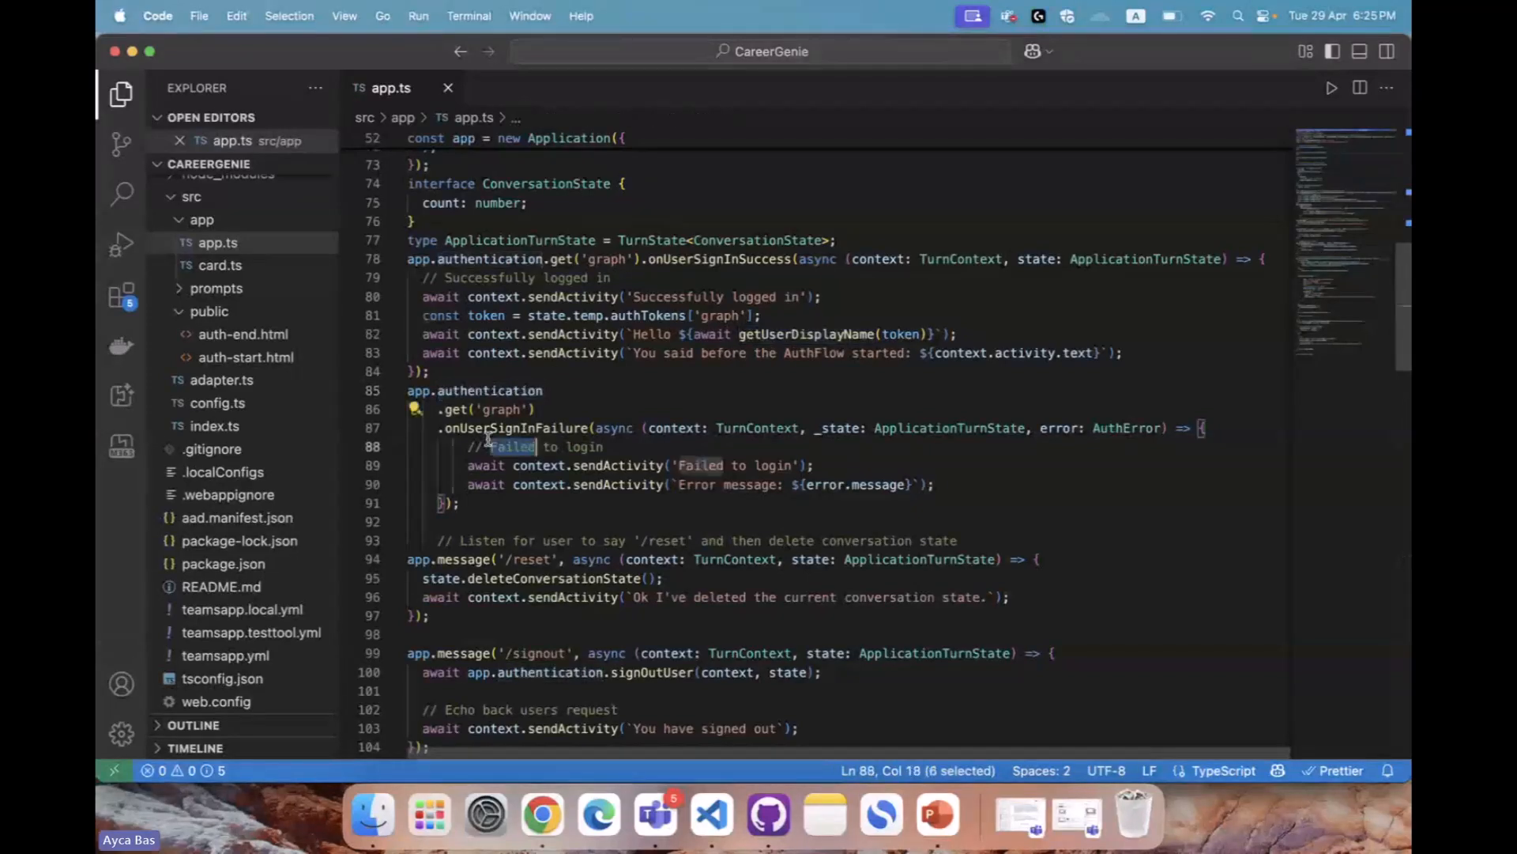
double_click(513, 428)
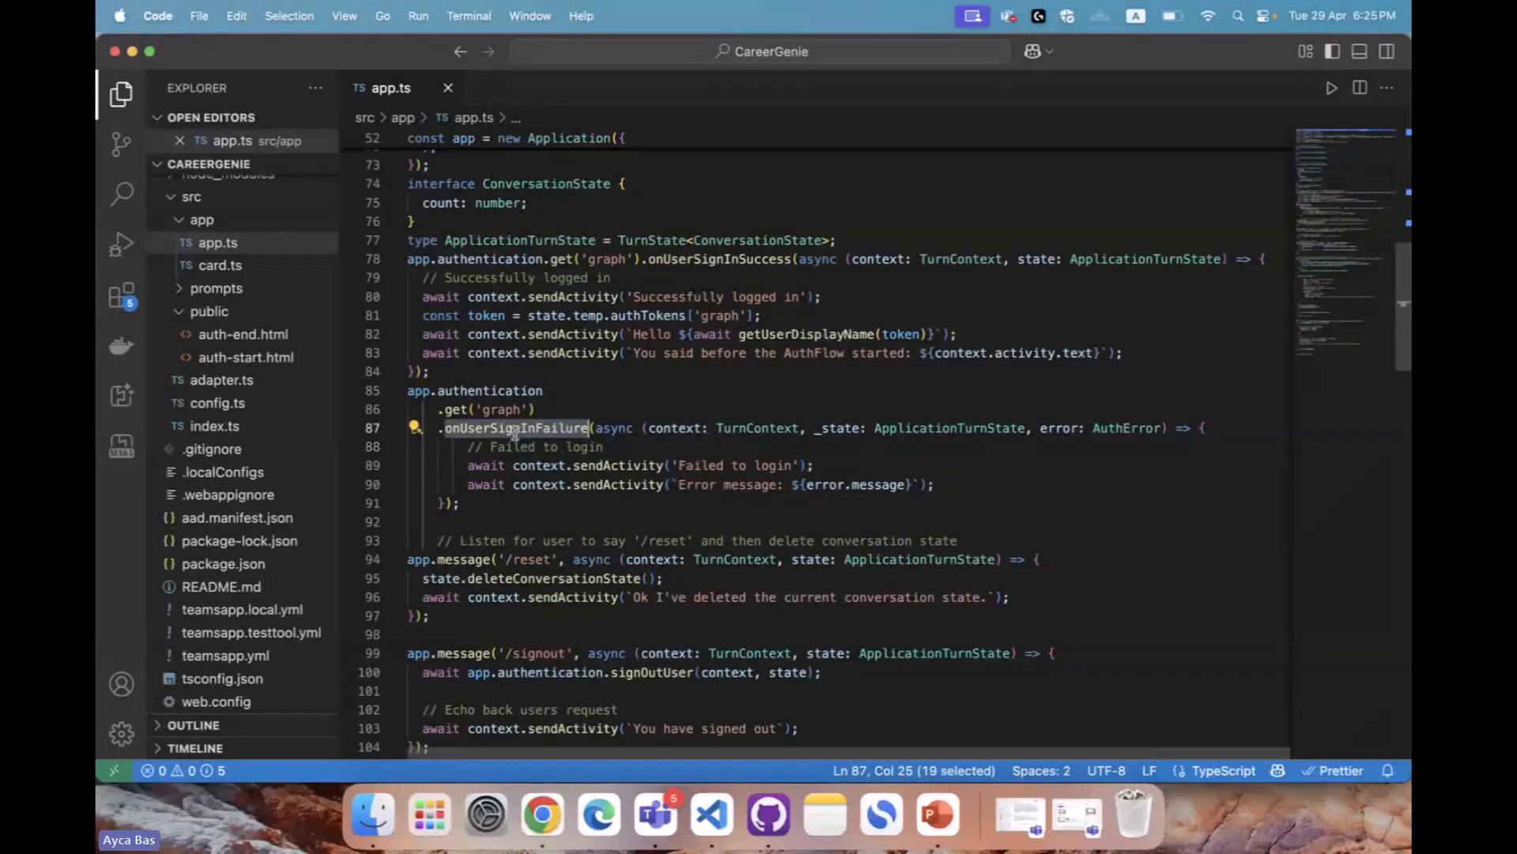
mouse_move(515, 428)
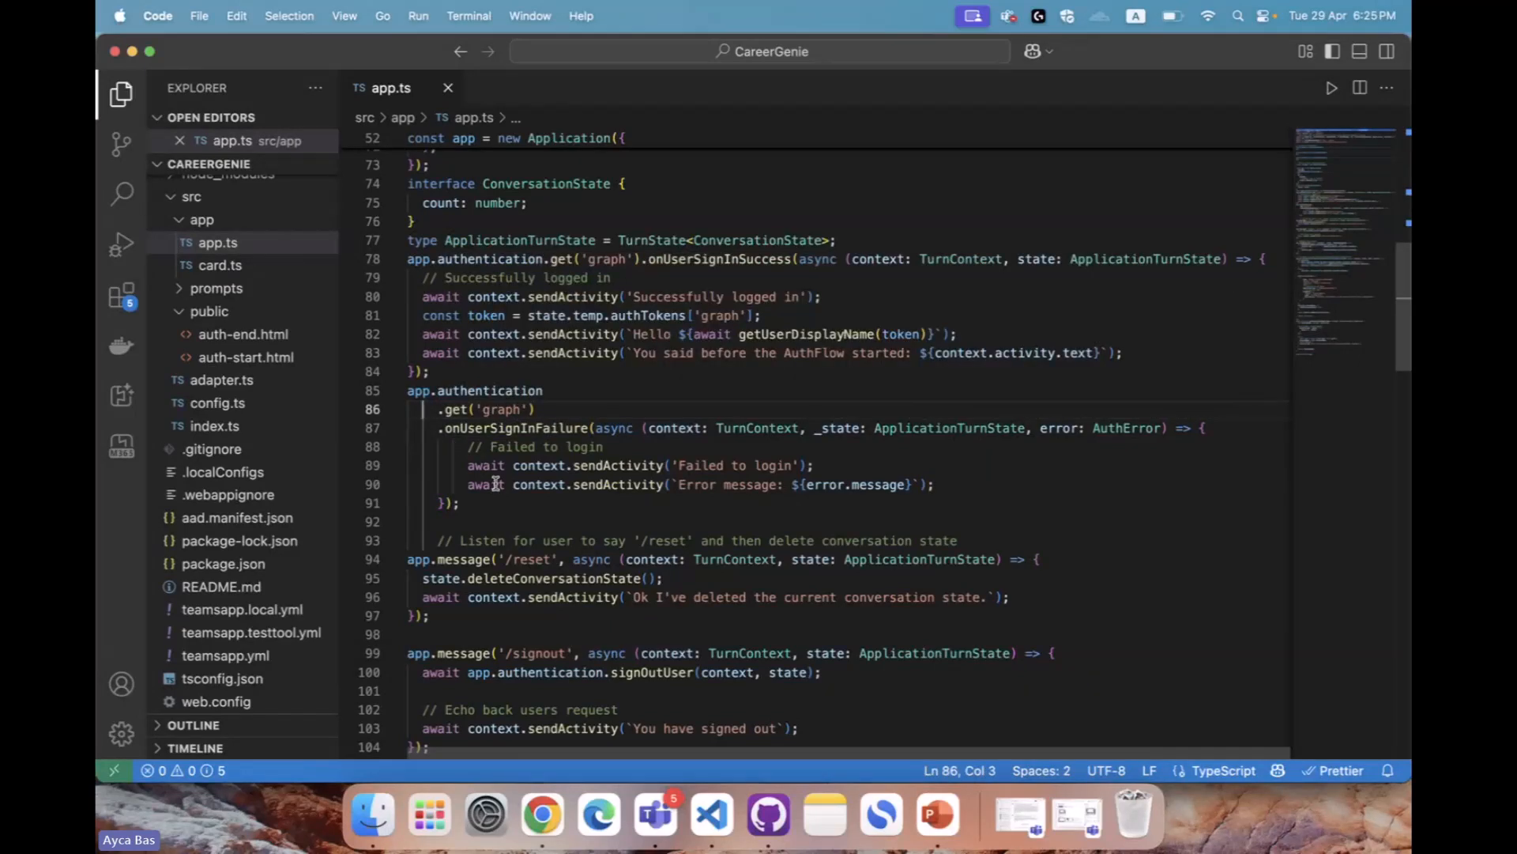
scroll(down, 3)
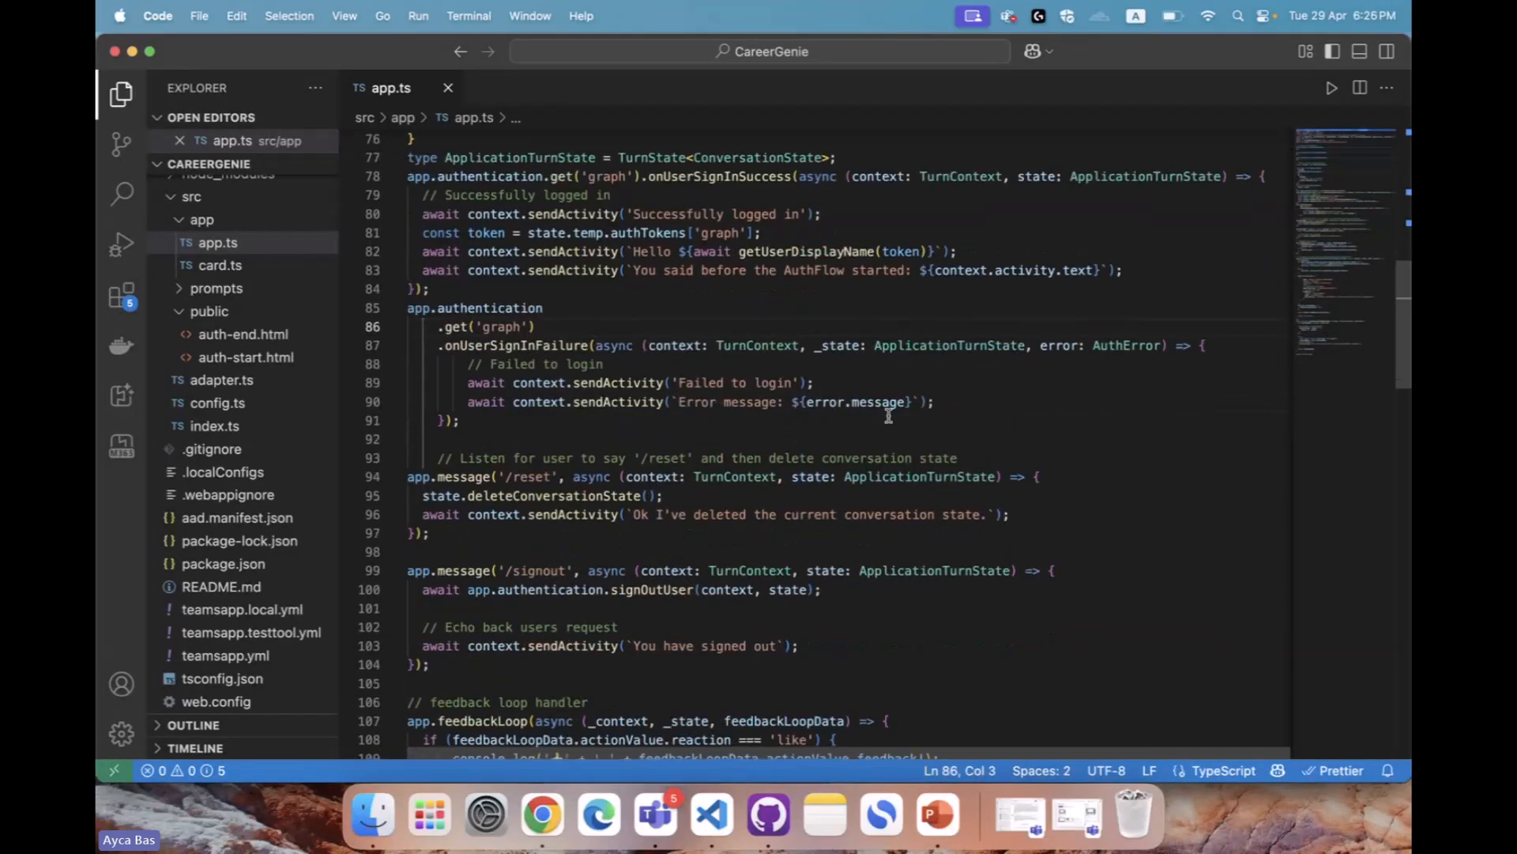
scroll(down, 3)
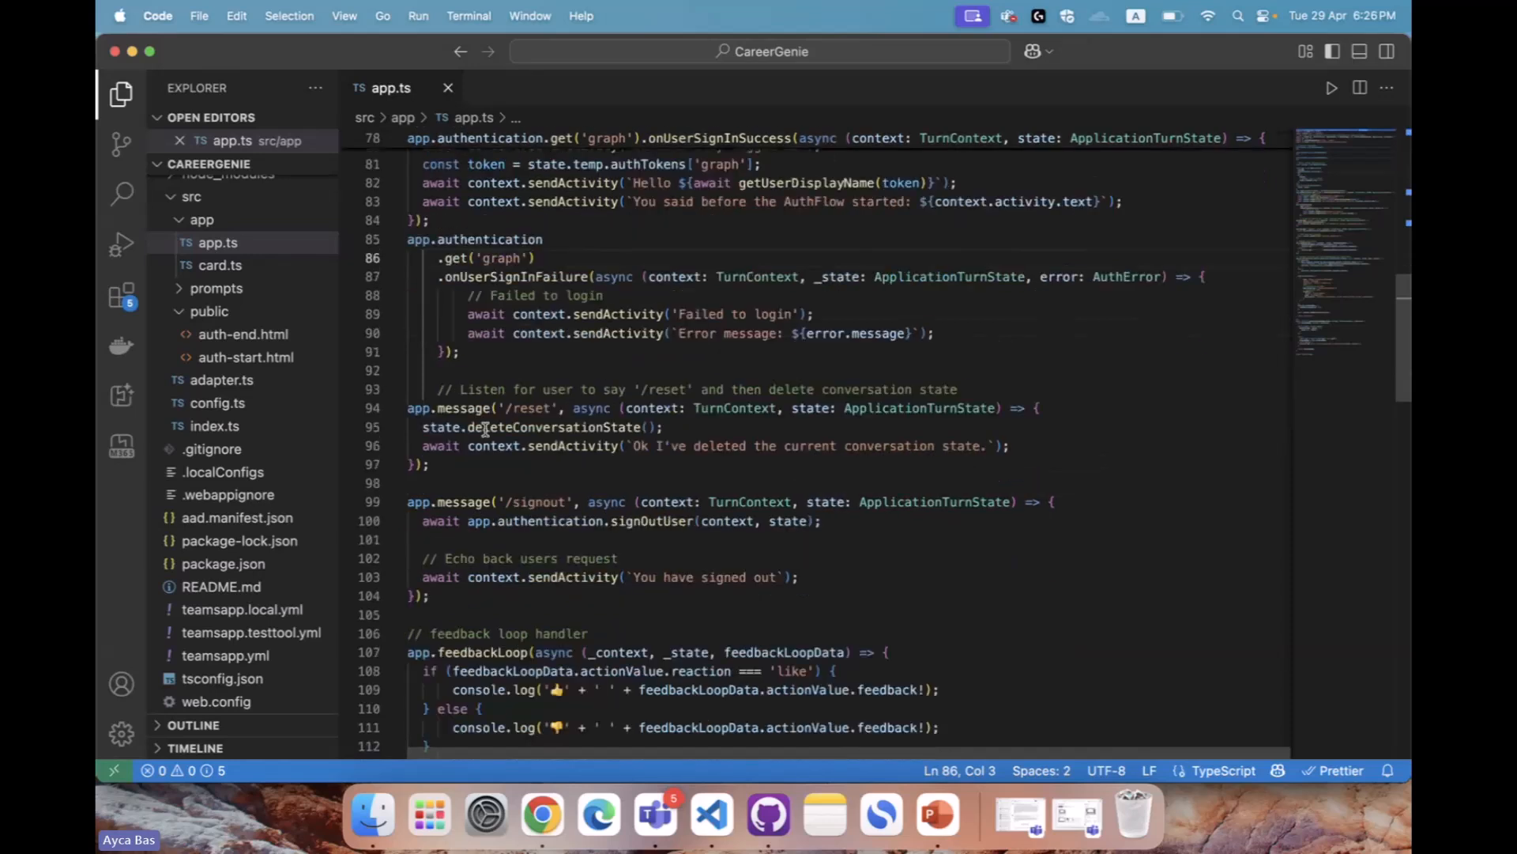
scroll(down, 3)
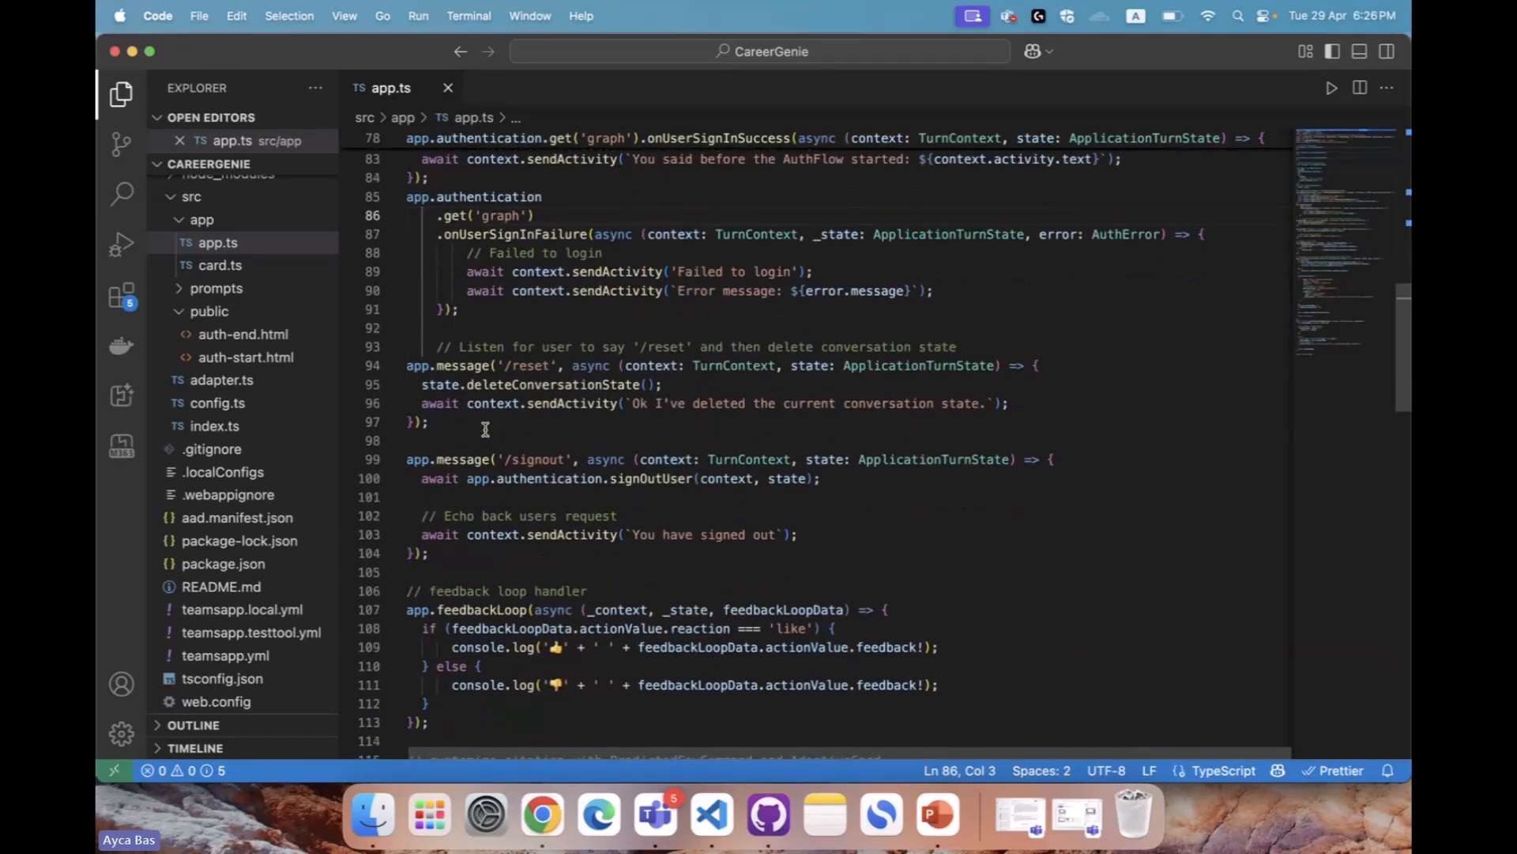
scroll(down, 3)
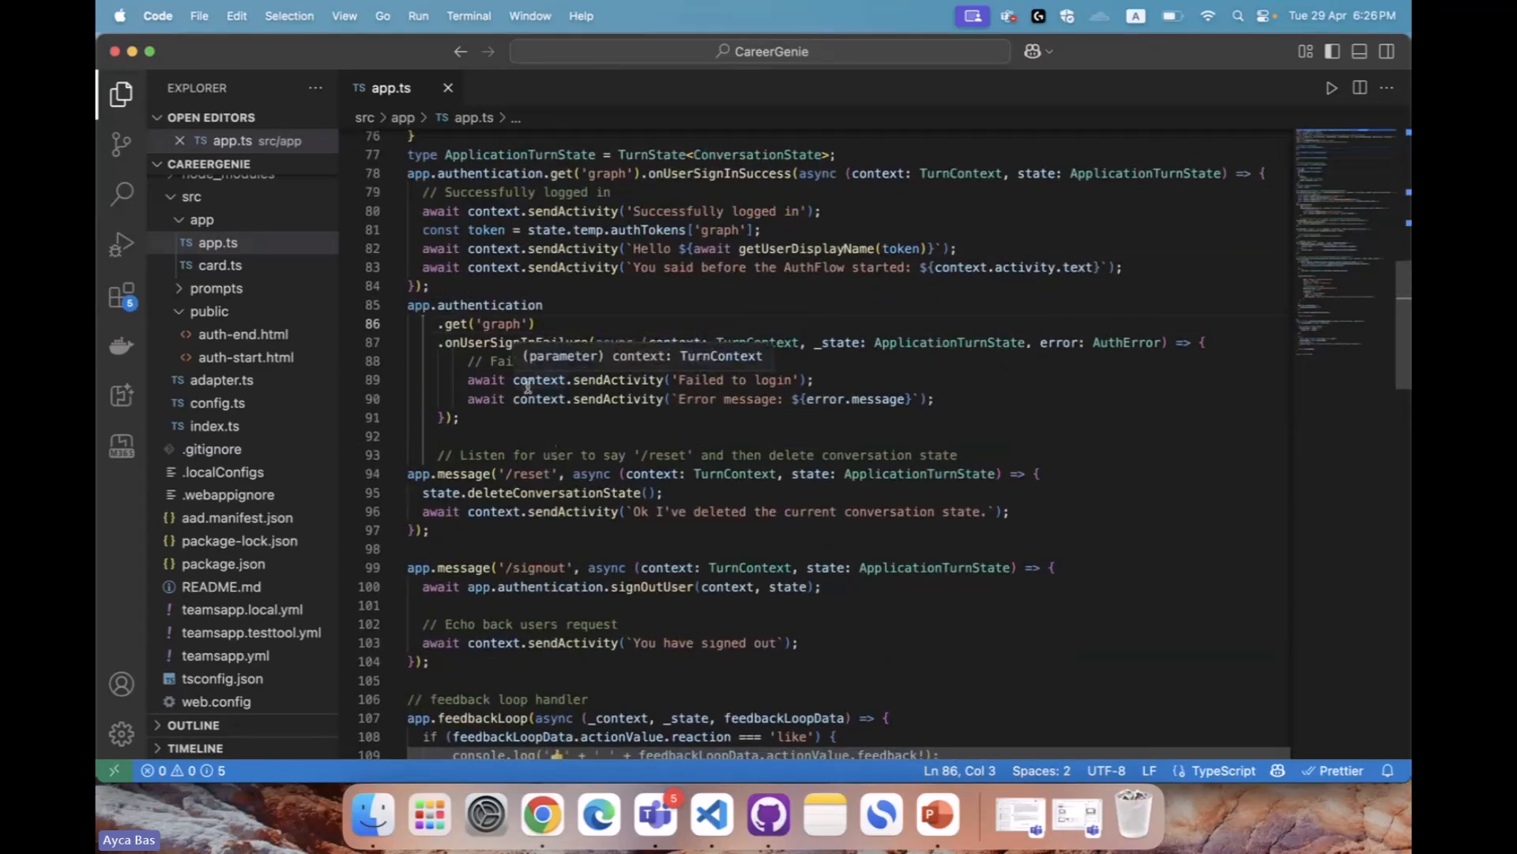
scroll(down, 3)
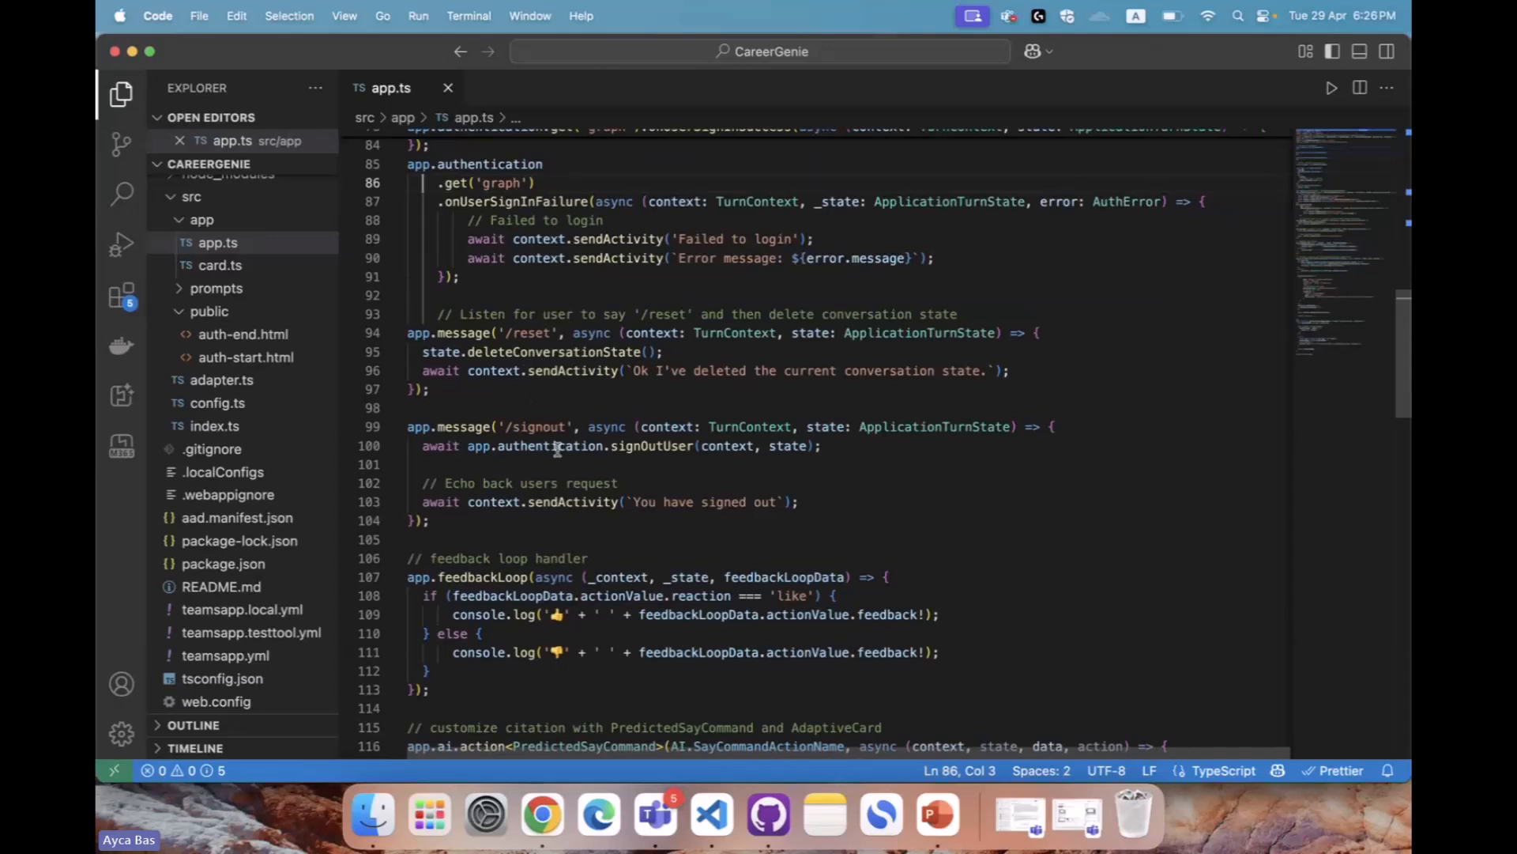
double_click(652, 445)
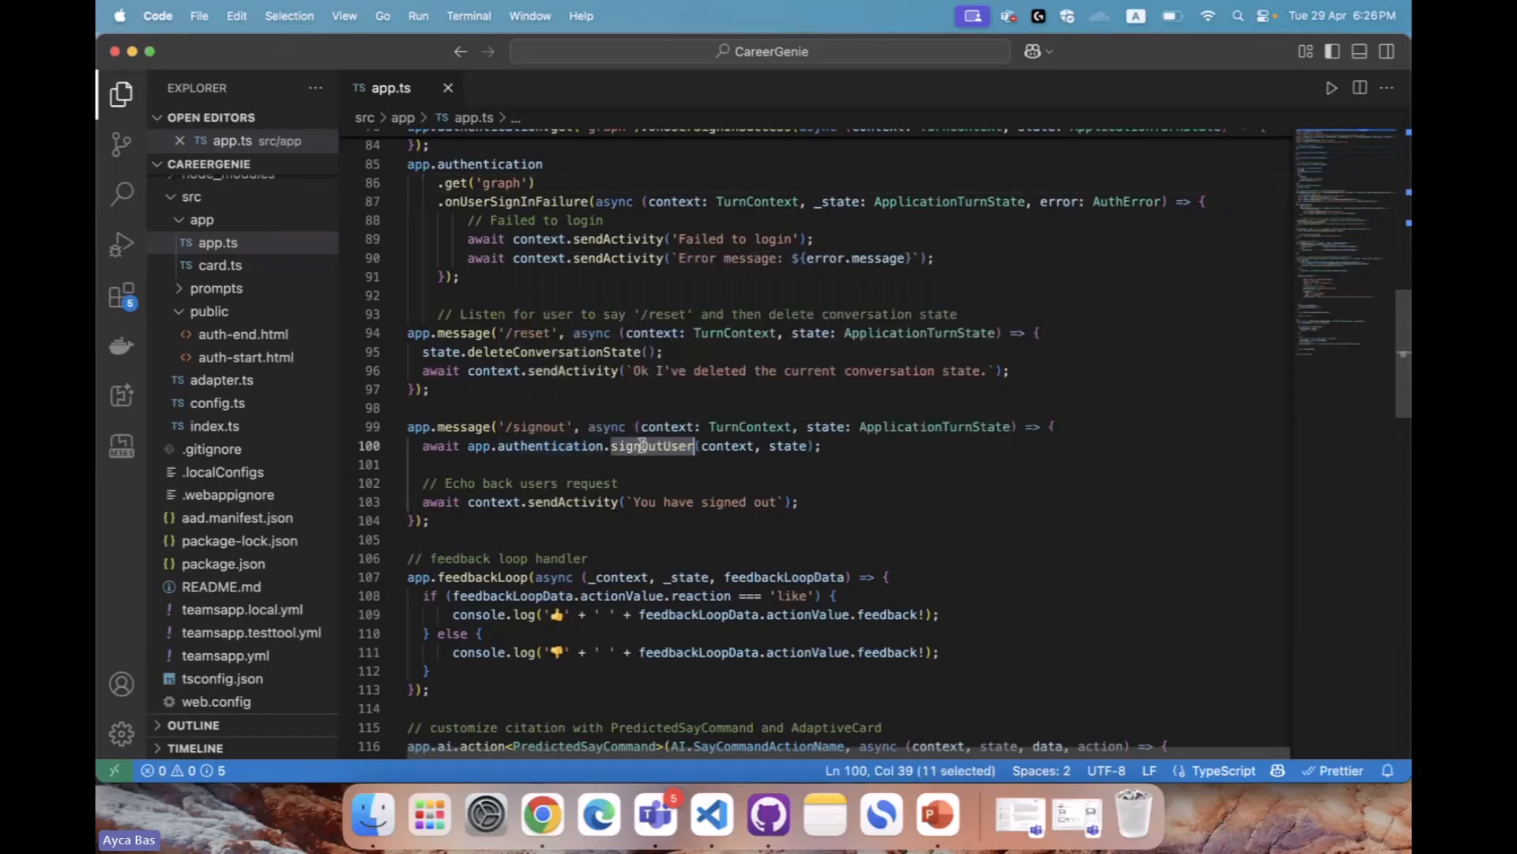
double_click(537, 426)
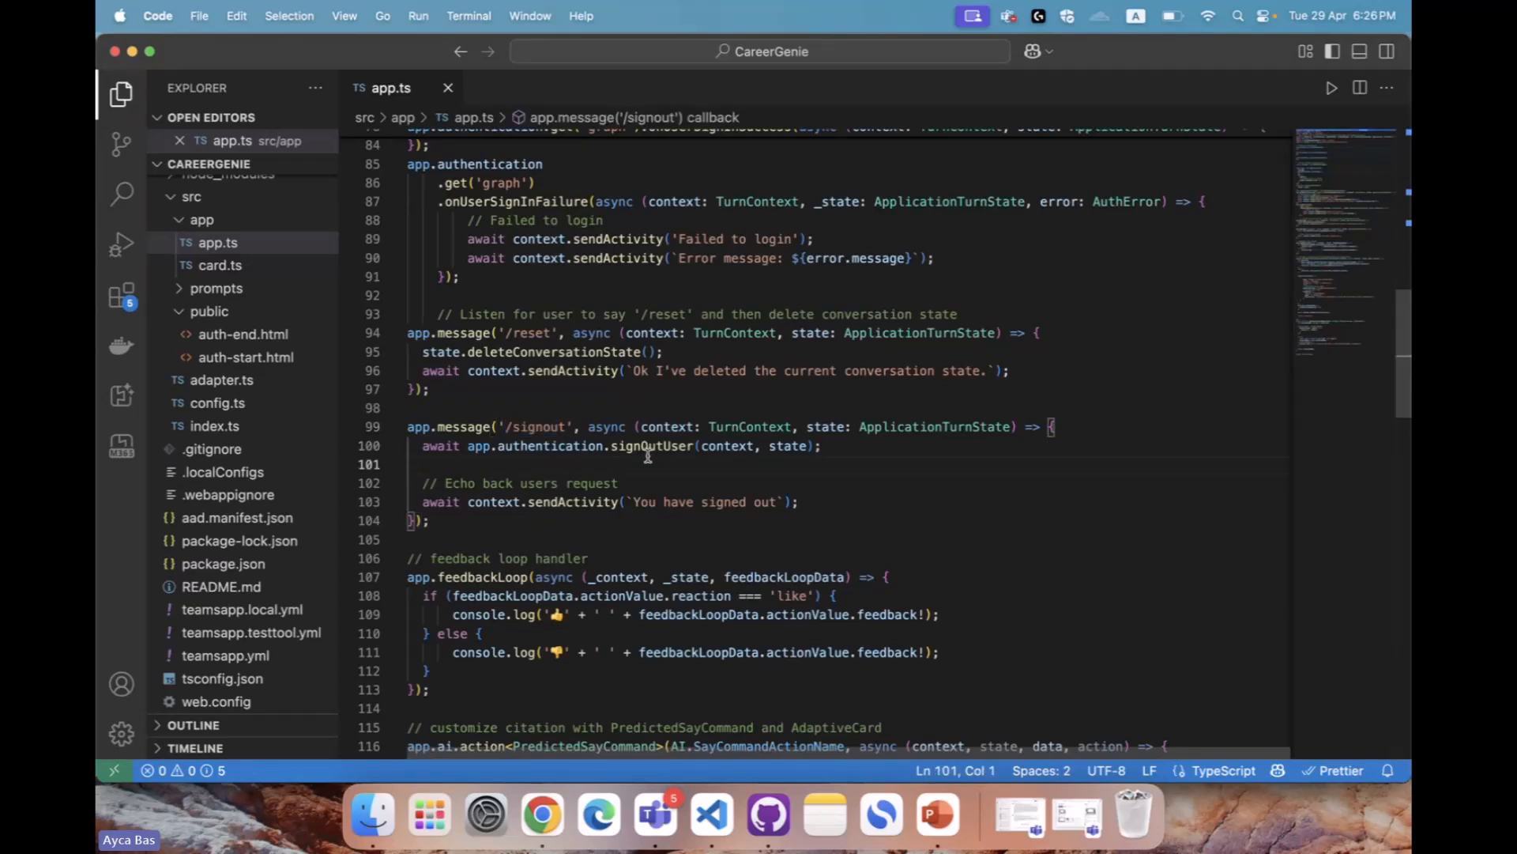
scroll(down, 3)
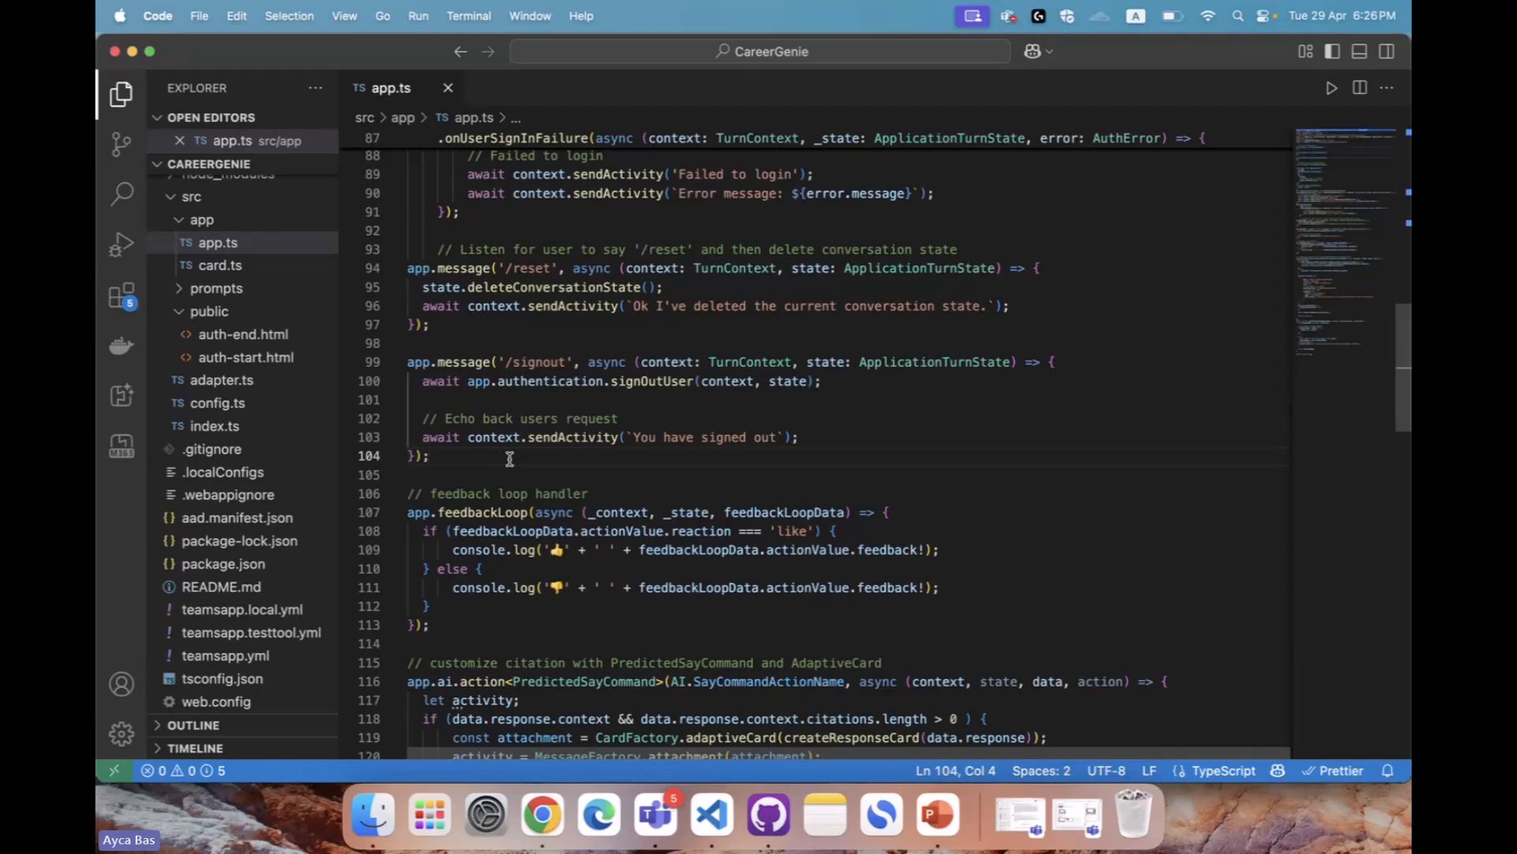
click(431, 455)
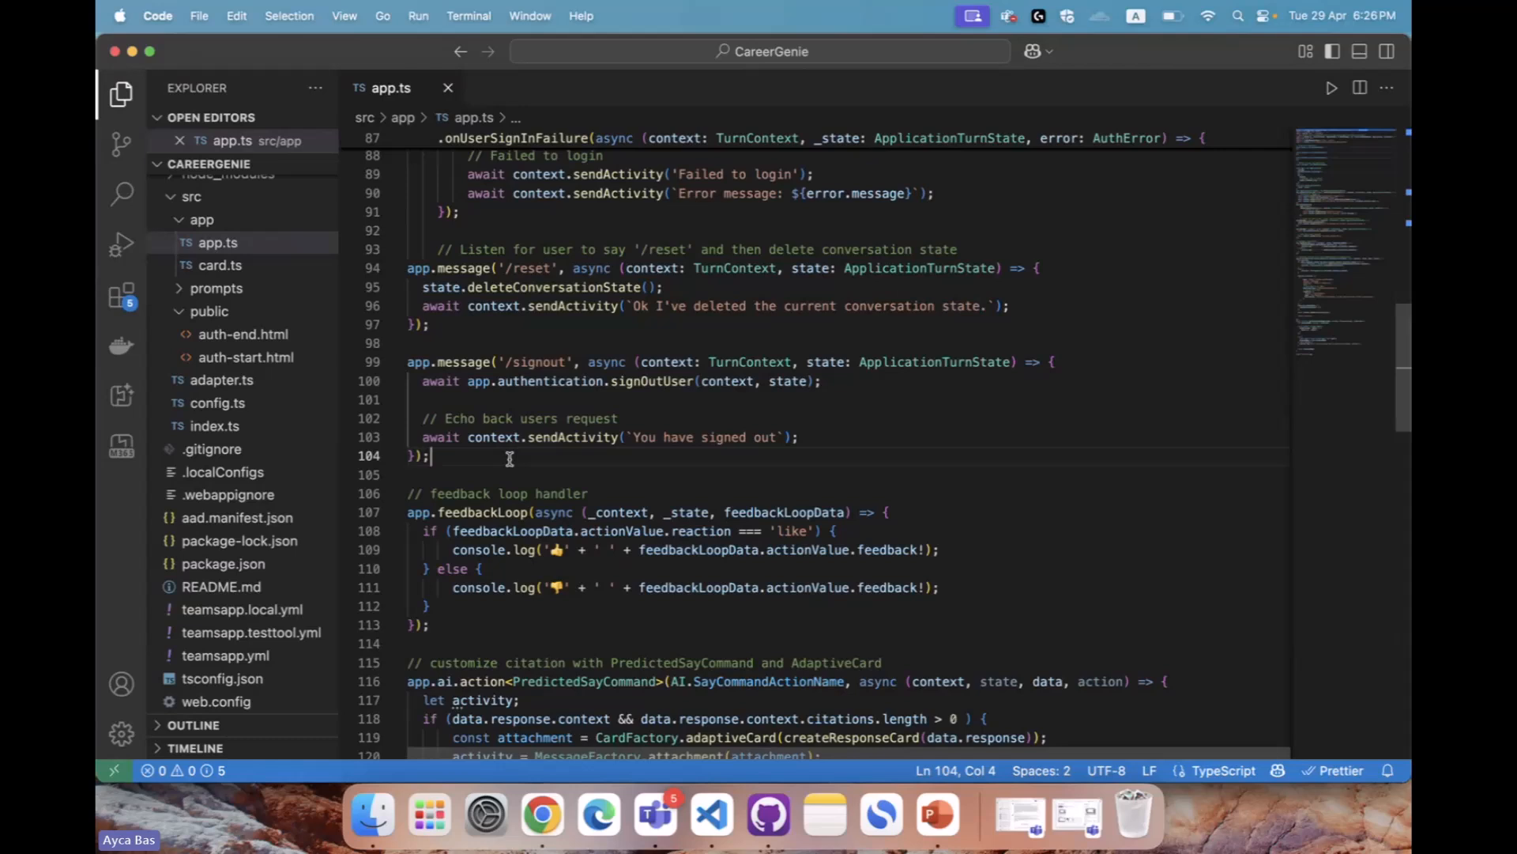
scroll(down, 3)
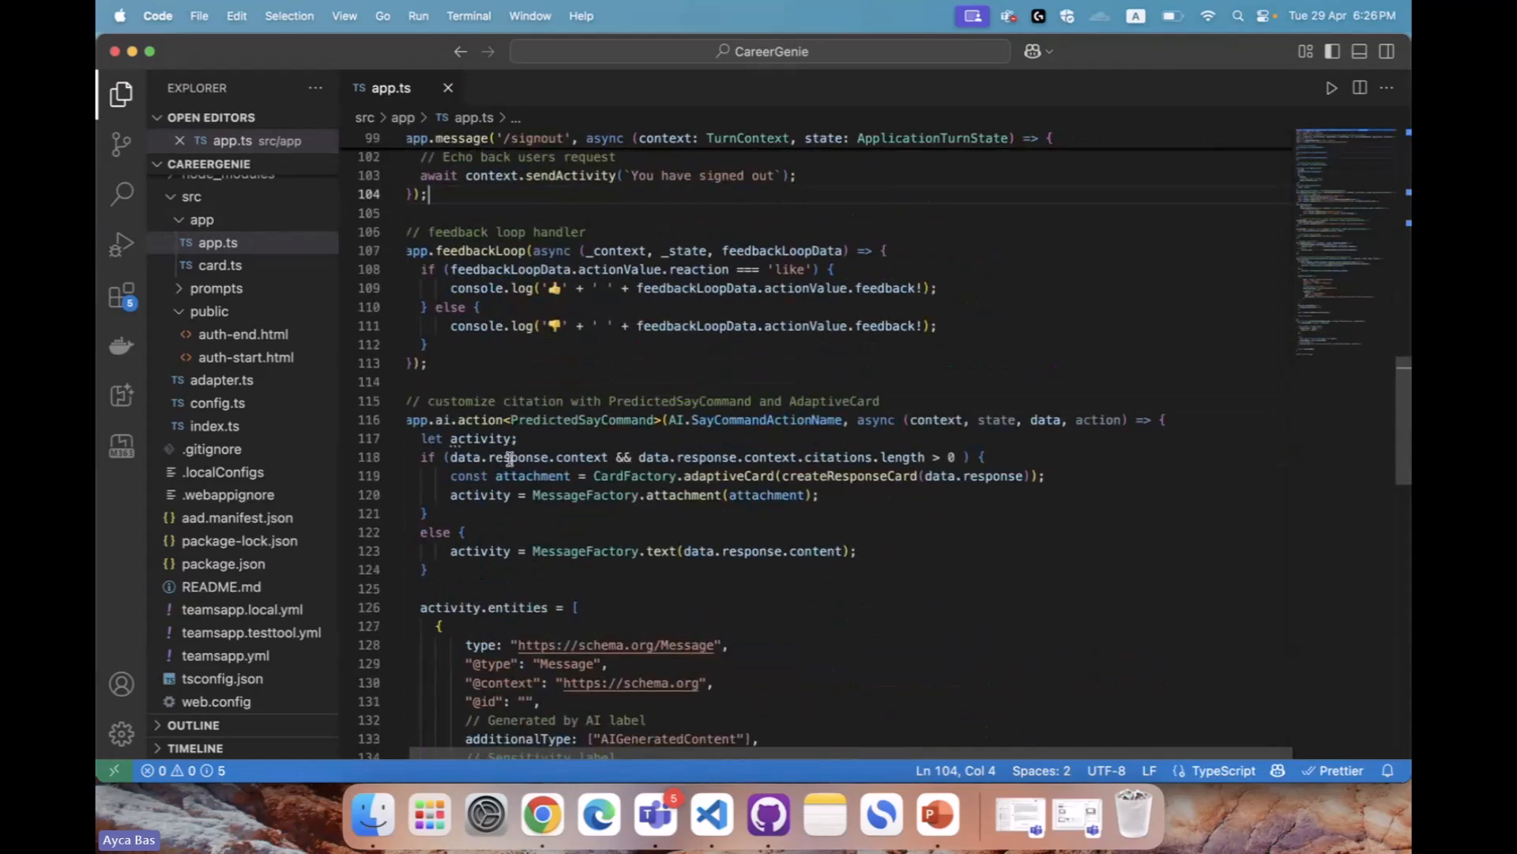